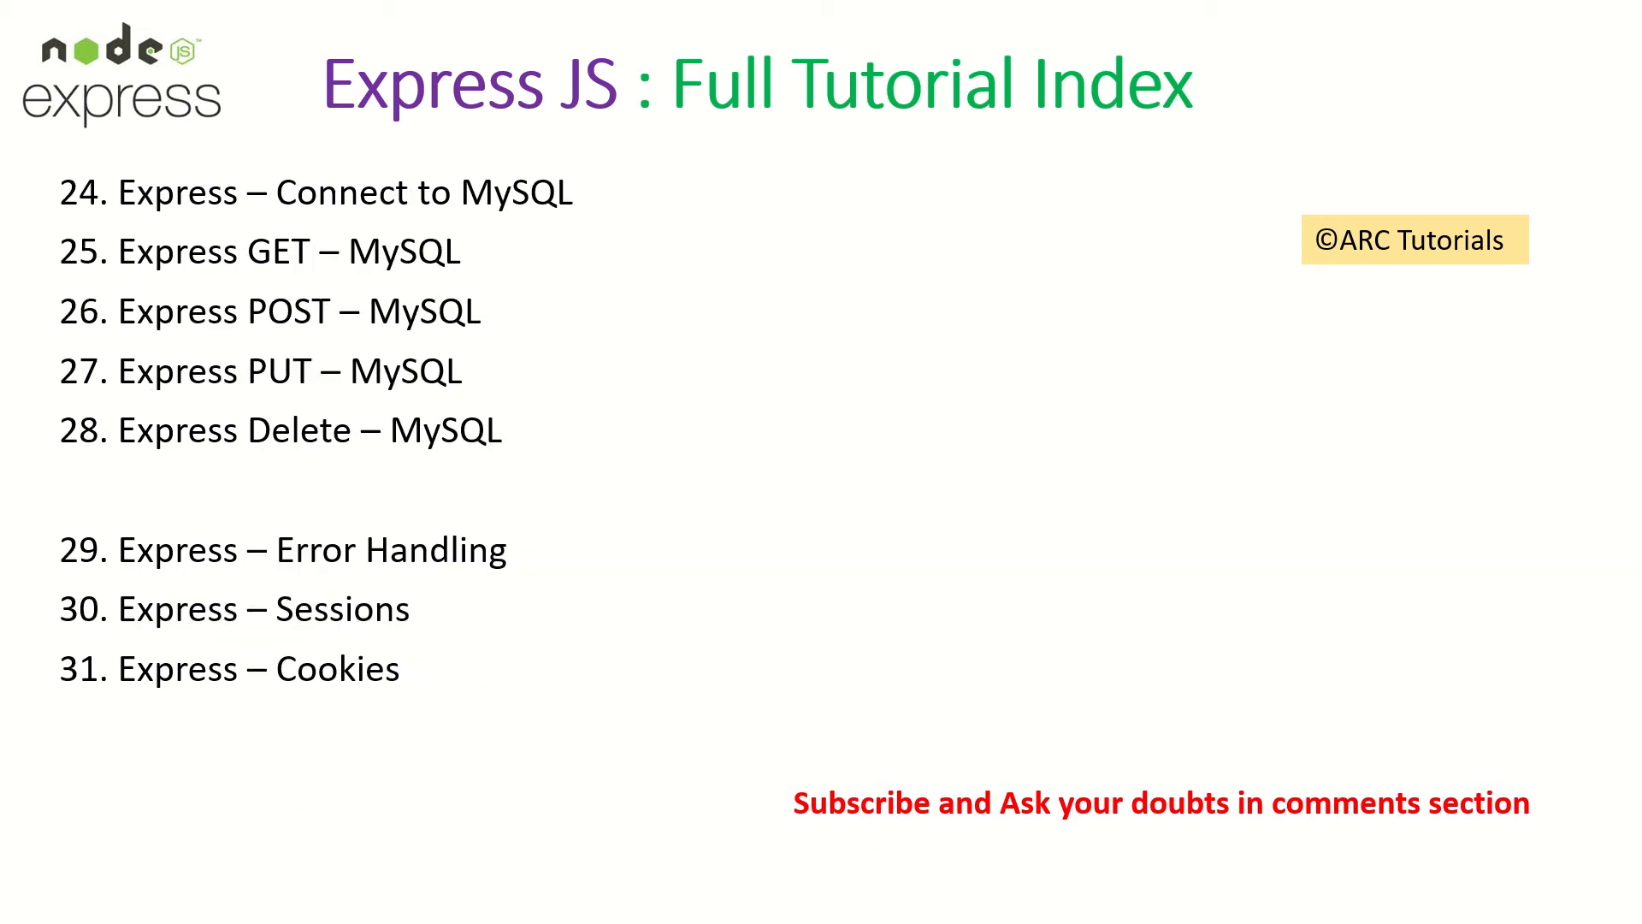
- Advance the slide show to the MongoDB Create/POST slide
{"action": "key", "text": "Right"}
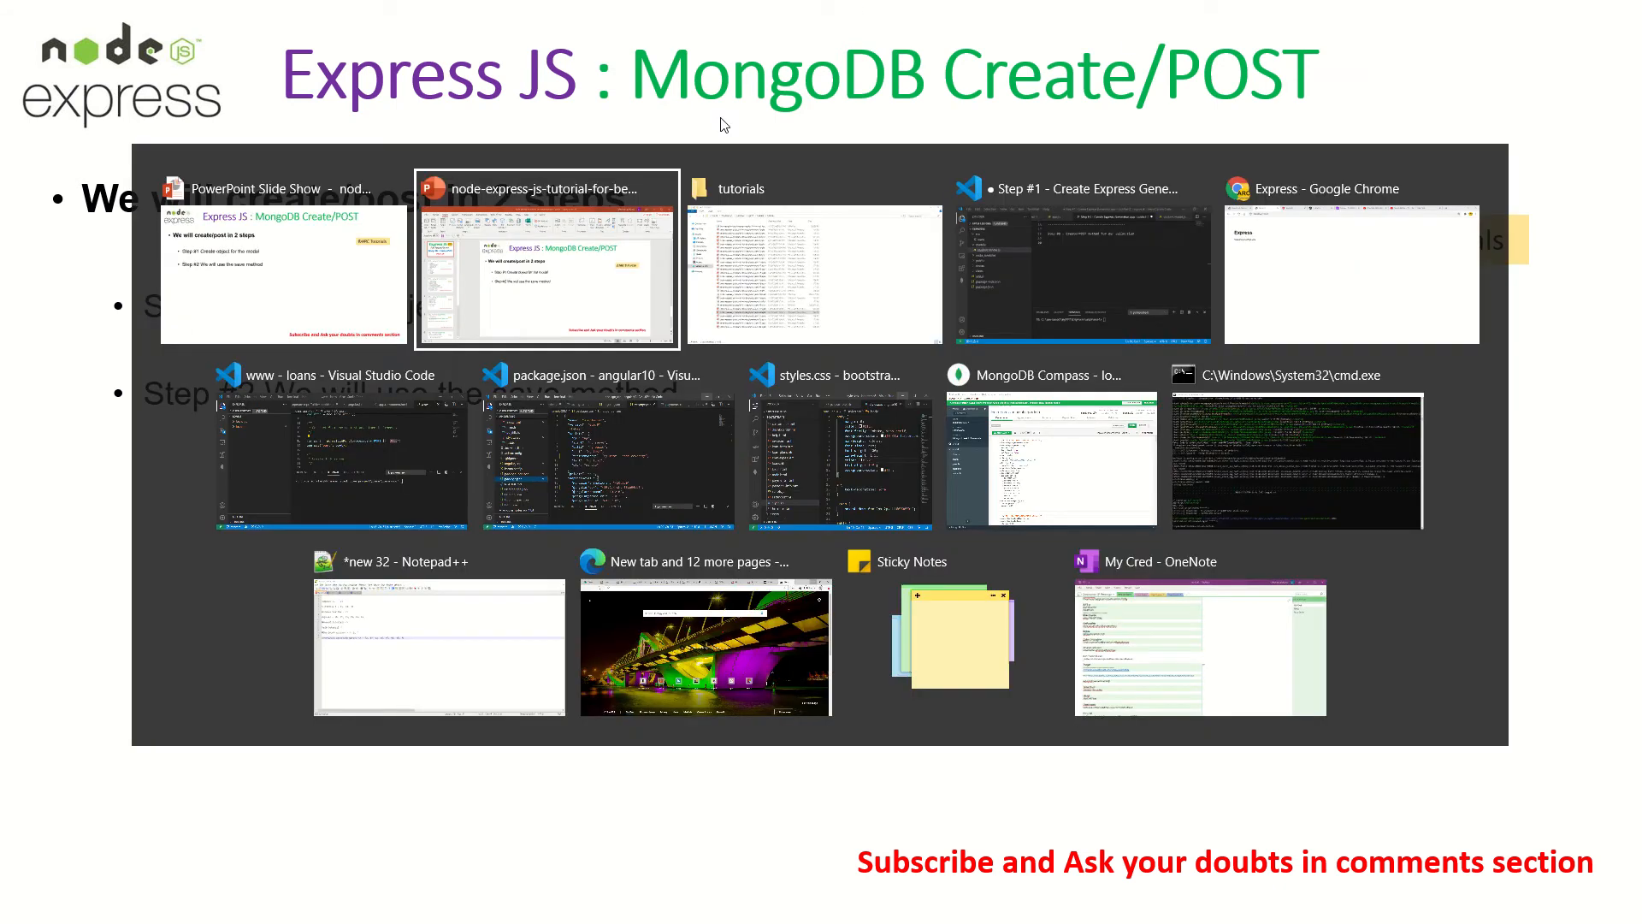
- Switch to the express4 project and scroll the Untitled-2 notes to Step #8 Create/POST
{"action": "left_click", "coordinate": [1081, 272]}
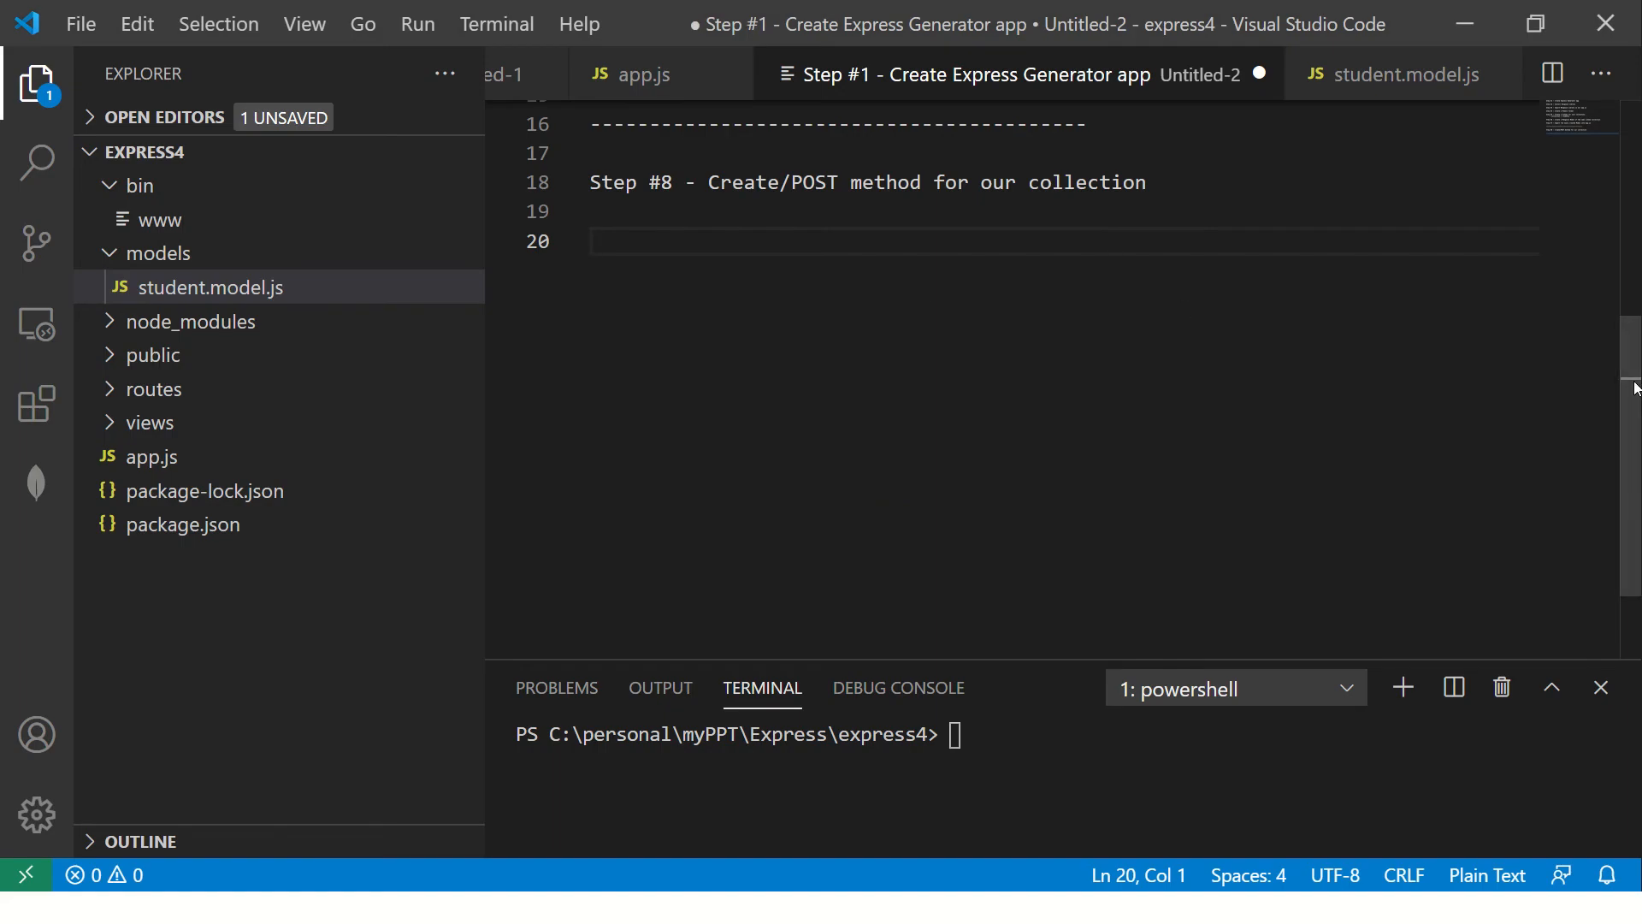
{"action": "scroll", "scroll_direction": "up", "scroll_amount": 3}
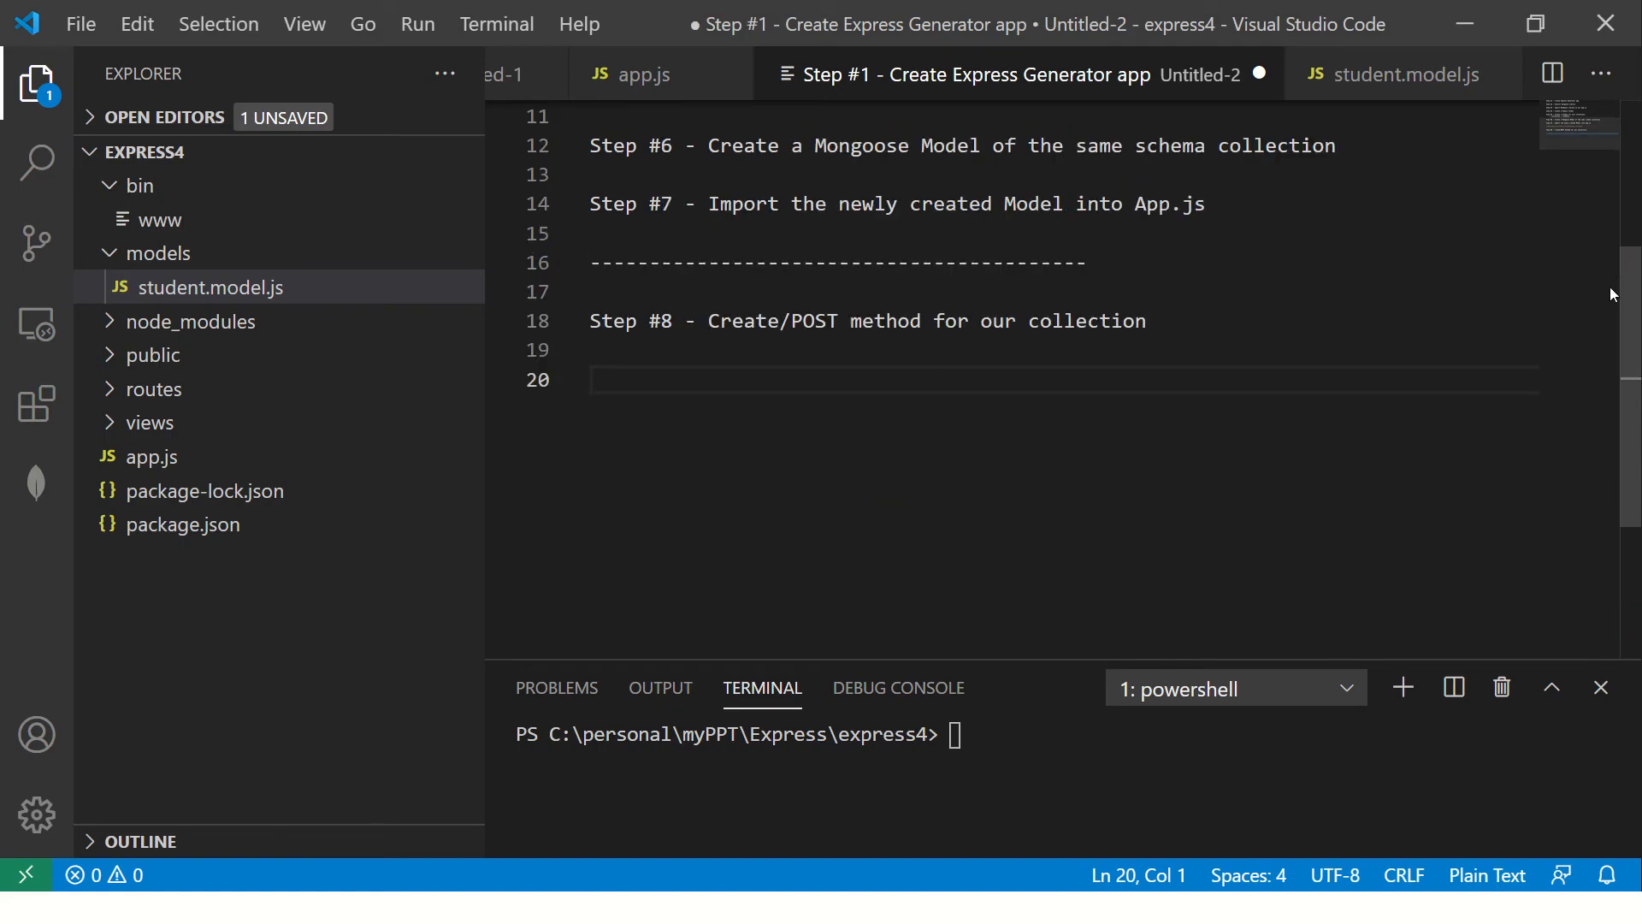
{"action": "scroll", "scroll_direction": "up", "scroll_amount": 3}
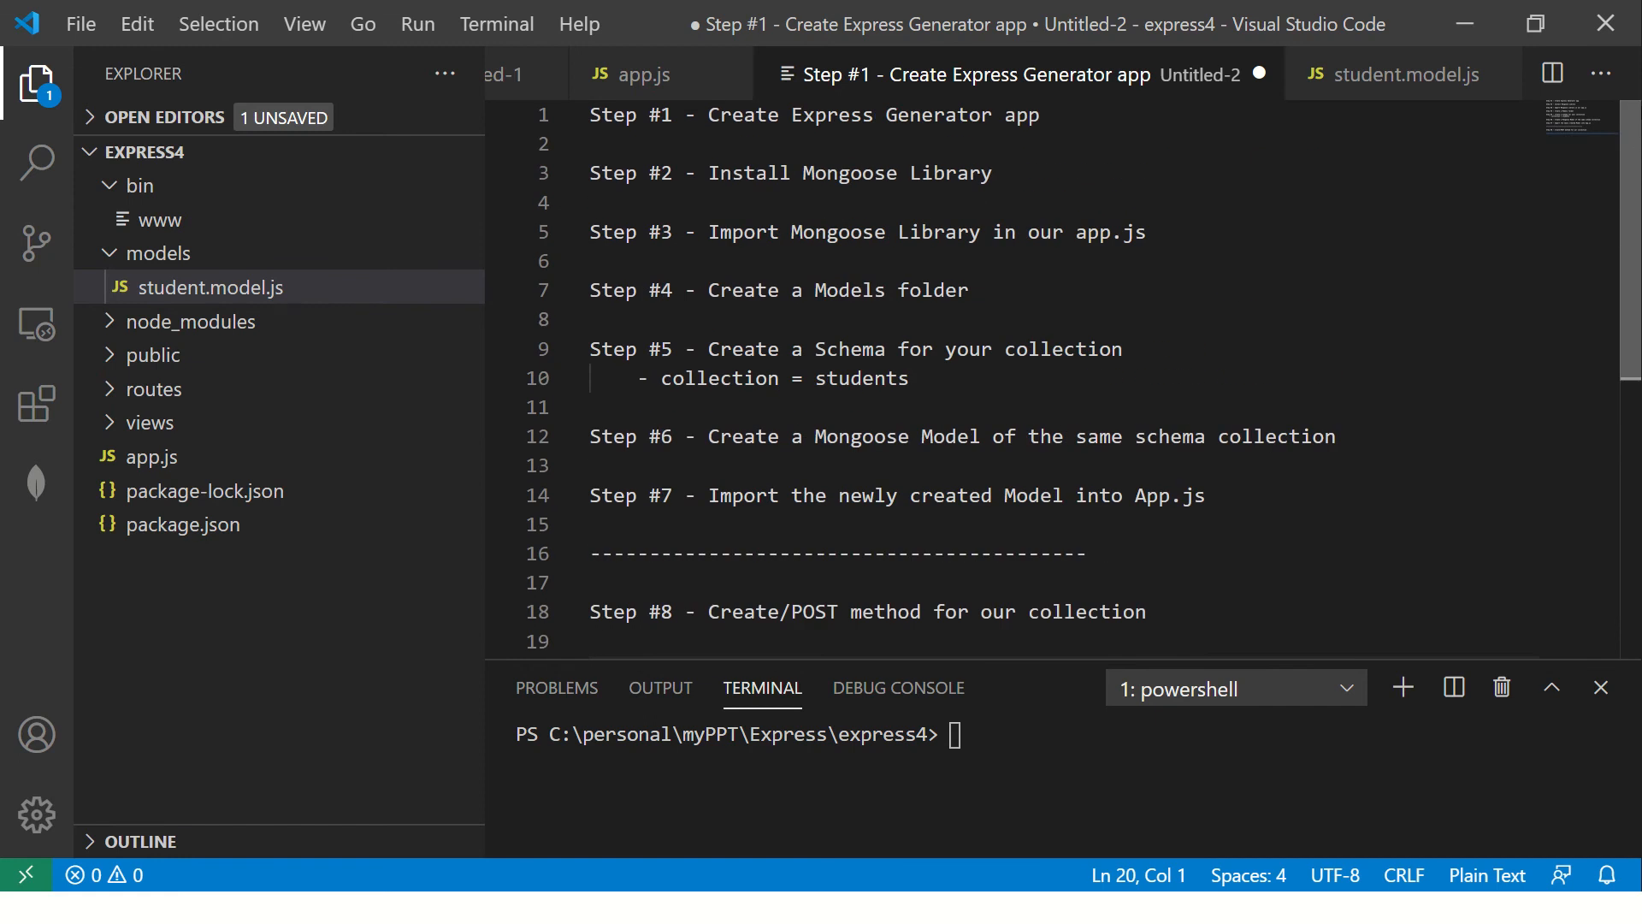
{"action": "scroll", "scroll_direction": "down", "scroll_amount": 3}
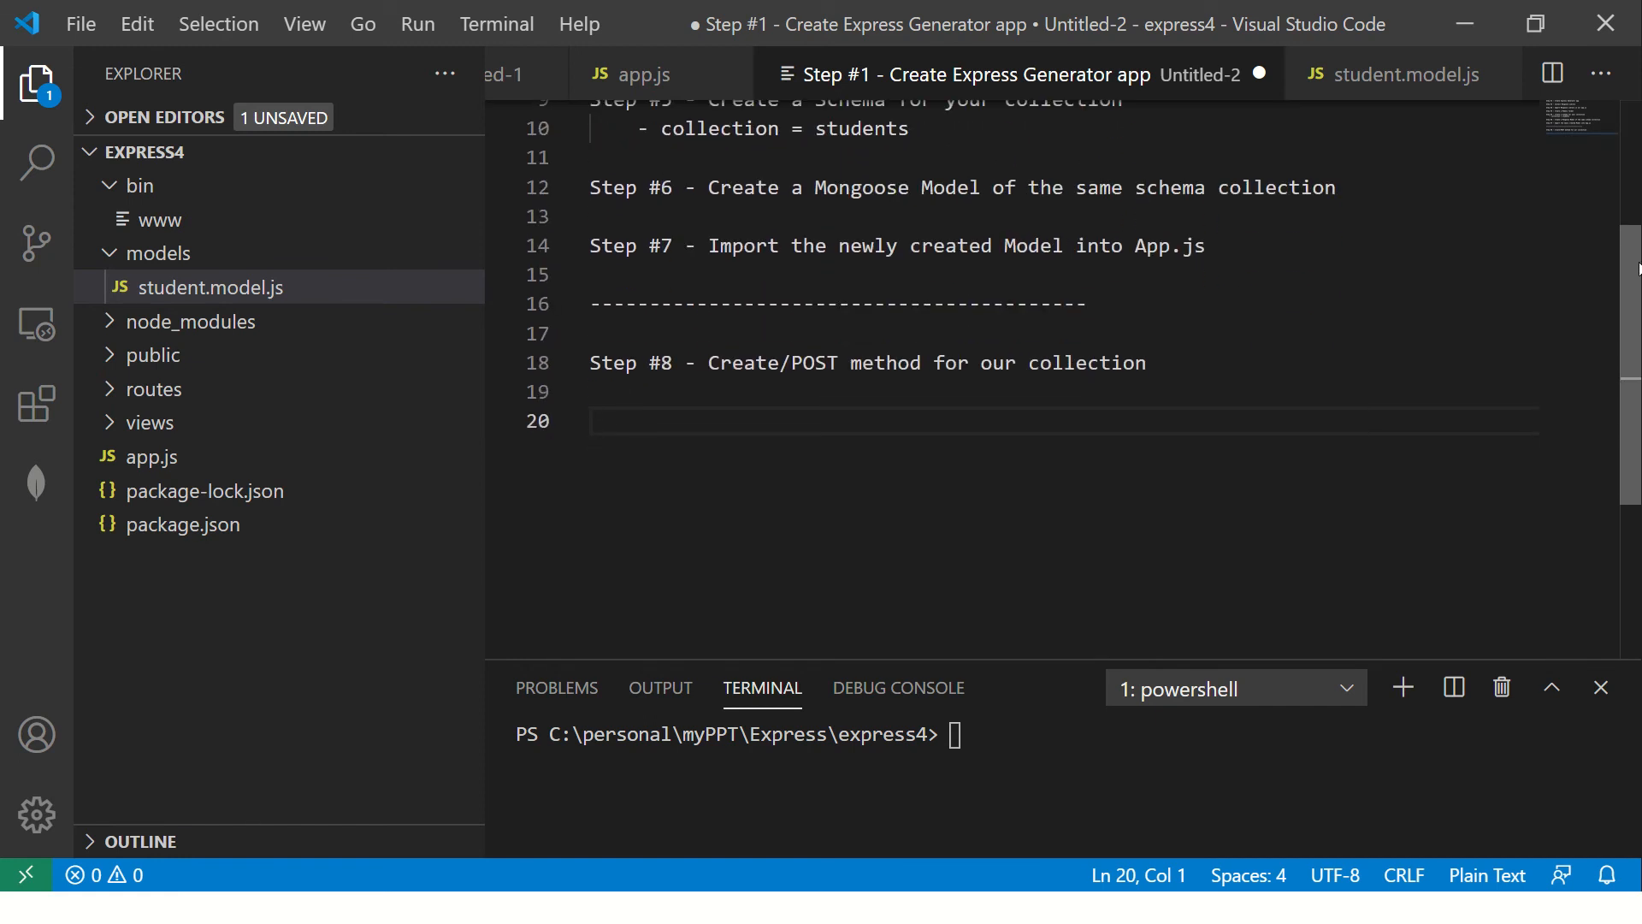
{"action": "scroll", "scroll_direction": "up", "scroll_amount": 3}
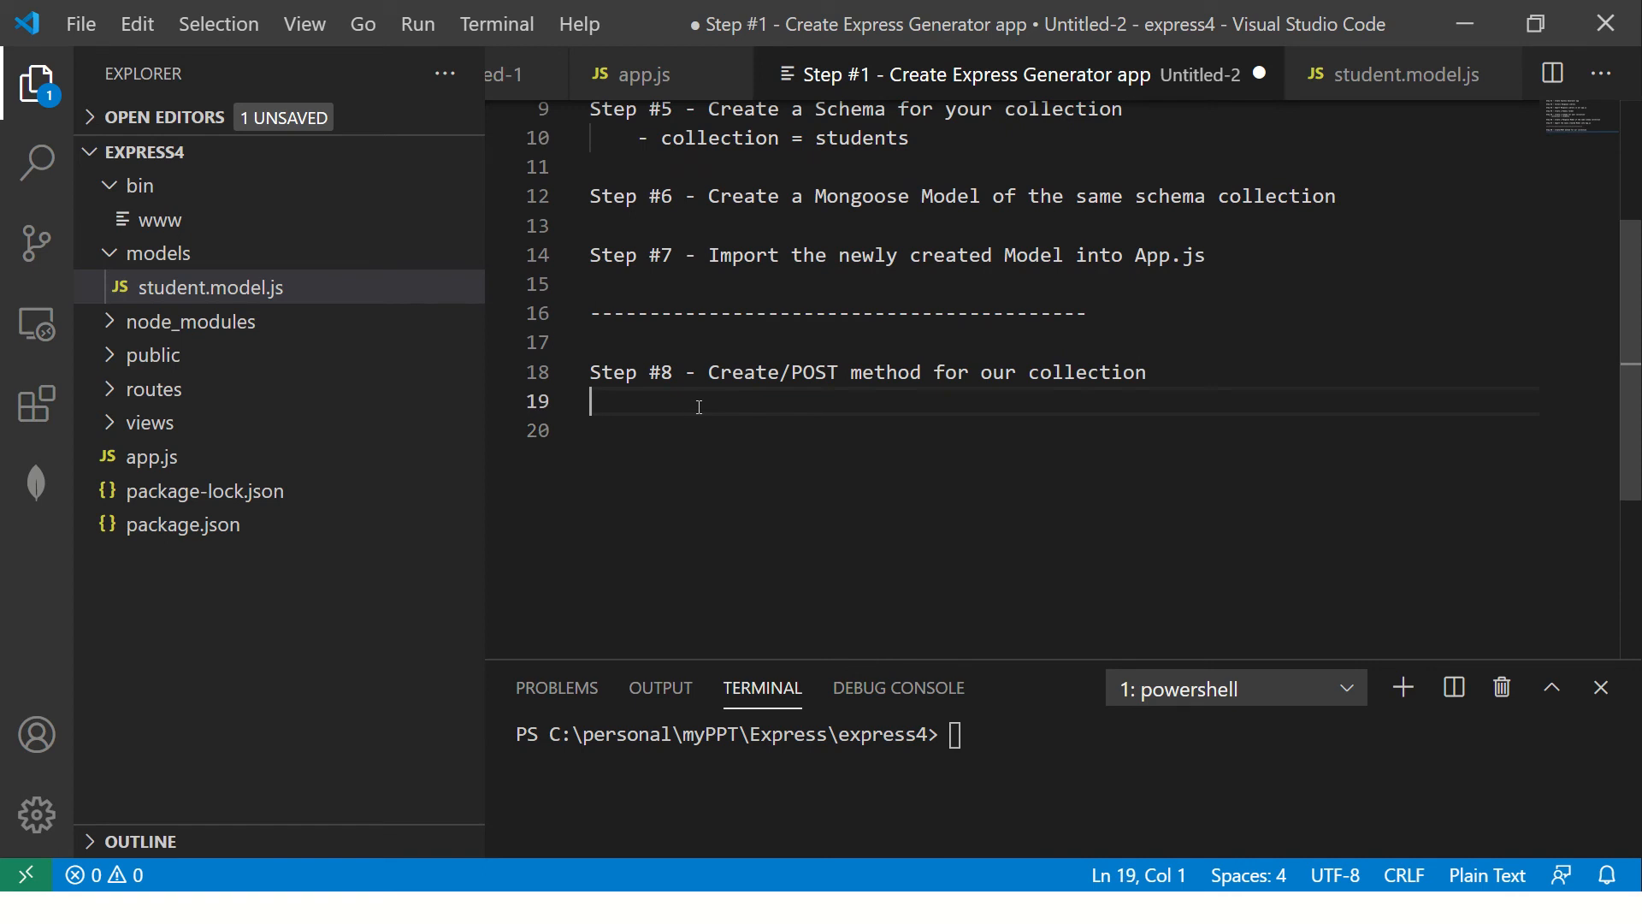
{"action": "mouse_move", "coordinate": [964, 445]}
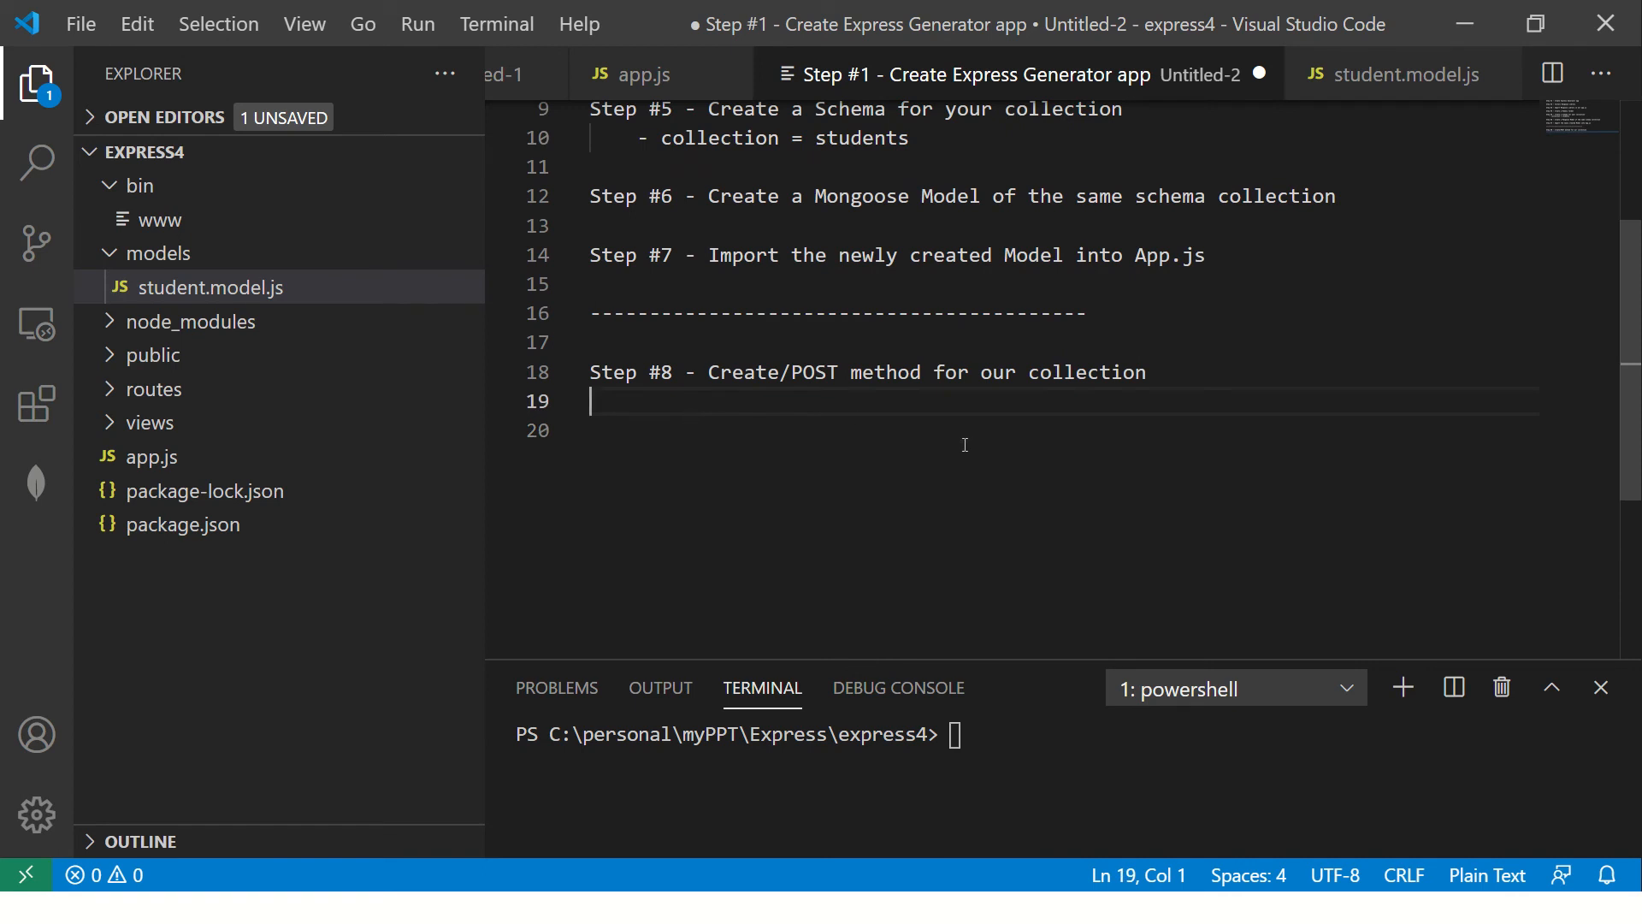
{"action": "mouse_move", "coordinate": [946, 423]}
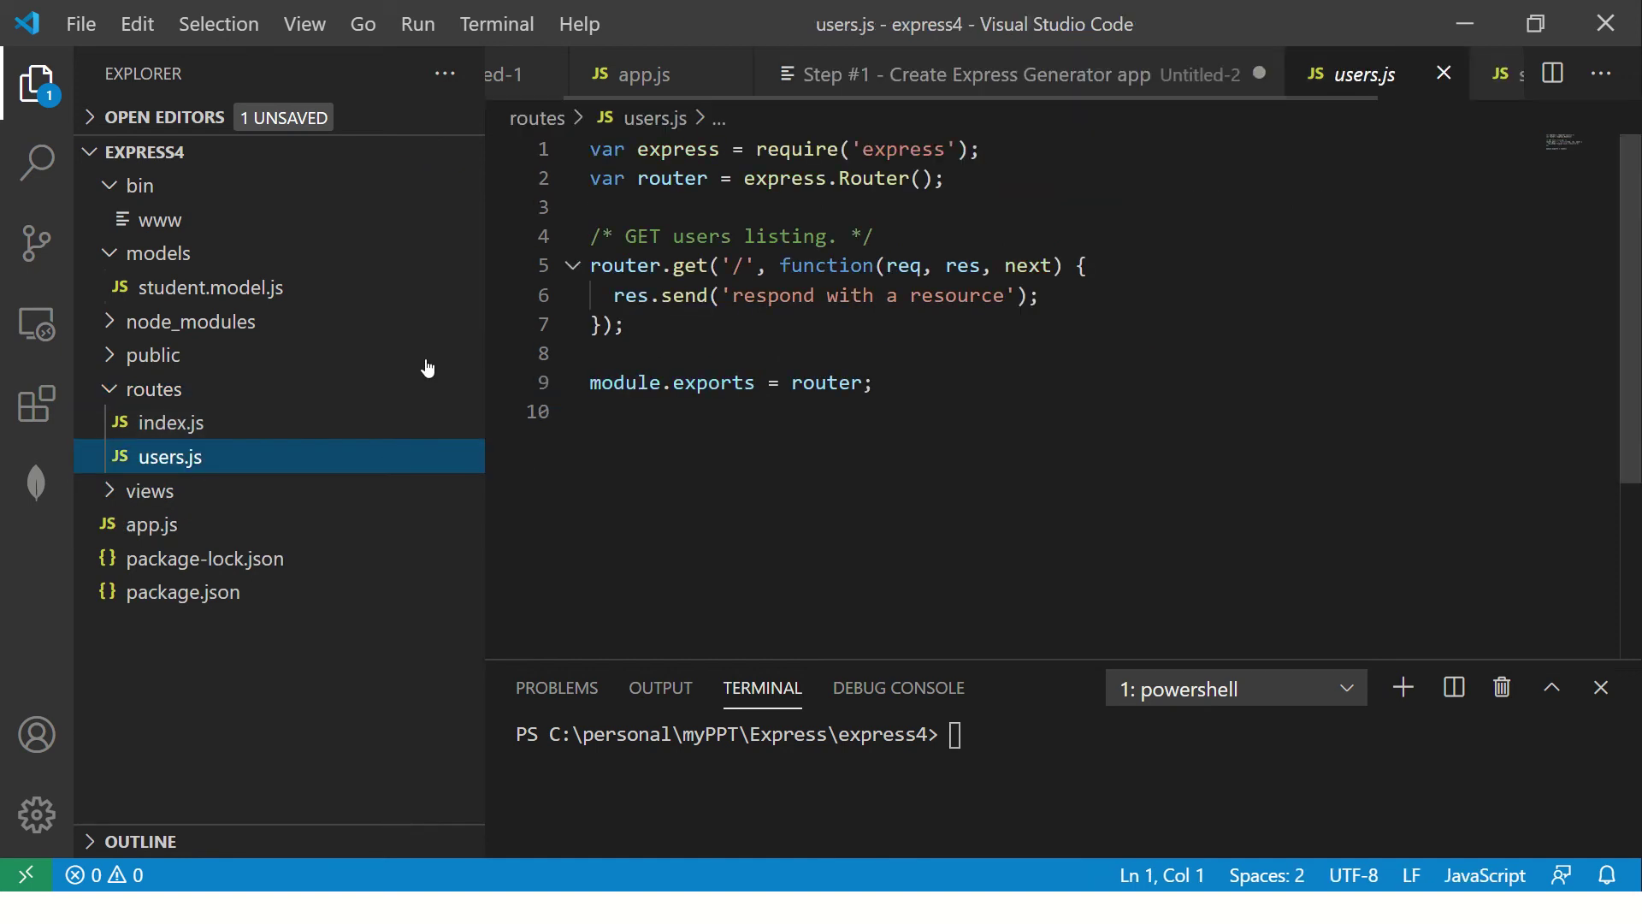
- Create routes/students.js from users.js and require it in app.js as studentsRouter
{"action": "key", "text": "ctrl+a"}
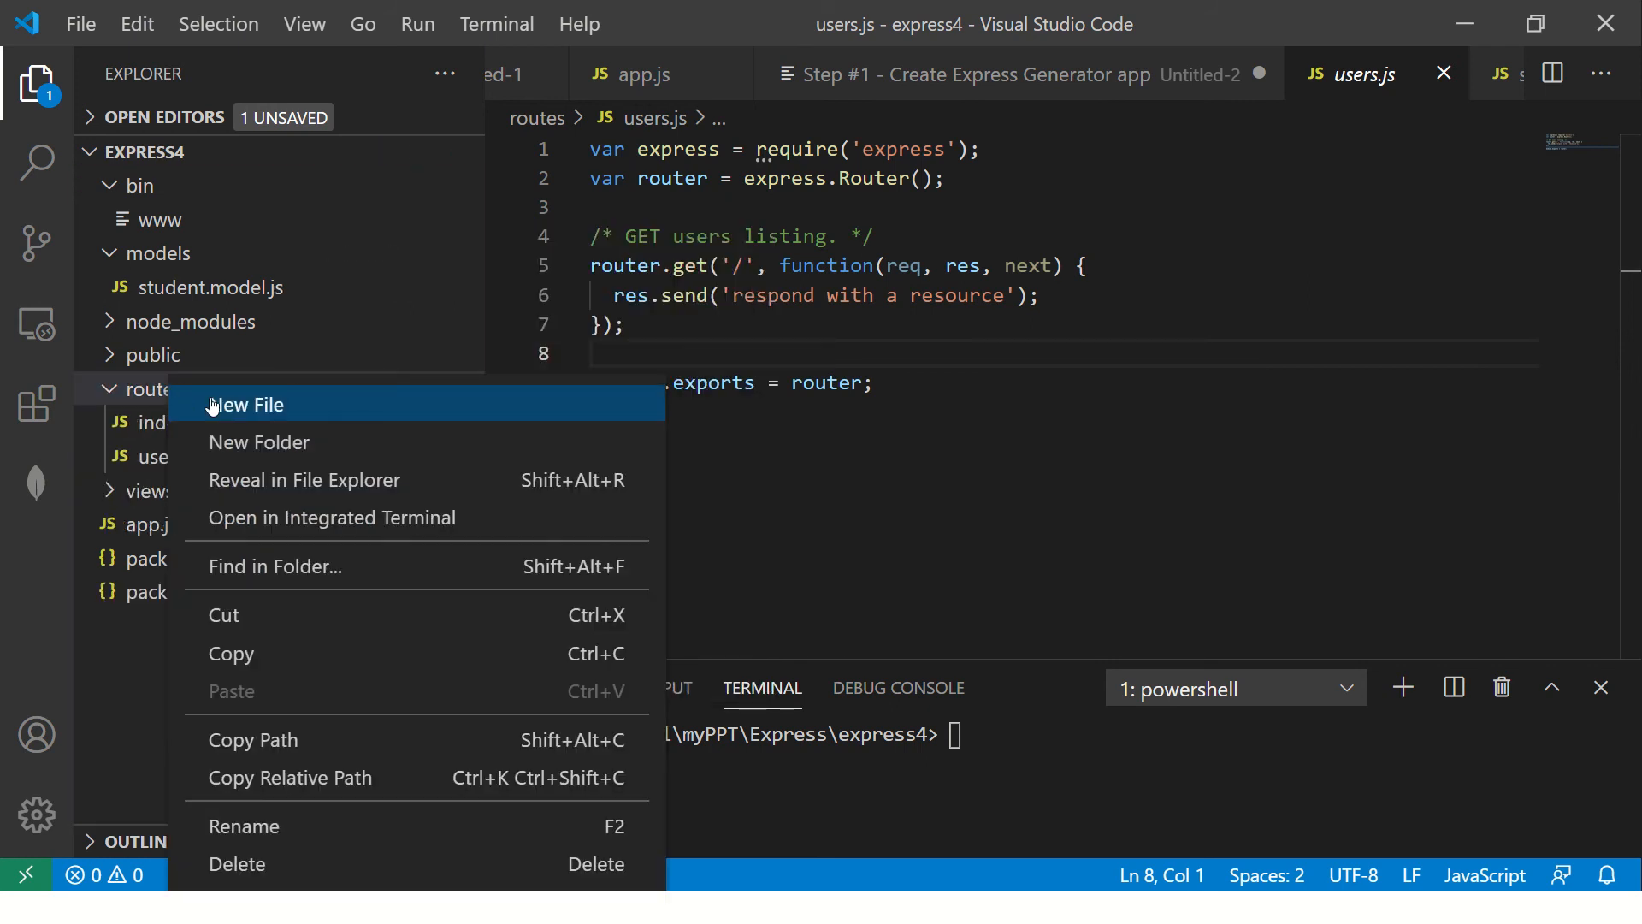
{"action": "left_click", "coordinate": [244, 404]}
{"action": "type", "text": "students.js"}
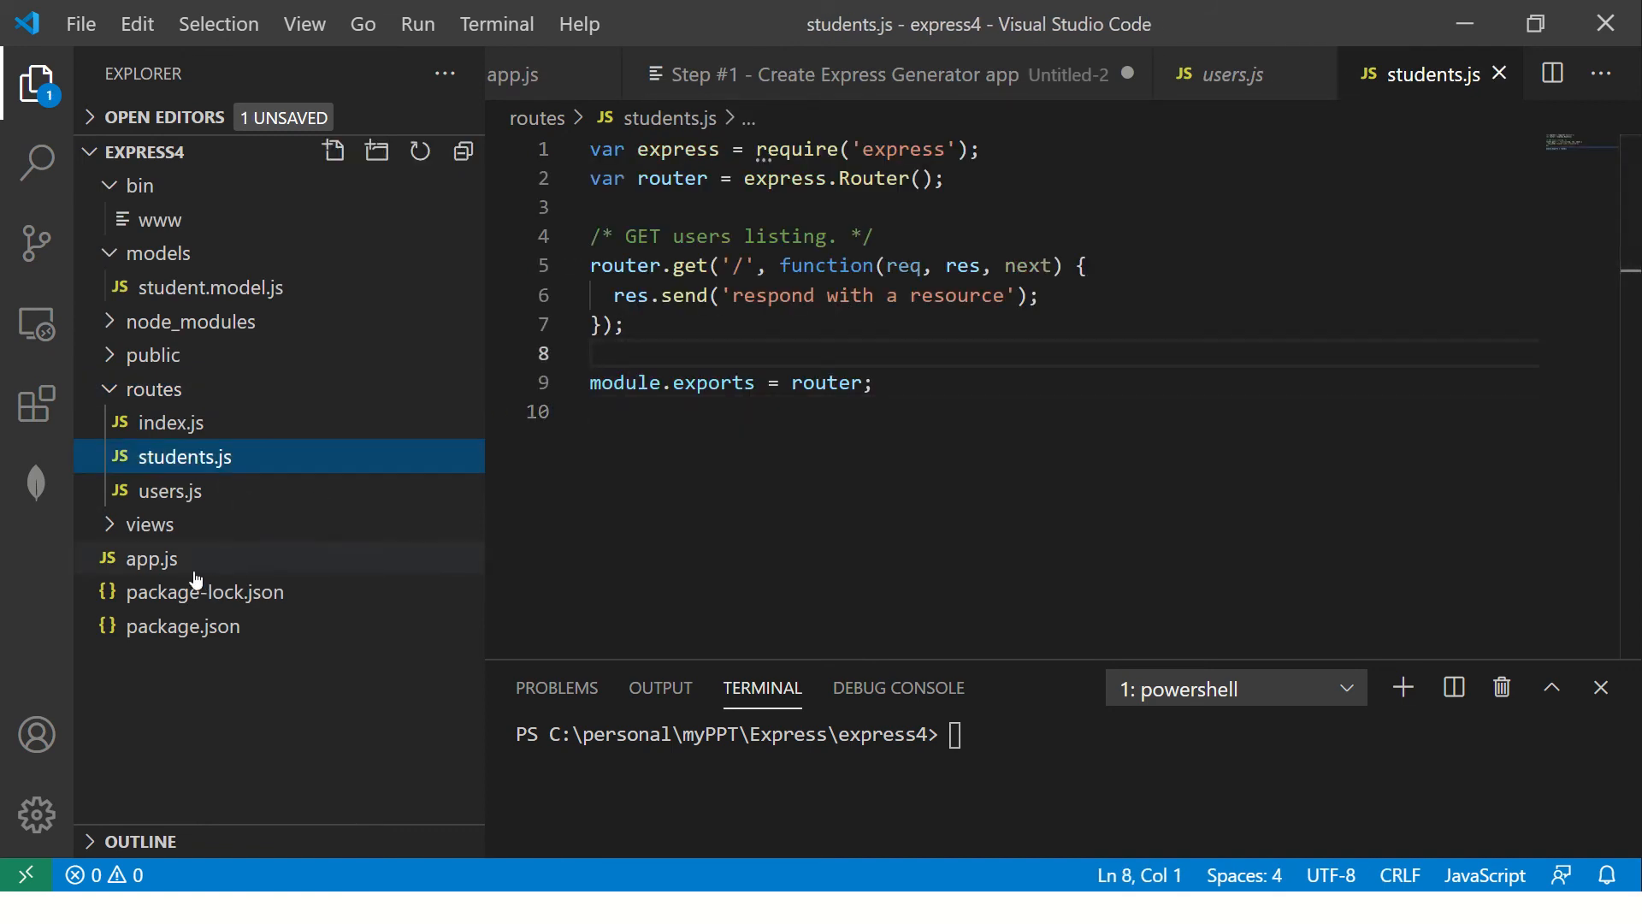
{"action": "left_click", "coordinate": [151, 558]}
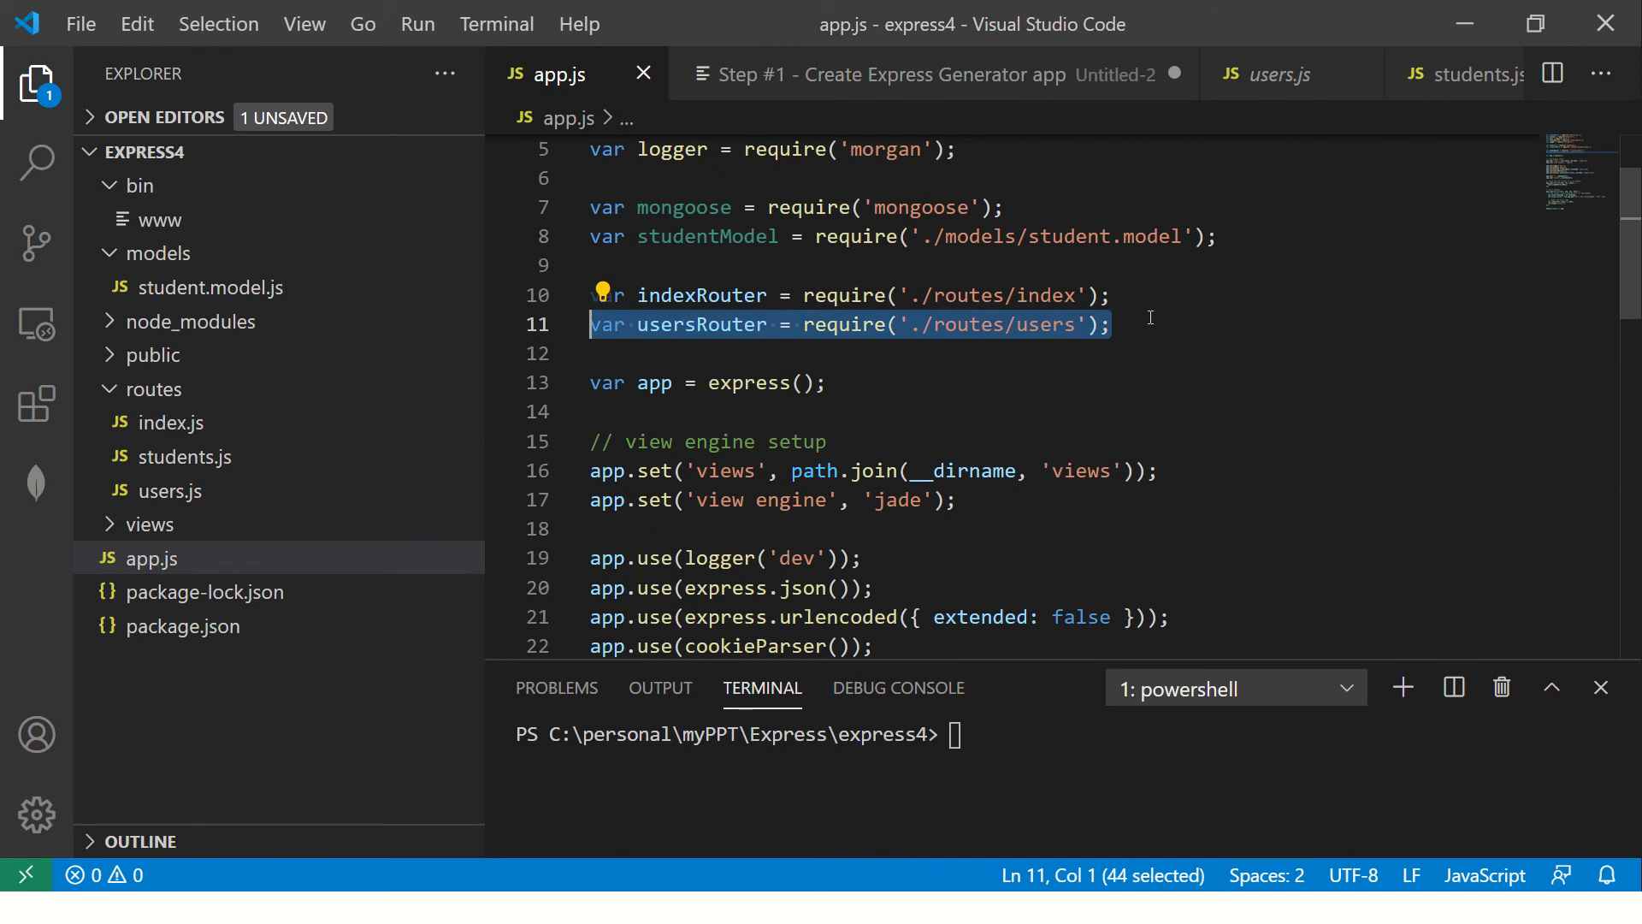
{"action": "key", "text": "Shift+Alt+Down"}
{"action": "type", "text": "St"}
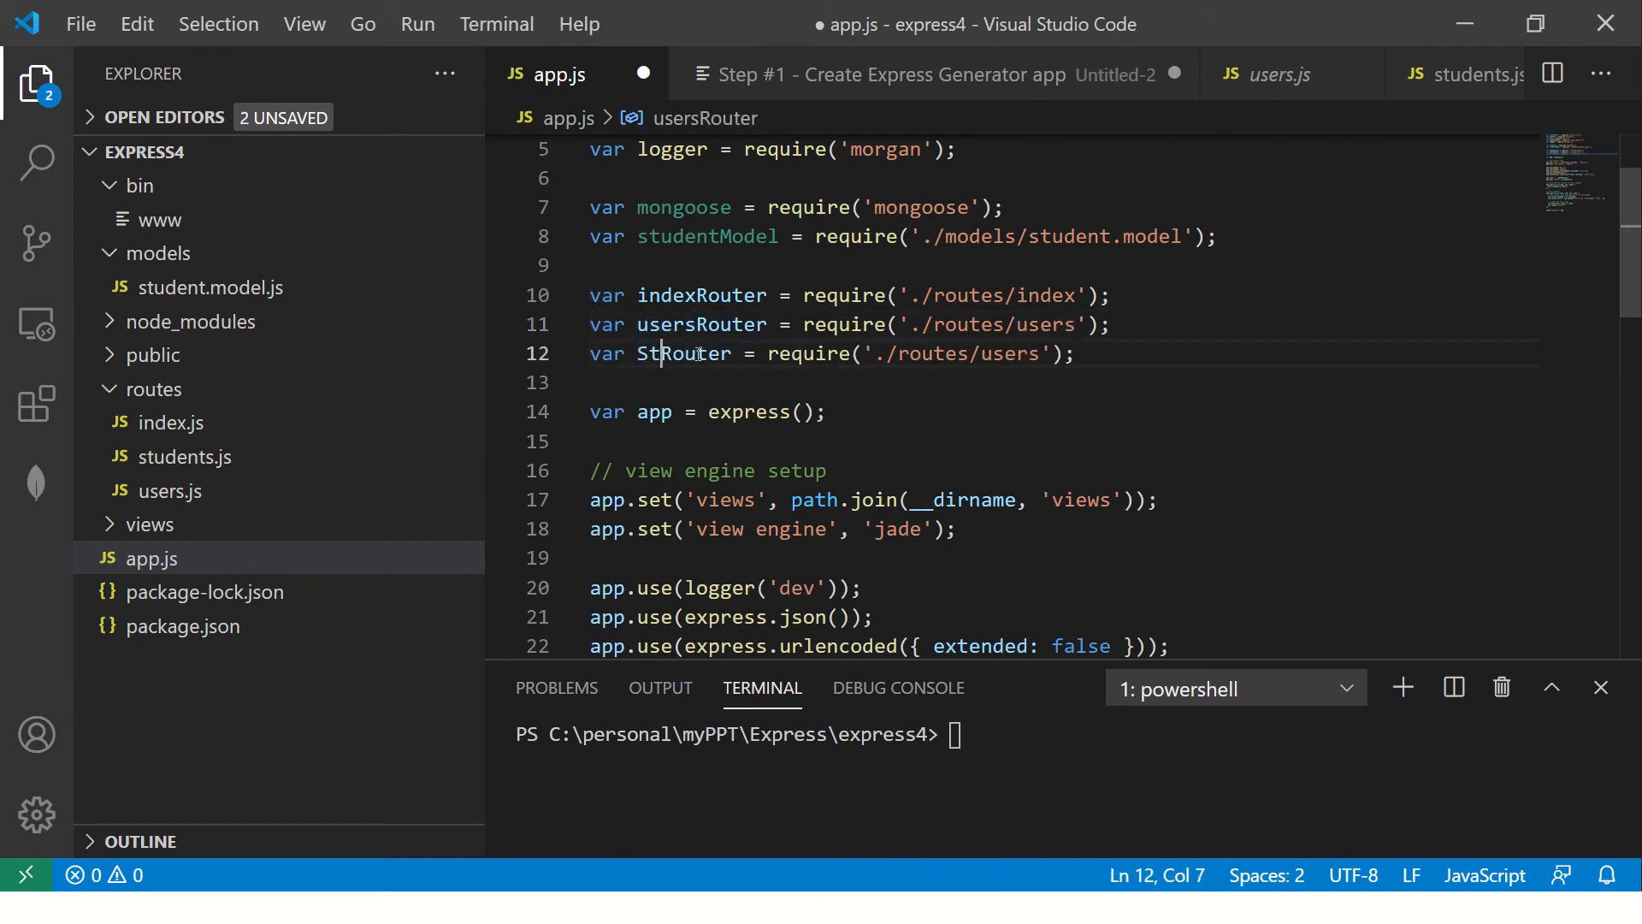
{"action": "type", "text": "udents"}
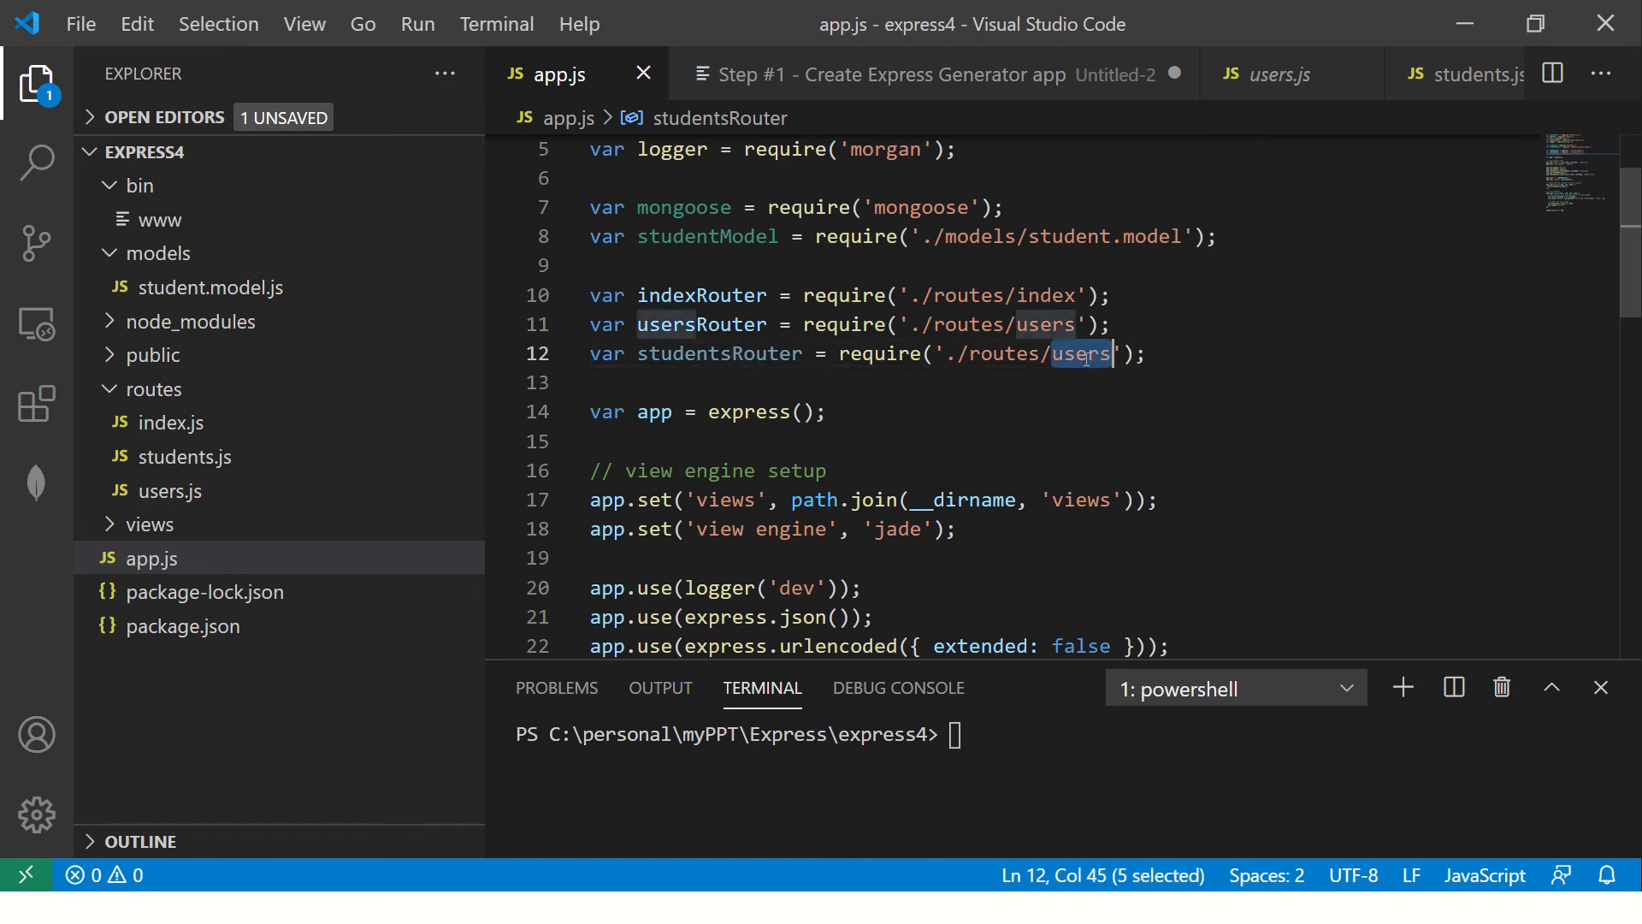
{"action": "type", "text": "students"}
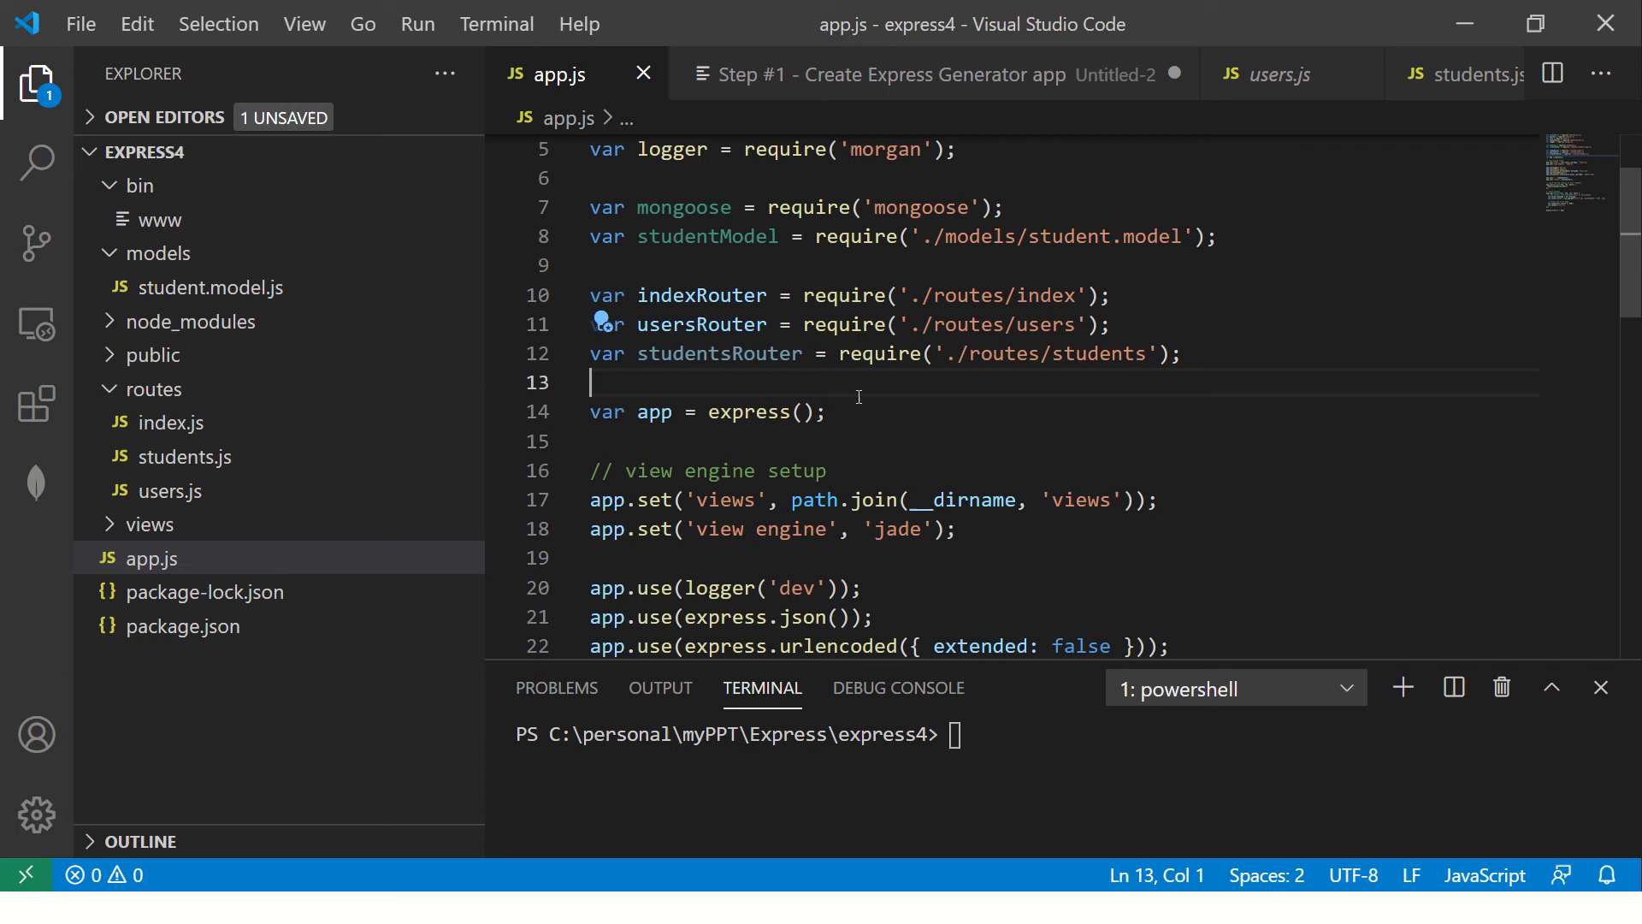
{"action": "left_click", "coordinate": [181, 456]}
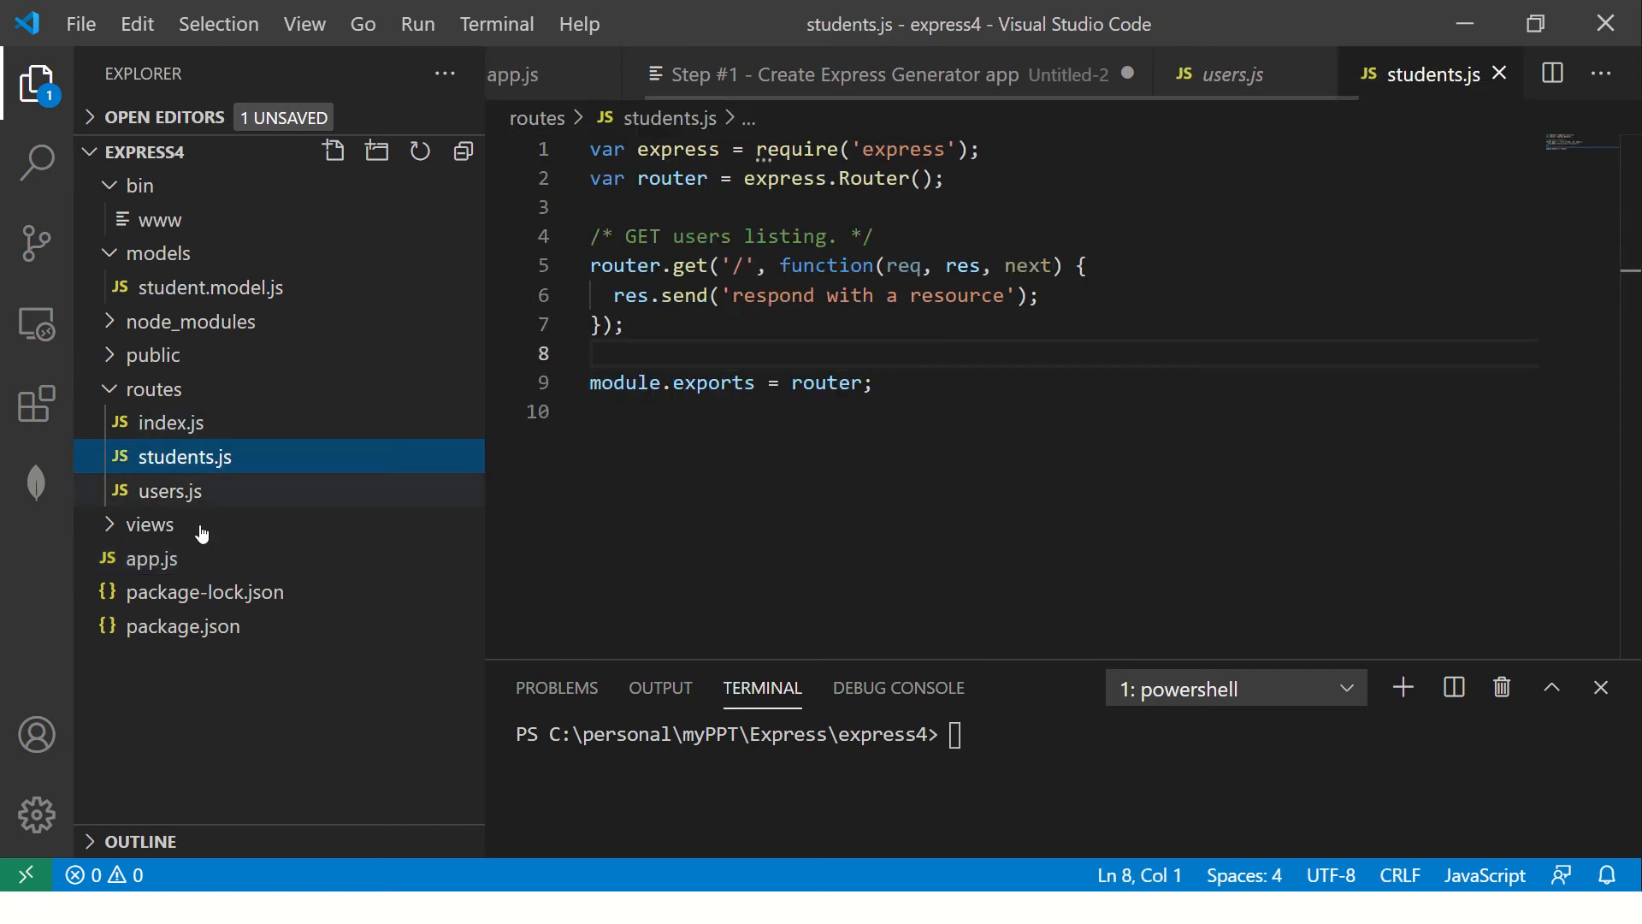
- Mount studentsRouter at '/students' with app.use in app.js and save
{"action": "left_click", "coordinate": [152, 557]}
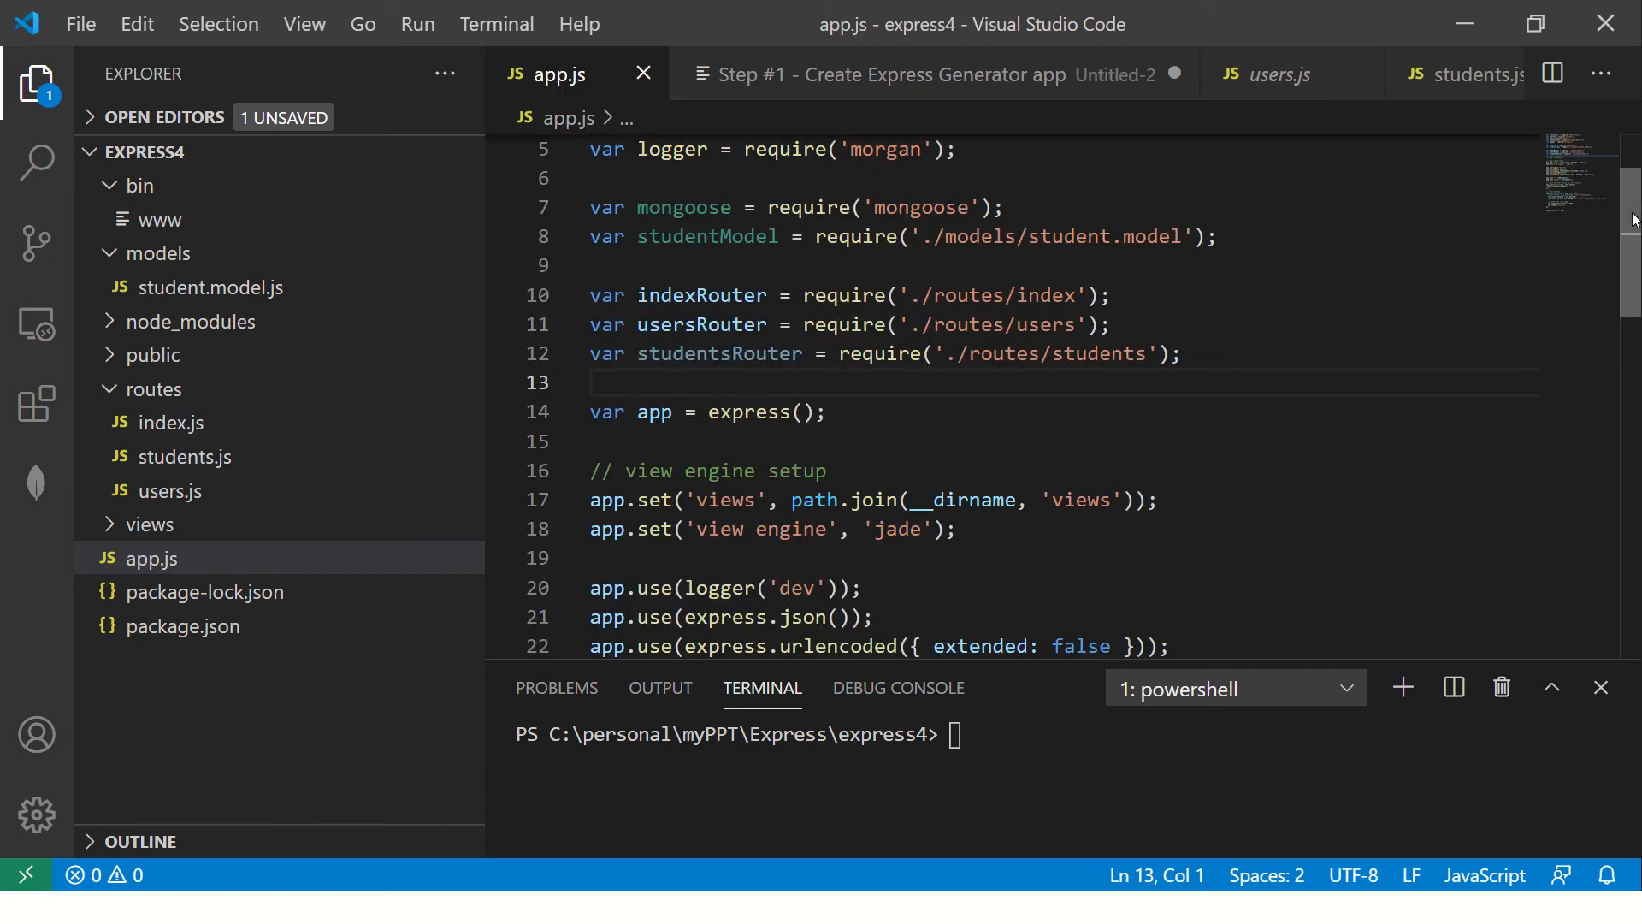
{"action": "scroll", "scroll_direction": "down", "scroll_amount": 3}
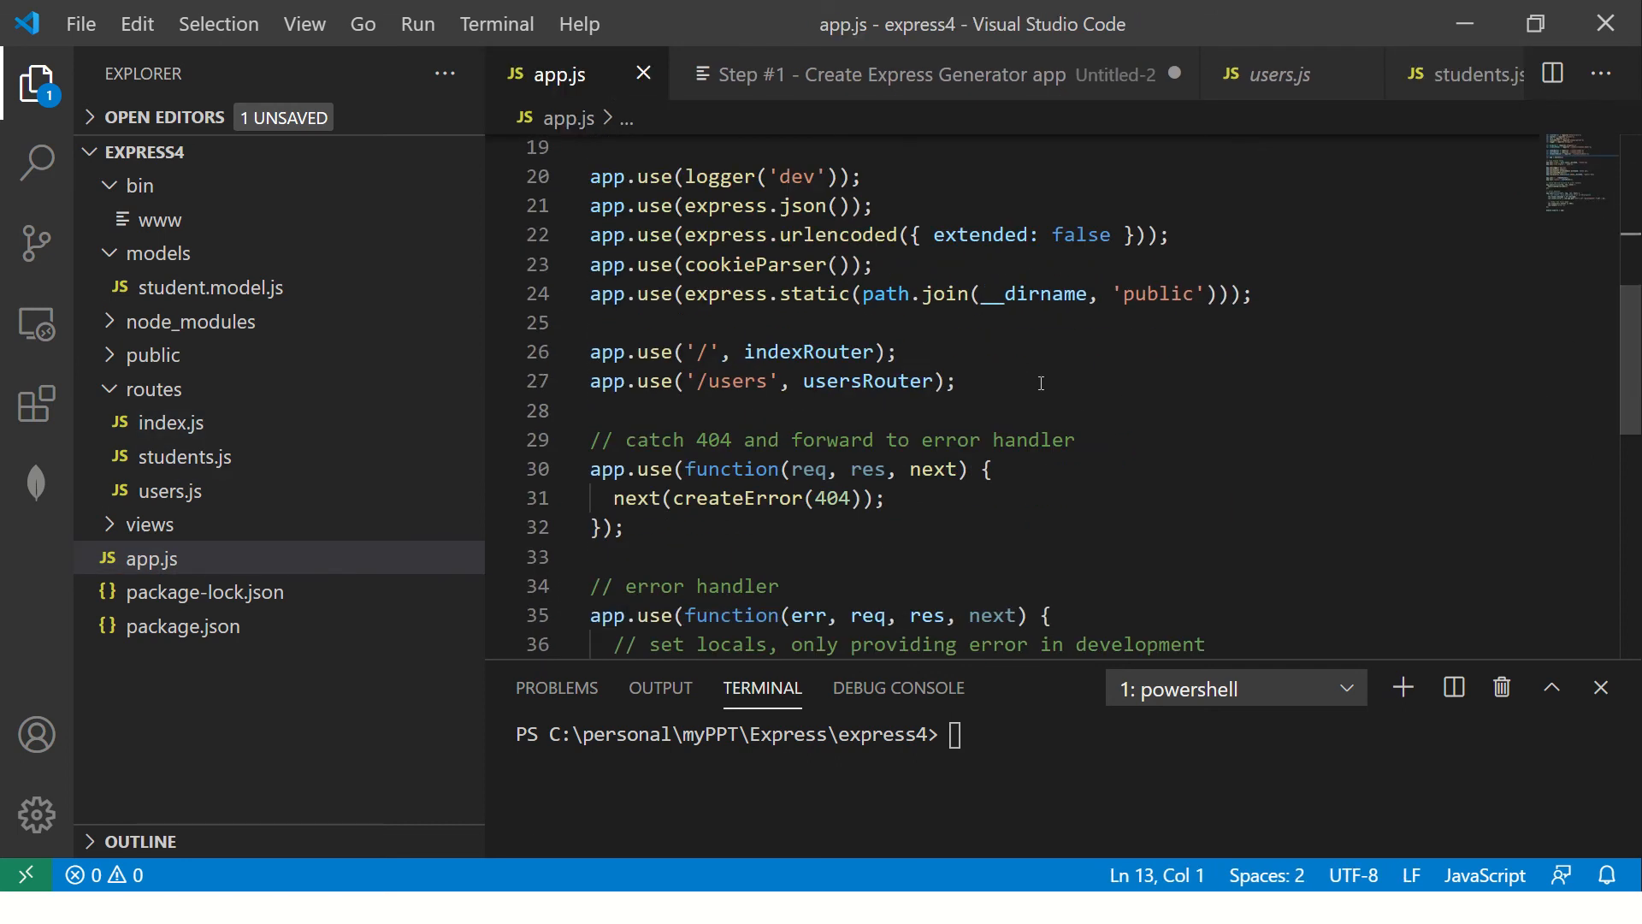
{"action": "type", "text": "app.use('/students',"}
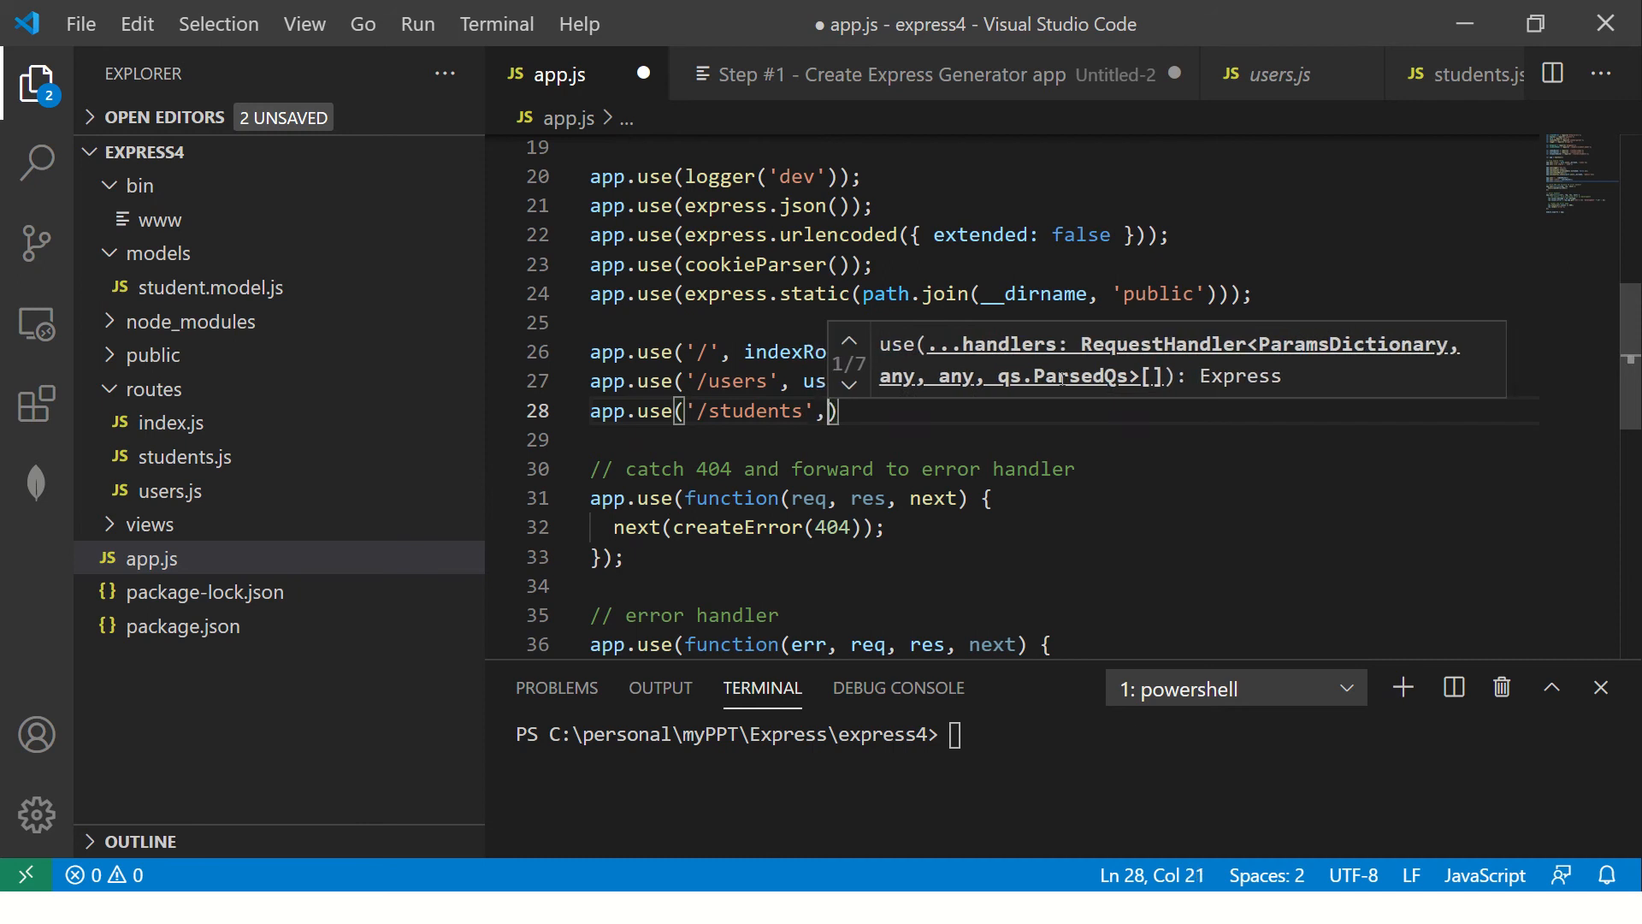
{"action": "type", "text": "studentsRouter"}
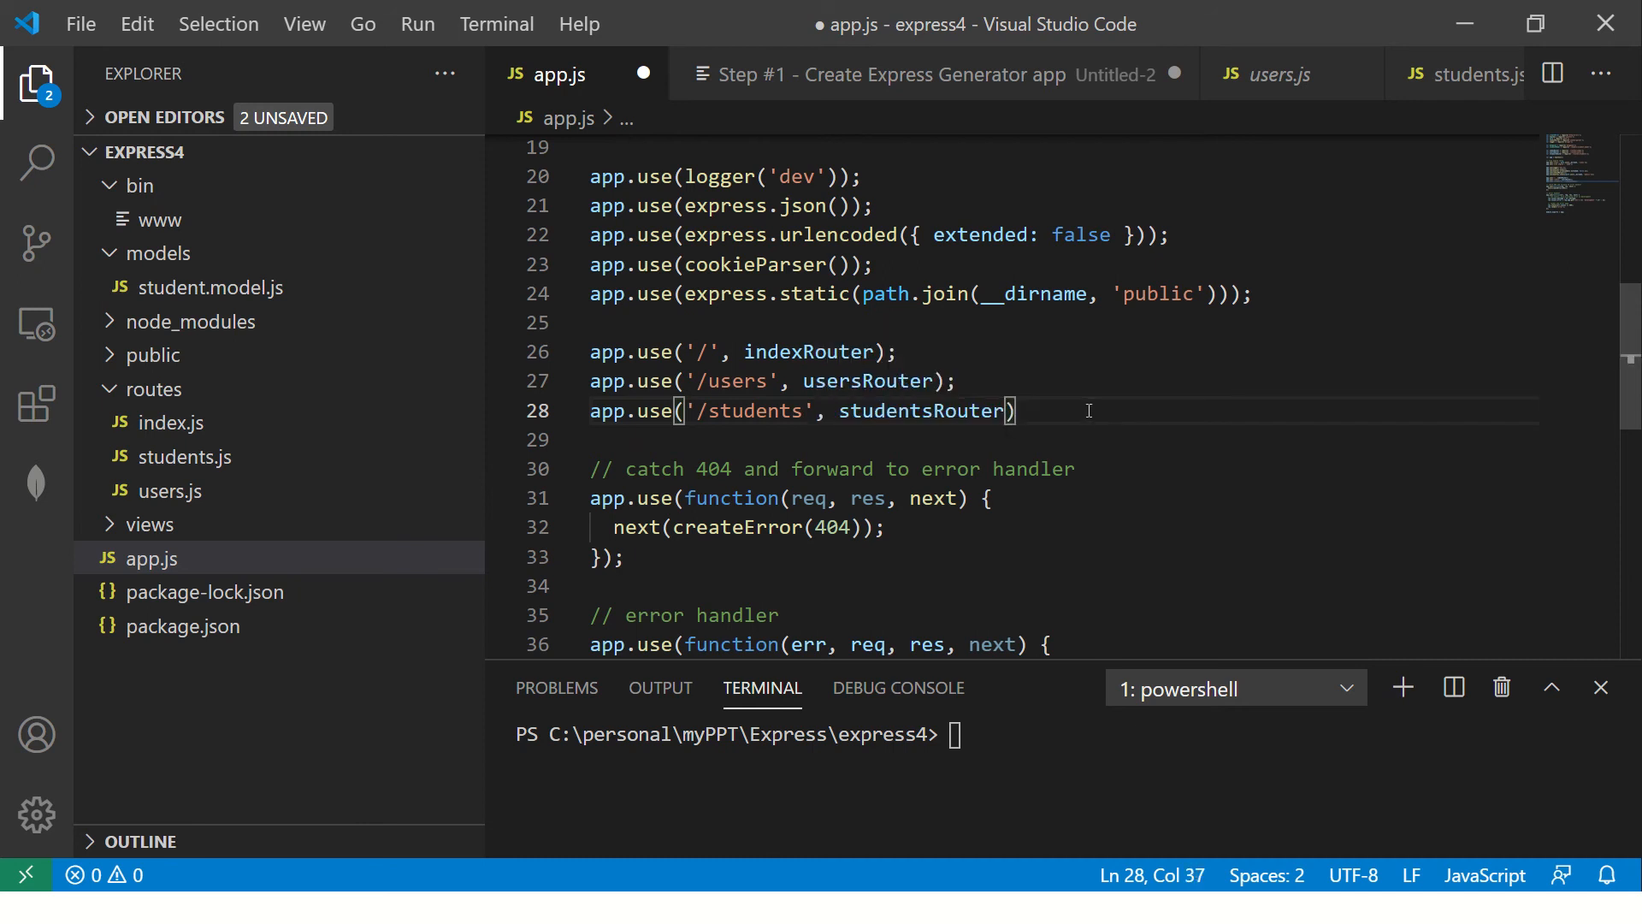
{"action": "key", "text": "ctrl+s"}
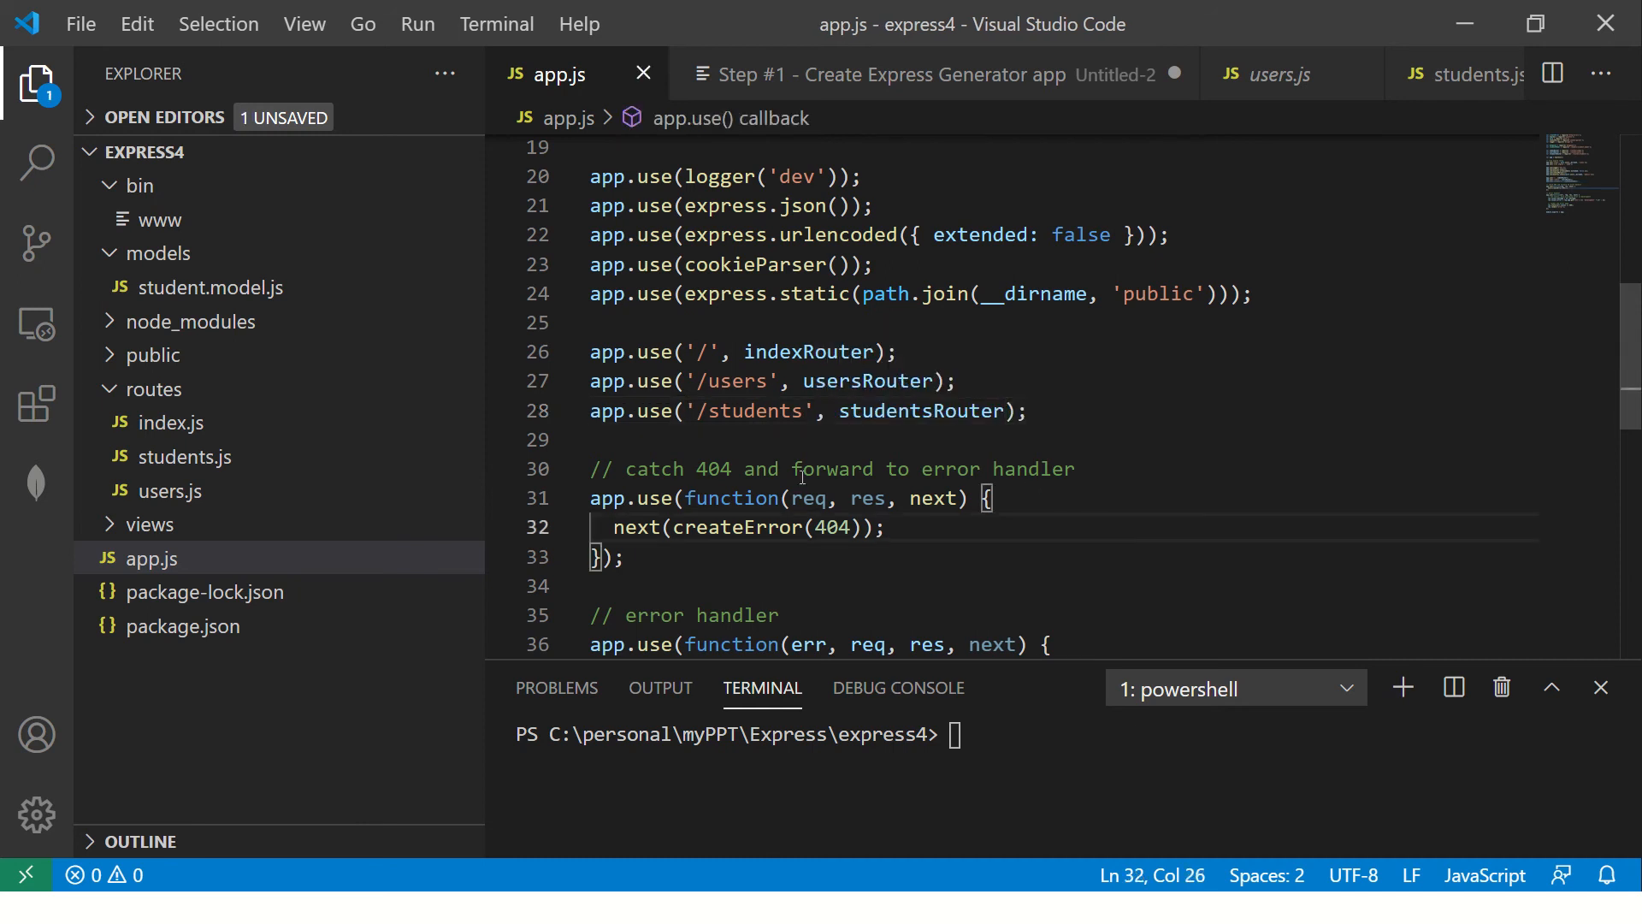
{"action": "double_click", "coordinate": [741, 411]}
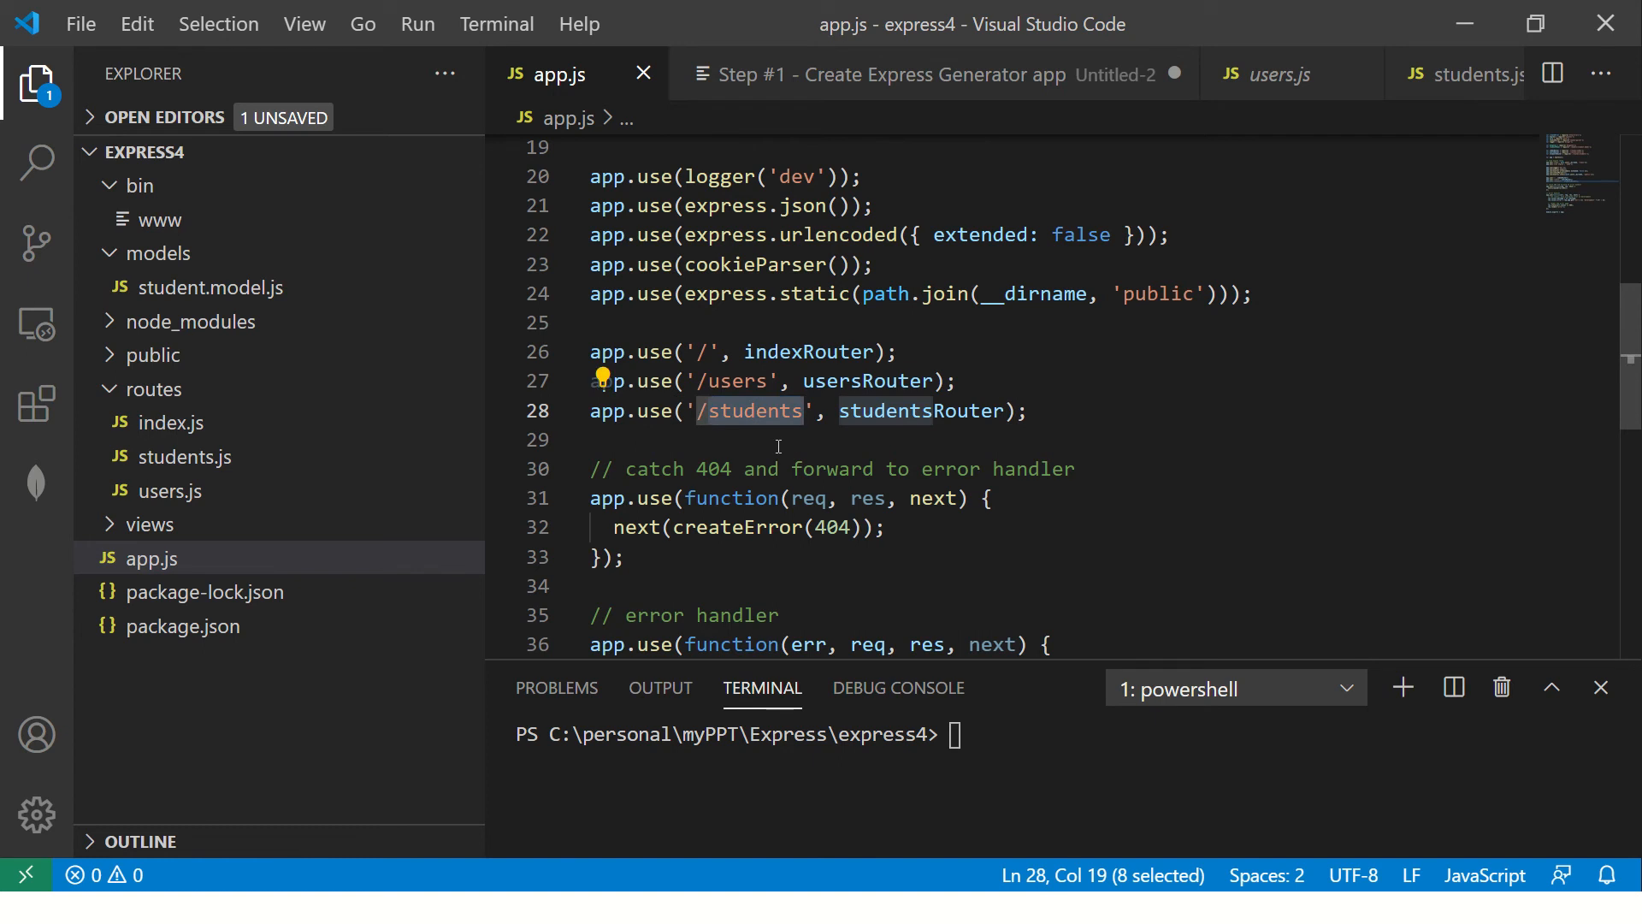
{"action": "mouse_move", "coordinate": [726, 433]}
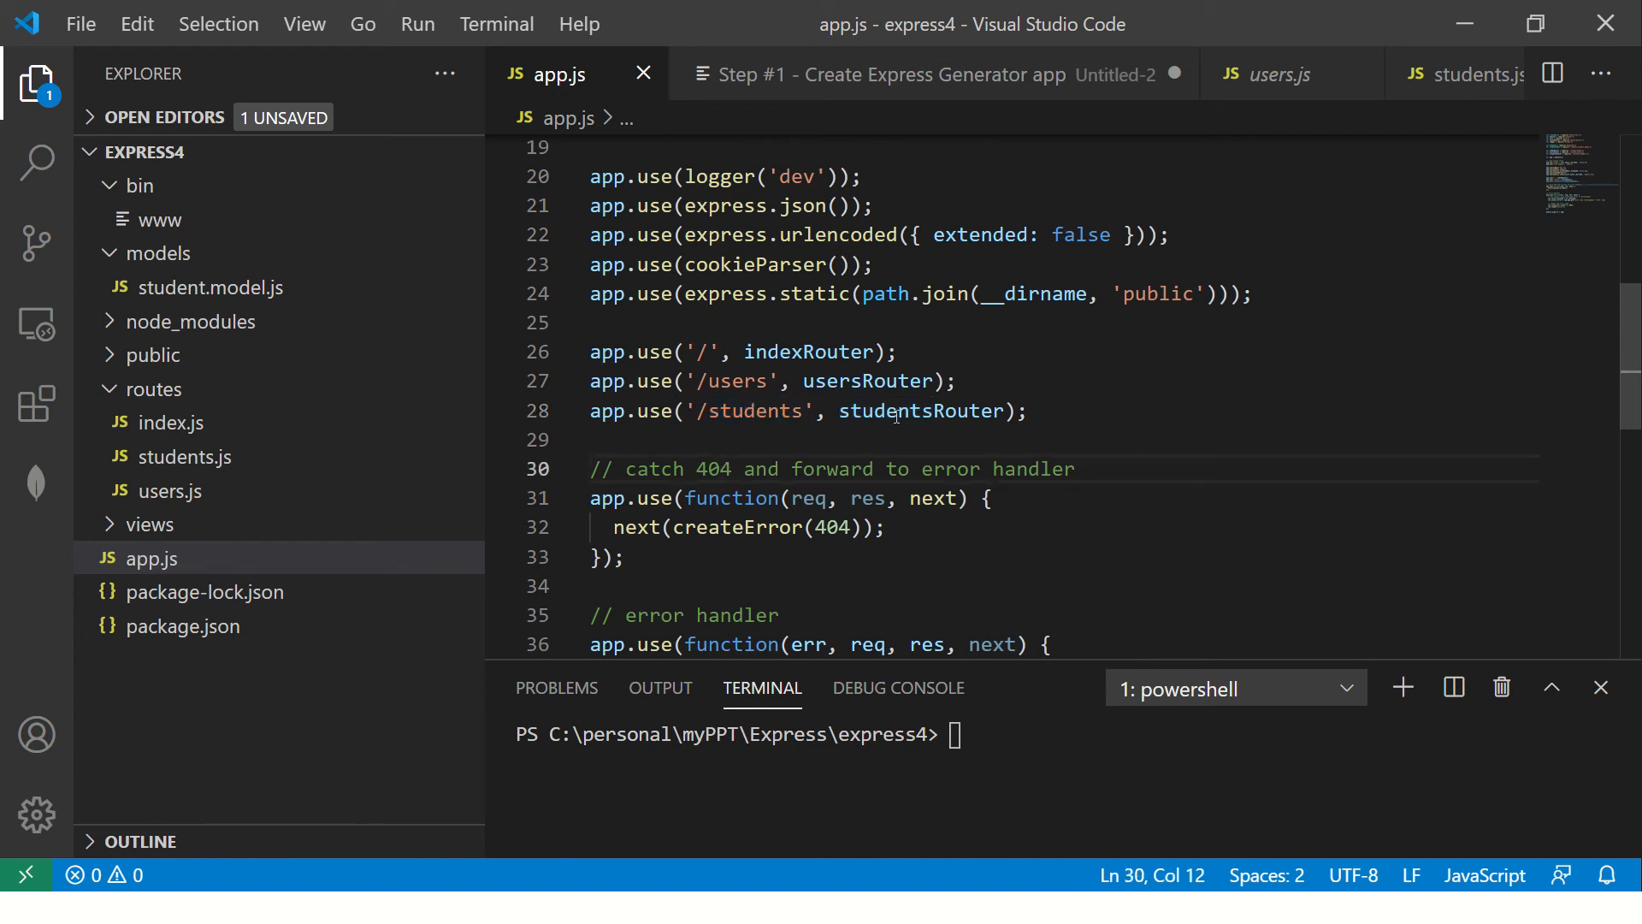
{"action": "double_click", "coordinate": [920, 410]}
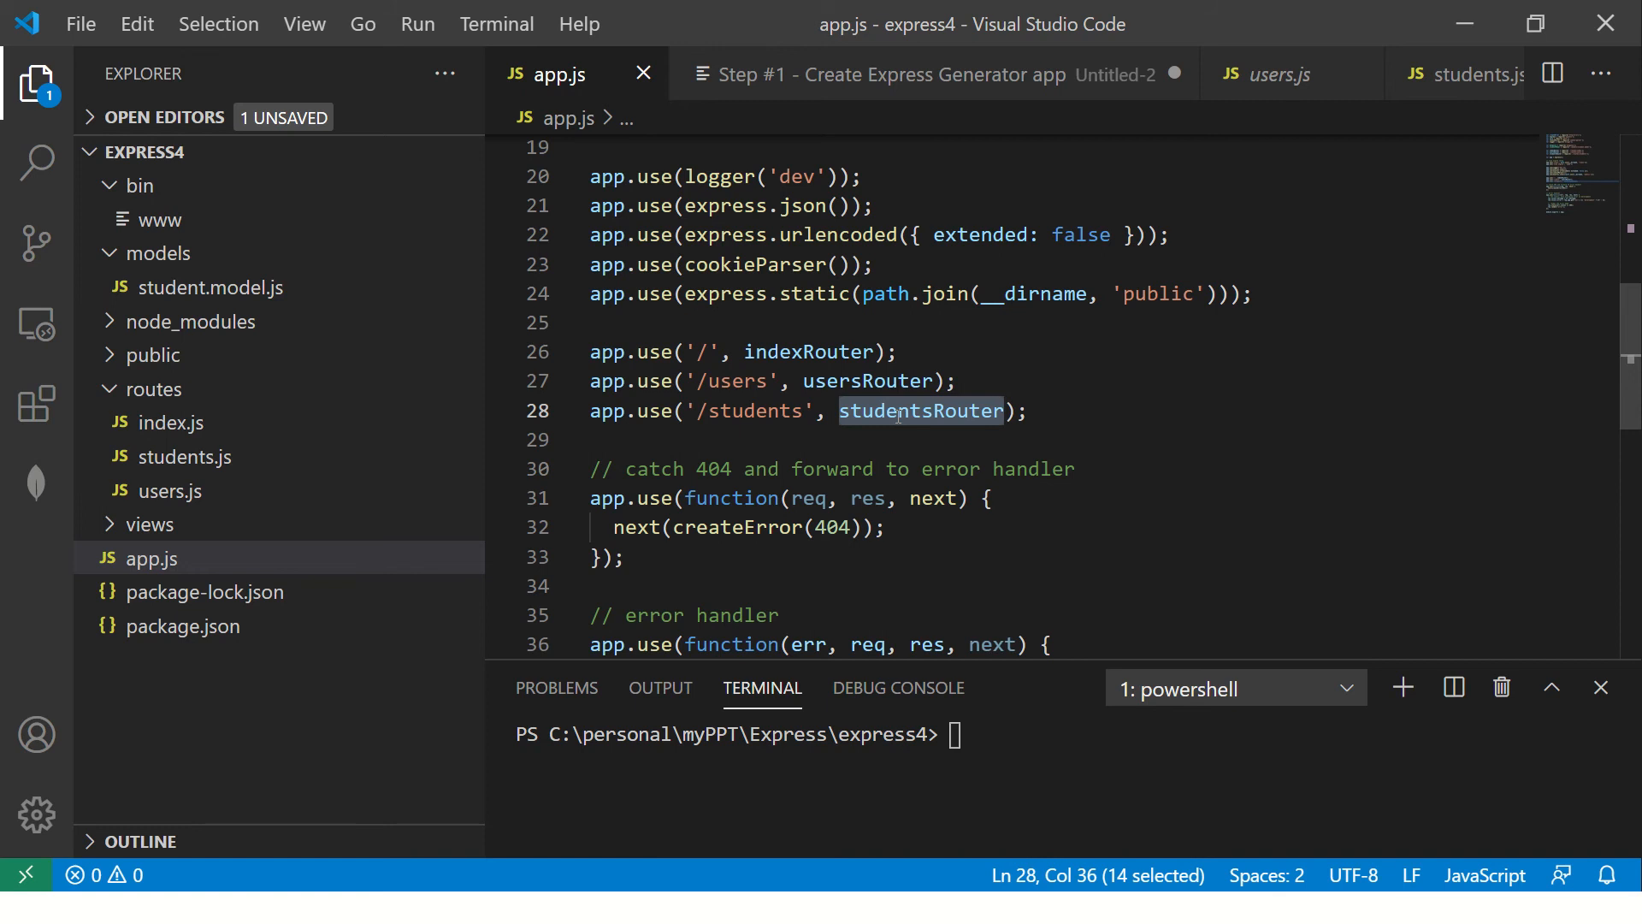
{"action": "left_click", "coordinate": [185, 457]}
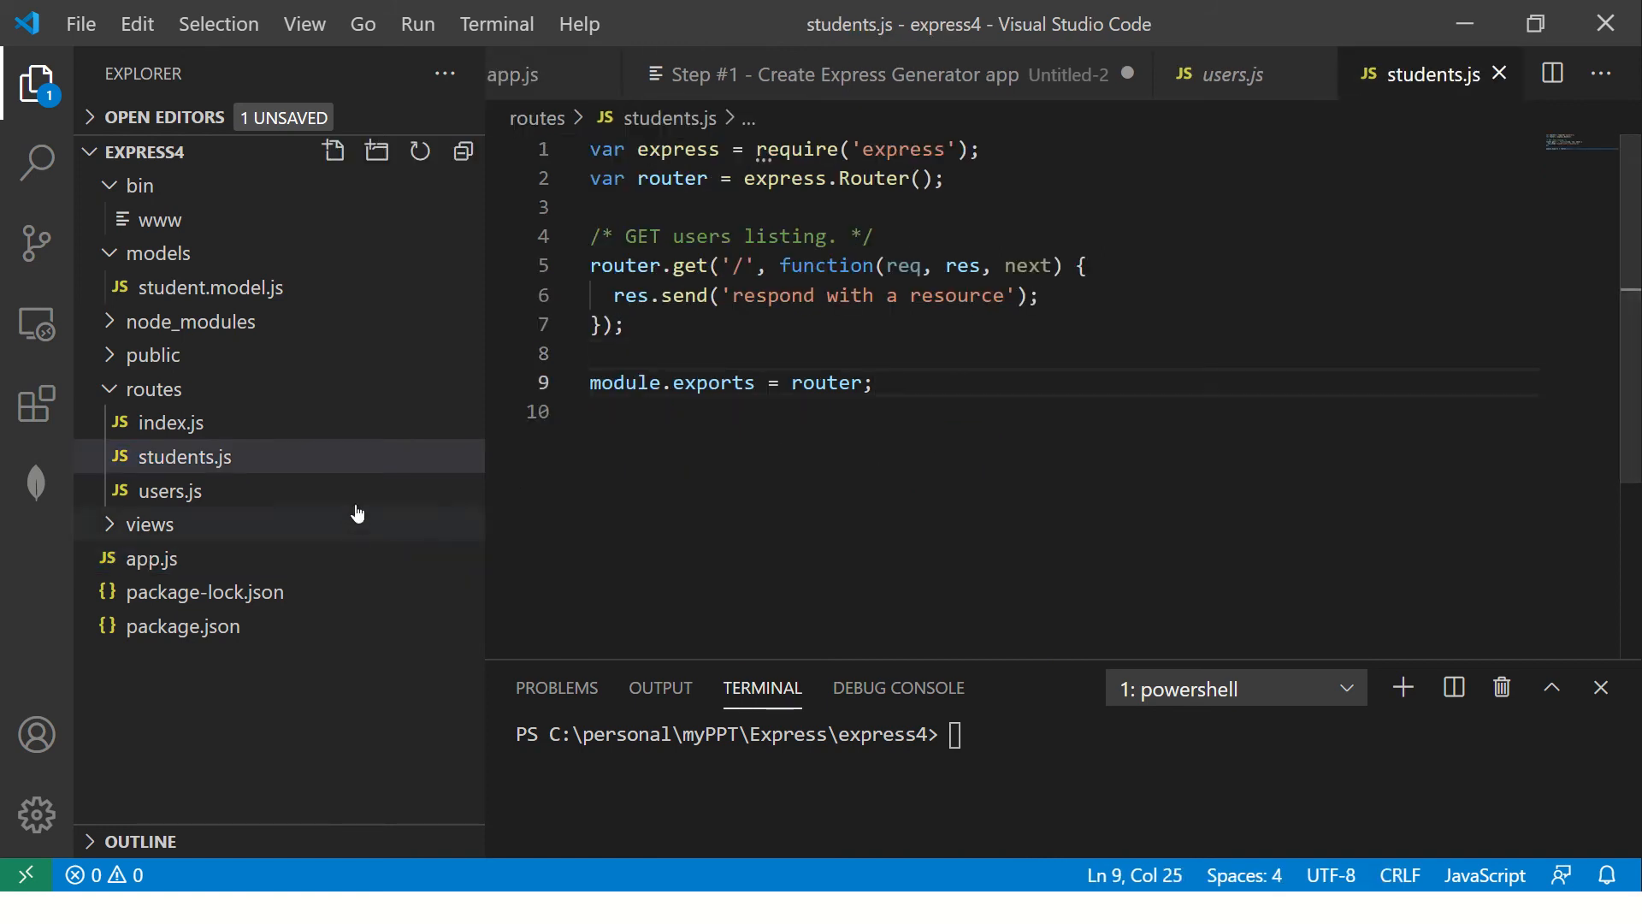
- Make the students.js GET handler send 'Students Route Works' and save
{"action": "left_click", "coordinate": [150, 558]}
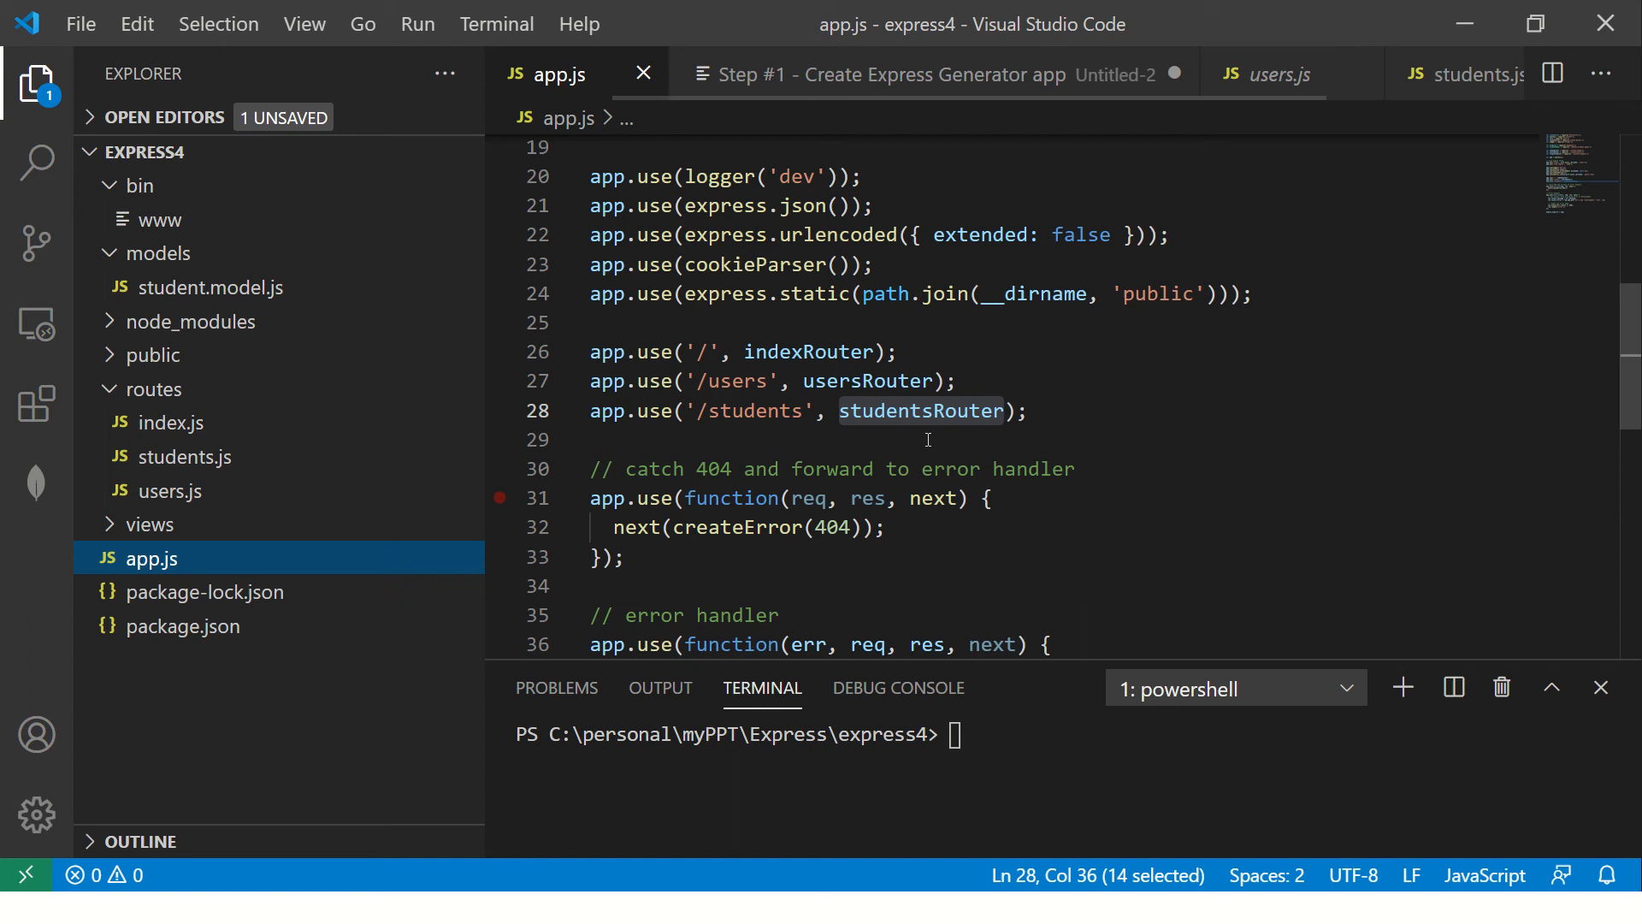
{"action": "left_click", "coordinate": [1037, 469]}
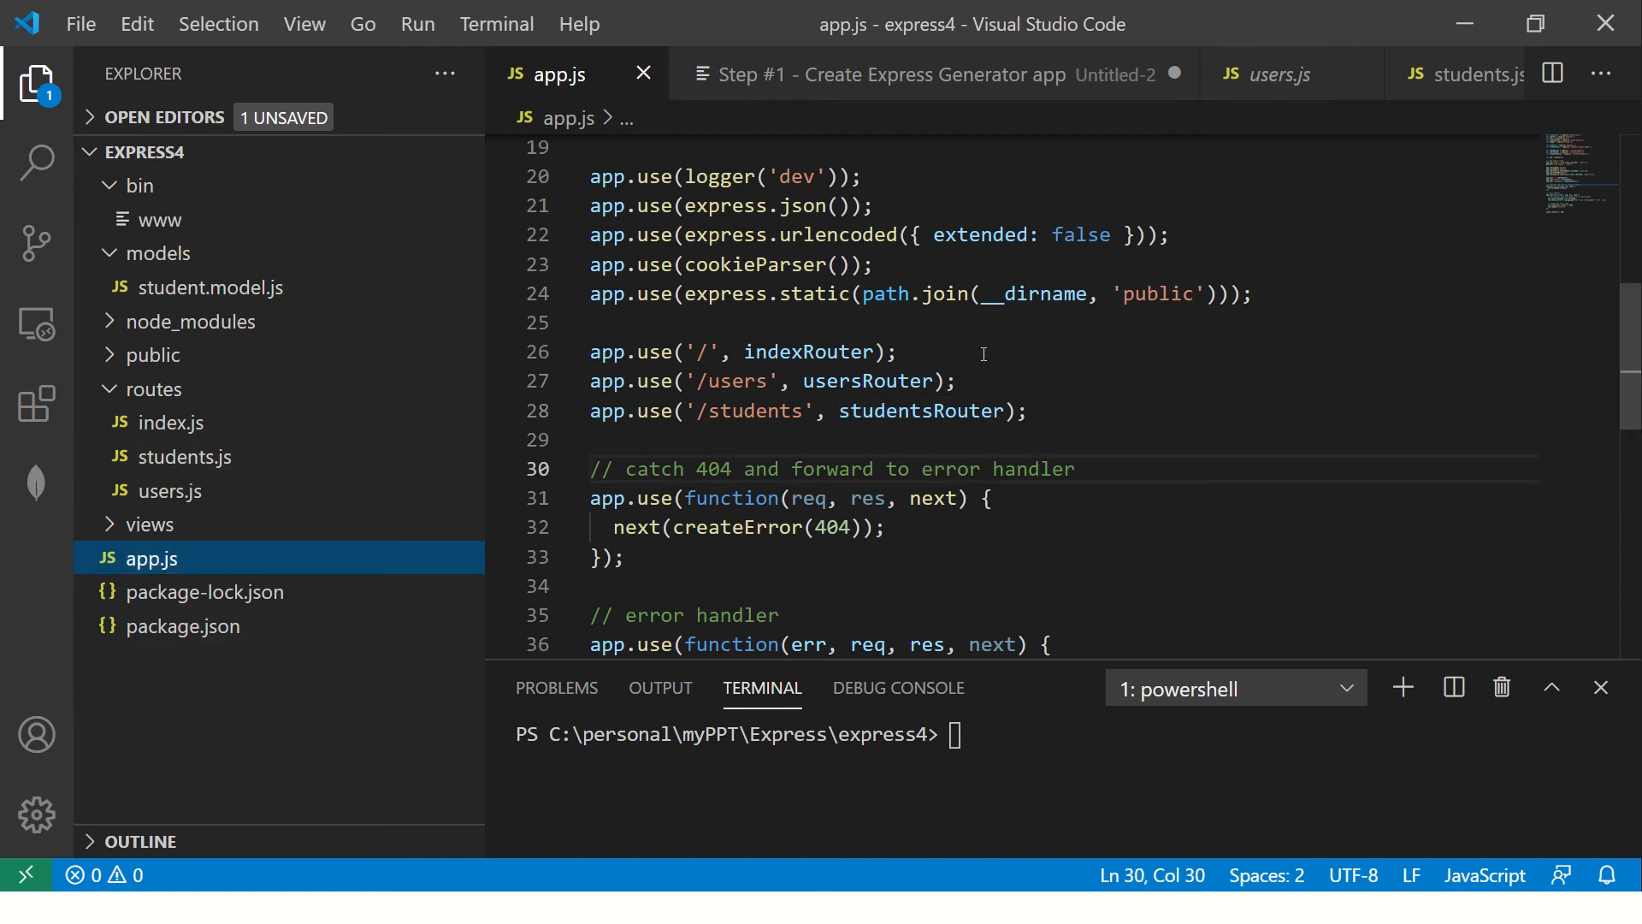
{"action": "left_click", "coordinate": [183, 457]}
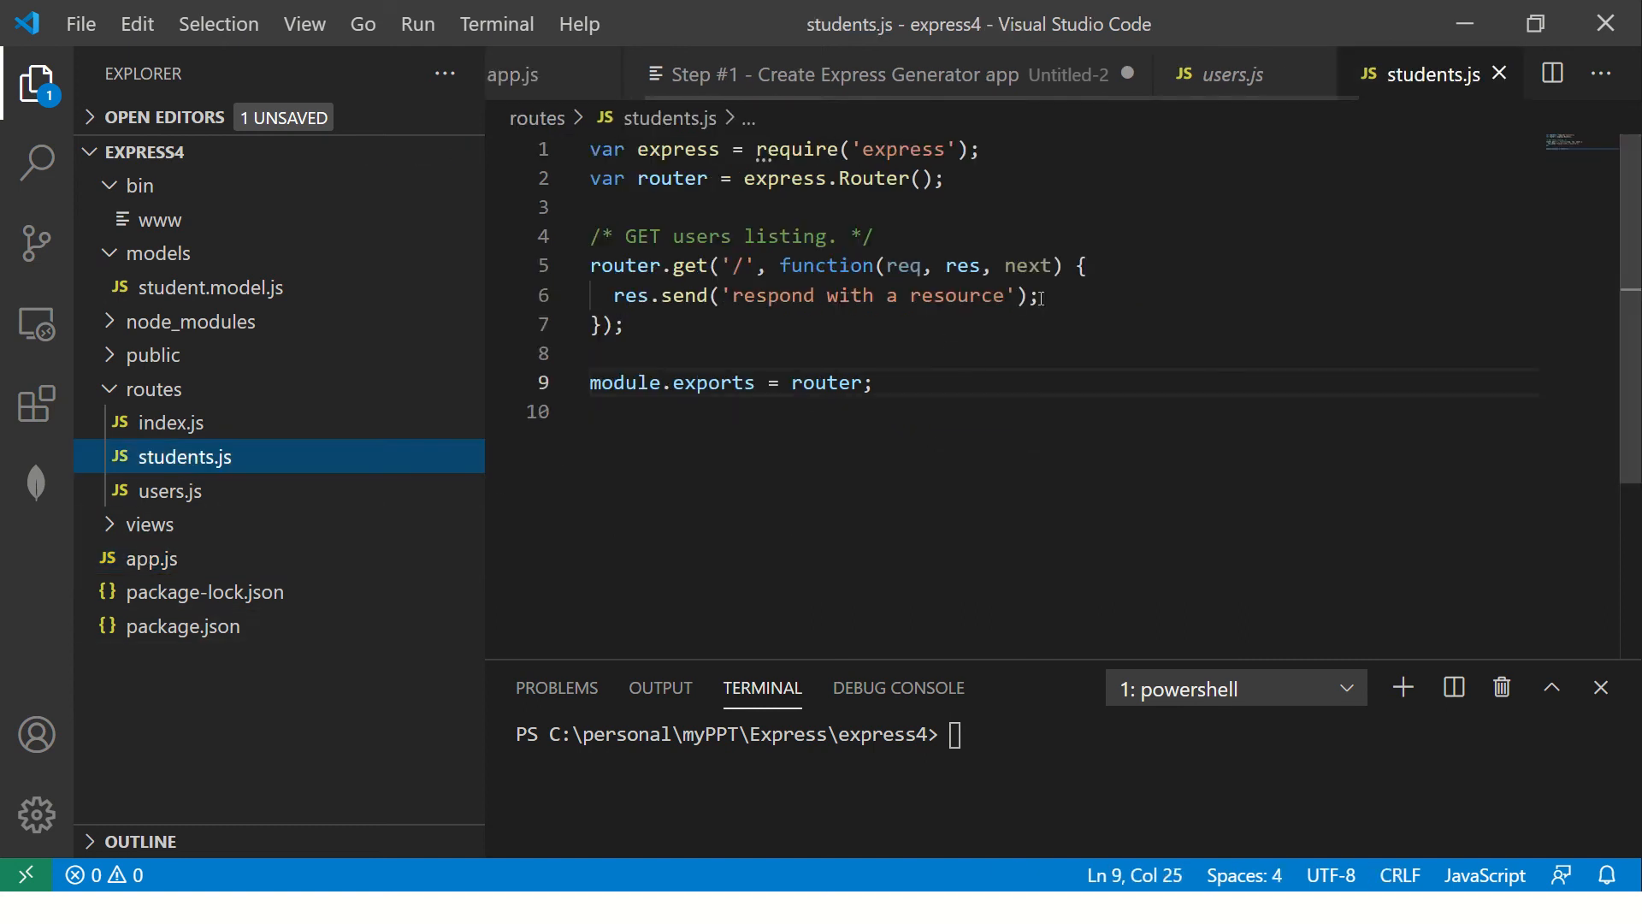
{"action": "double_click", "coordinate": [866, 296]}
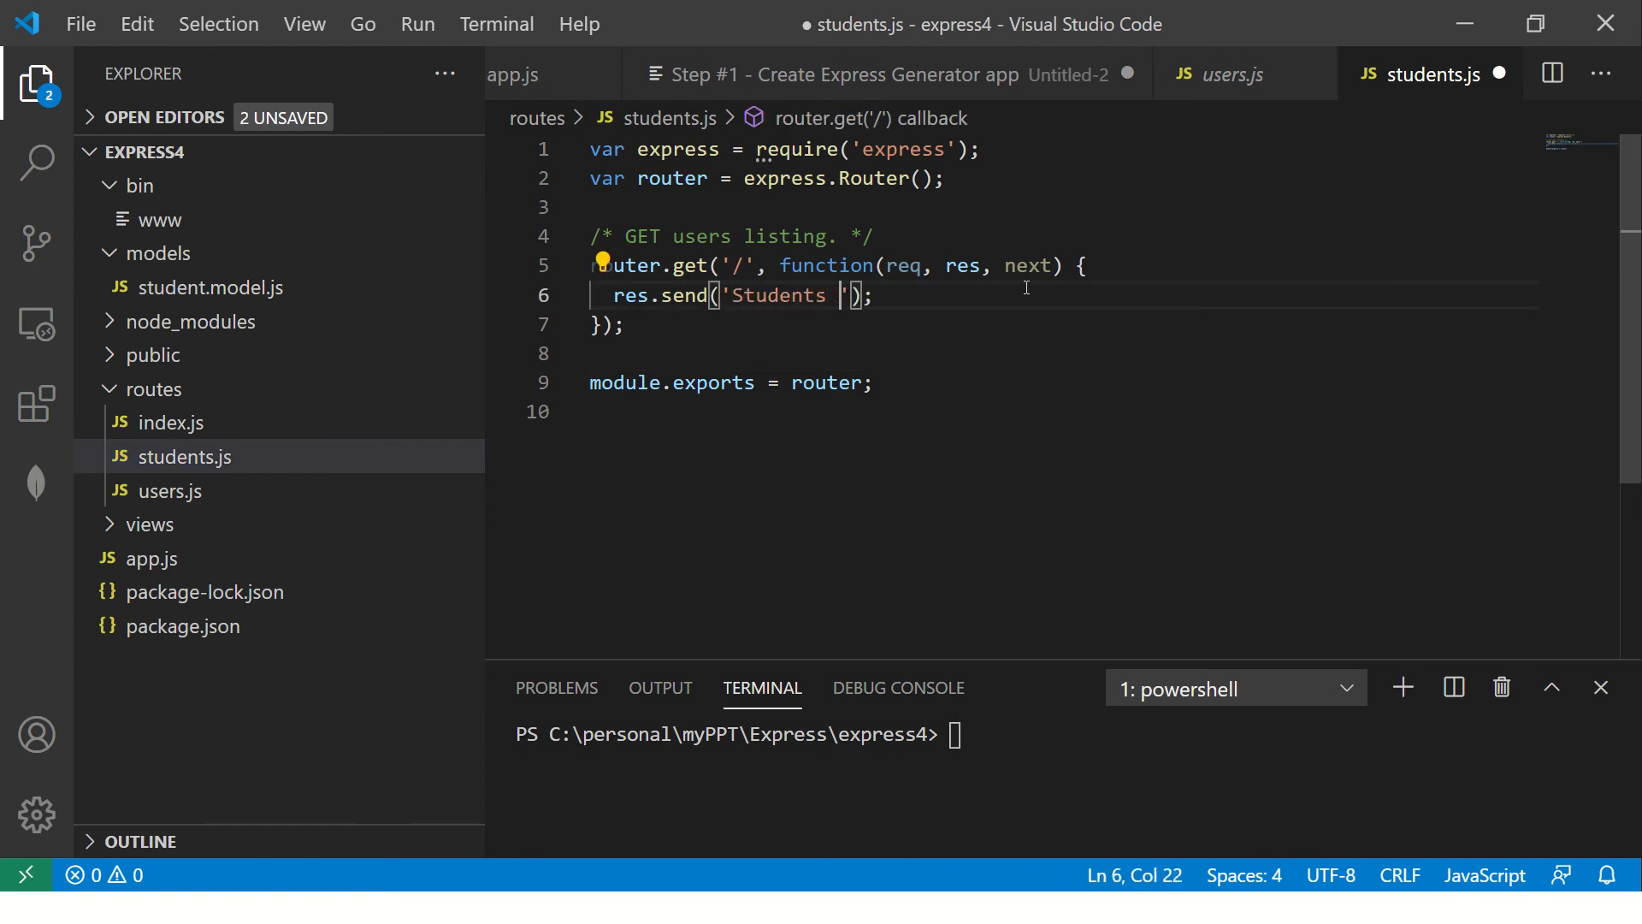
{"action": "type", "text": "Route Wor"}
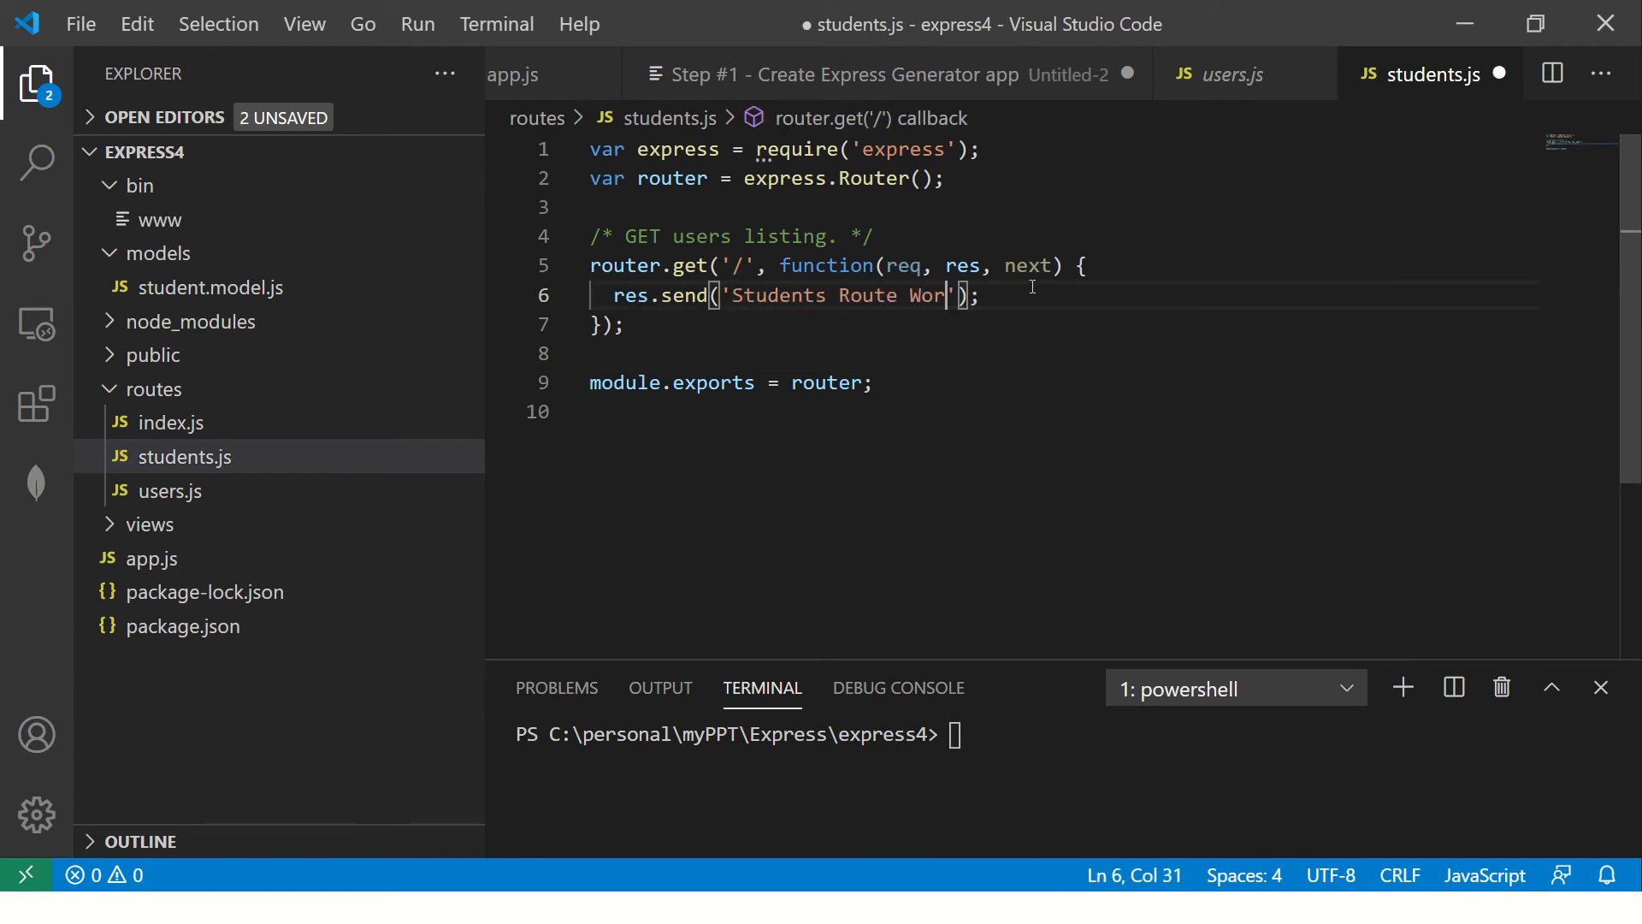
{"action": "key", "text": "ctrl+s"}
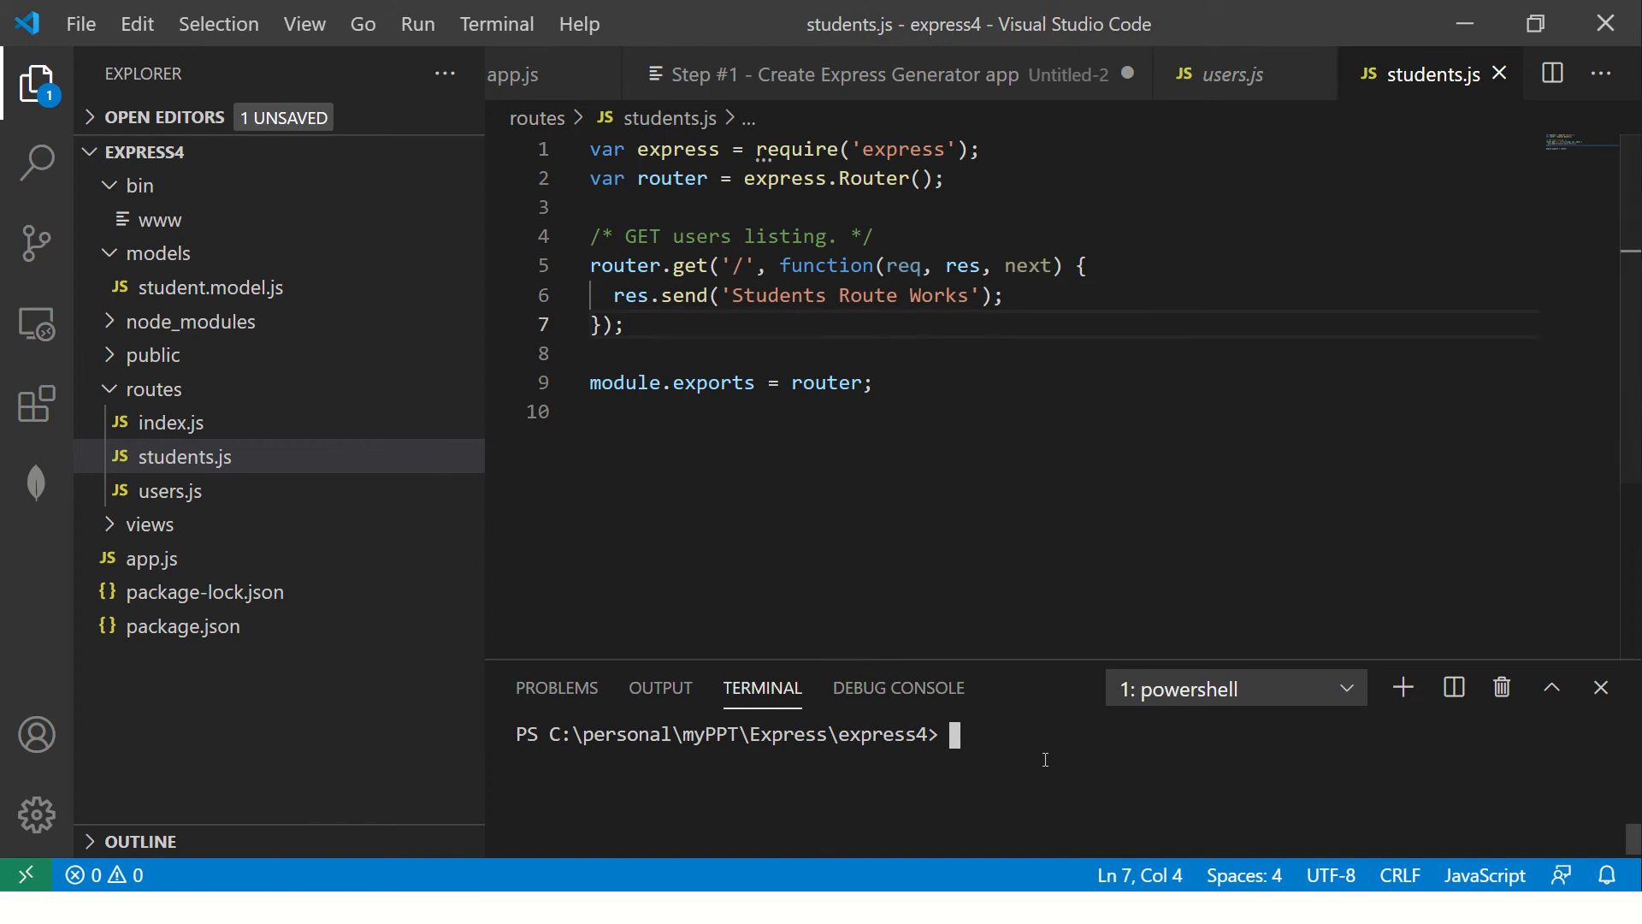
- Start the Express server with npm run start in the terminal
{"action": "type", "text": "npm run start"}
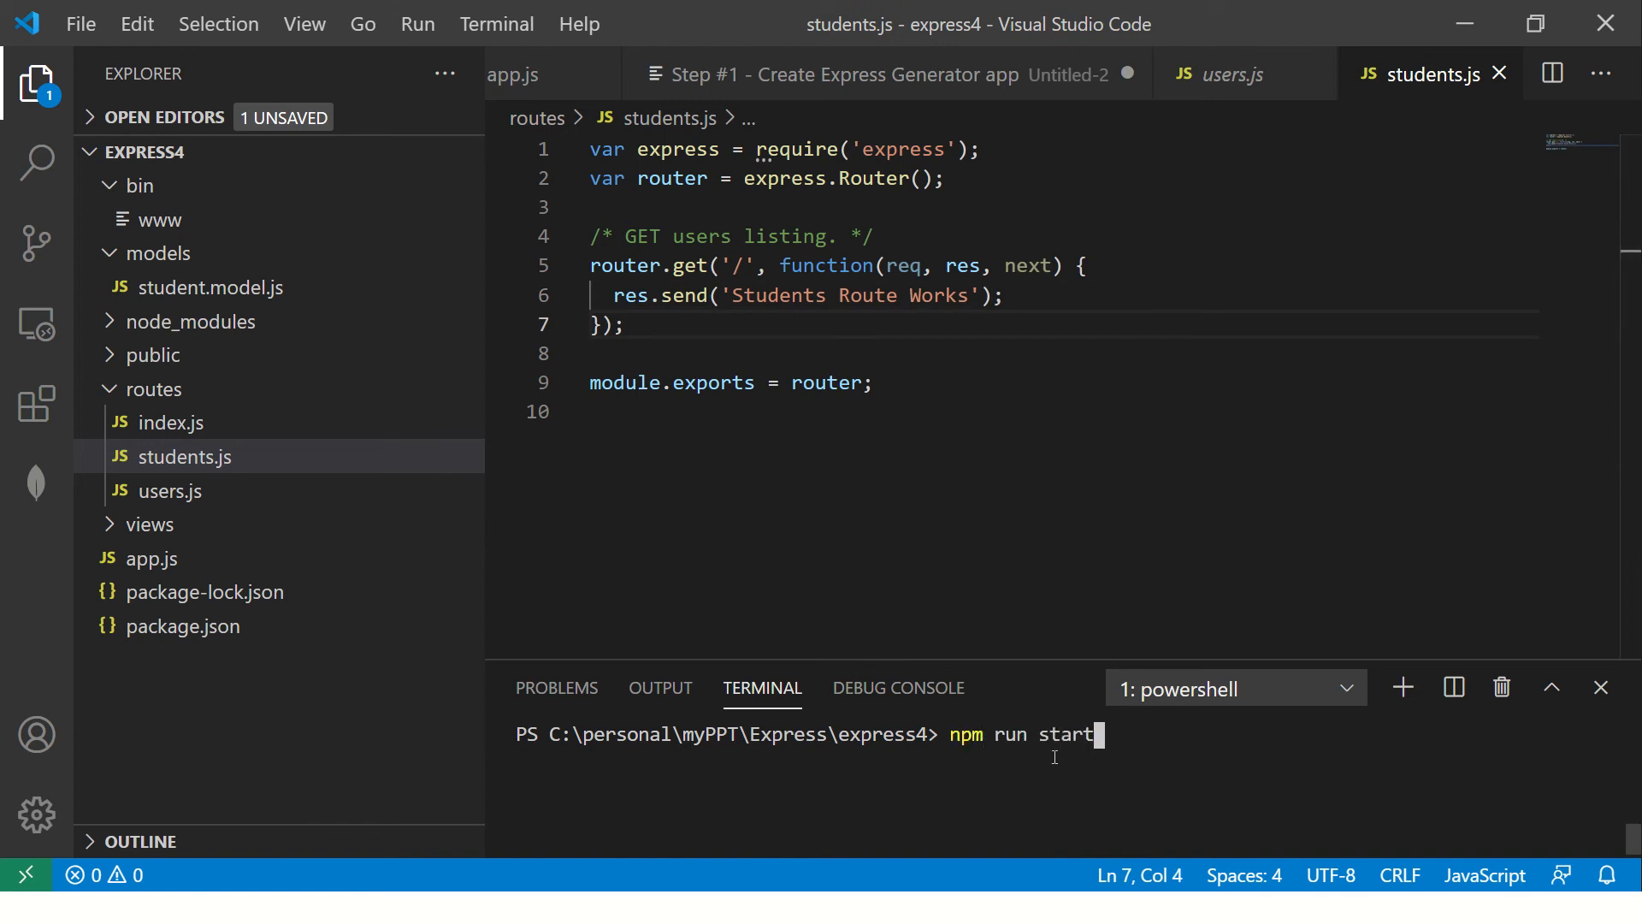
{"action": "key", "text": "Return"}
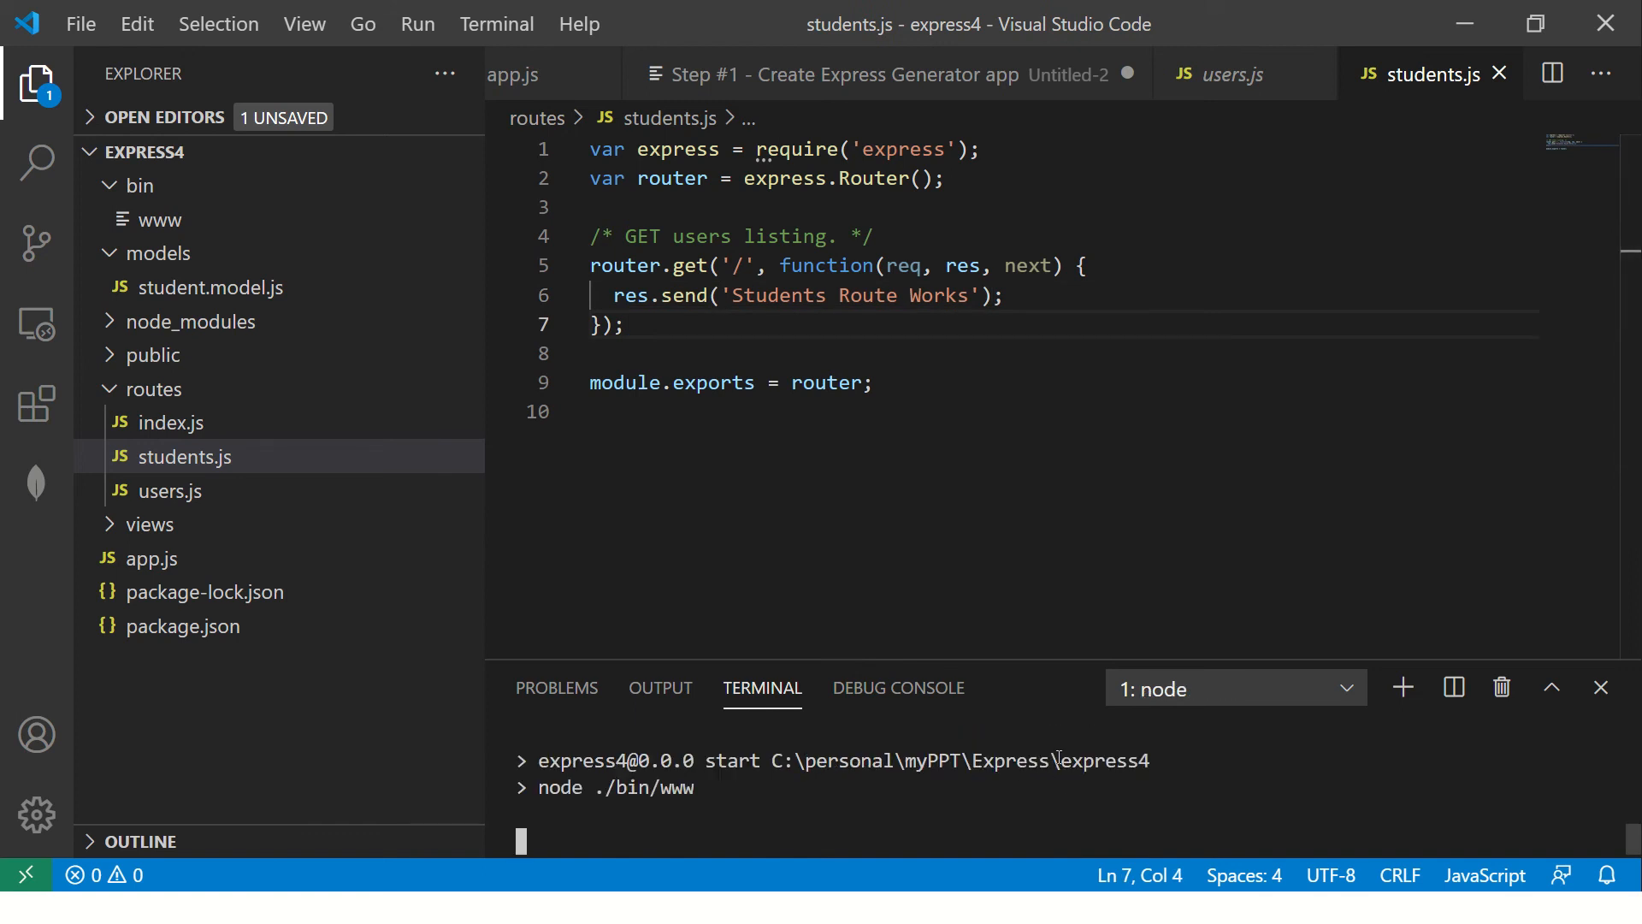
{"action": "key", "text": "alt+tab"}
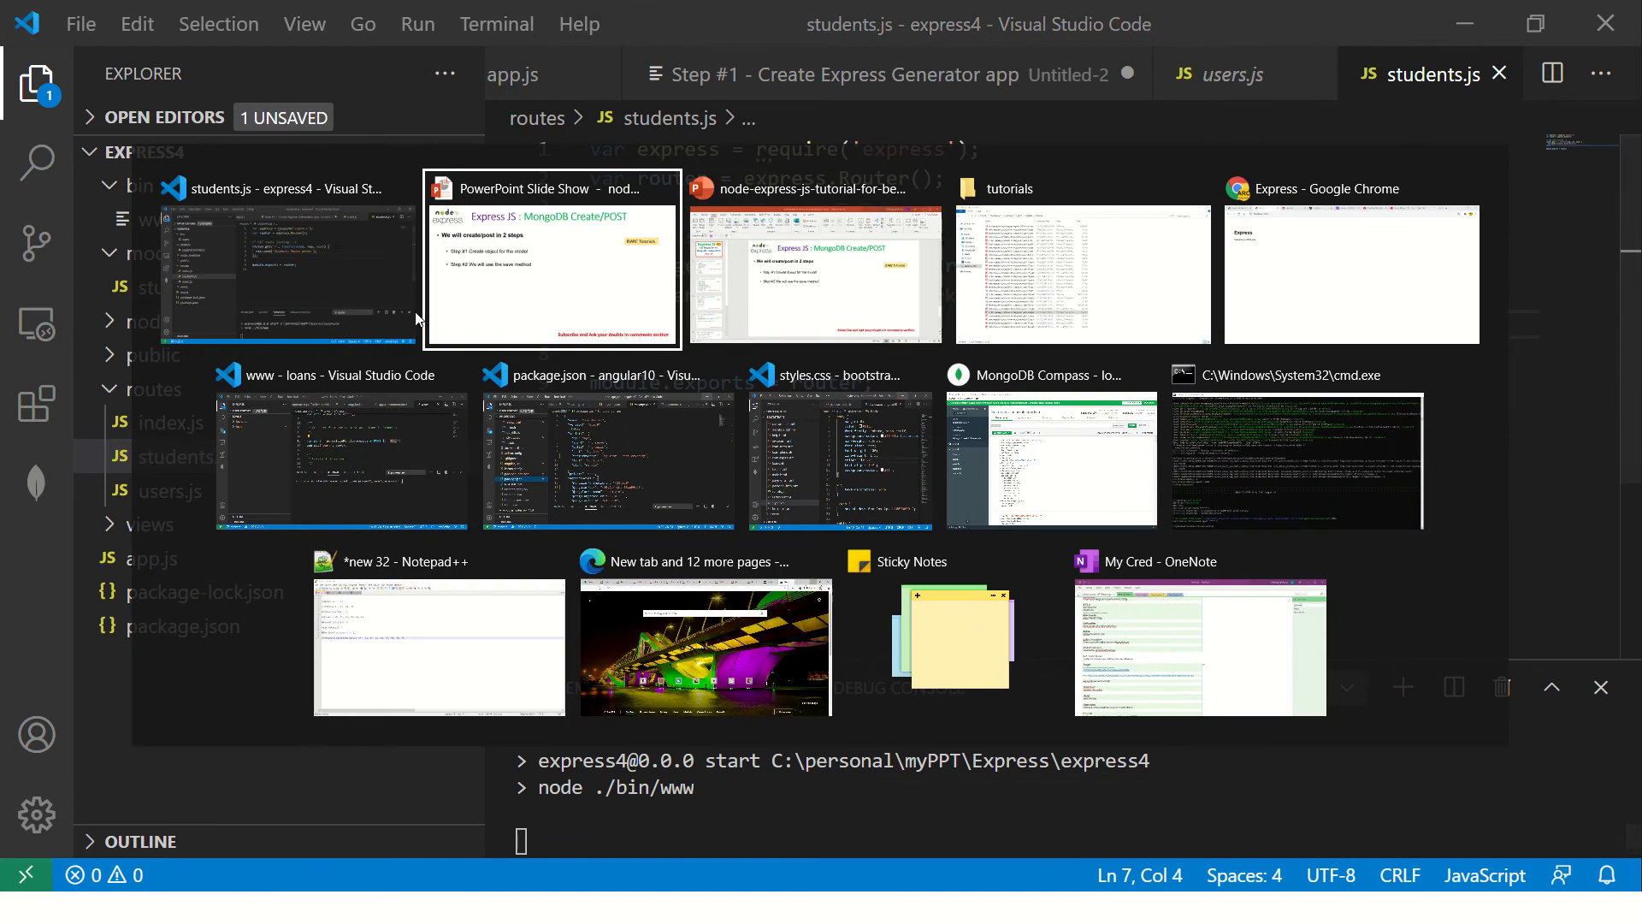
- Load localhost:3000/students in Chrome and confirm 'Students Route Works'
{"action": "left_click", "coordinate": [1349, 274]}
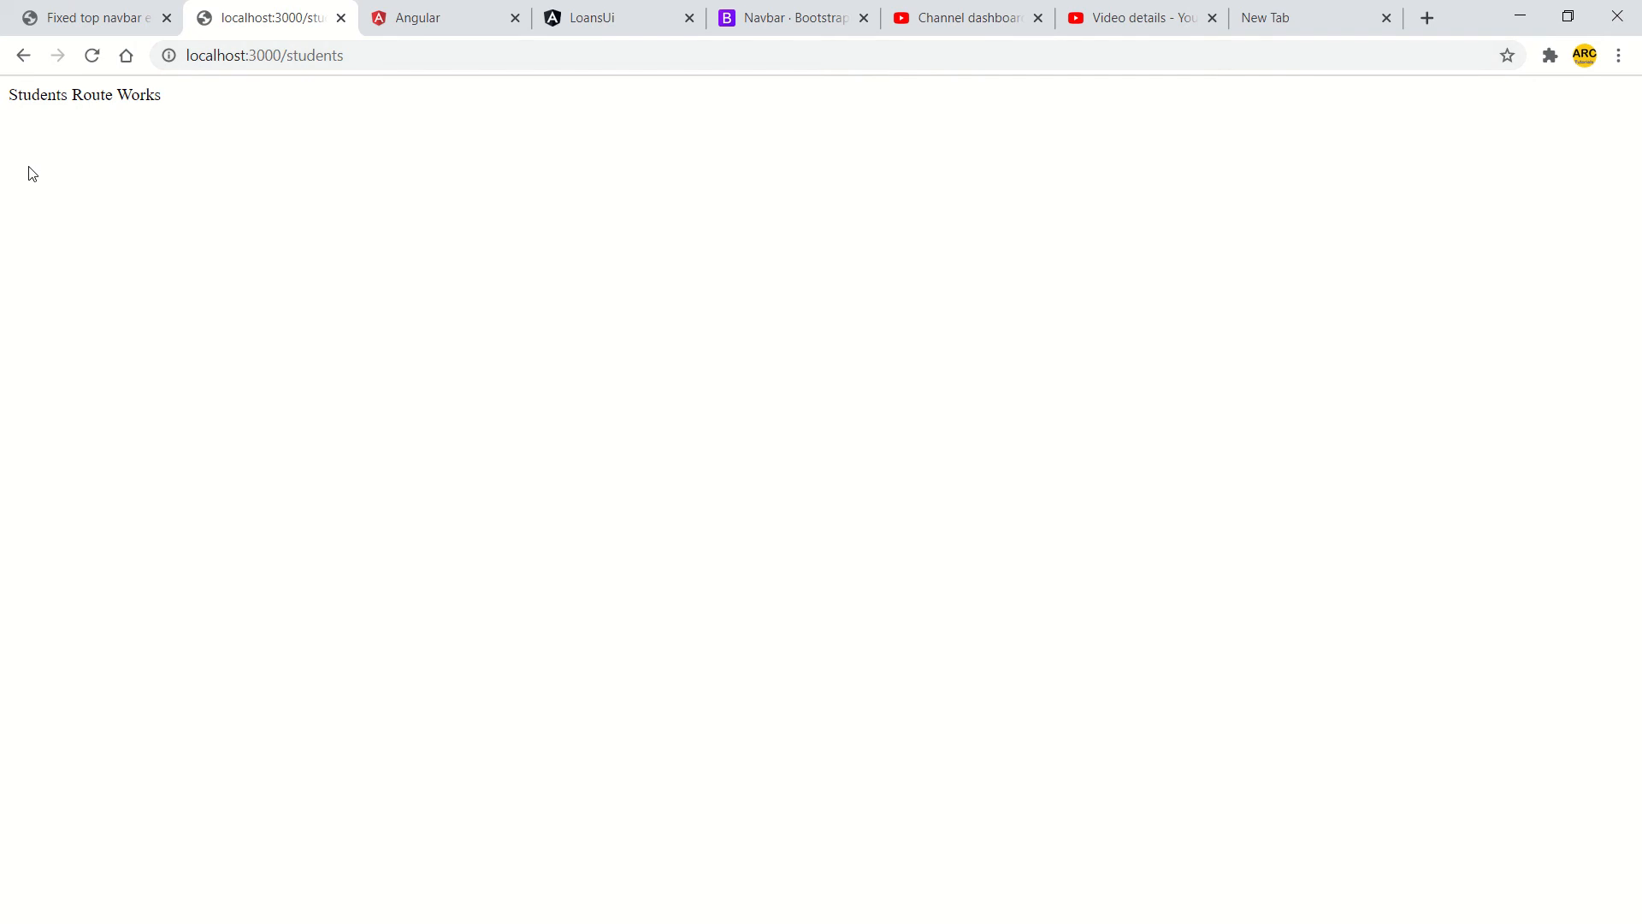
{"action": "mouse_move", "coordinate": [242, 345]}
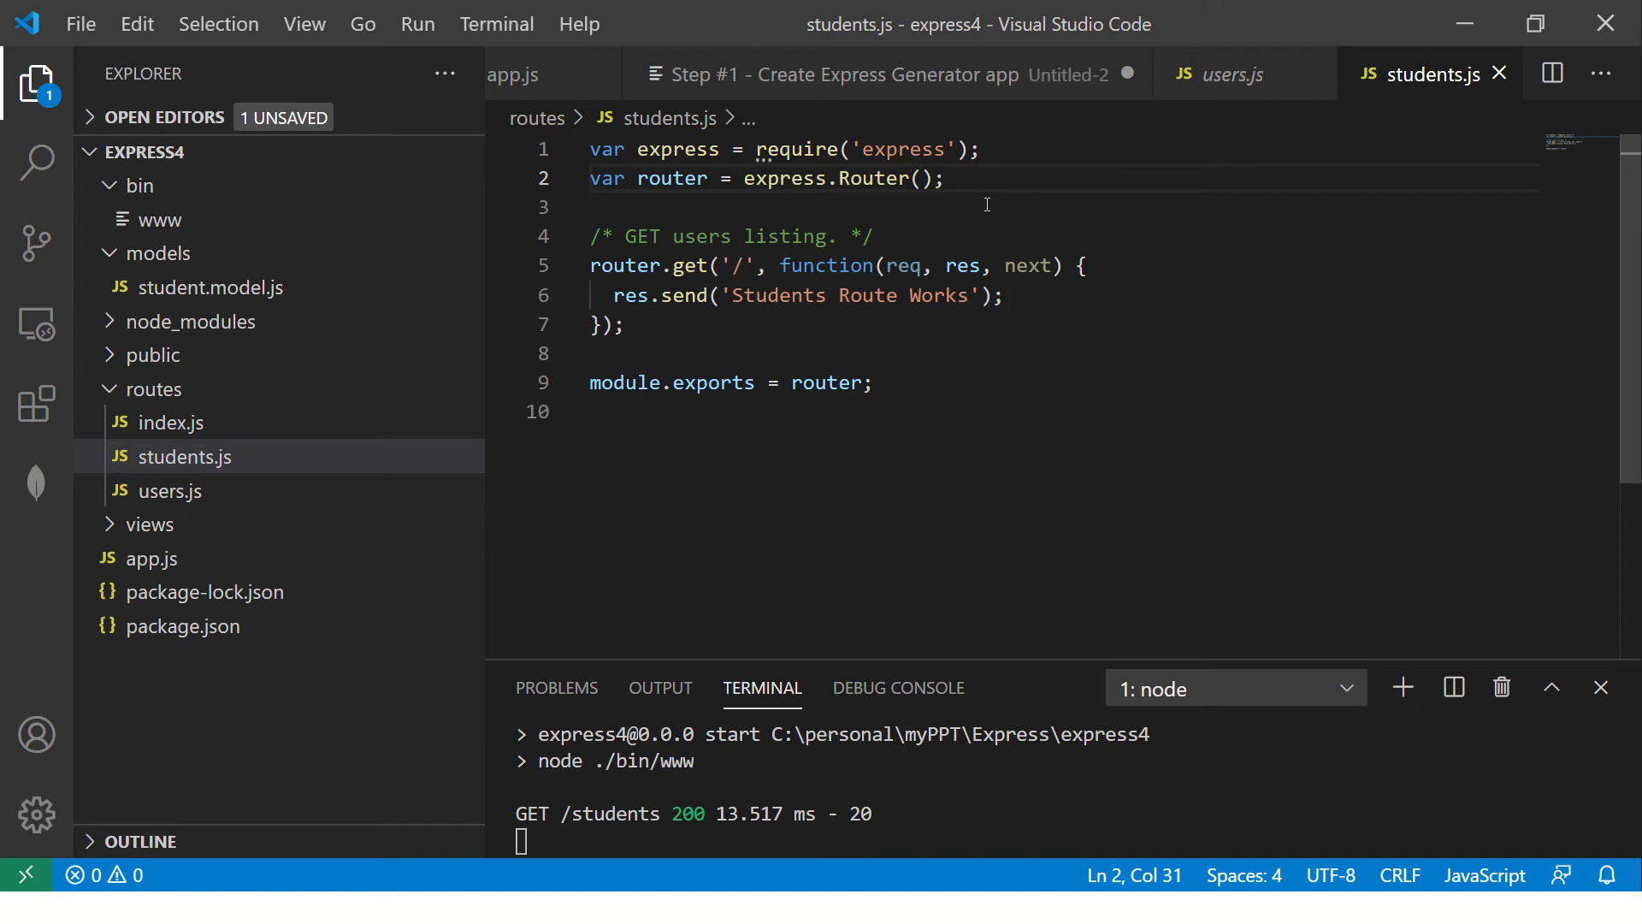
{"action": "mouse_move", "coordinate": [977, 340]}
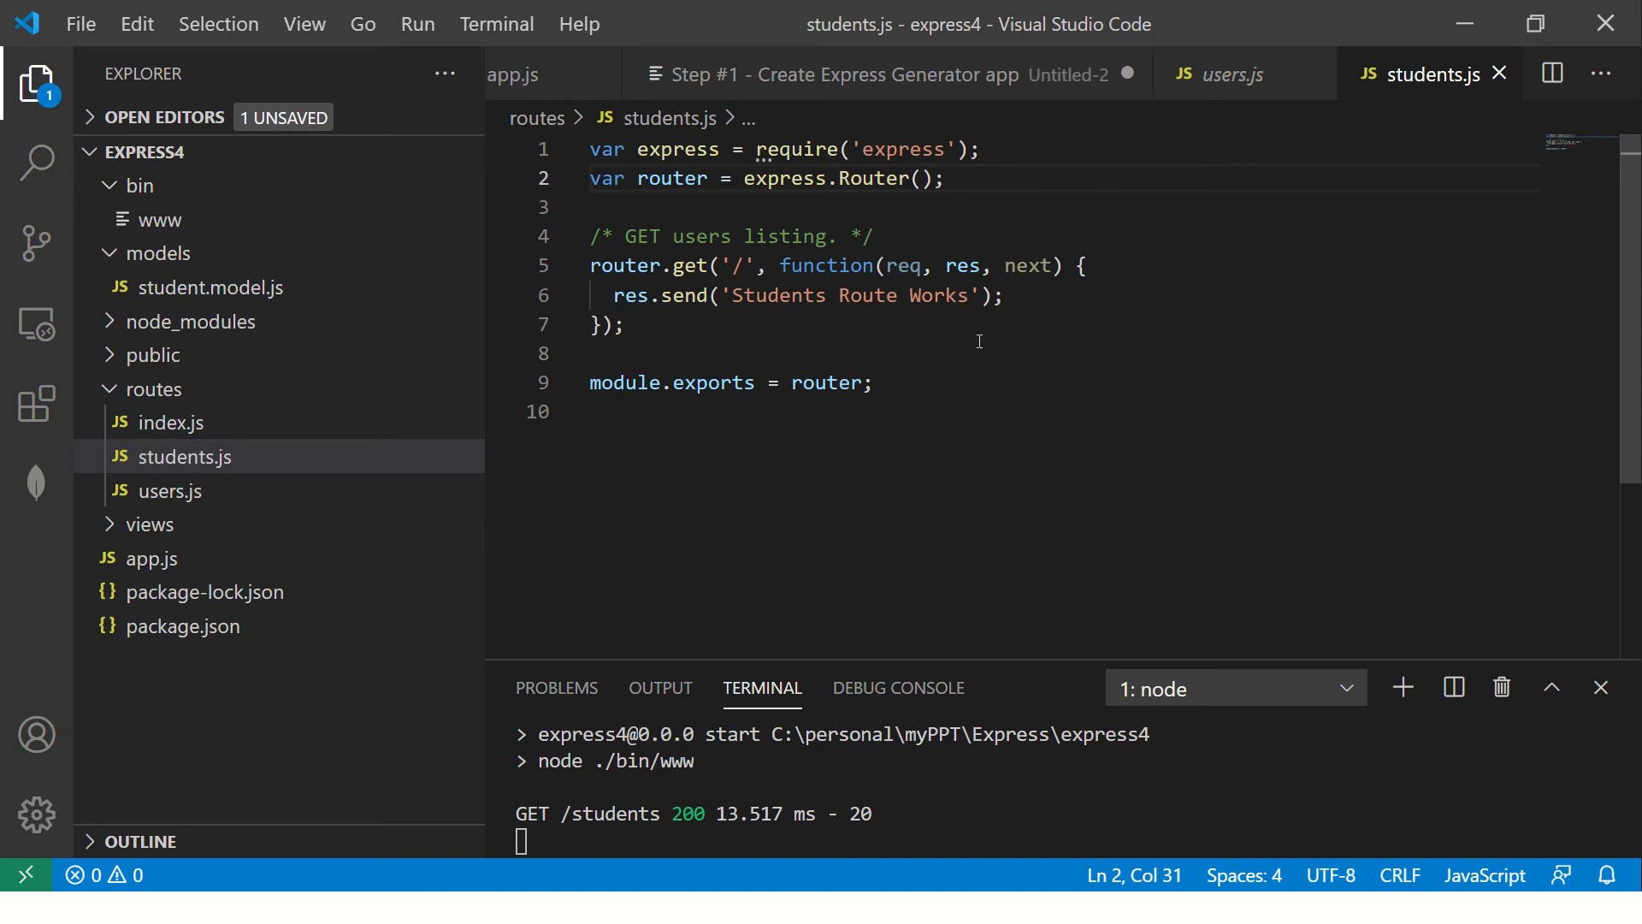
{"action": "mouse_move", "coordinate": [1095, 263]}
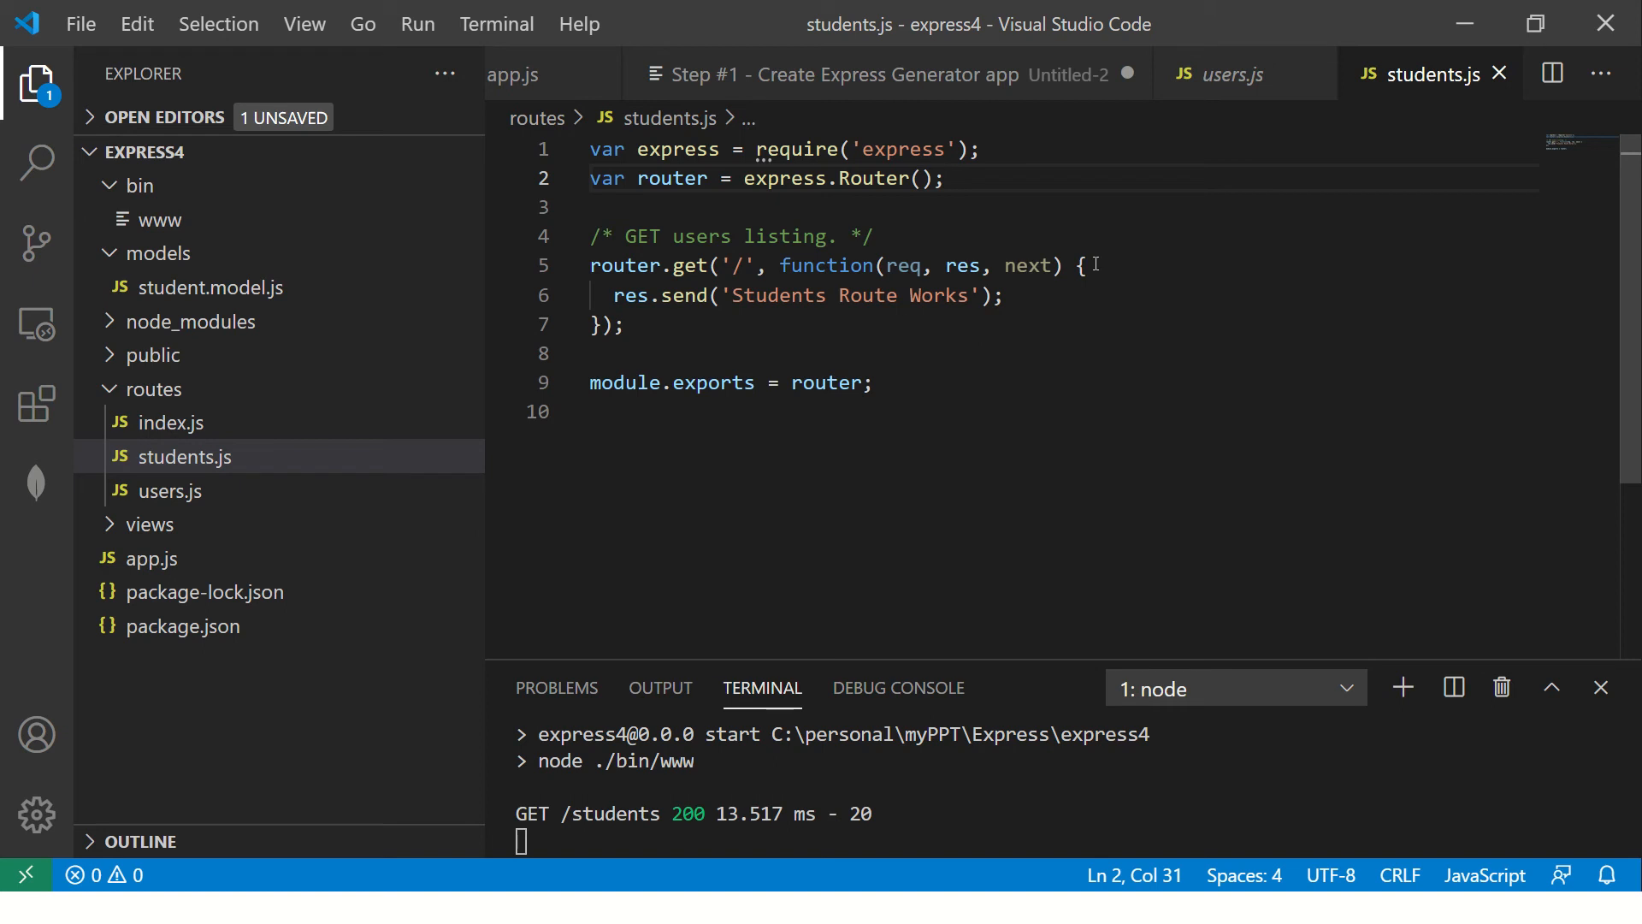
- Require mongoose at the top of students.js
{"action": "type", "text": "\\"}
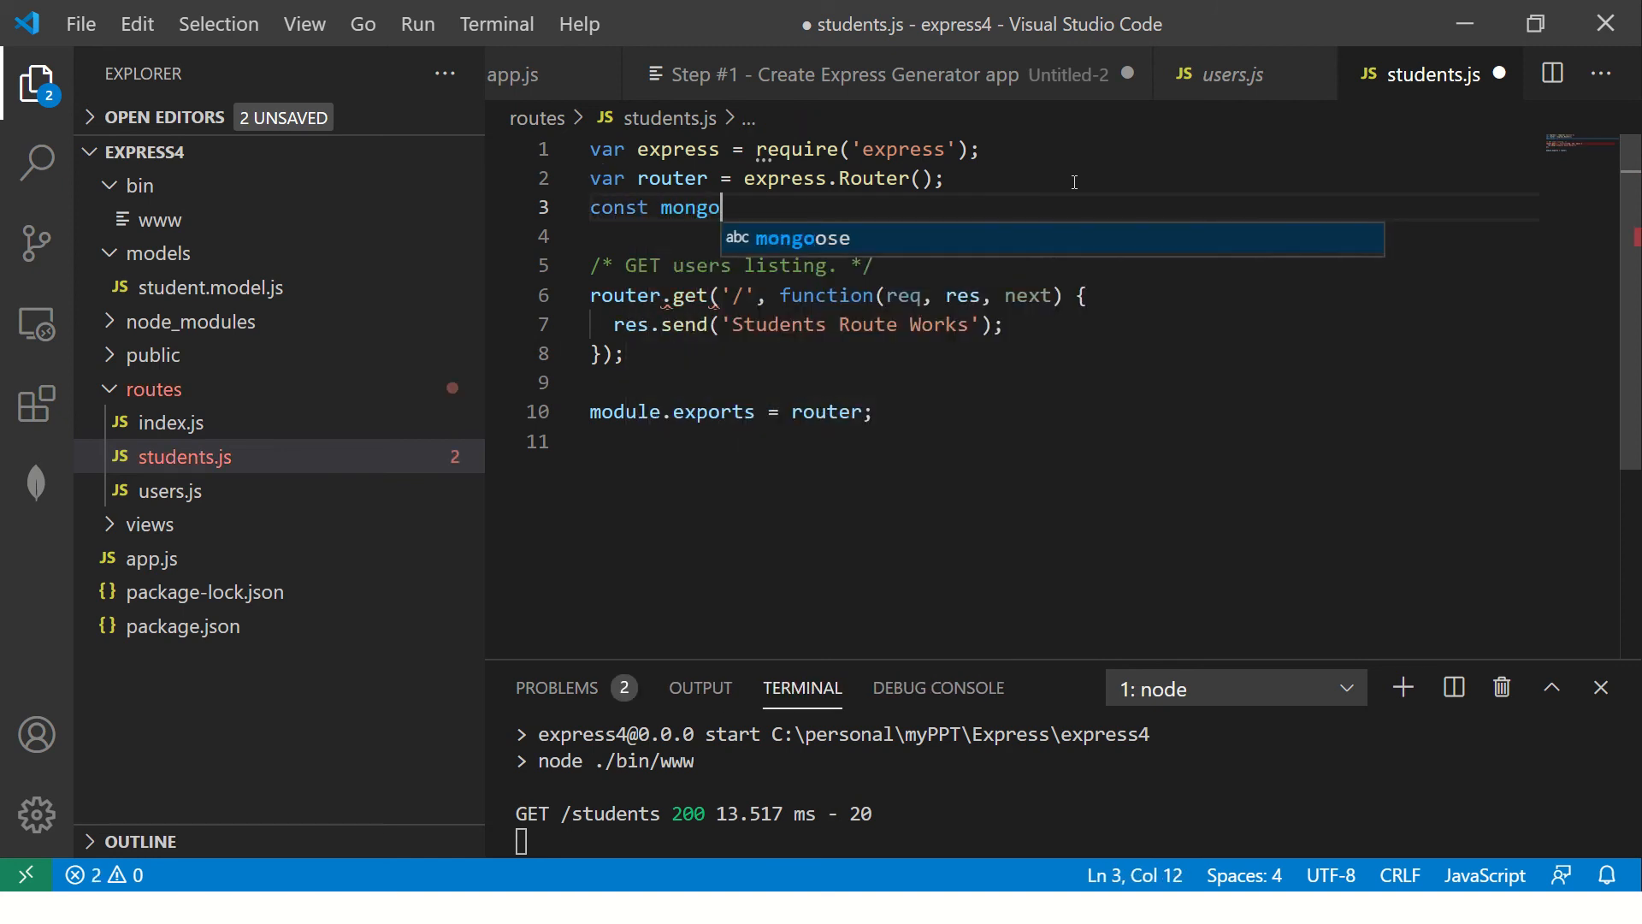
{"action": "type", "text": "ose = require('mongoose"}
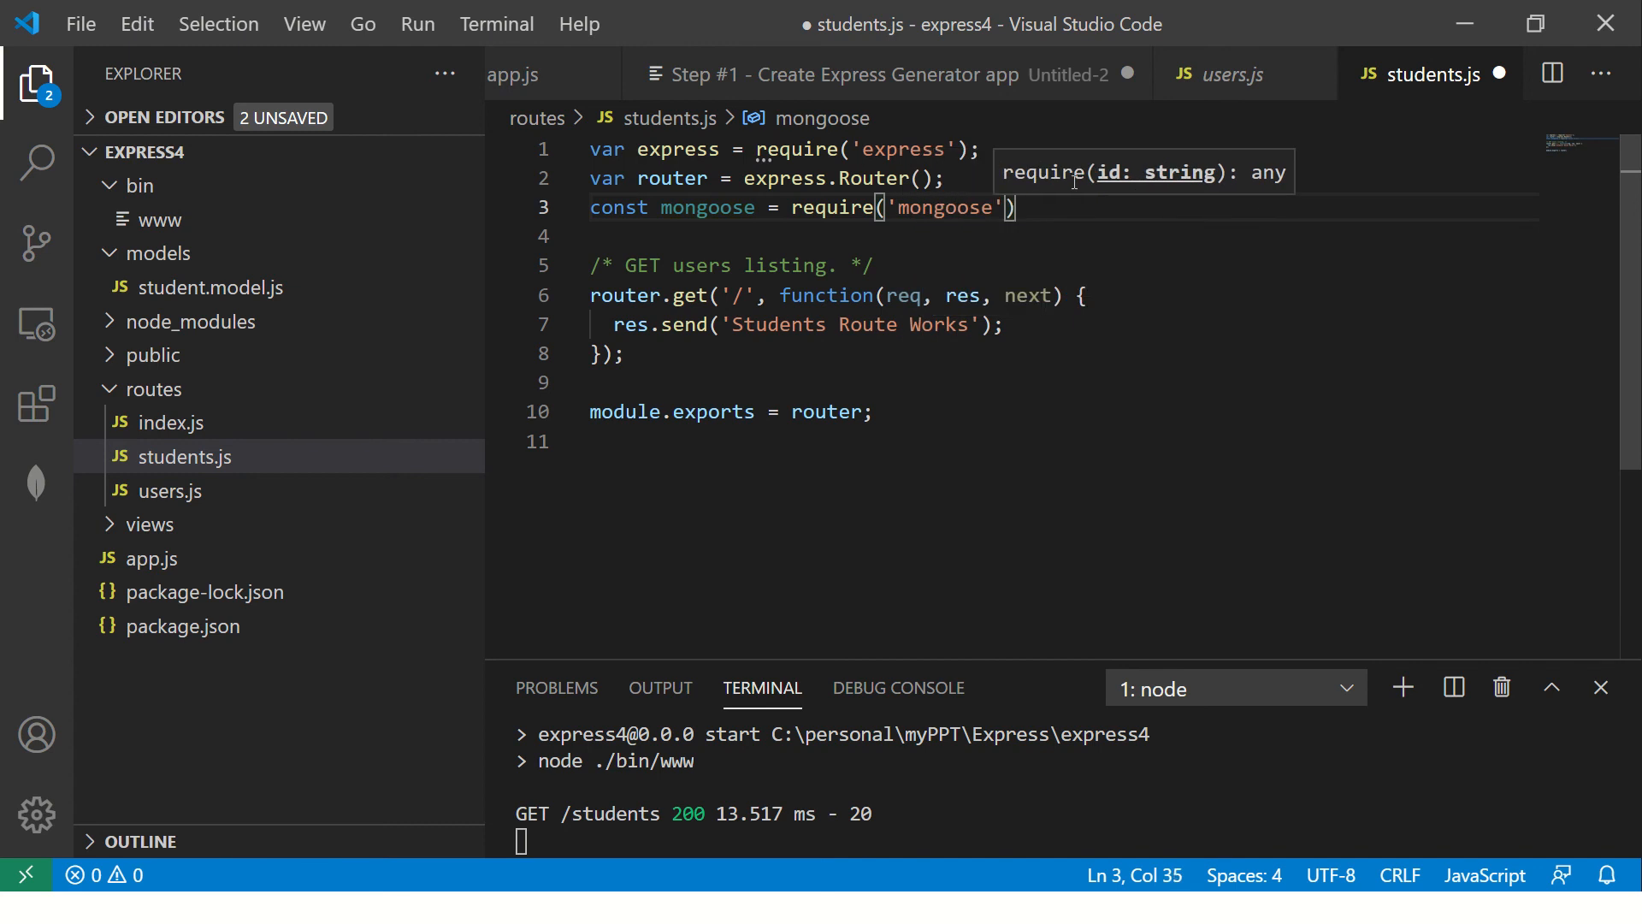
{"action": "type", "text": ";"}
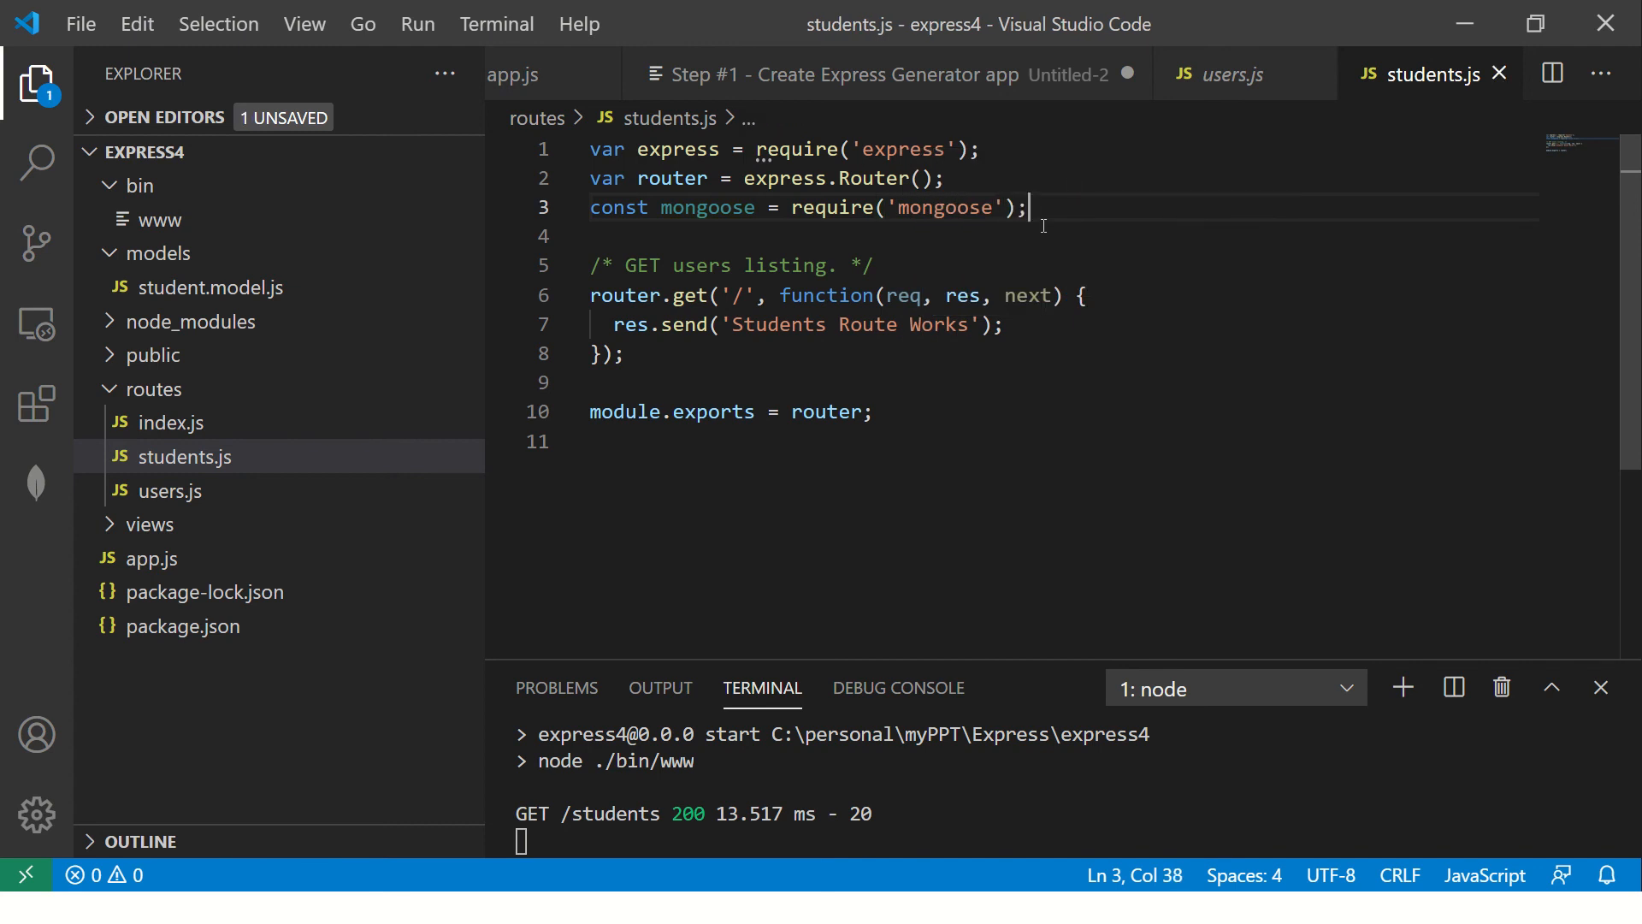
{"action": "mouse_move", "coordinate": [1067, 228]}
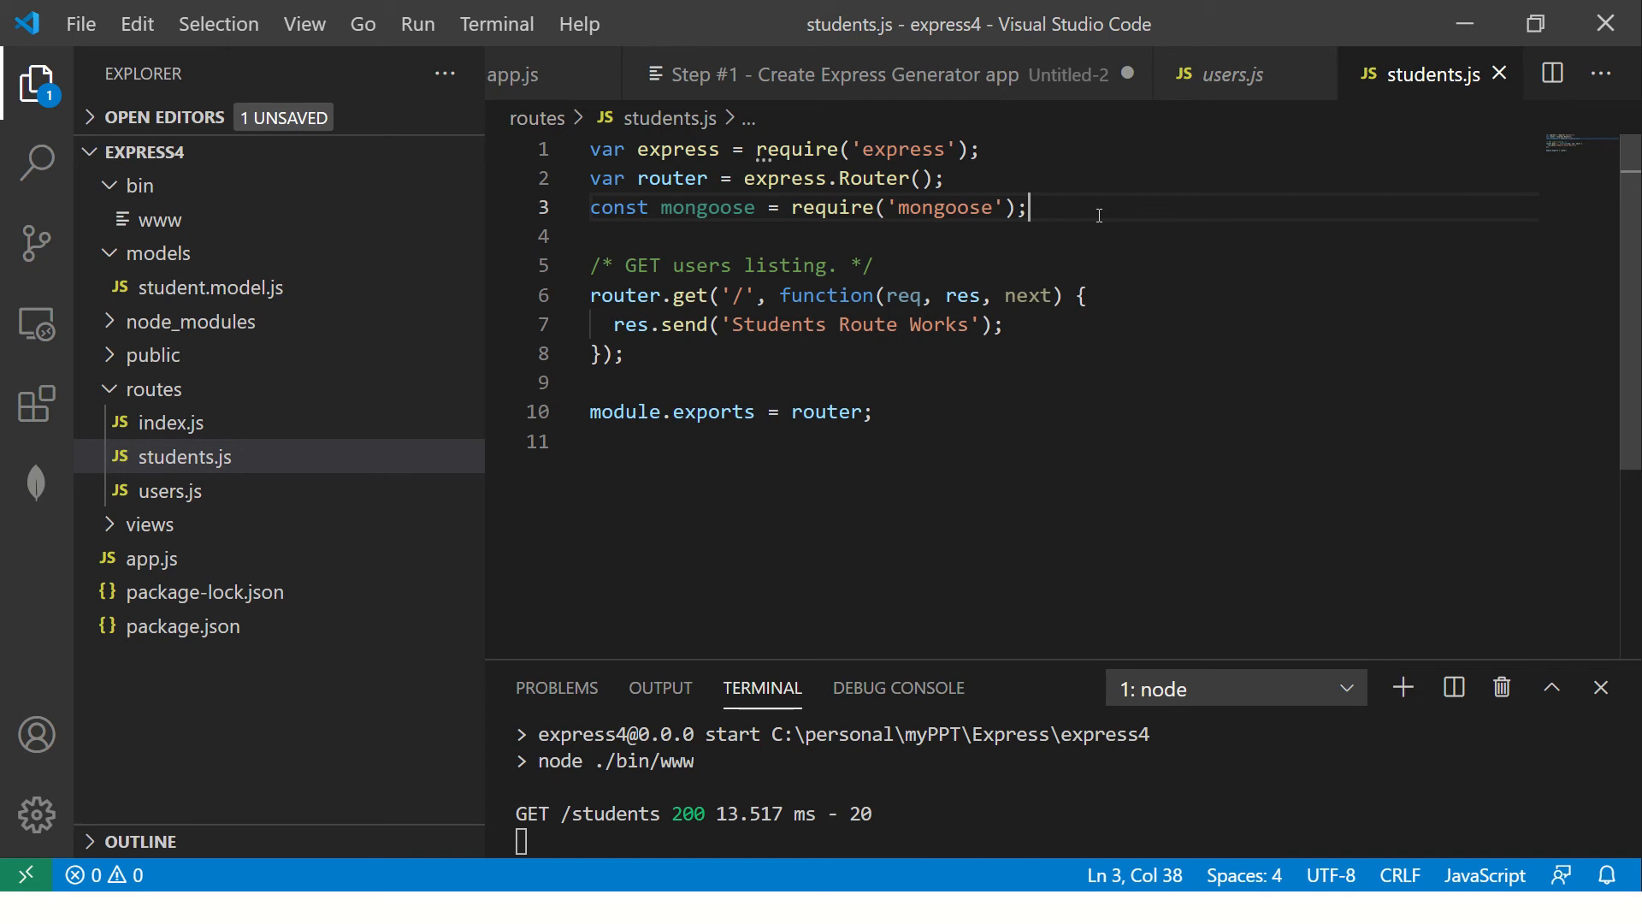
{"action": "mouse_move", "coordinate": [1098, 231]}
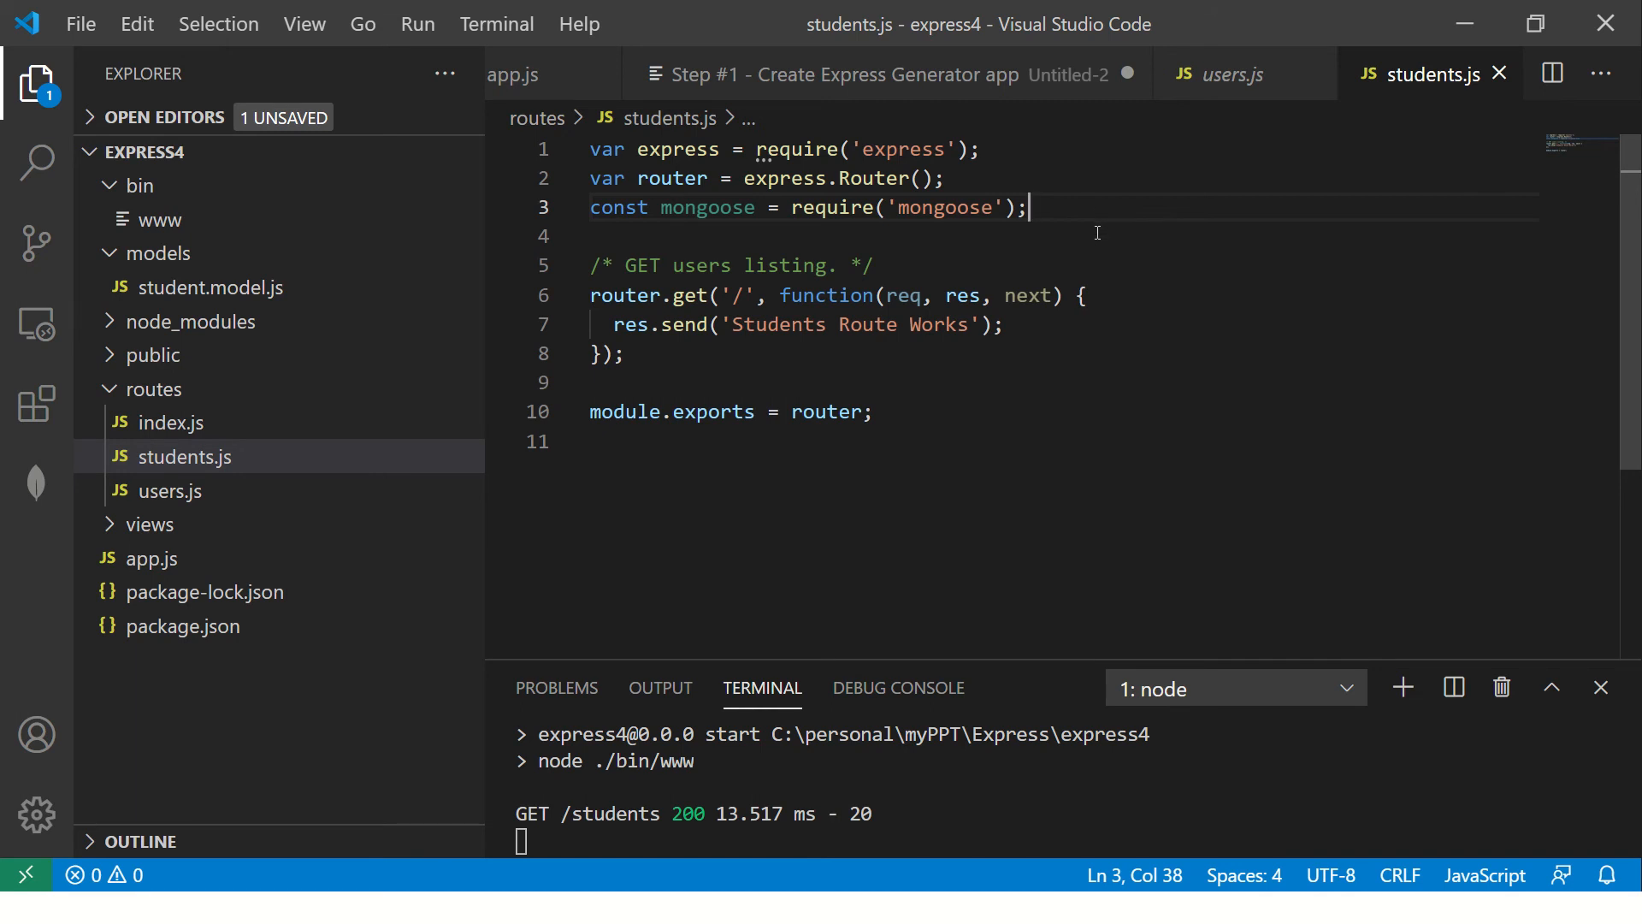
- Require the student model from '../models/student.model' and duplicate the GET handler below
{"action": "type", "text": "const studentModel ="}
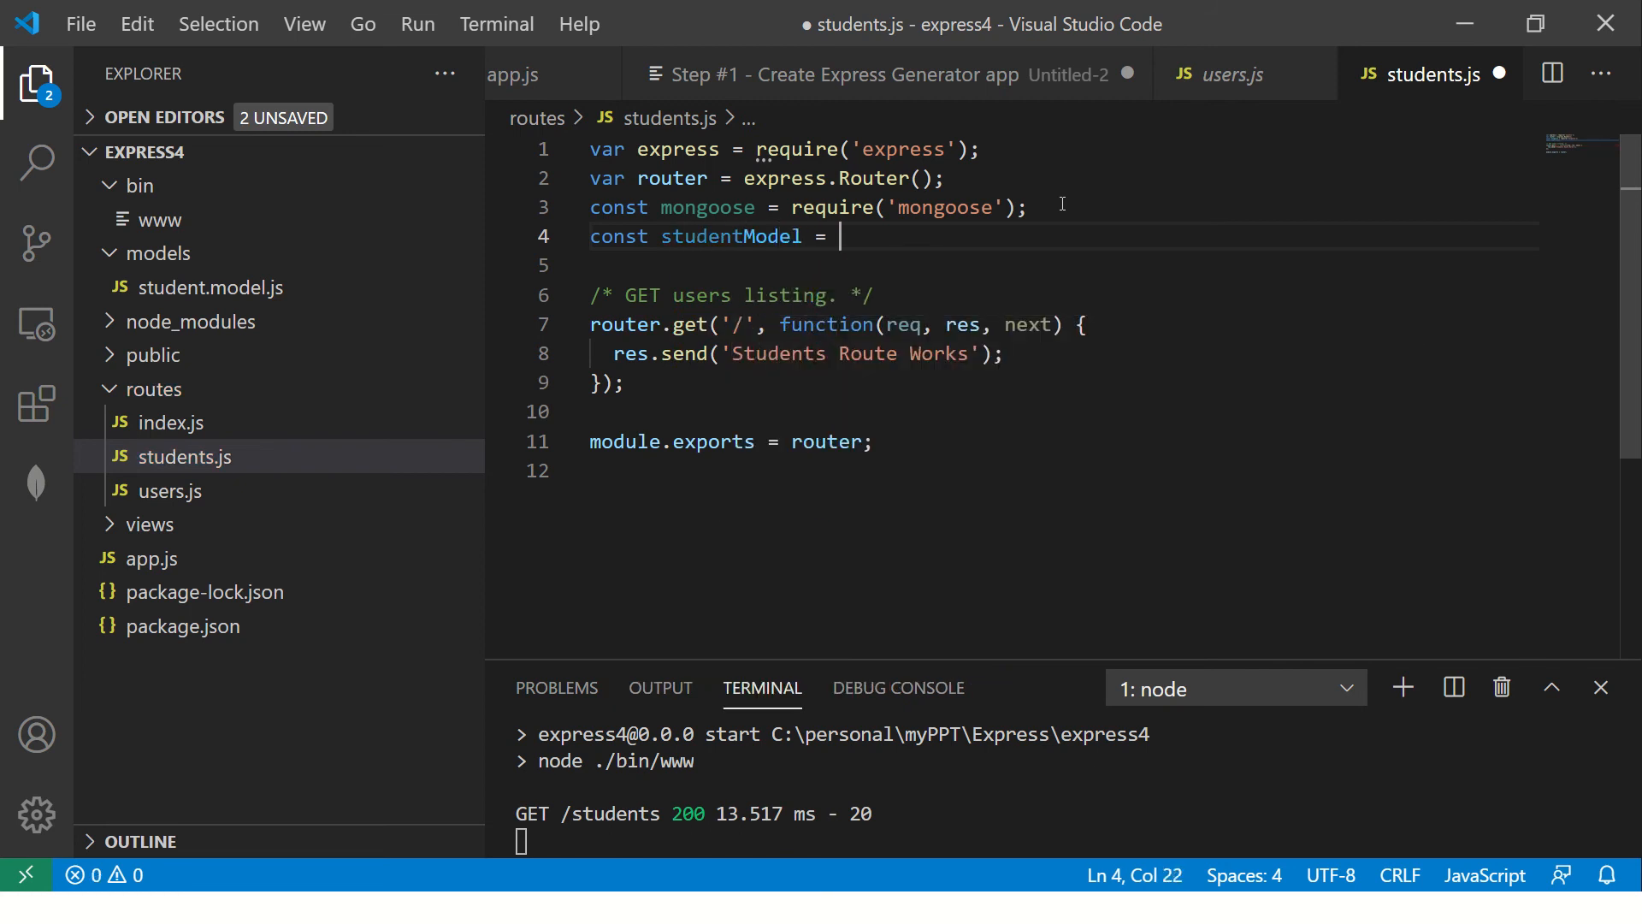
{"action": "type", "text": "require('"}
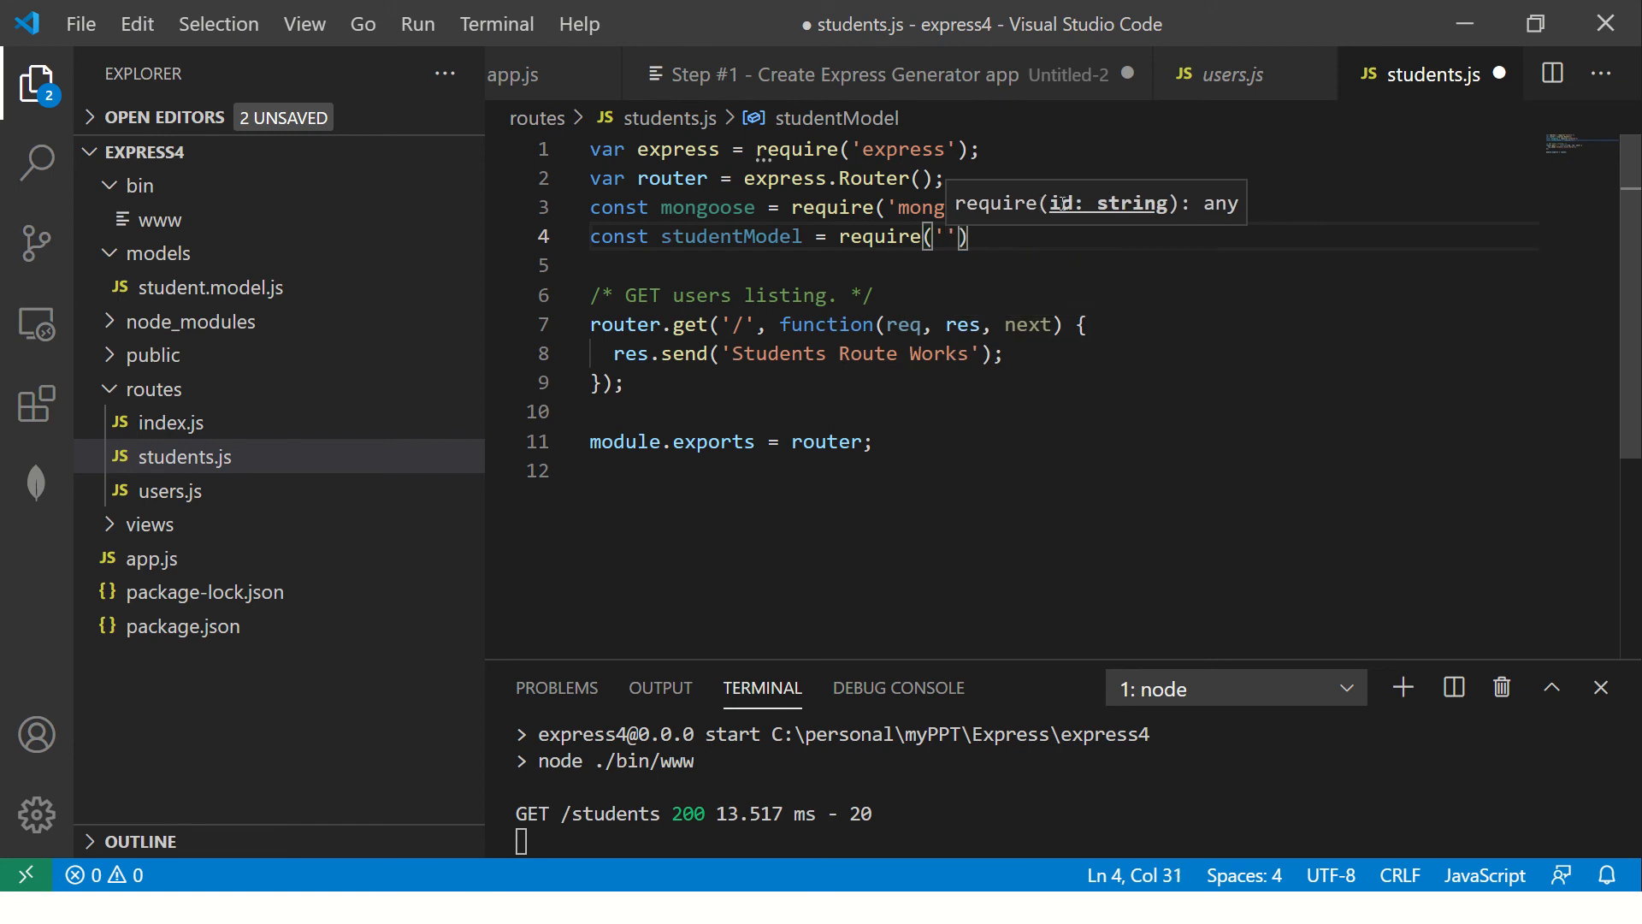
{"action": "type", "text": "../models"}
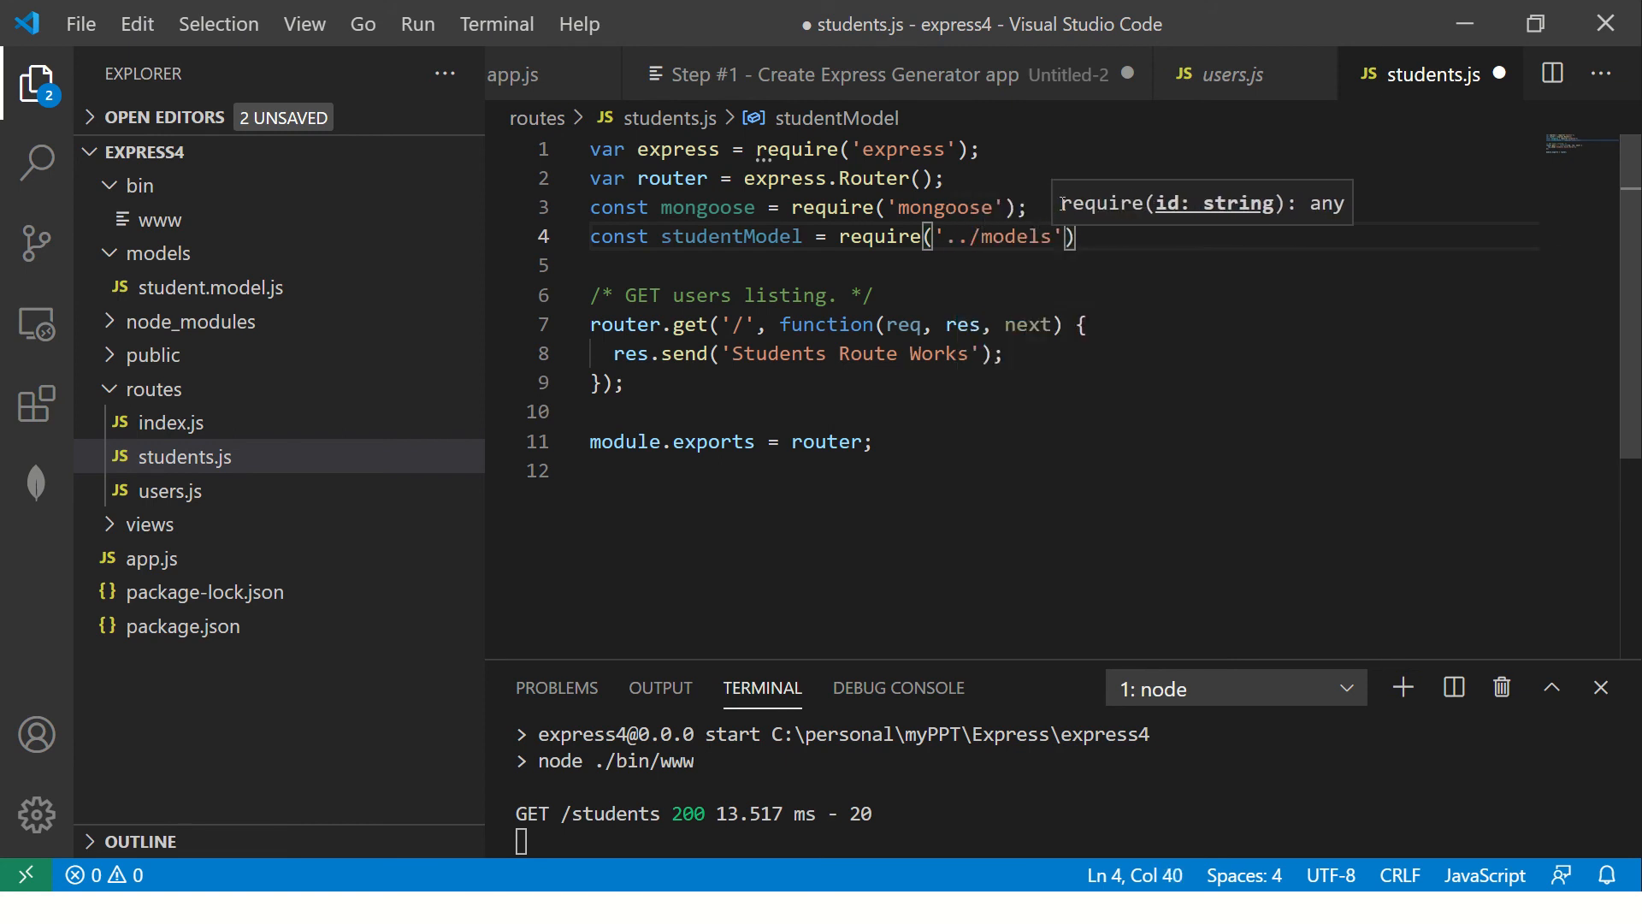
{"action": "type", "text": "/student.model"}
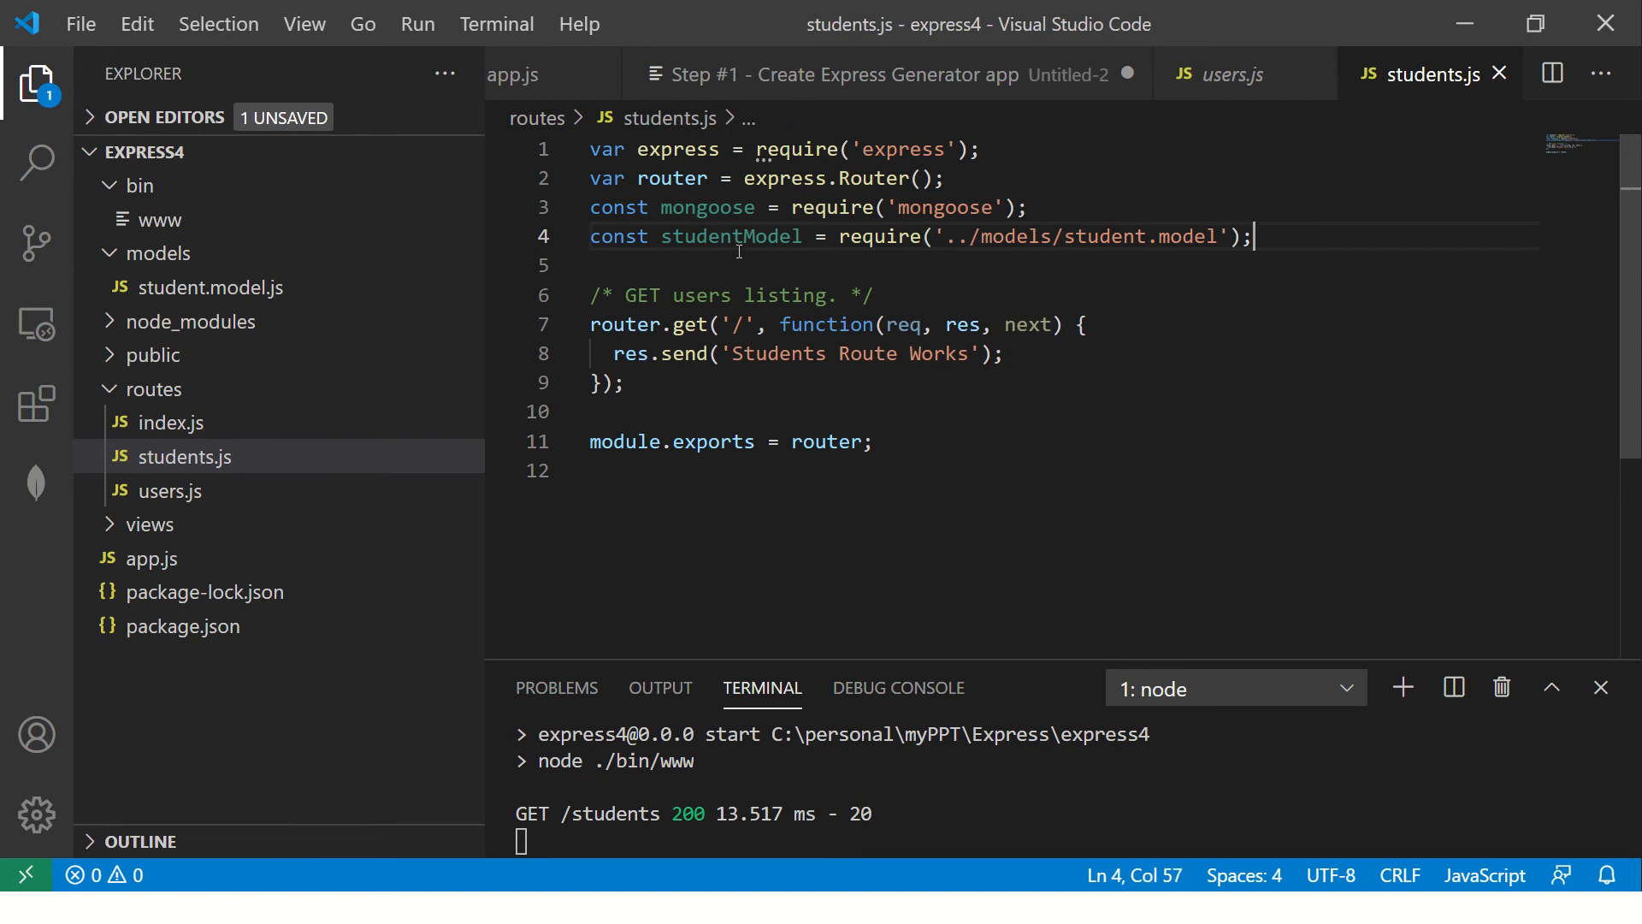
{"action": "double_click", "coordinate": [730, 236]}
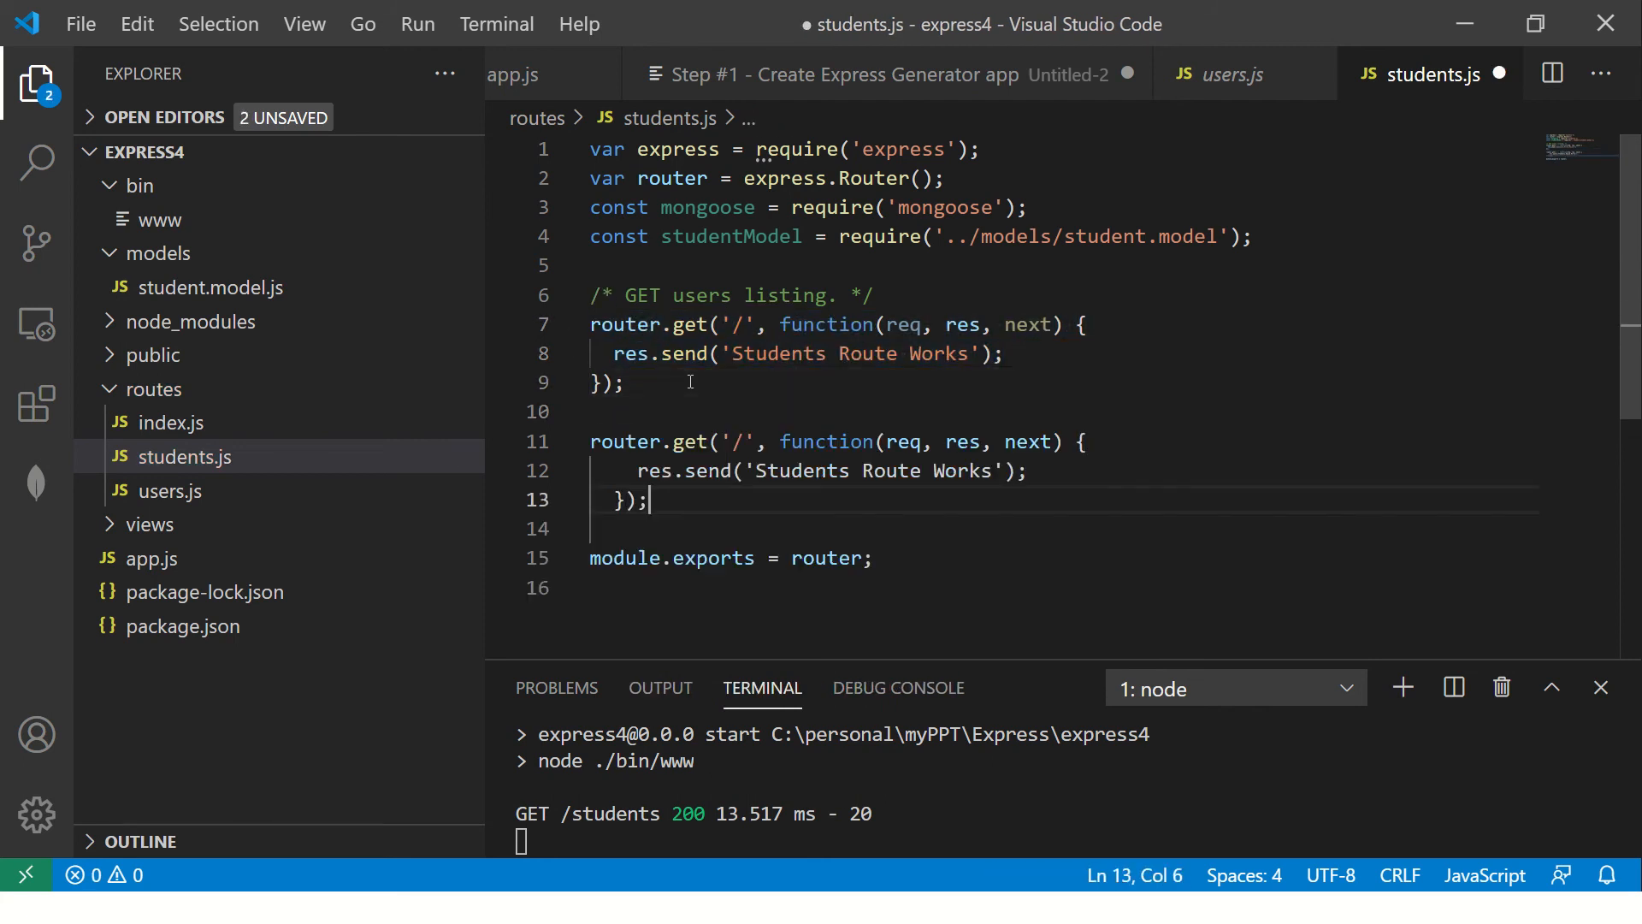
- Turn the second handler into the '/add' route, save, and clear the stray bracket
{"action": "type", "text": "ad"}
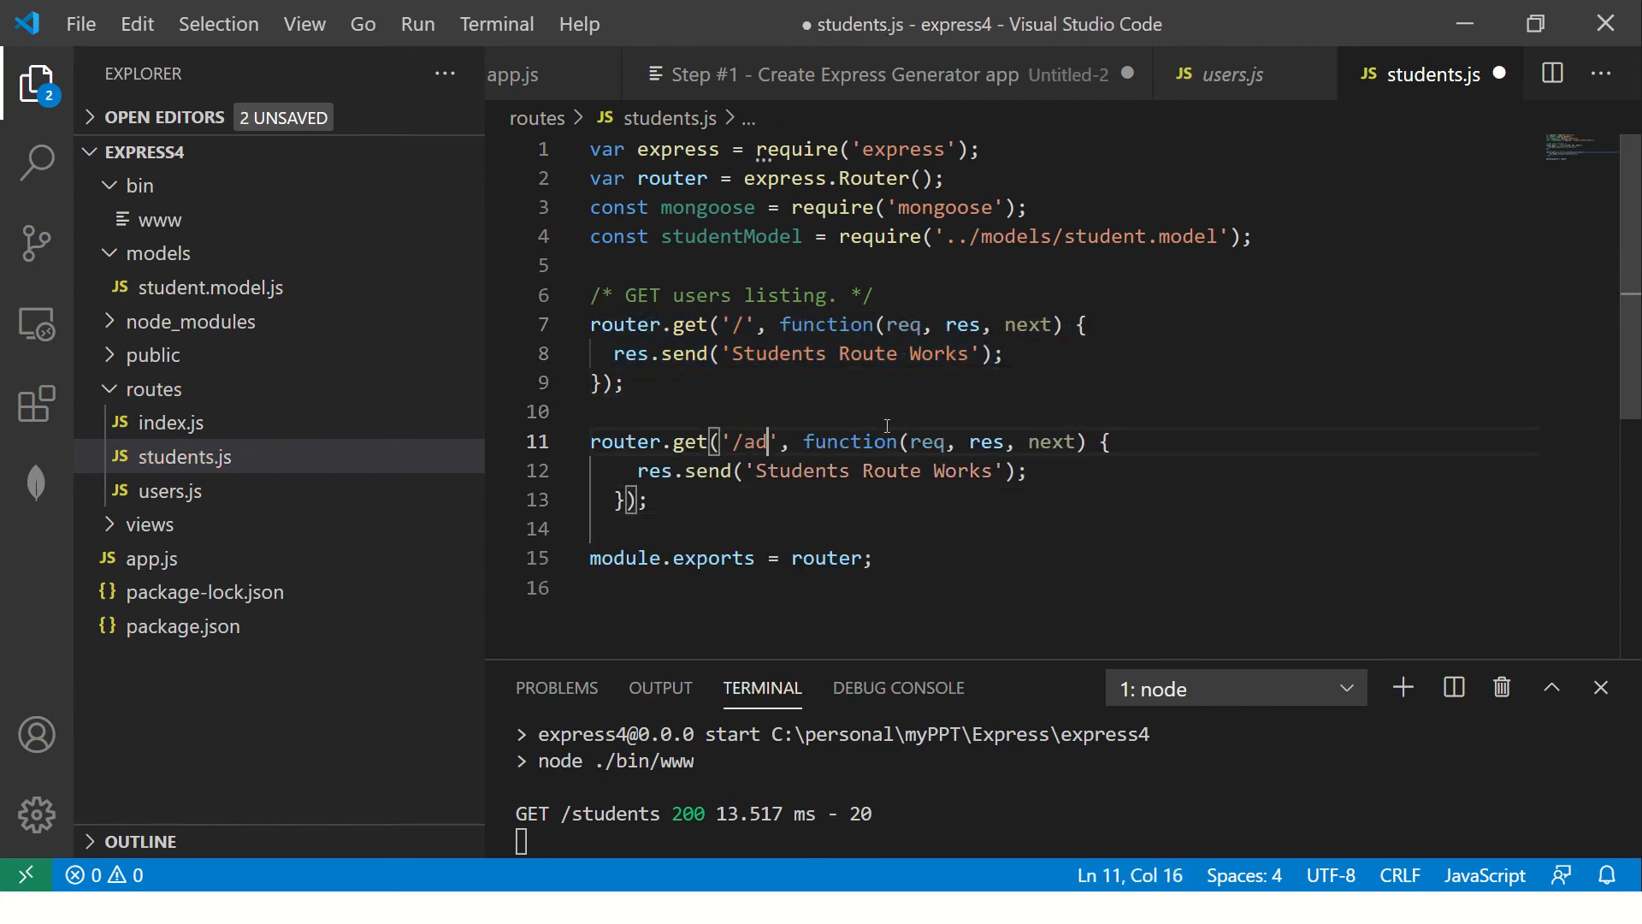
{"action": "key", "text": "ctrl+s"}
{"action": "type", "text": "d"}
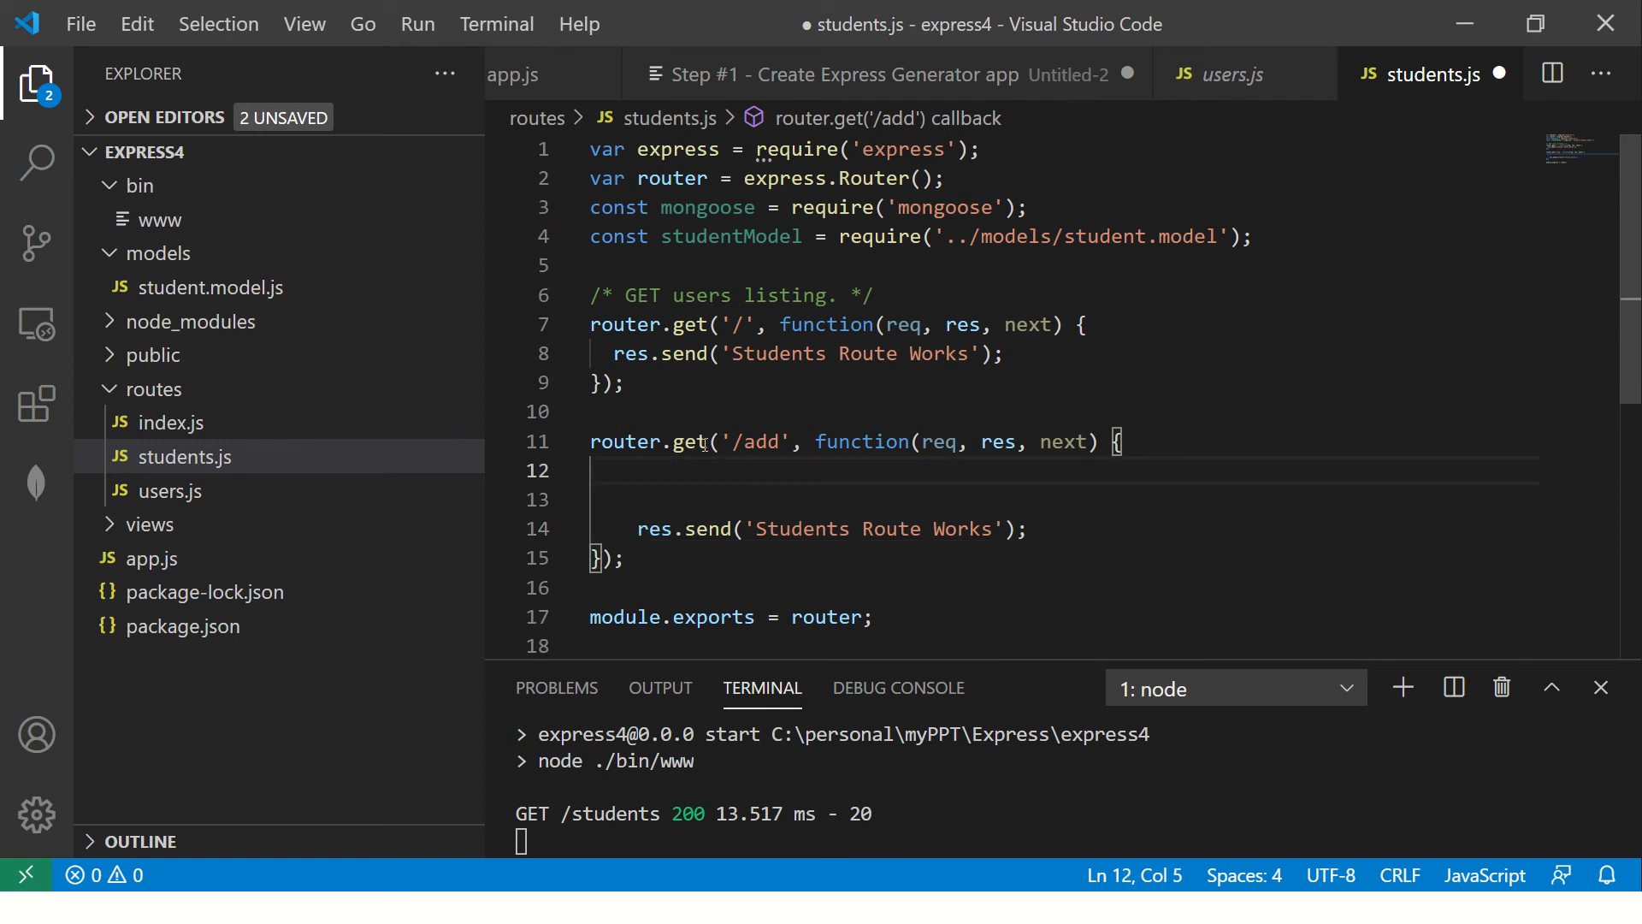
{"action": "type", "text": "]"}
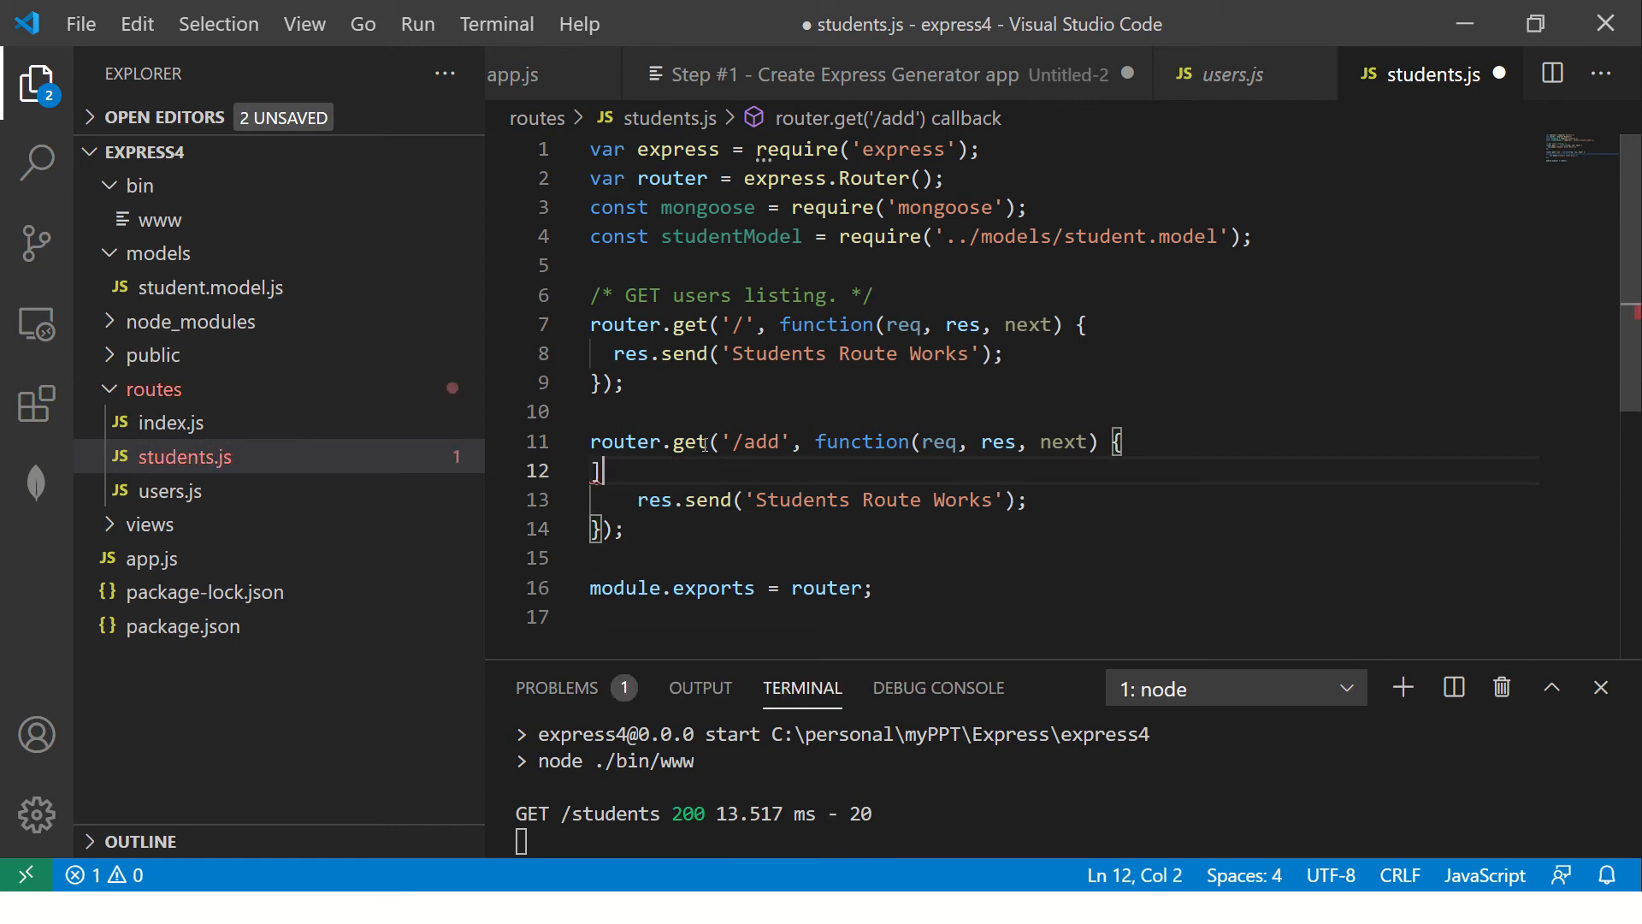
{"action": "key", "text": "Enter"}
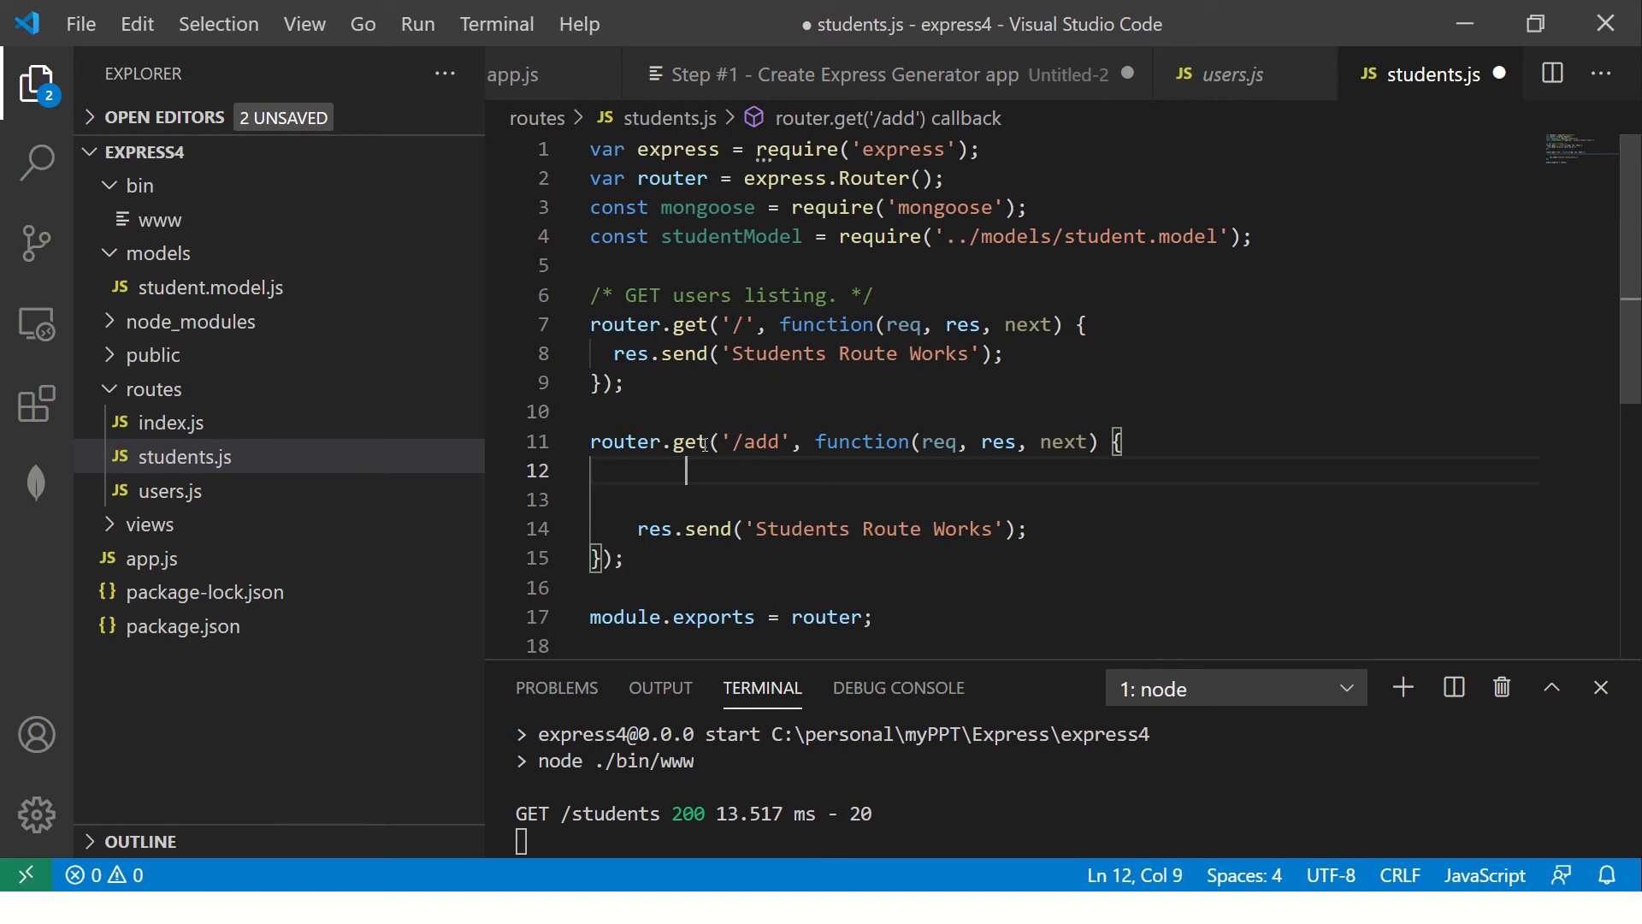
- Declare let newStudent = mongoose.model in /add, then delete the mongoose.model expression
{"action": "type", "text": "let"}
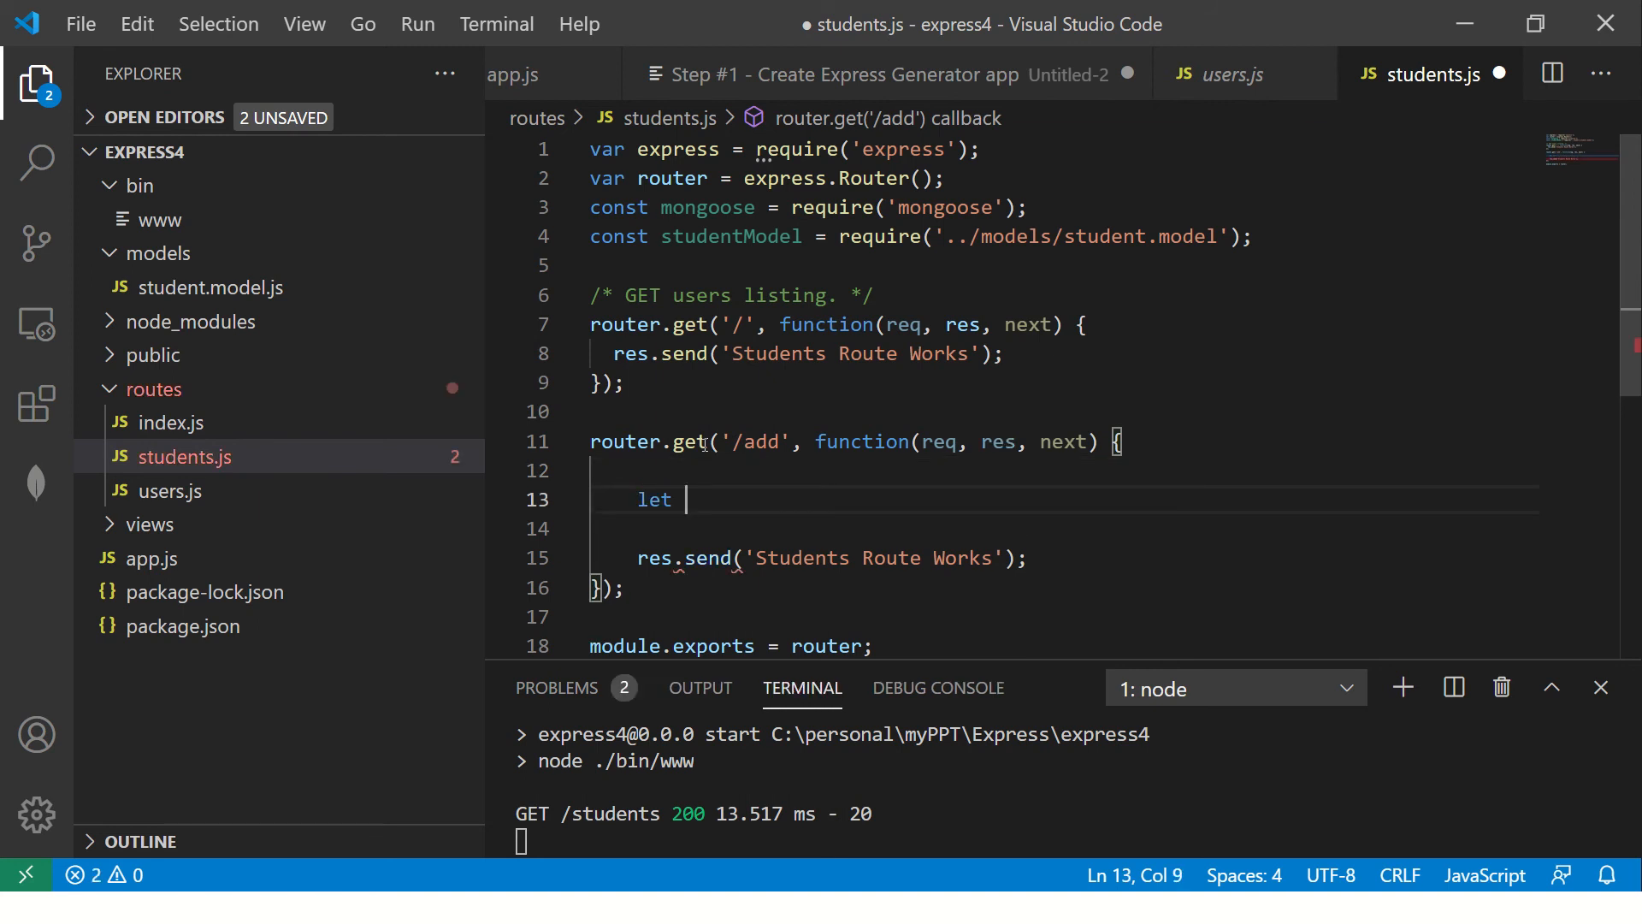
{"action": "type", "text": "newS"}
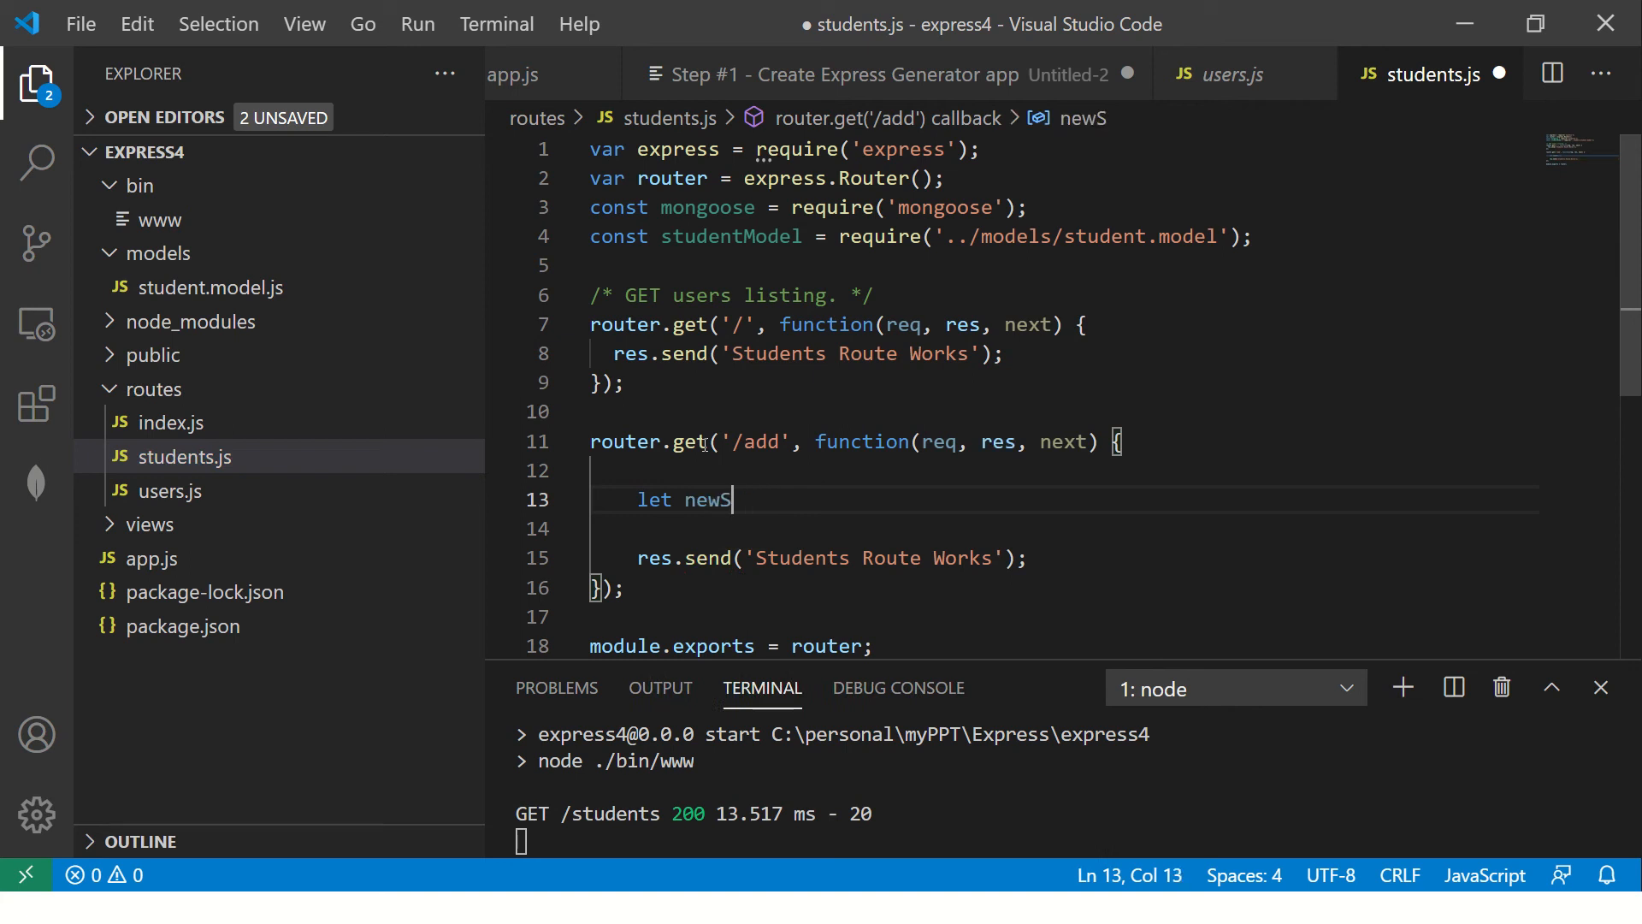
{"action": "type", "text": "tudent ="}
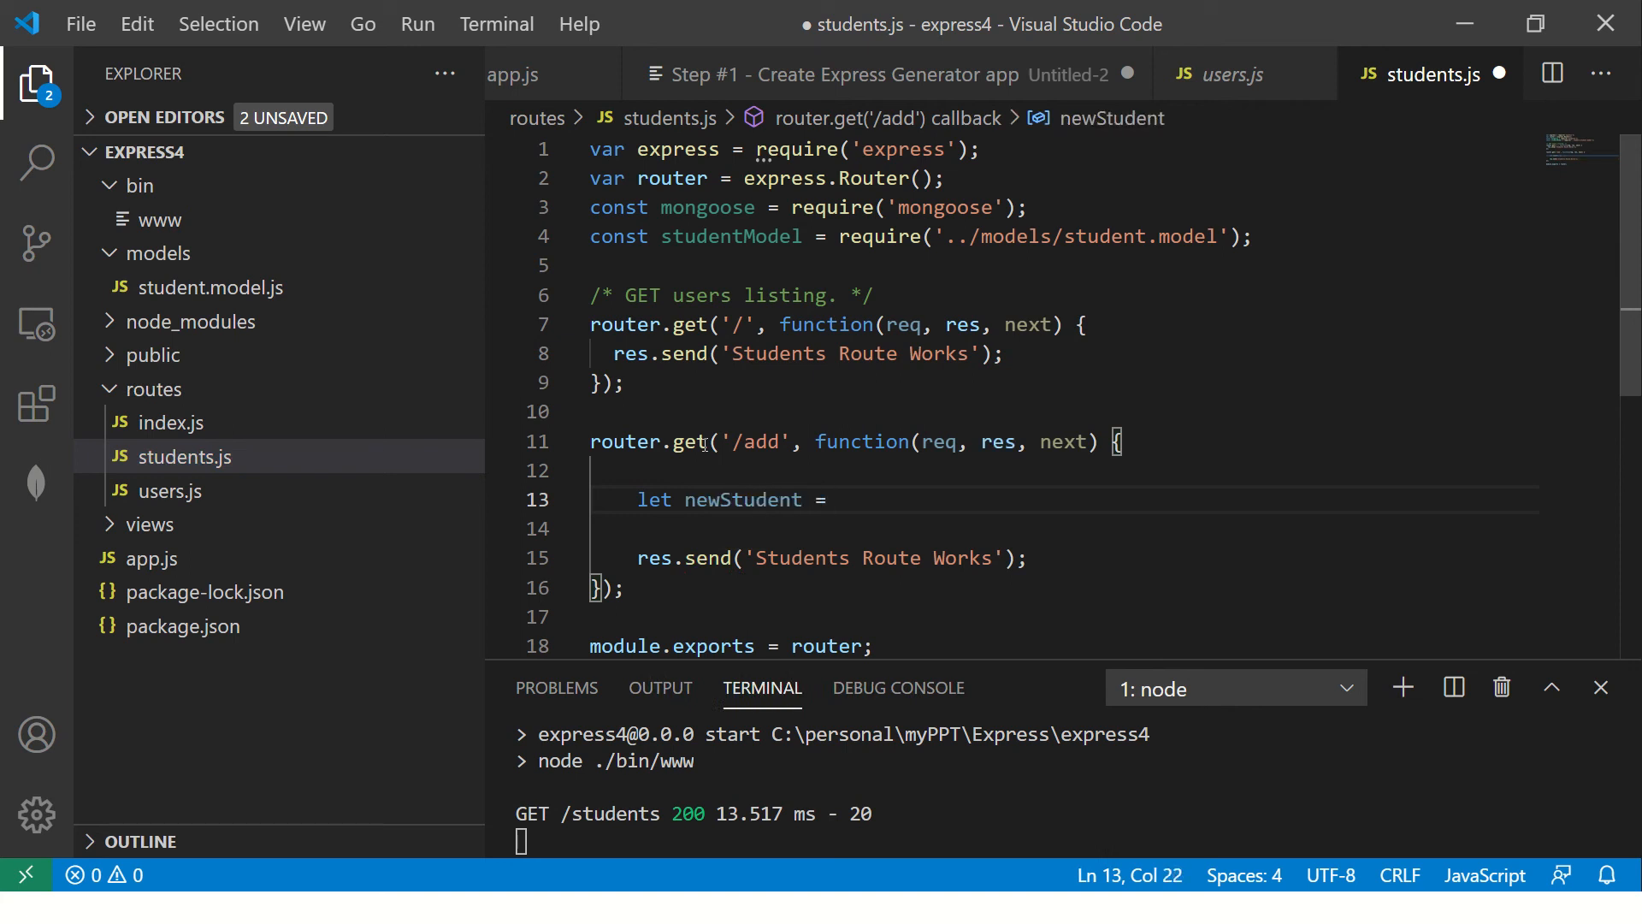
{"action": "type", "text": "mongoose."}
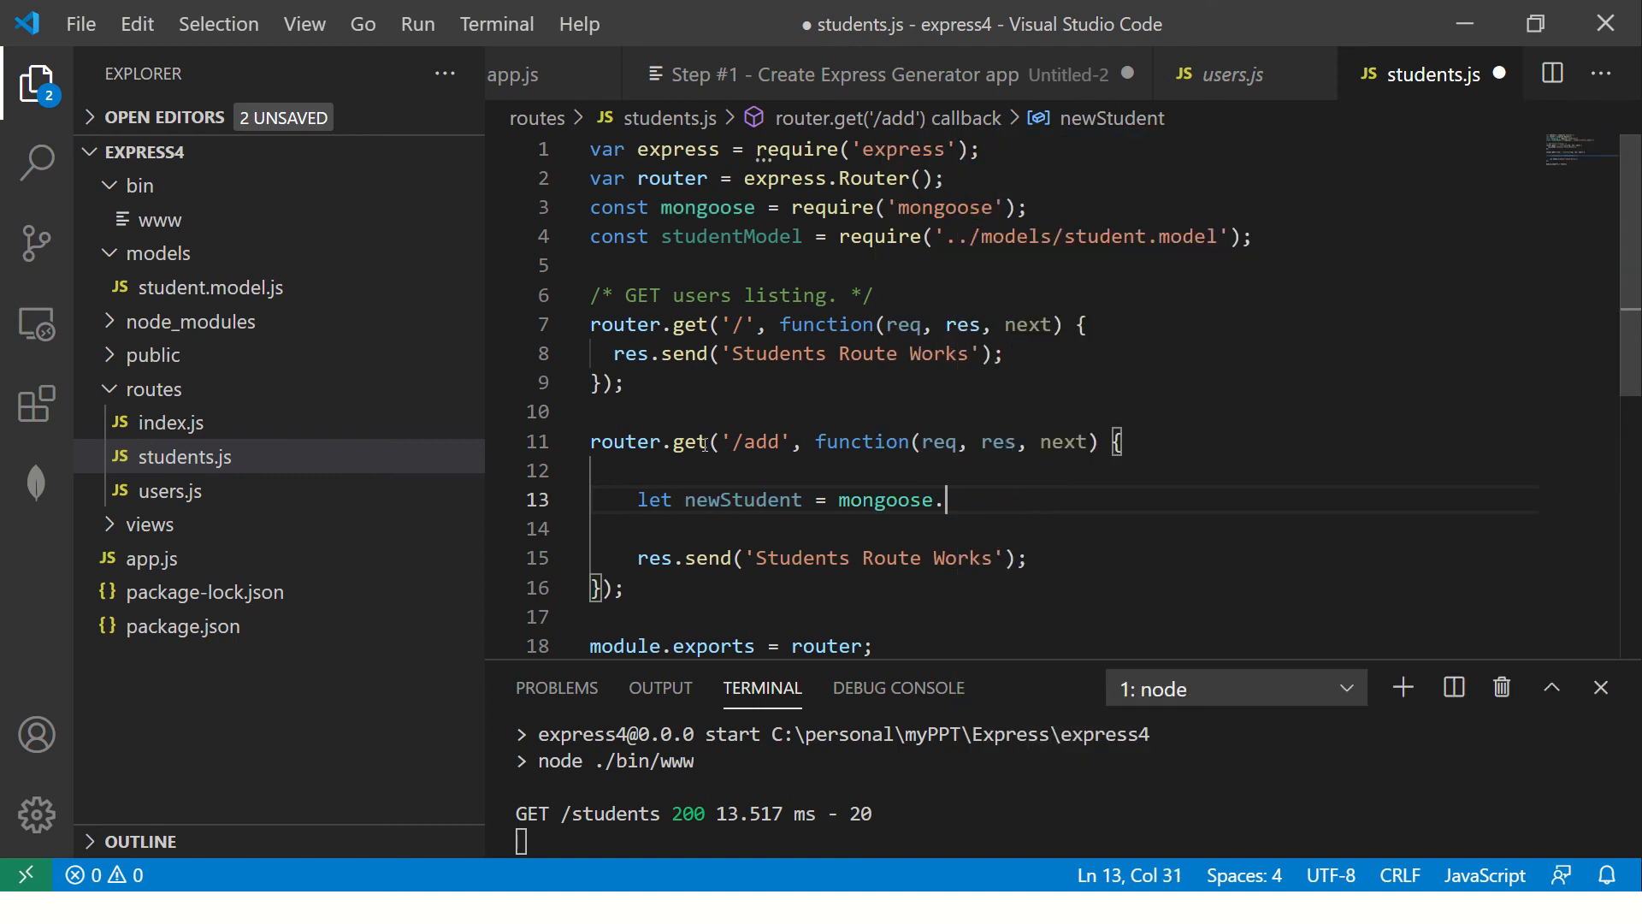
{"action": "type", "text": "model"}
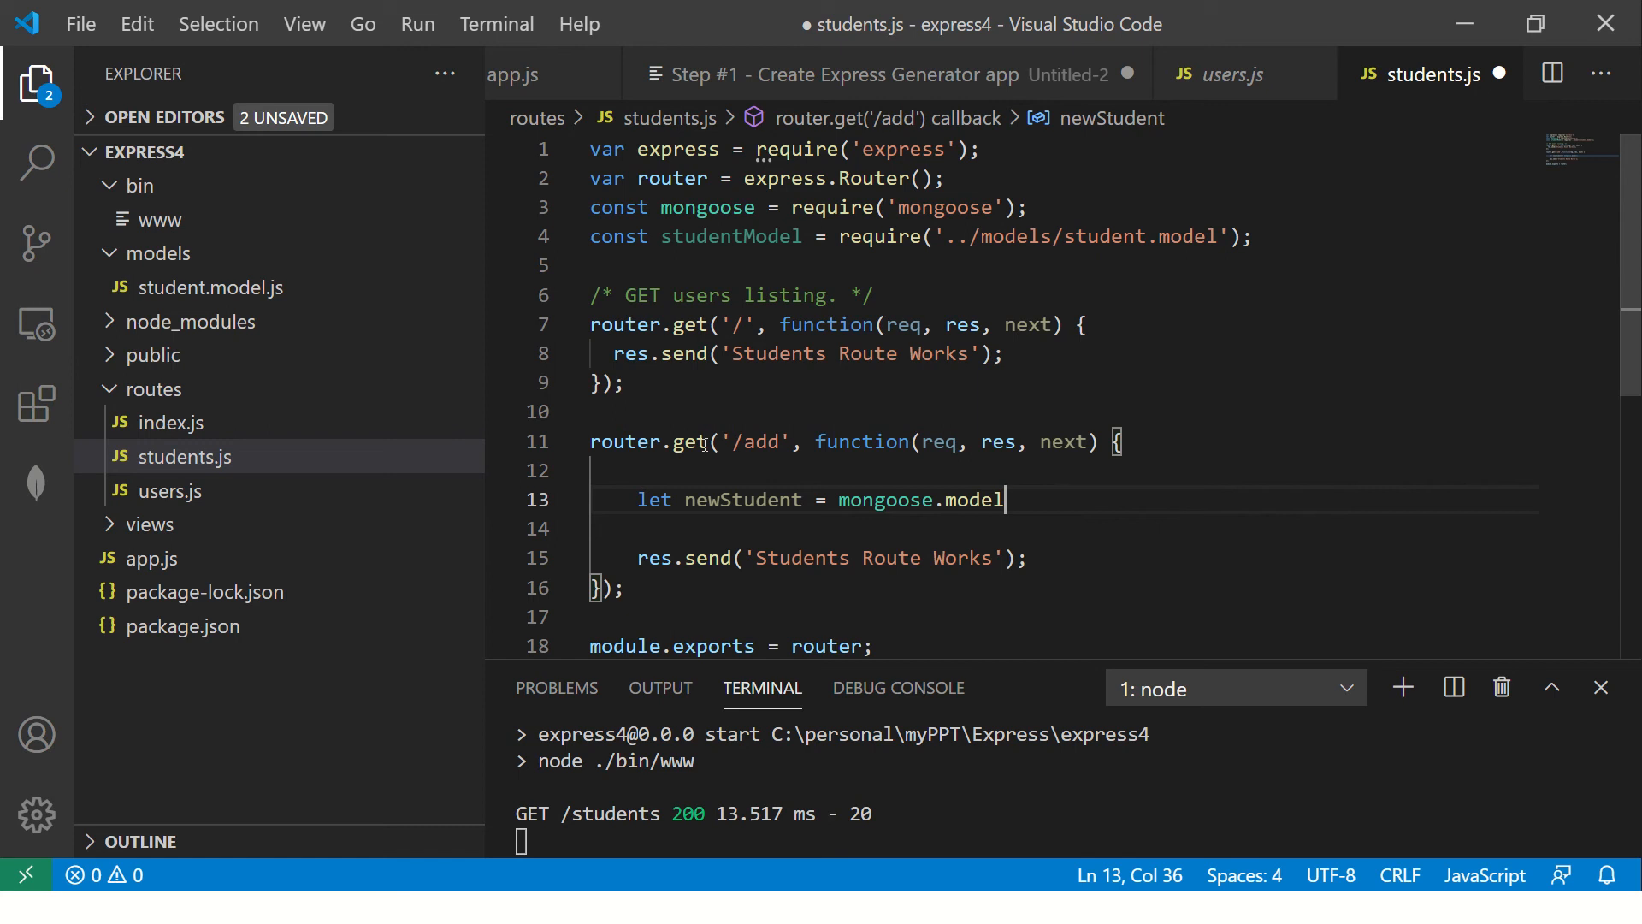
{"action": "mouse_move", "coordinate": [775, 458]}
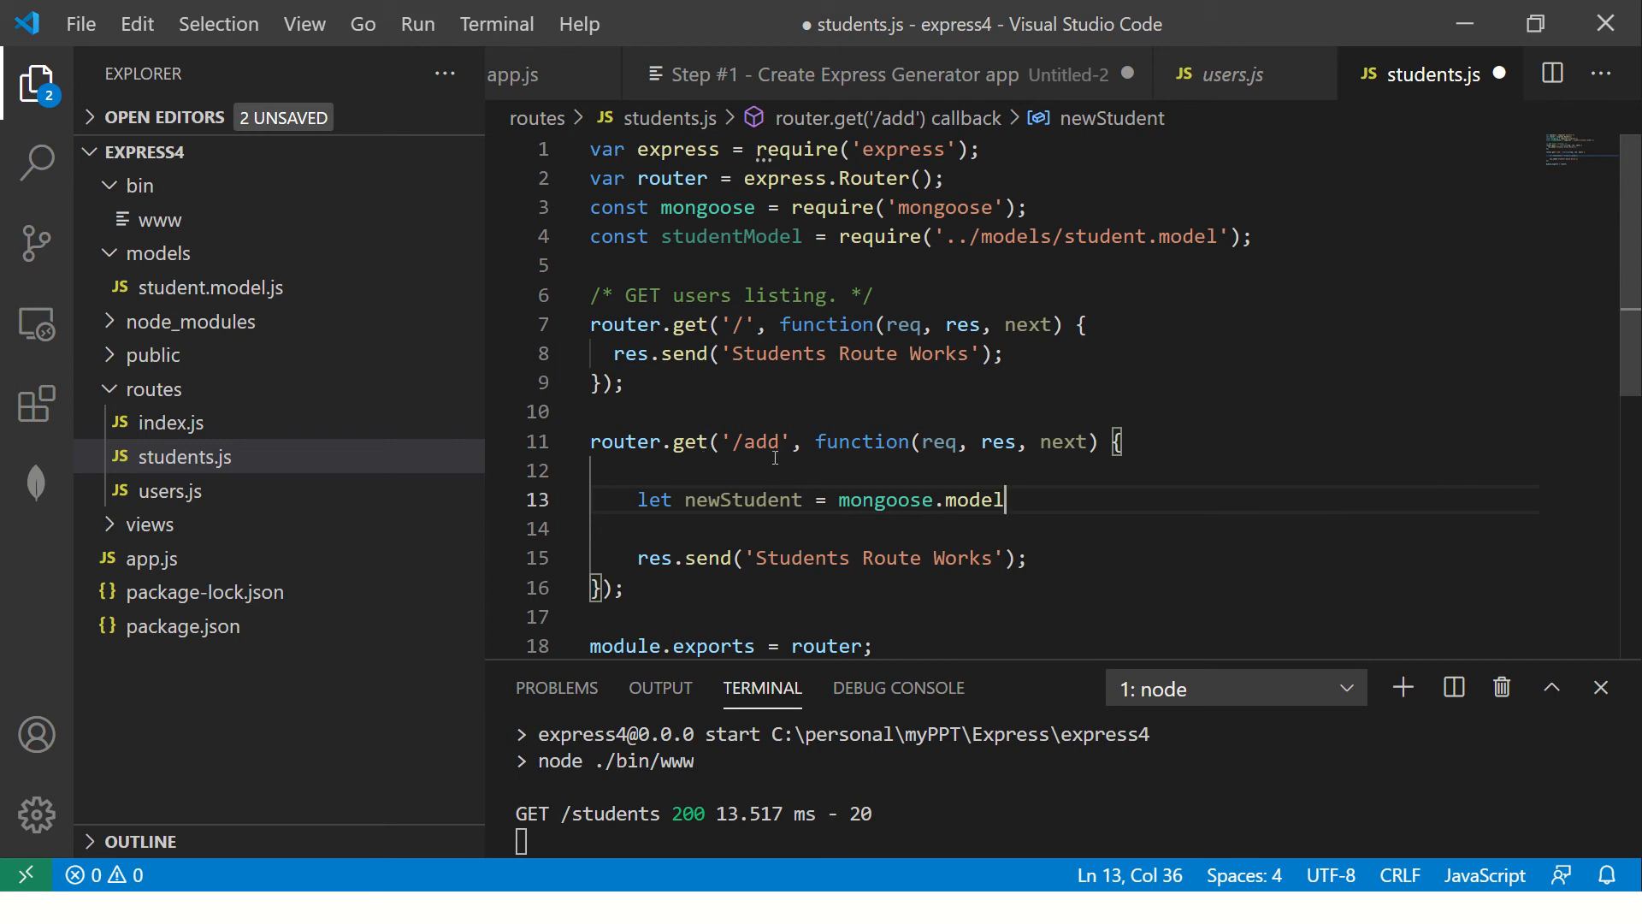
{"action": "mouse_move", "coordinate": [1038, 499]}
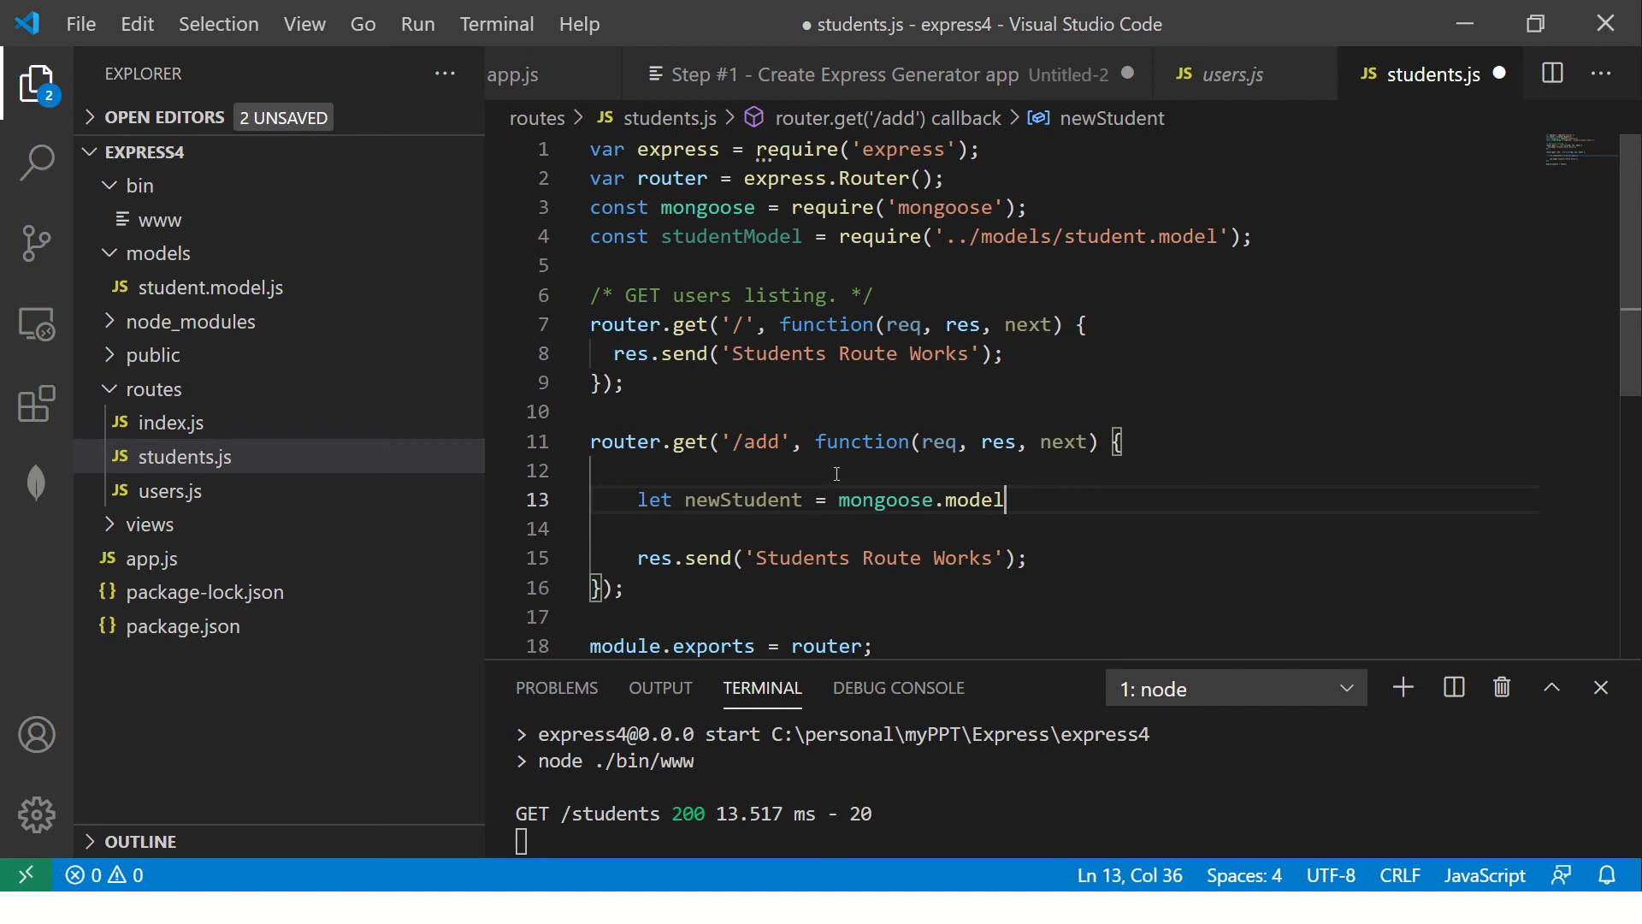
{"action": "double_click", "coordinate": [921, 500]}
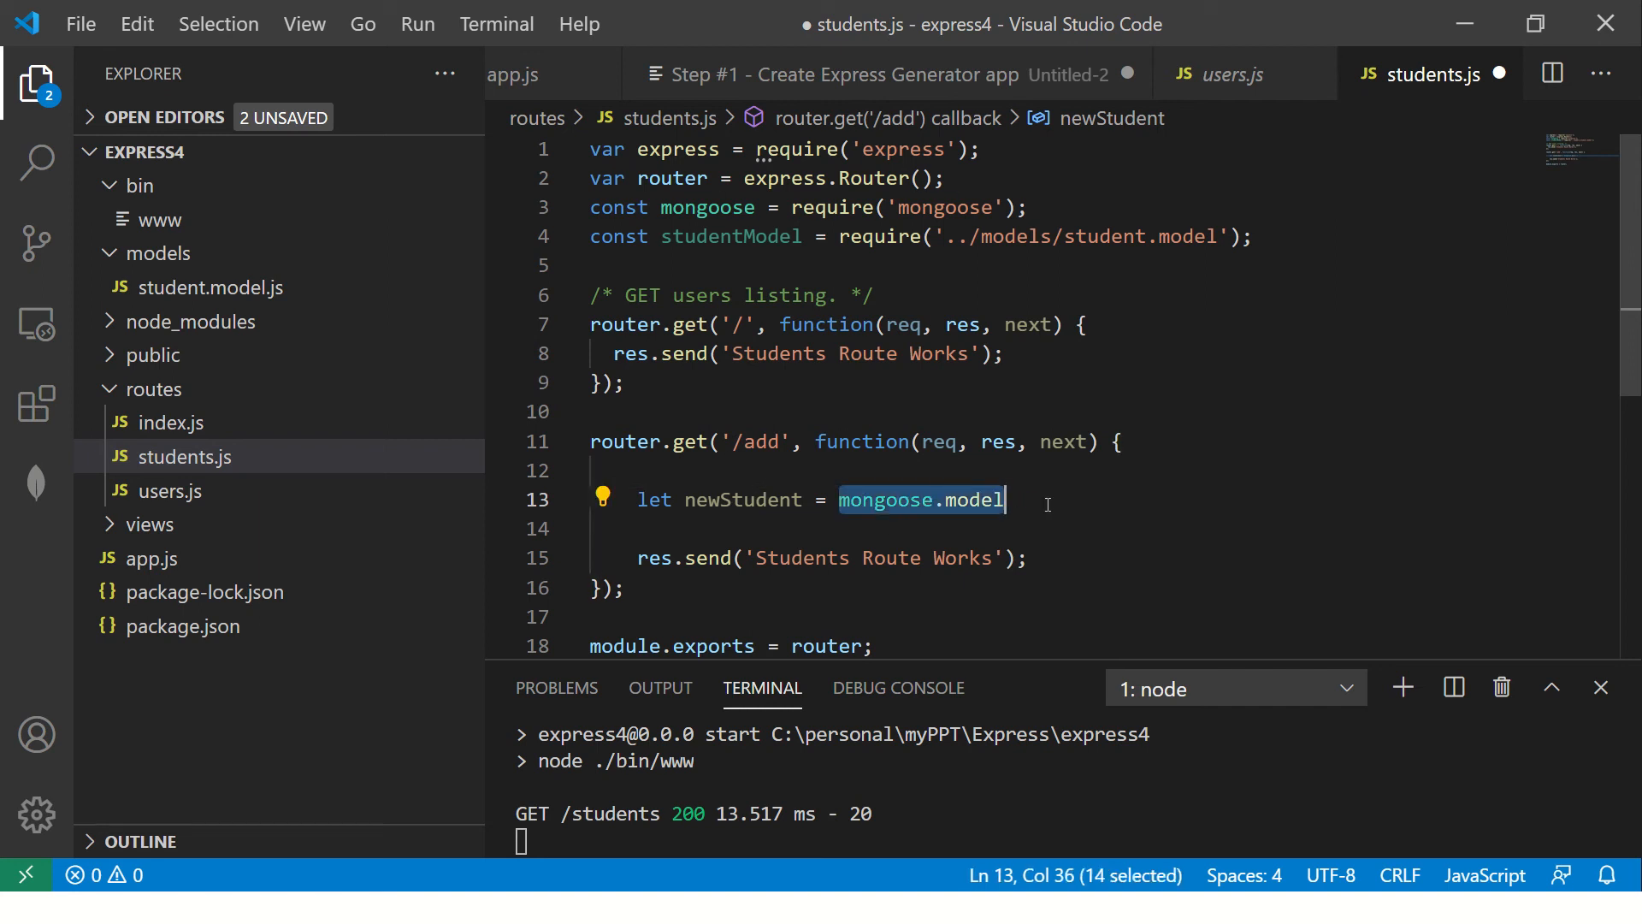
{"action": "key", "text": "Delete"}
{"action": "type", "text": "newStudent.save"}
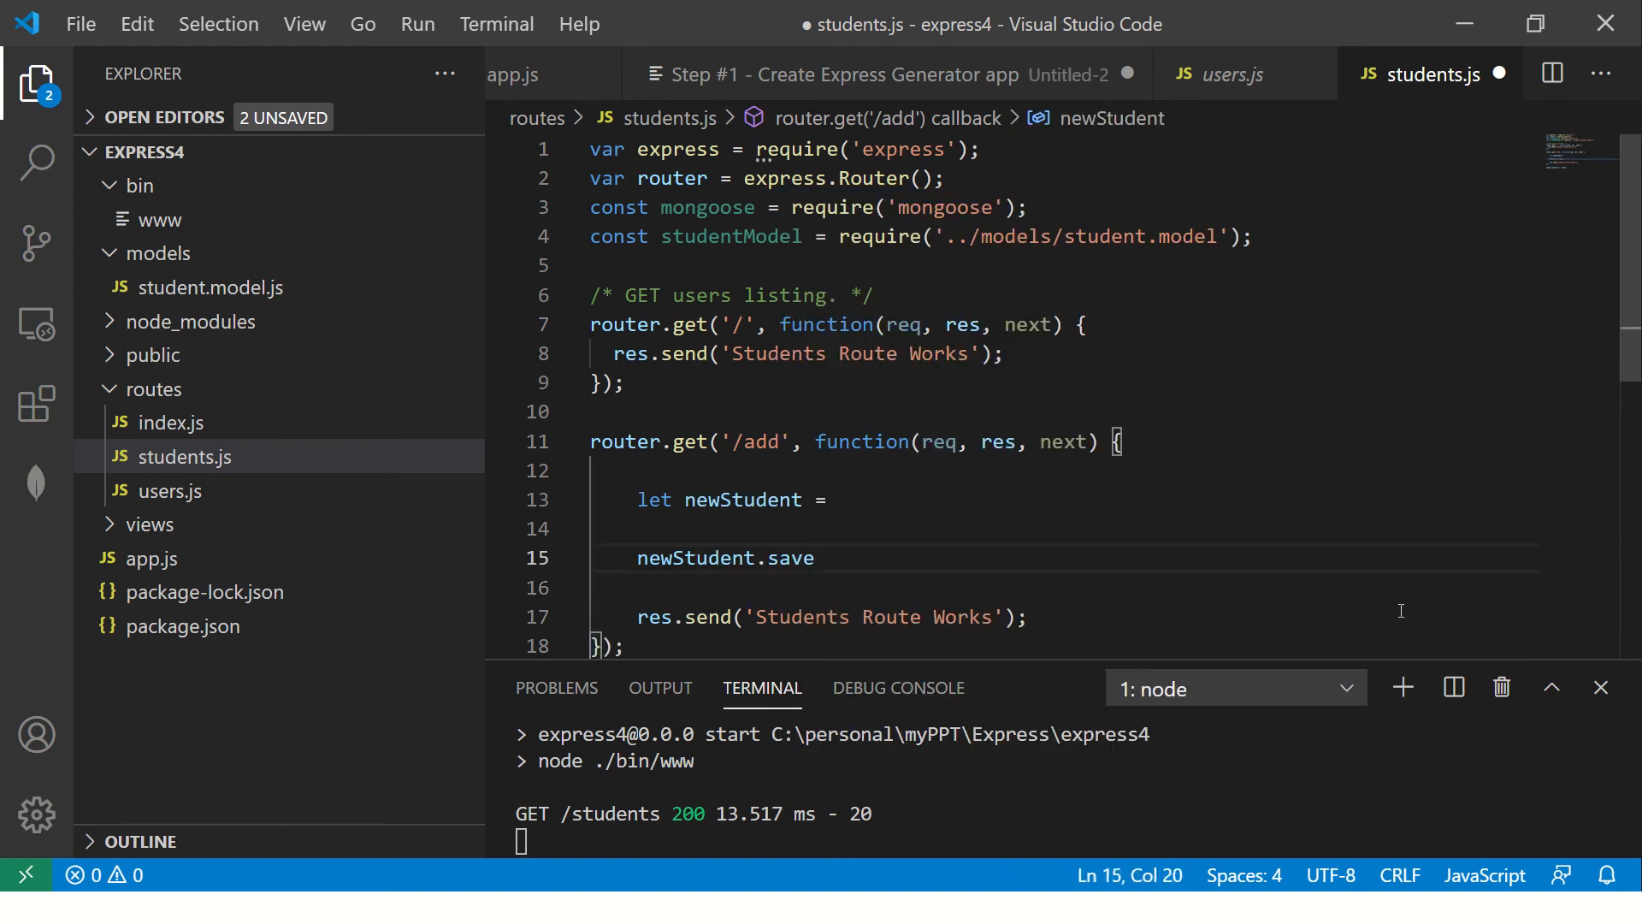
{"action": "mouse_move", "coordinate": [1370, 675]}
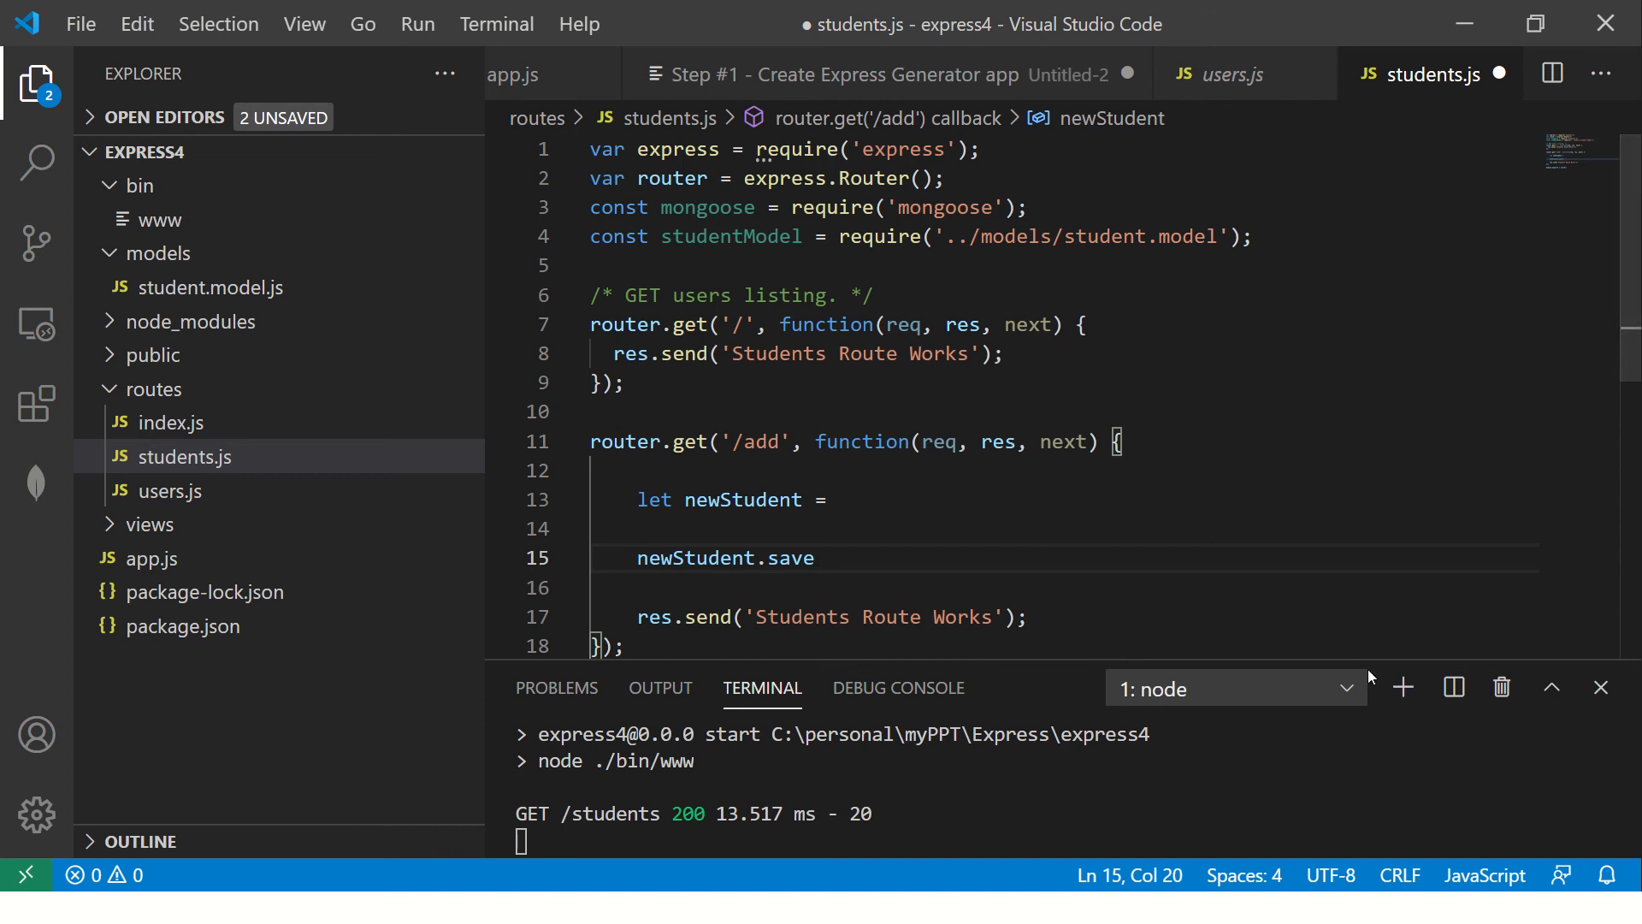
{"action": "mouse_move", "coordinate": [1060, 503]}
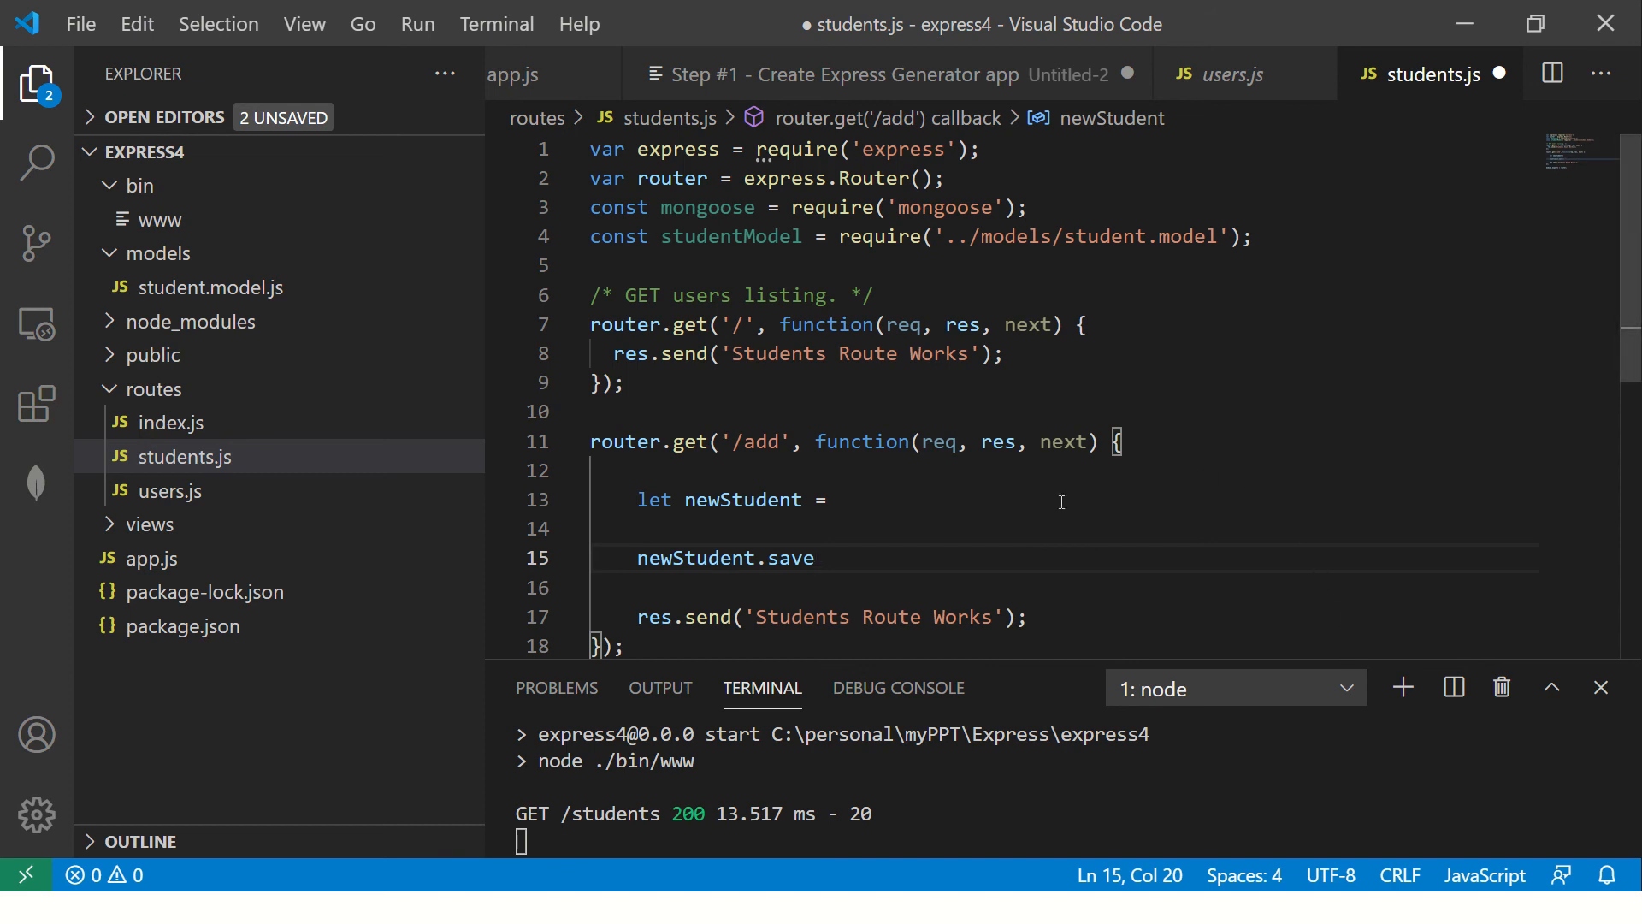
- Assign newStudent a new StudentModel({ }) object
{"action": "type", "text": "new"}
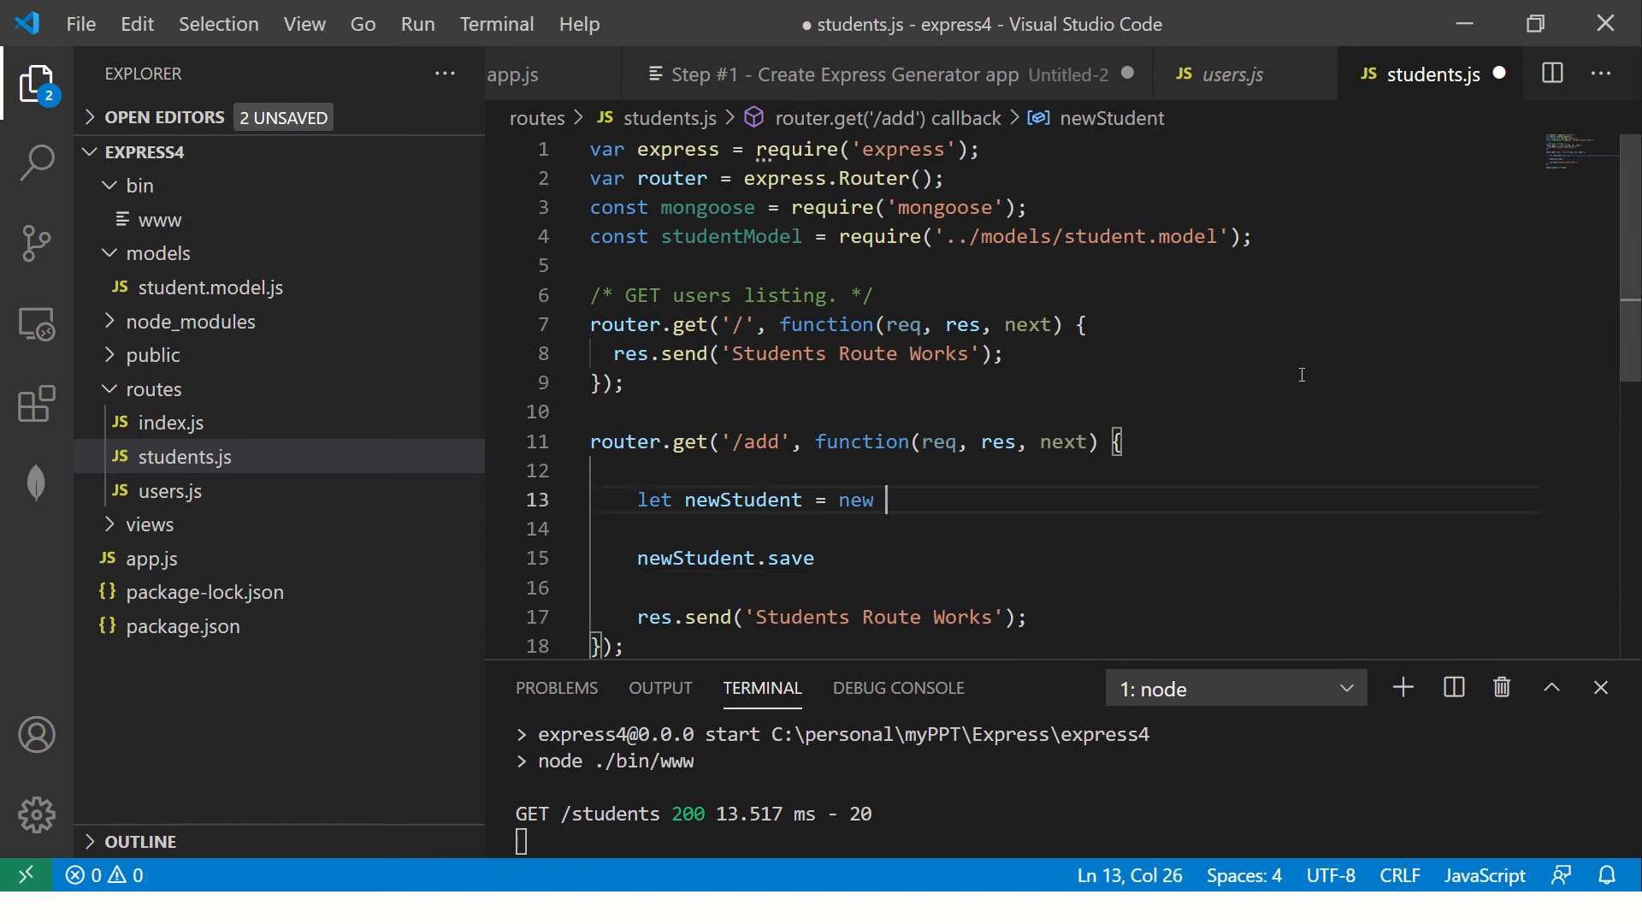
{"action": "type", "text": "StudentModel({"}
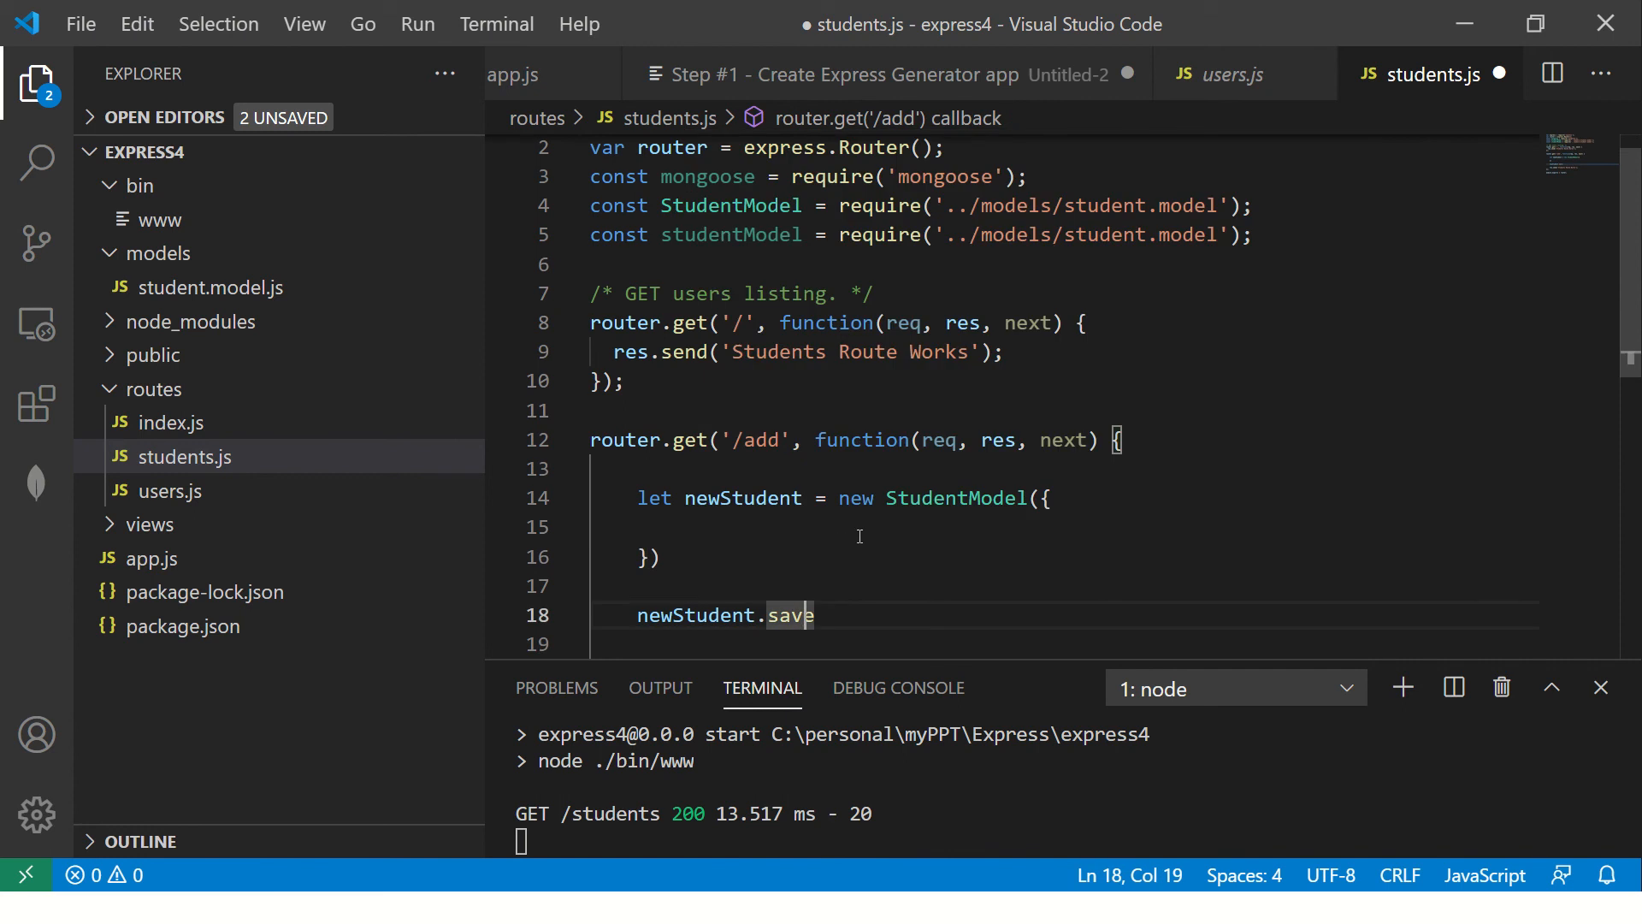
{"action": "left_click", "coordinate": [996, 527]}
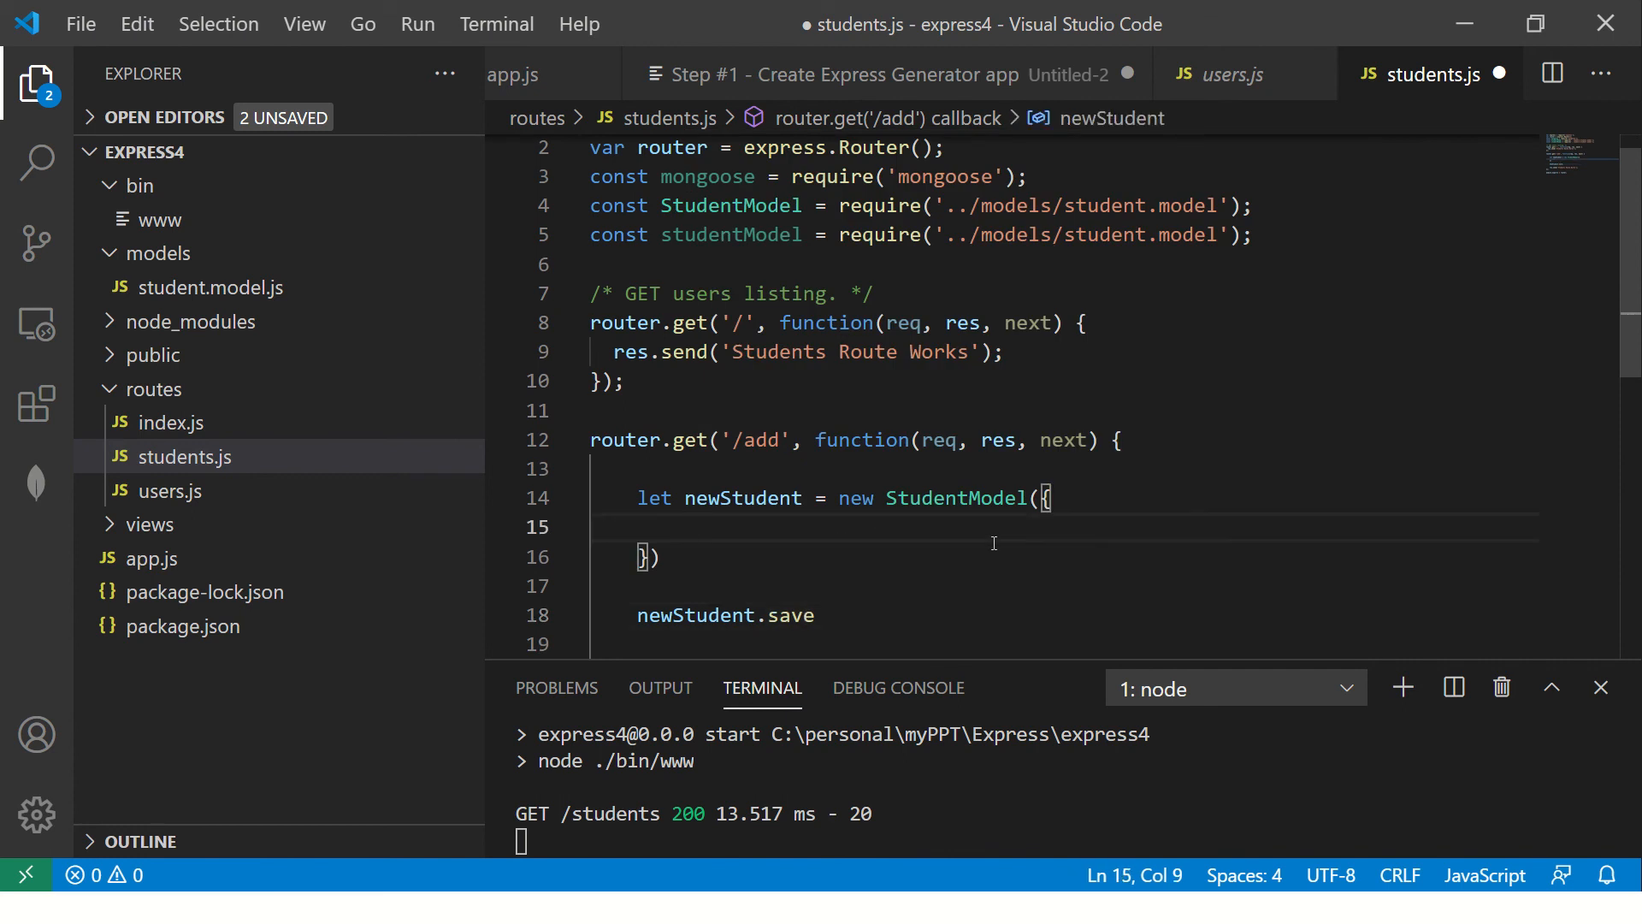
{"action": "mouse_move", "coordinate": [193, 288]}
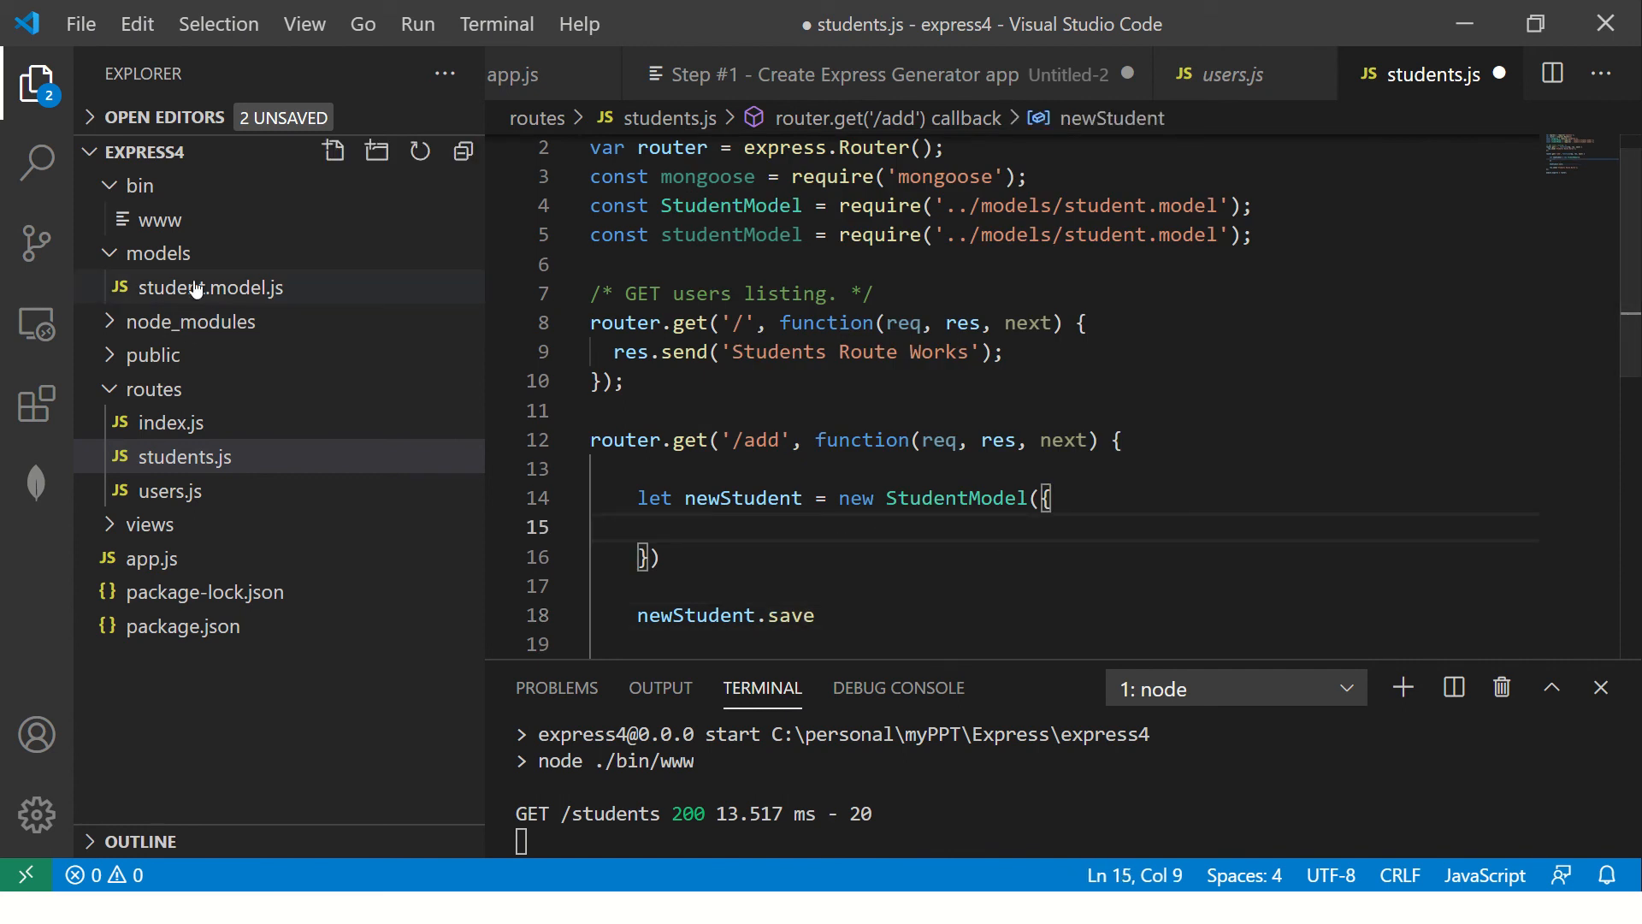
- Copy the schema field definitions from student.model.js and return to students.js
{"action": "left_click", "coordinate": [207, 287]}
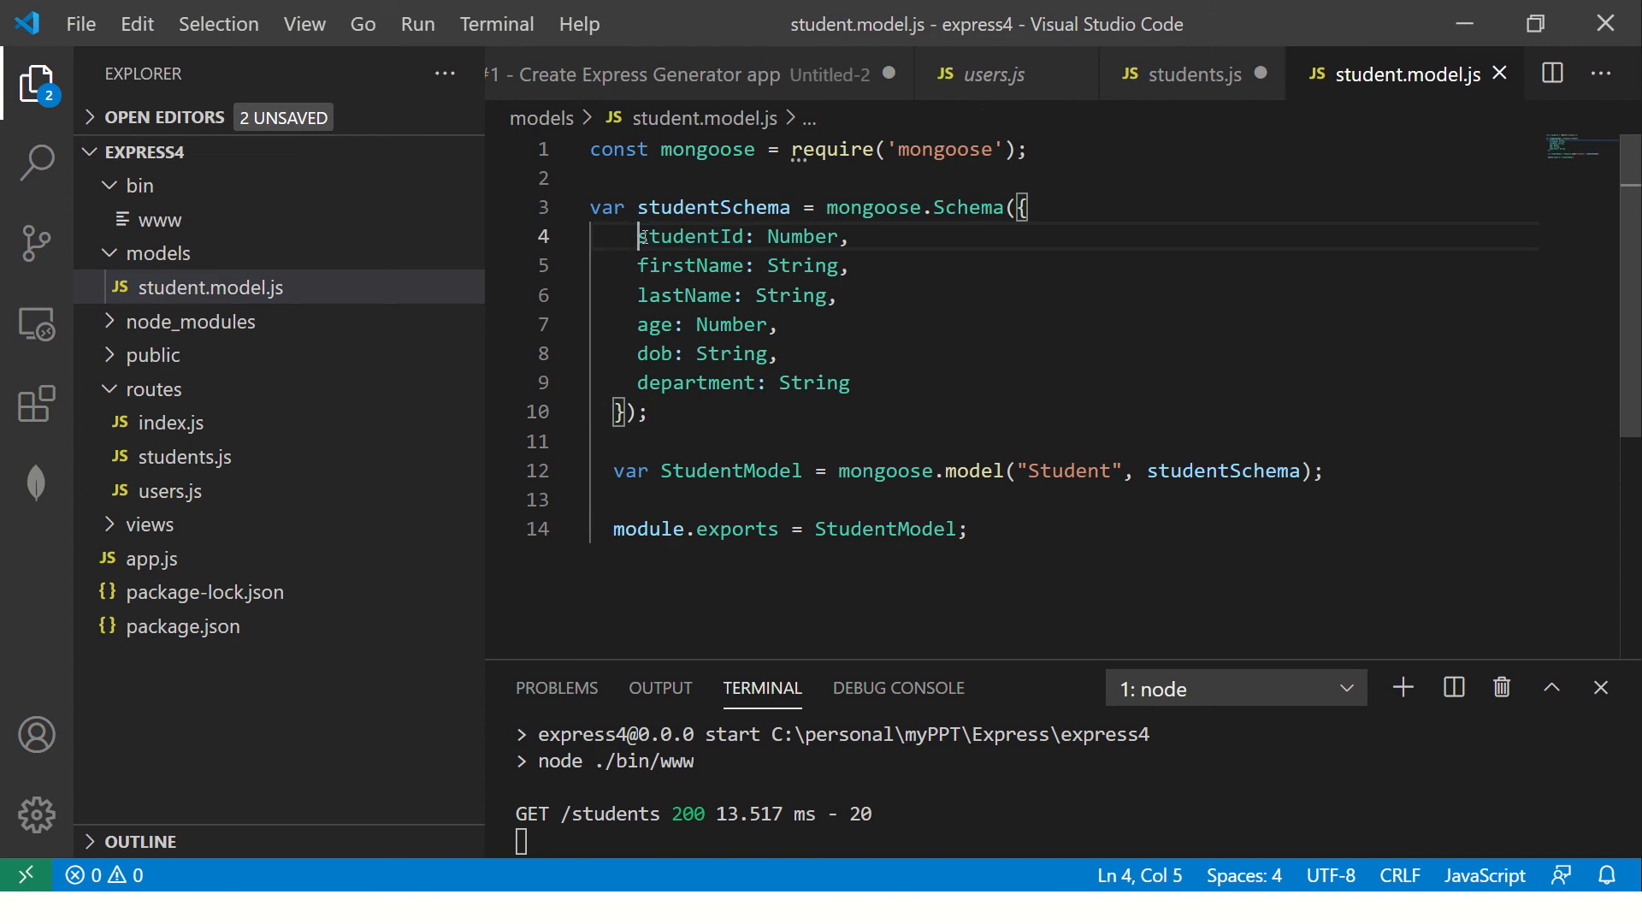
{"action": "left_click", "coordinate": [650, 412]}
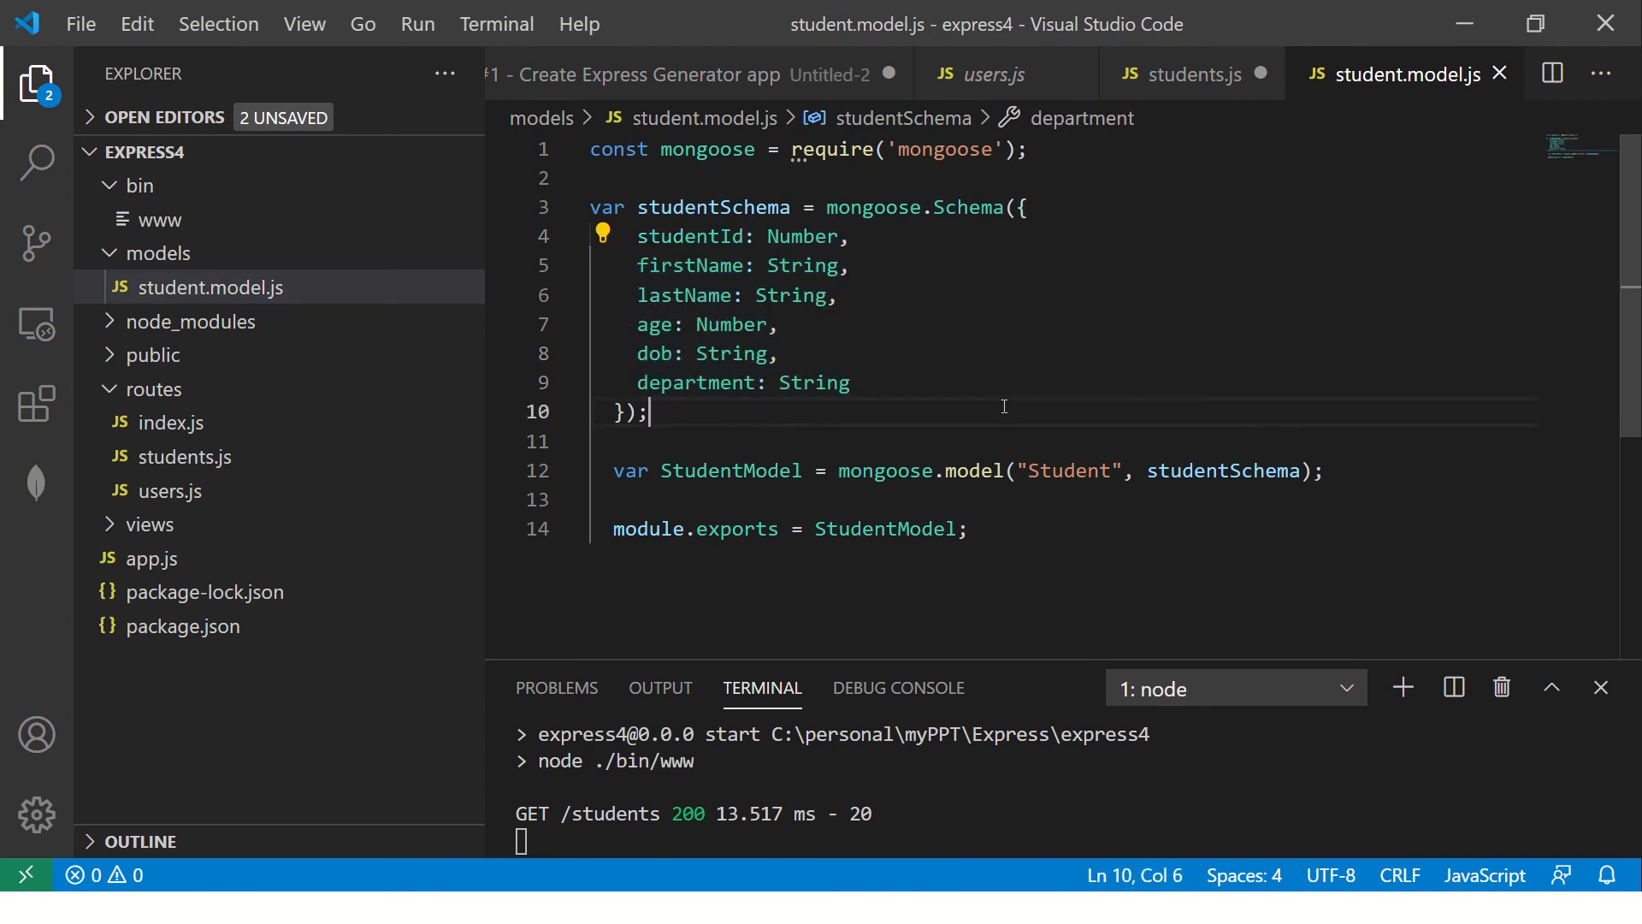
{"action": "left_click", "coordinate": [1184, 74]}
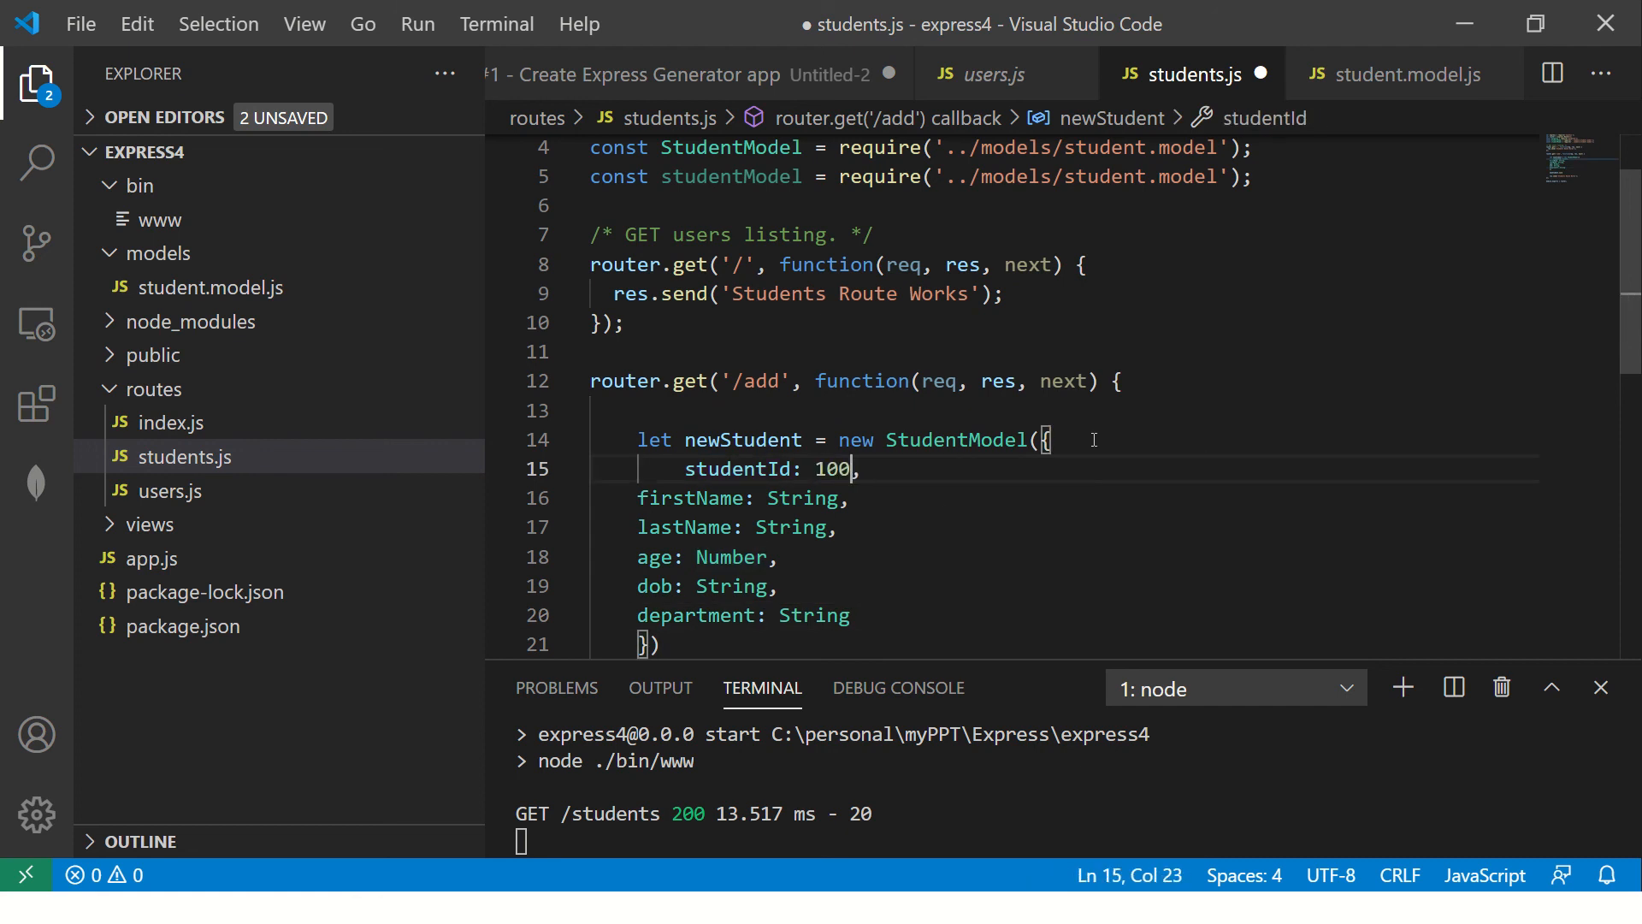
- Set firstName 'ABC' and lastName 'XYZ' in the StudentModel object
{"action": "double_click", "coordinate": [802, 498]}
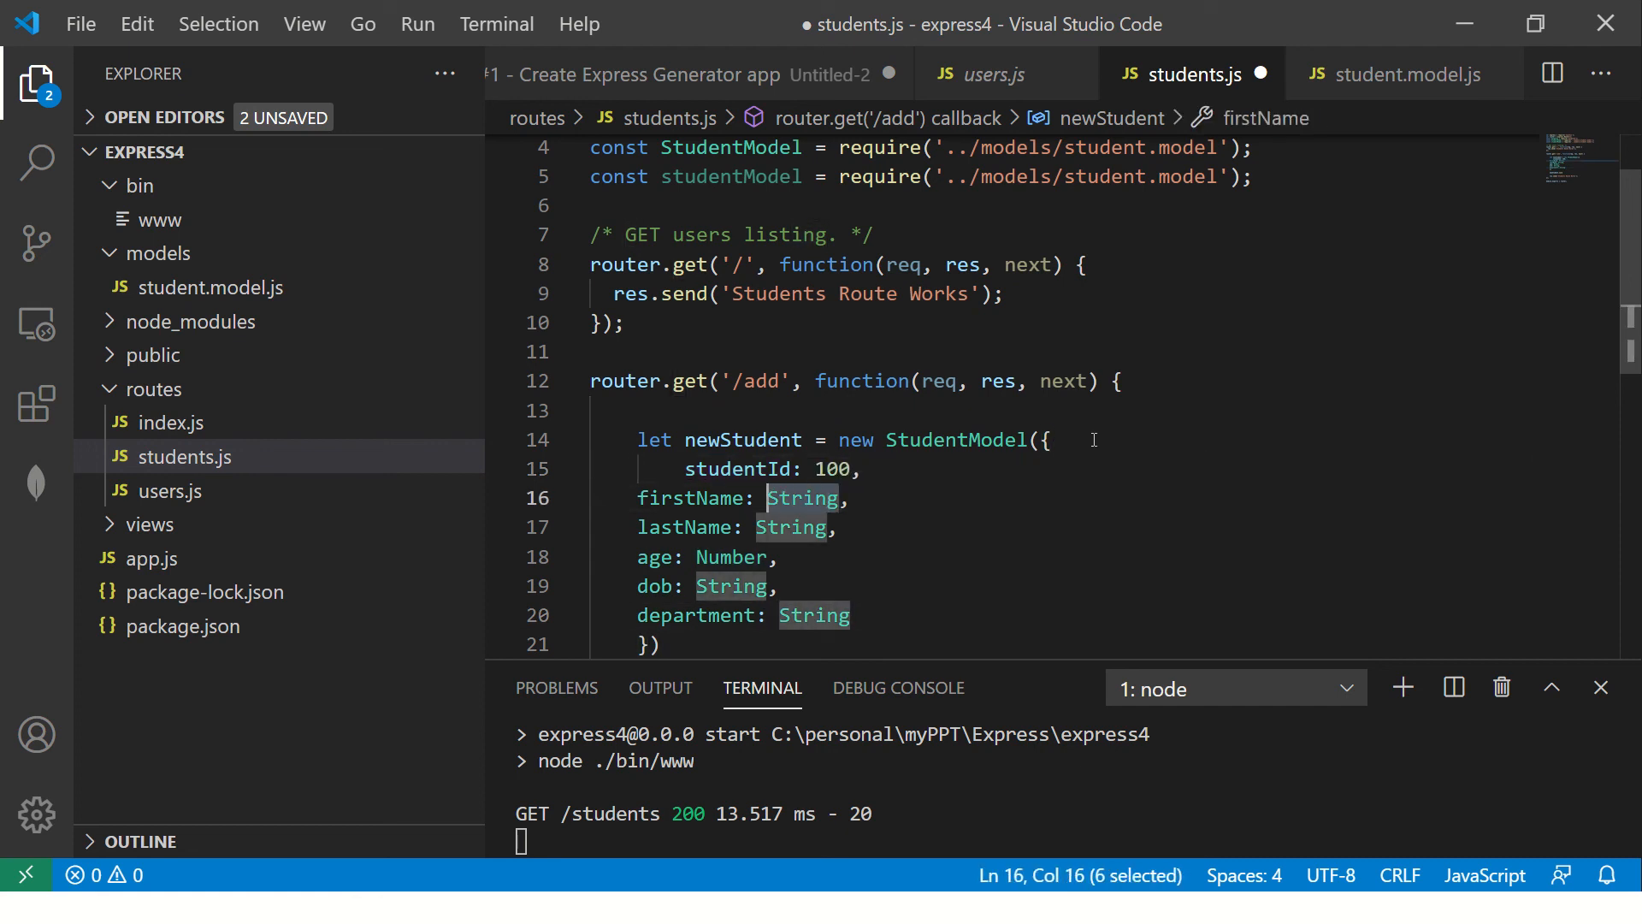
{"action": "type", "text": "'ABC'"}
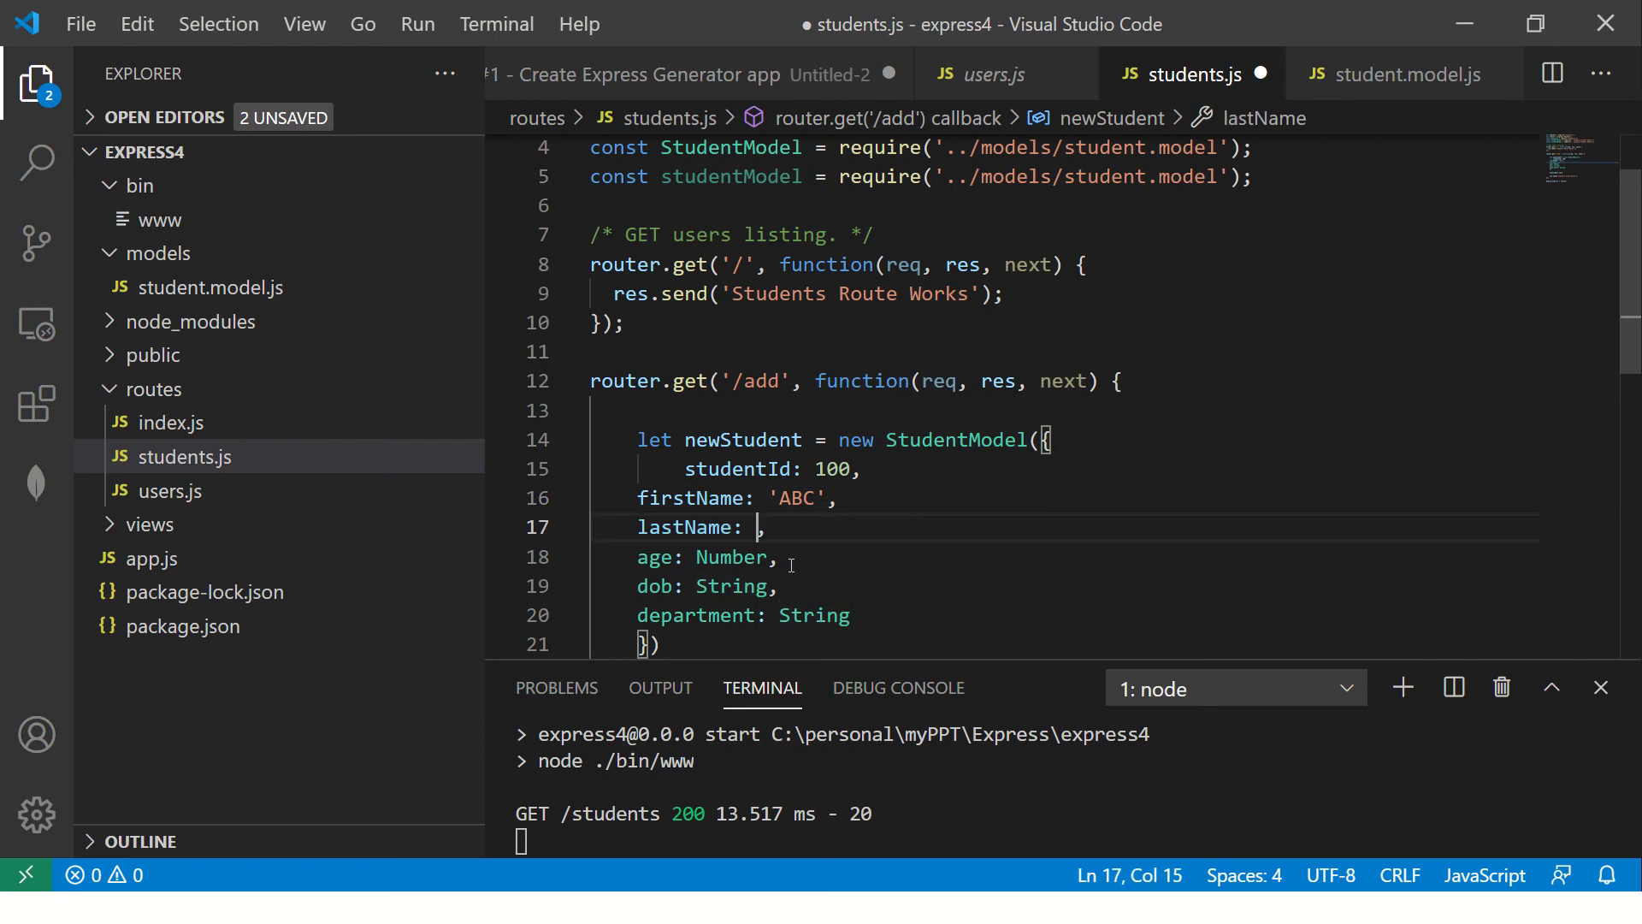
{"action": "type", "text": "'"}
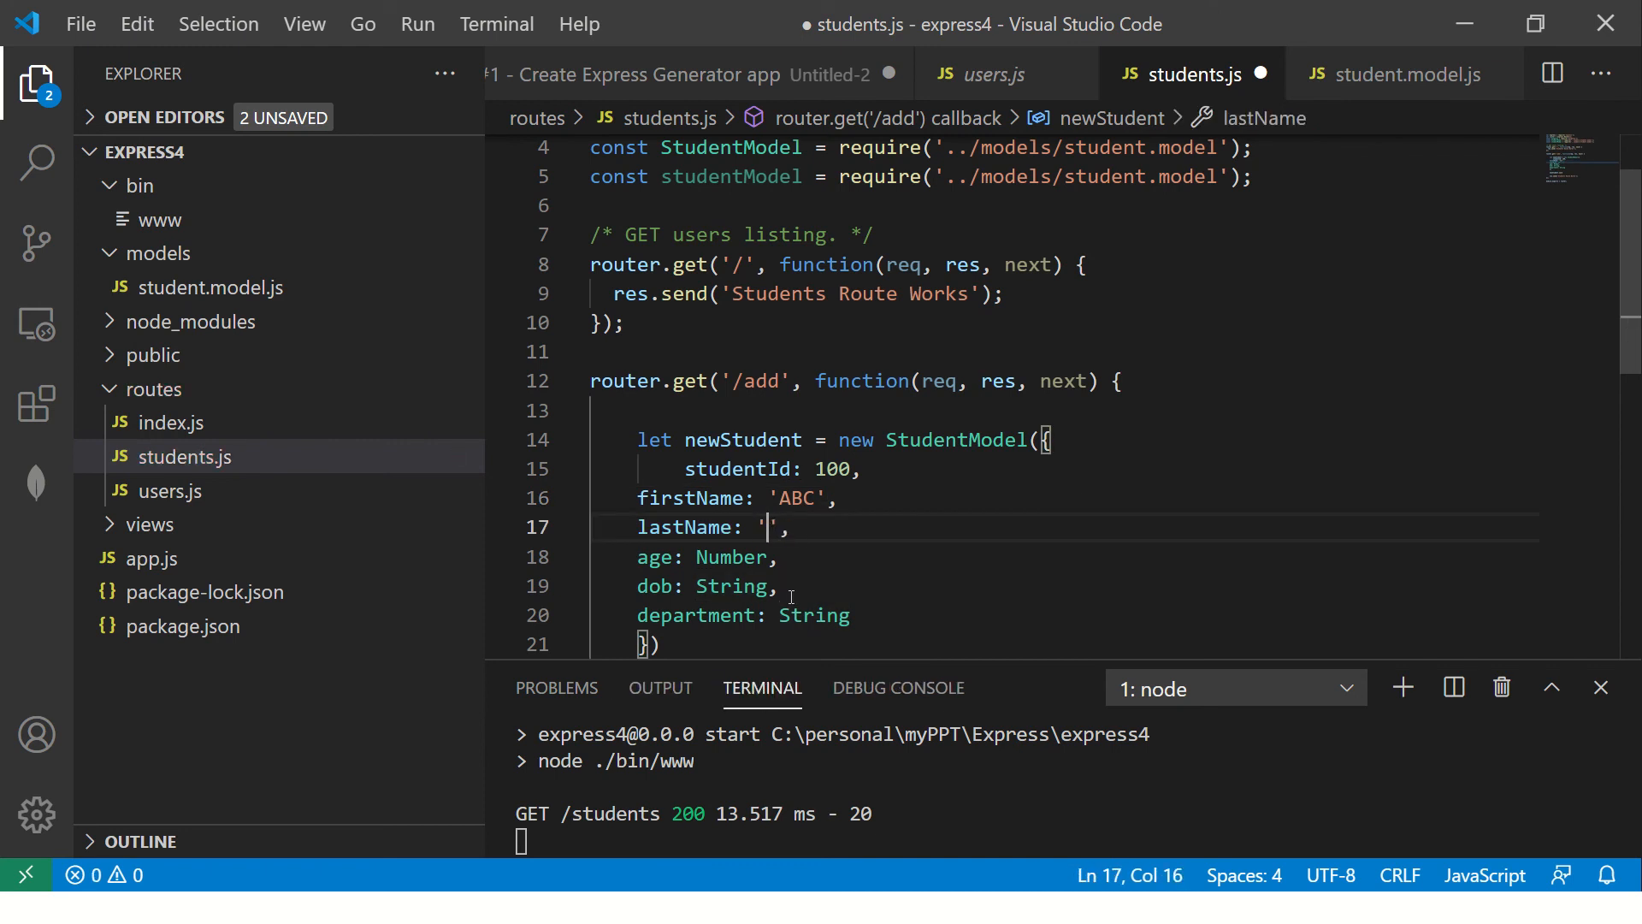
{"action": "type", "text": "XYX"}
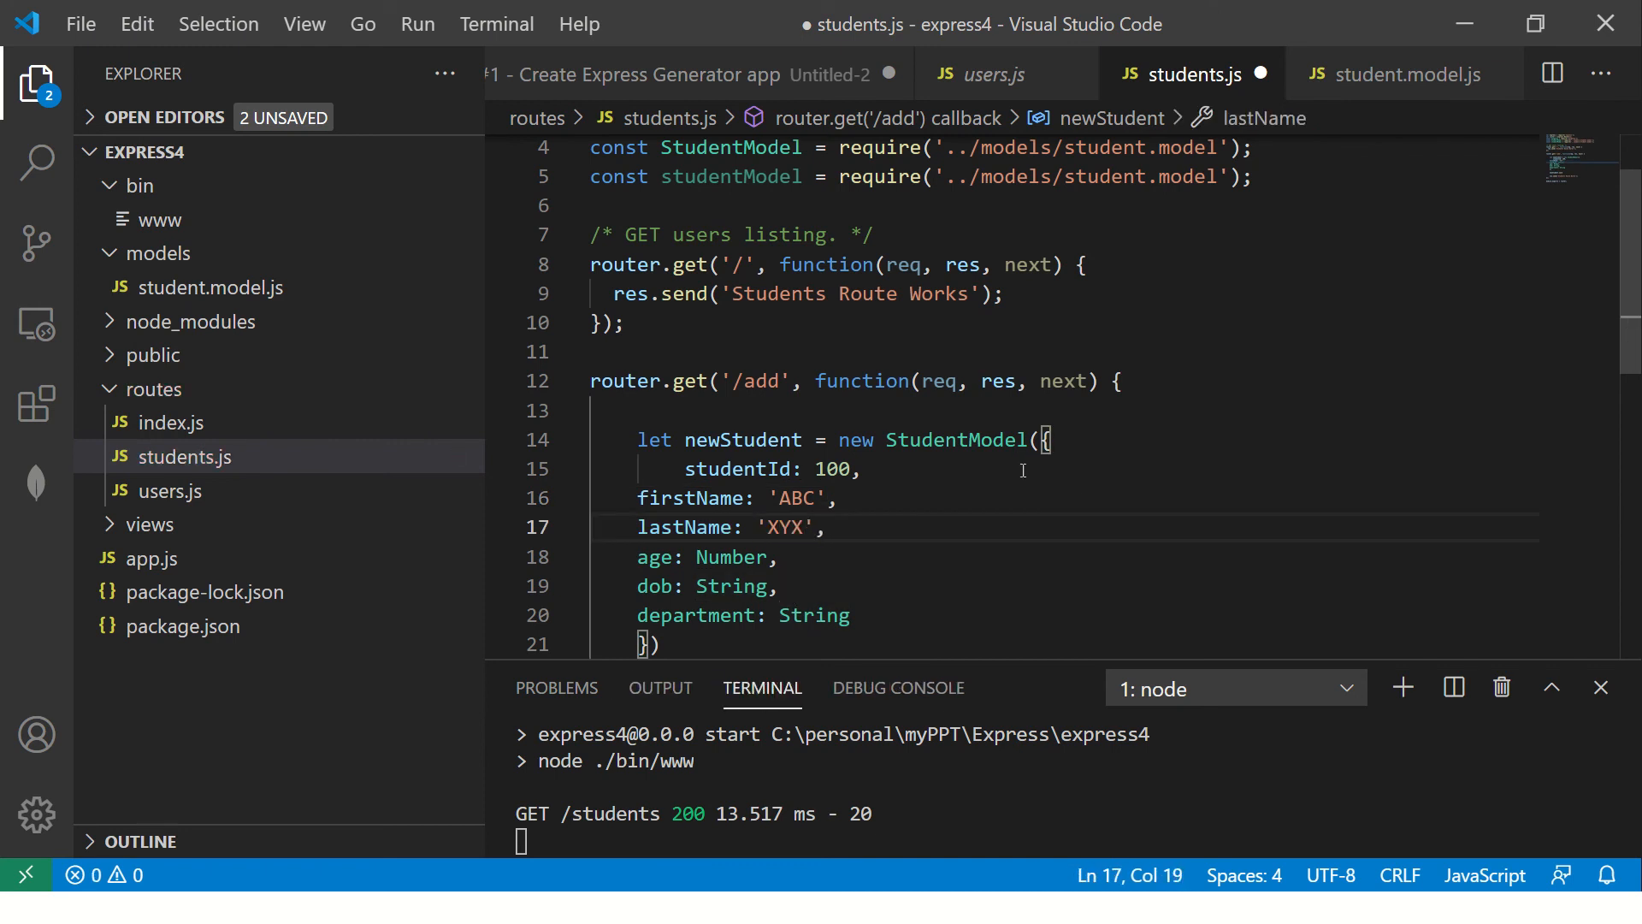
{"action": "key", "text": "Backspace"}
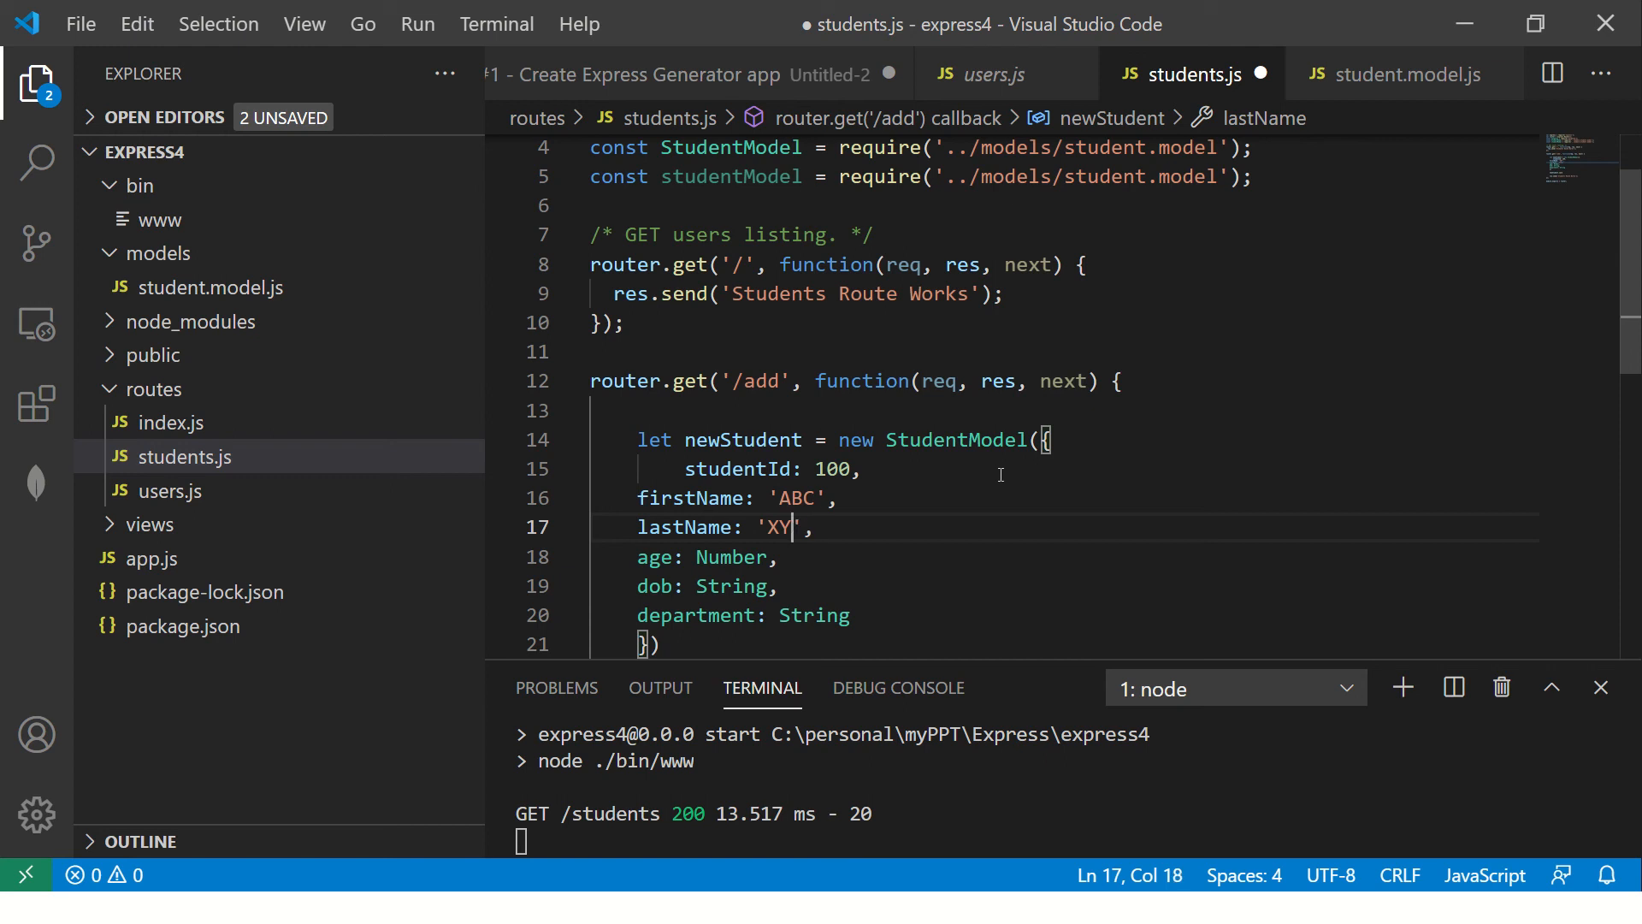
{"action": "type", "text": "Z"}
{"action": "left_click", "coordinate": [1064, 556]}
{"action": "type", "text": "30"}
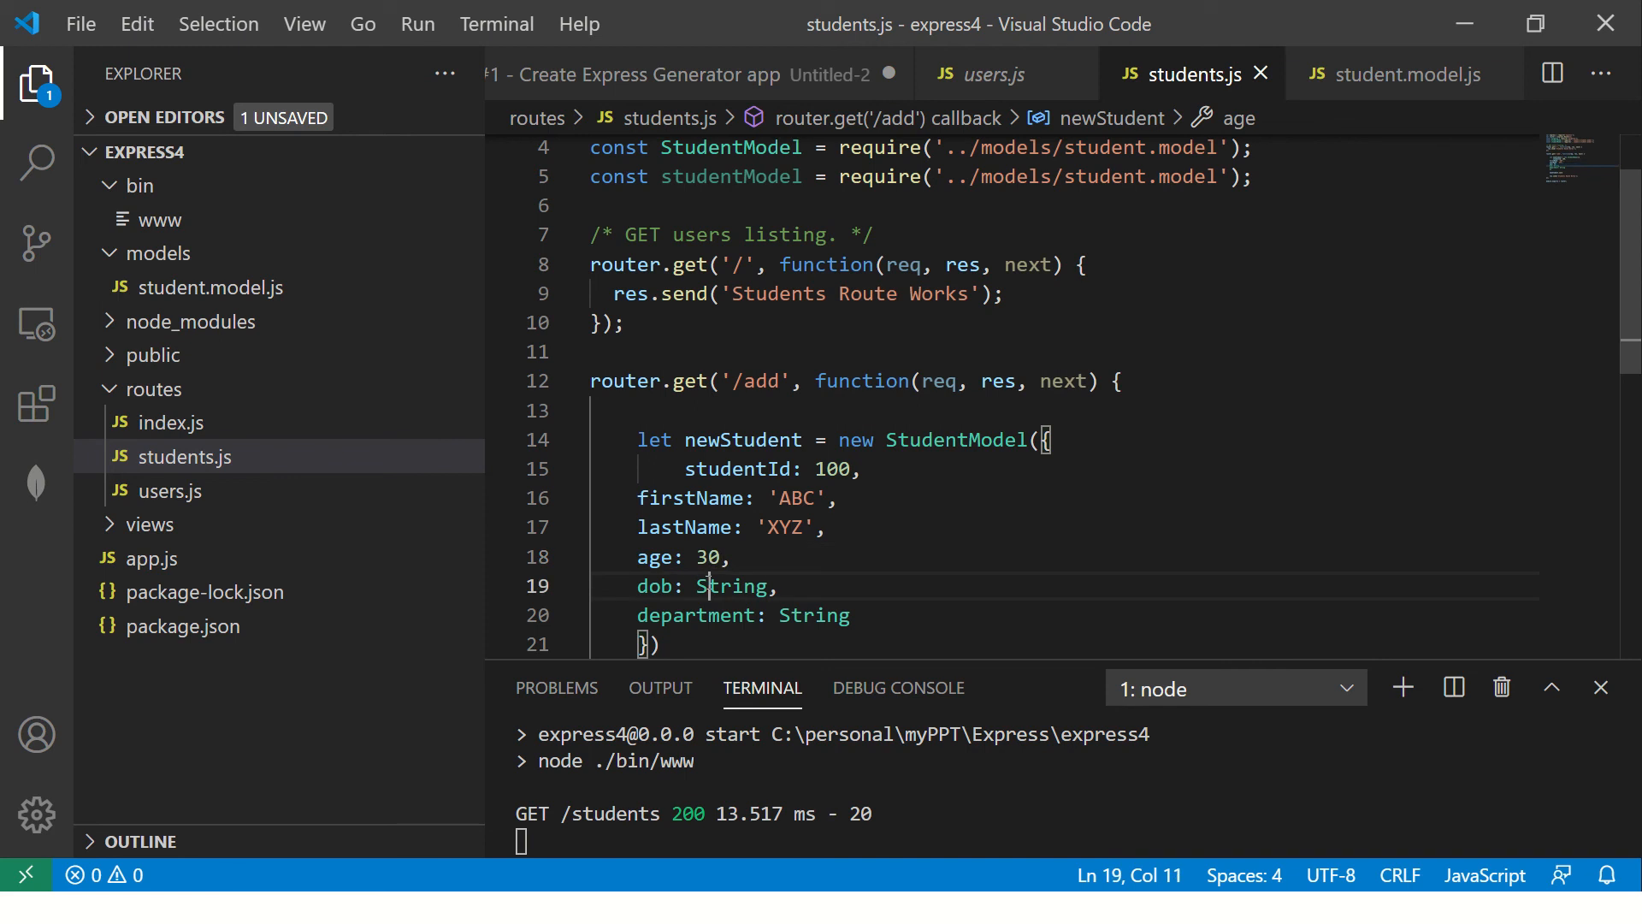
- Set dob '1990-12-4' and department 'CSE', then indent the field lines and save
{"action": "type", "text": "''"}
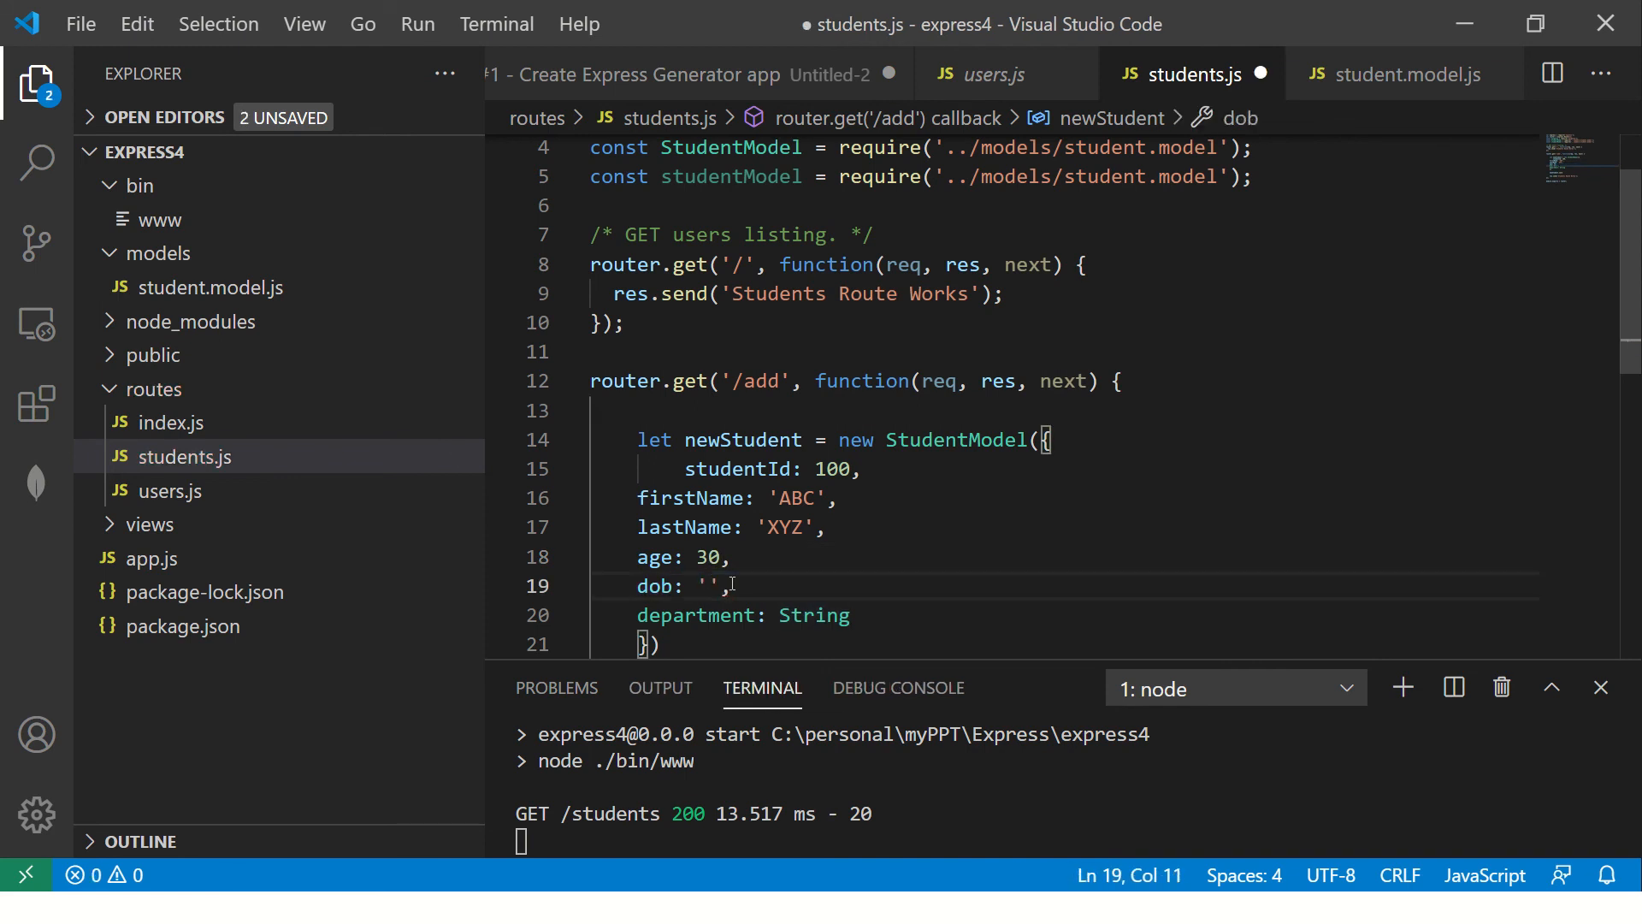
{"action": "type", "text": "2019"}
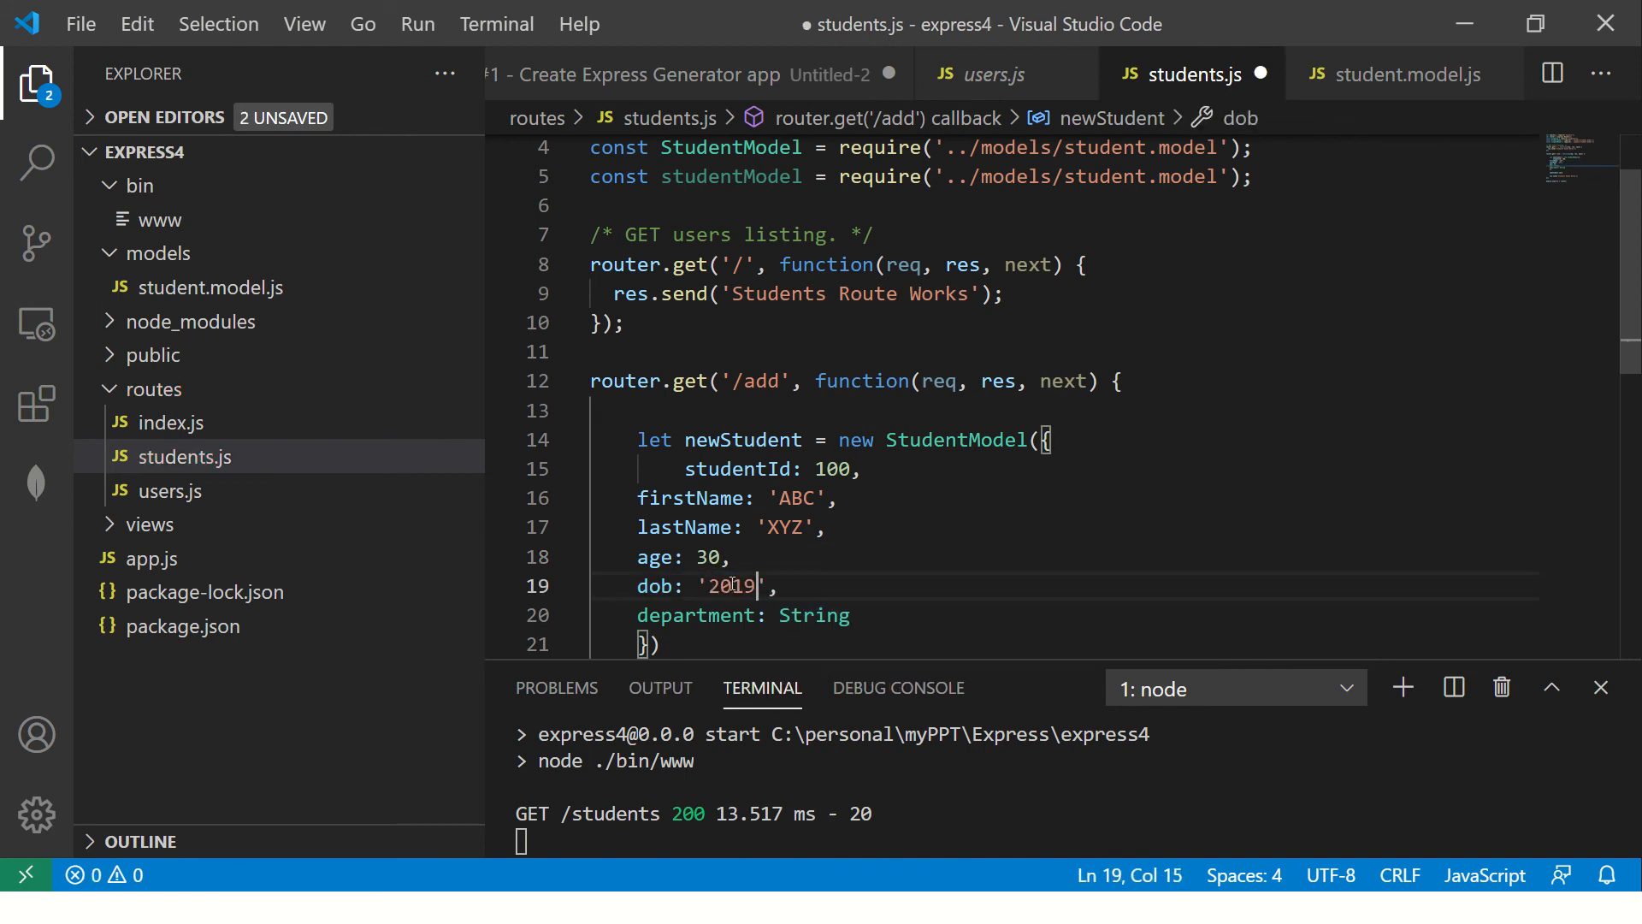
{"action": "key", "text": "Backspace"}
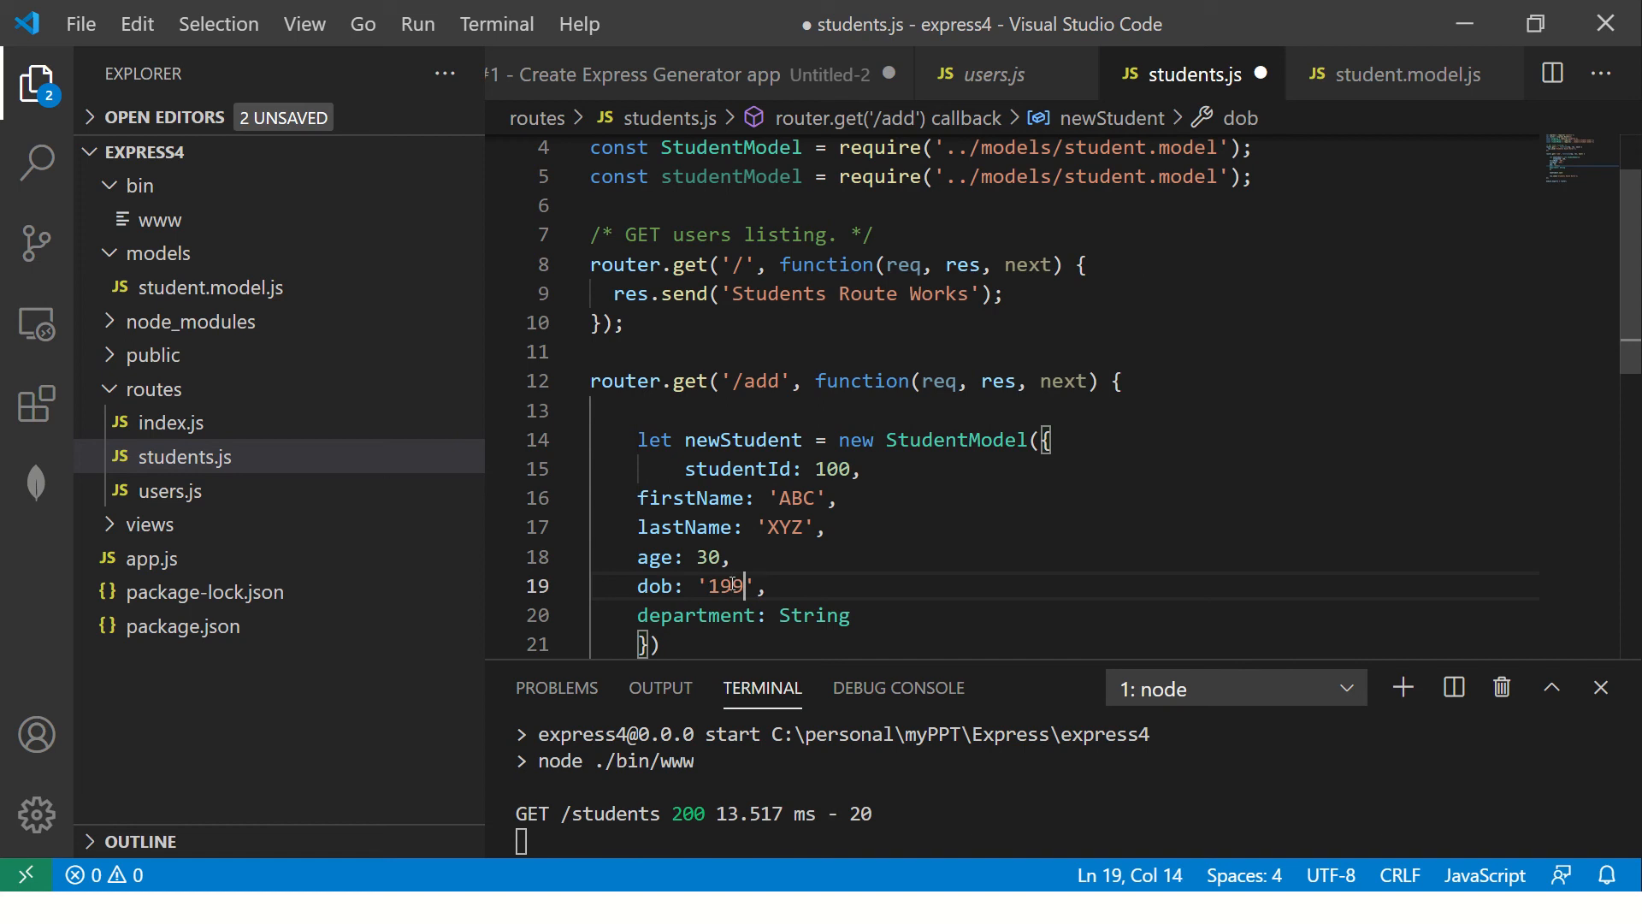
{"action": "type", "text": "0-12-4"}
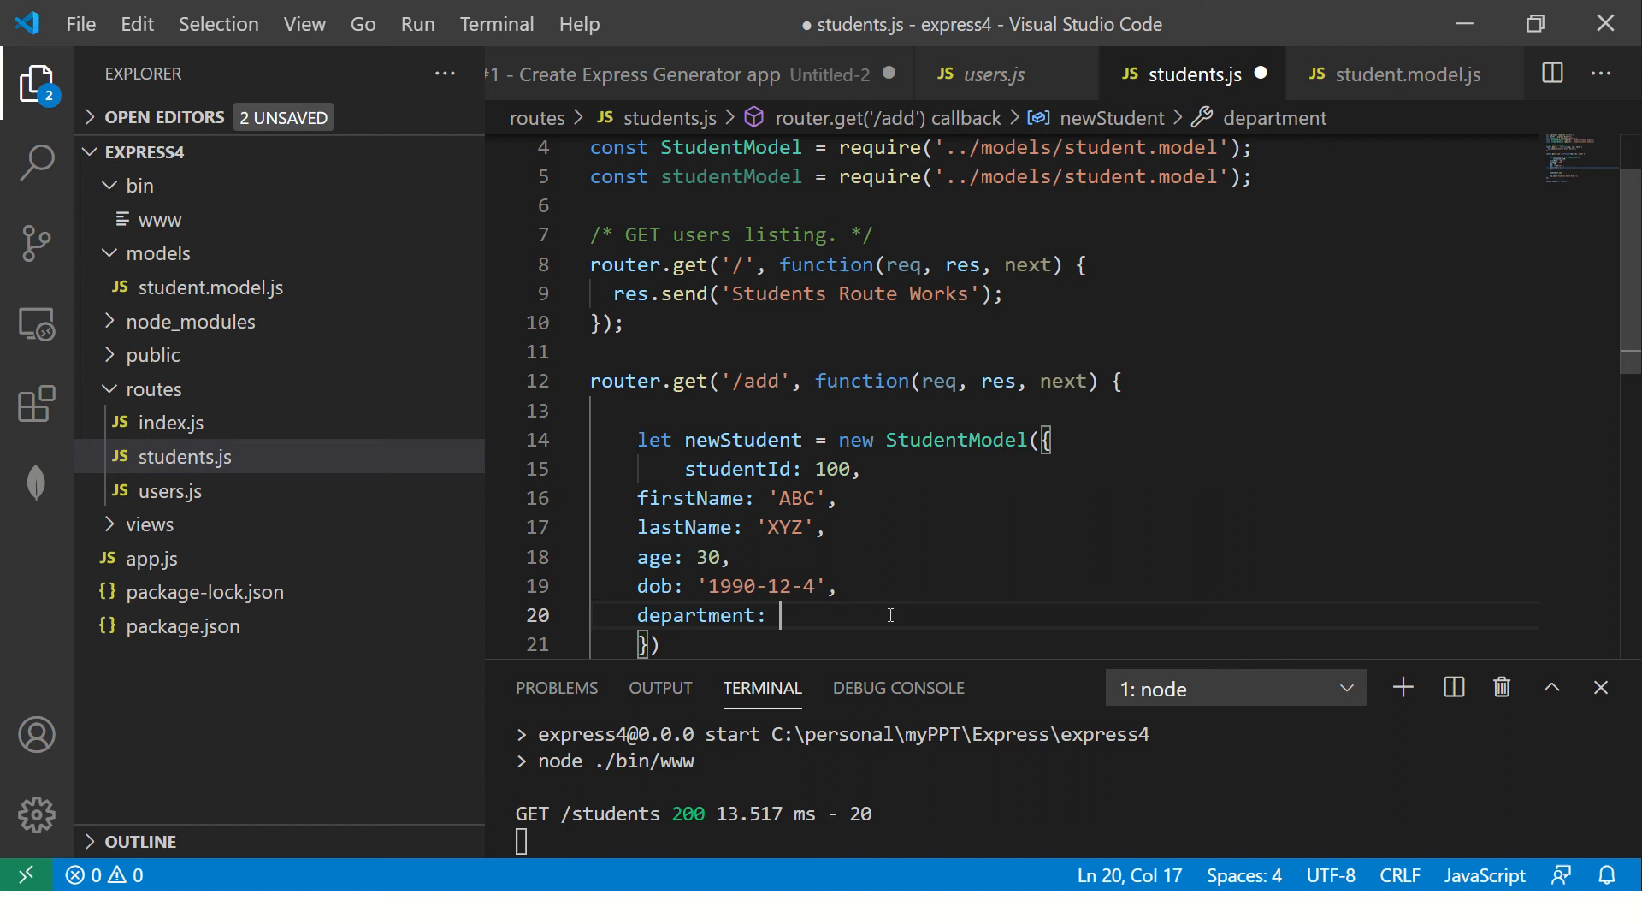
{"action": "type", "text": "'CSE'"}
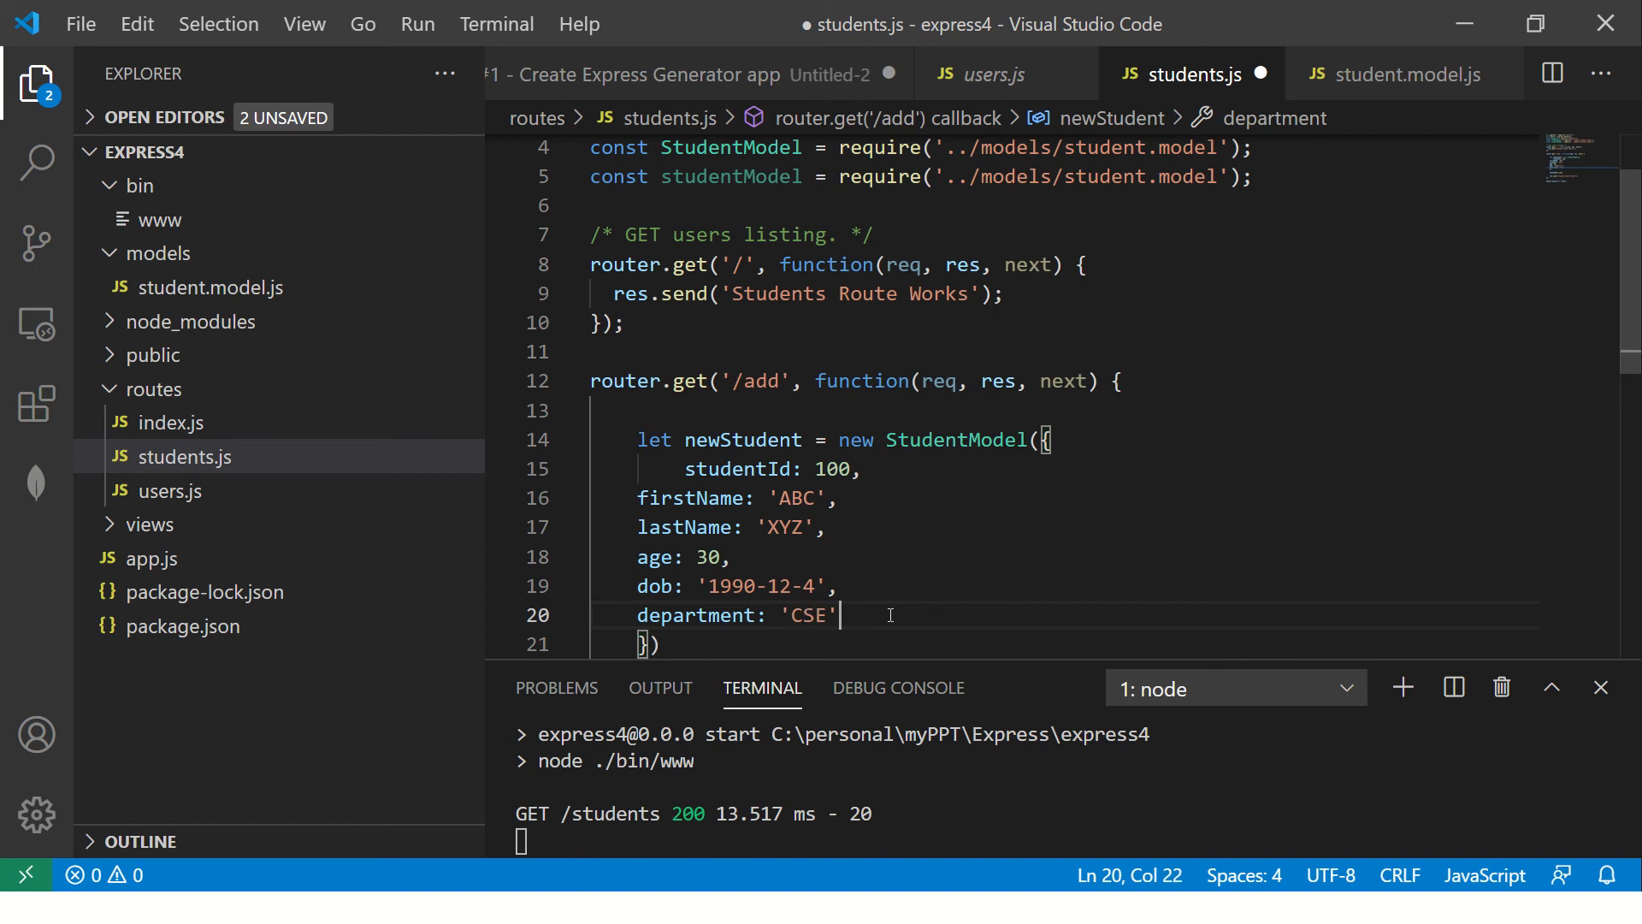
{"action": "key", "text": "ctrl+s"}
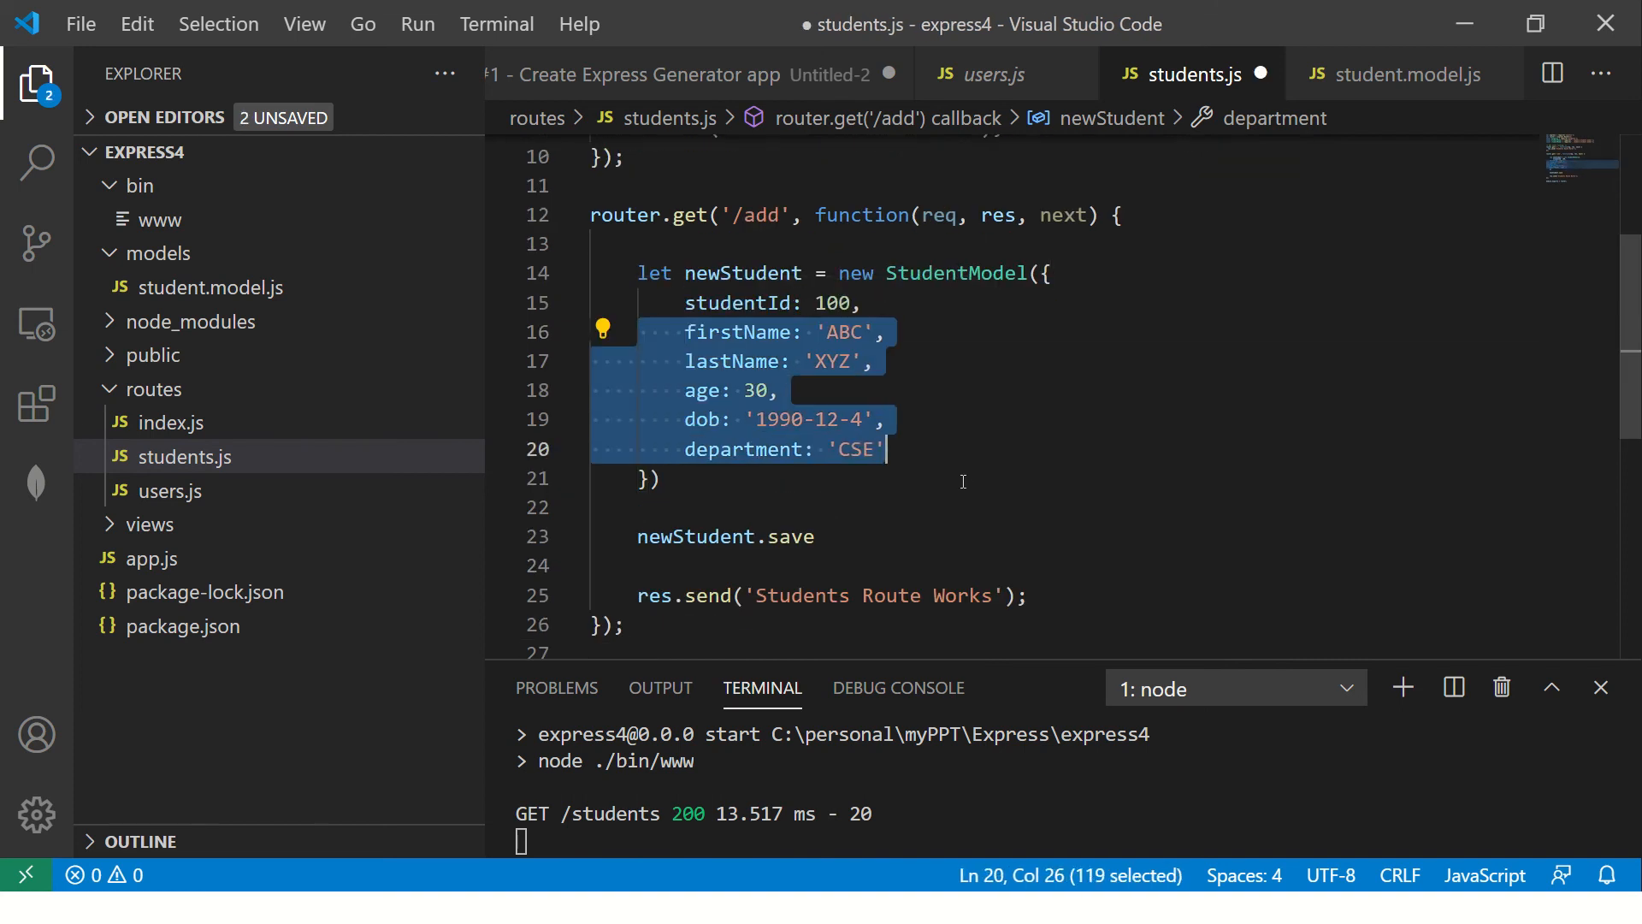
{"action": "key", "text": "ctrl+s"}
{"action": "type", "text": "("}
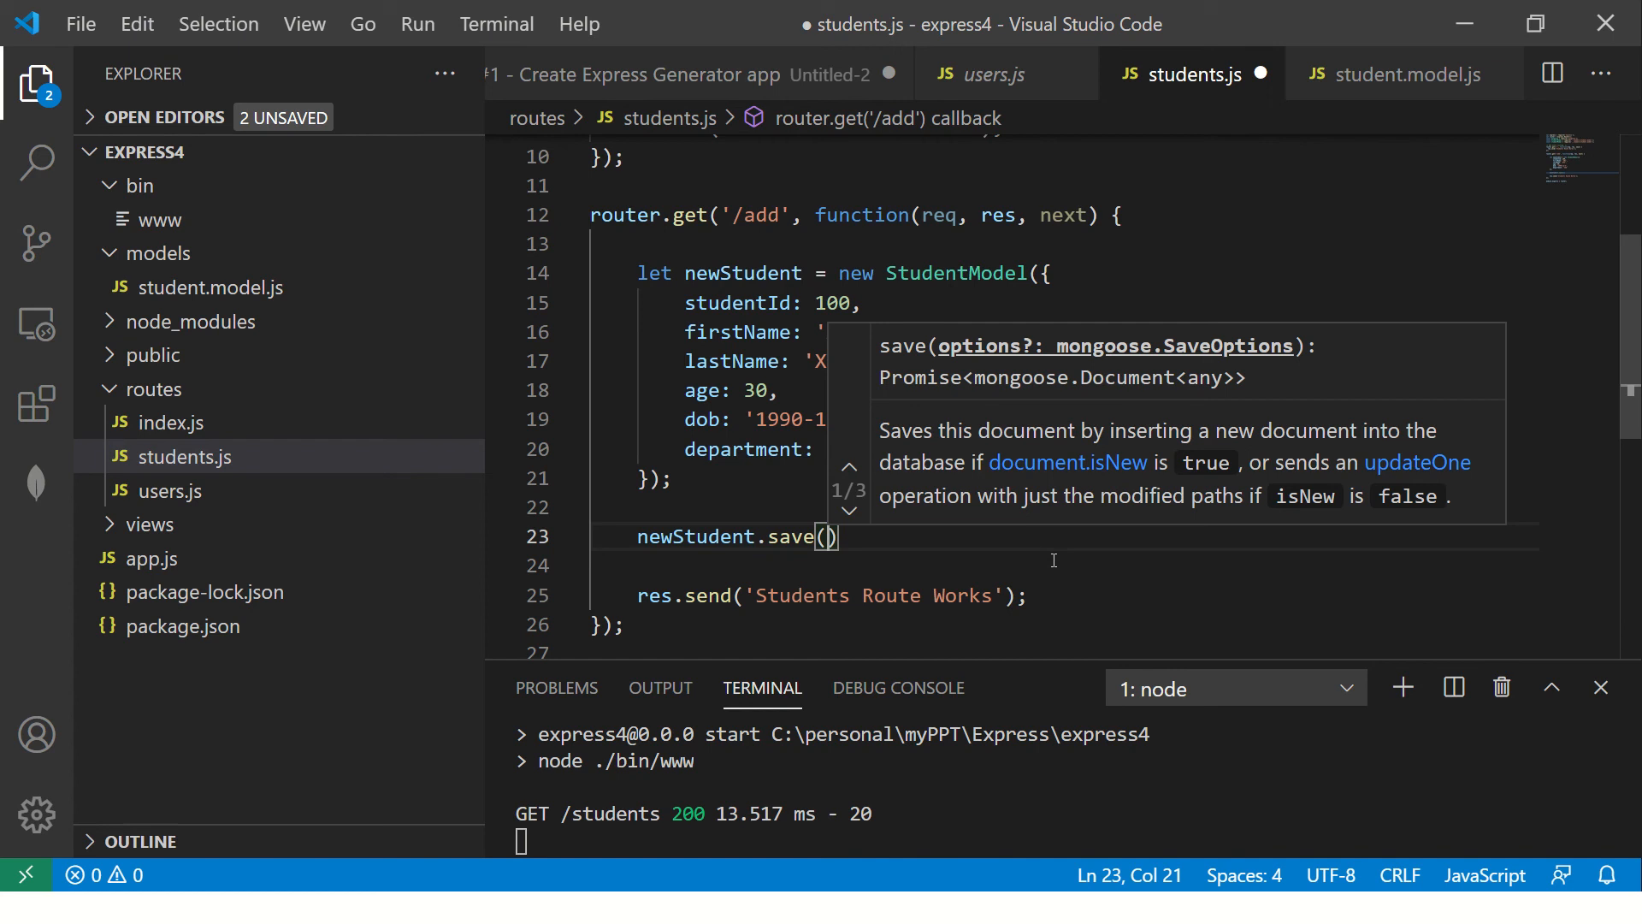
- Give newStudent.save a callback function(err, newStudent)
{"action": "type", "text": "function(err"}
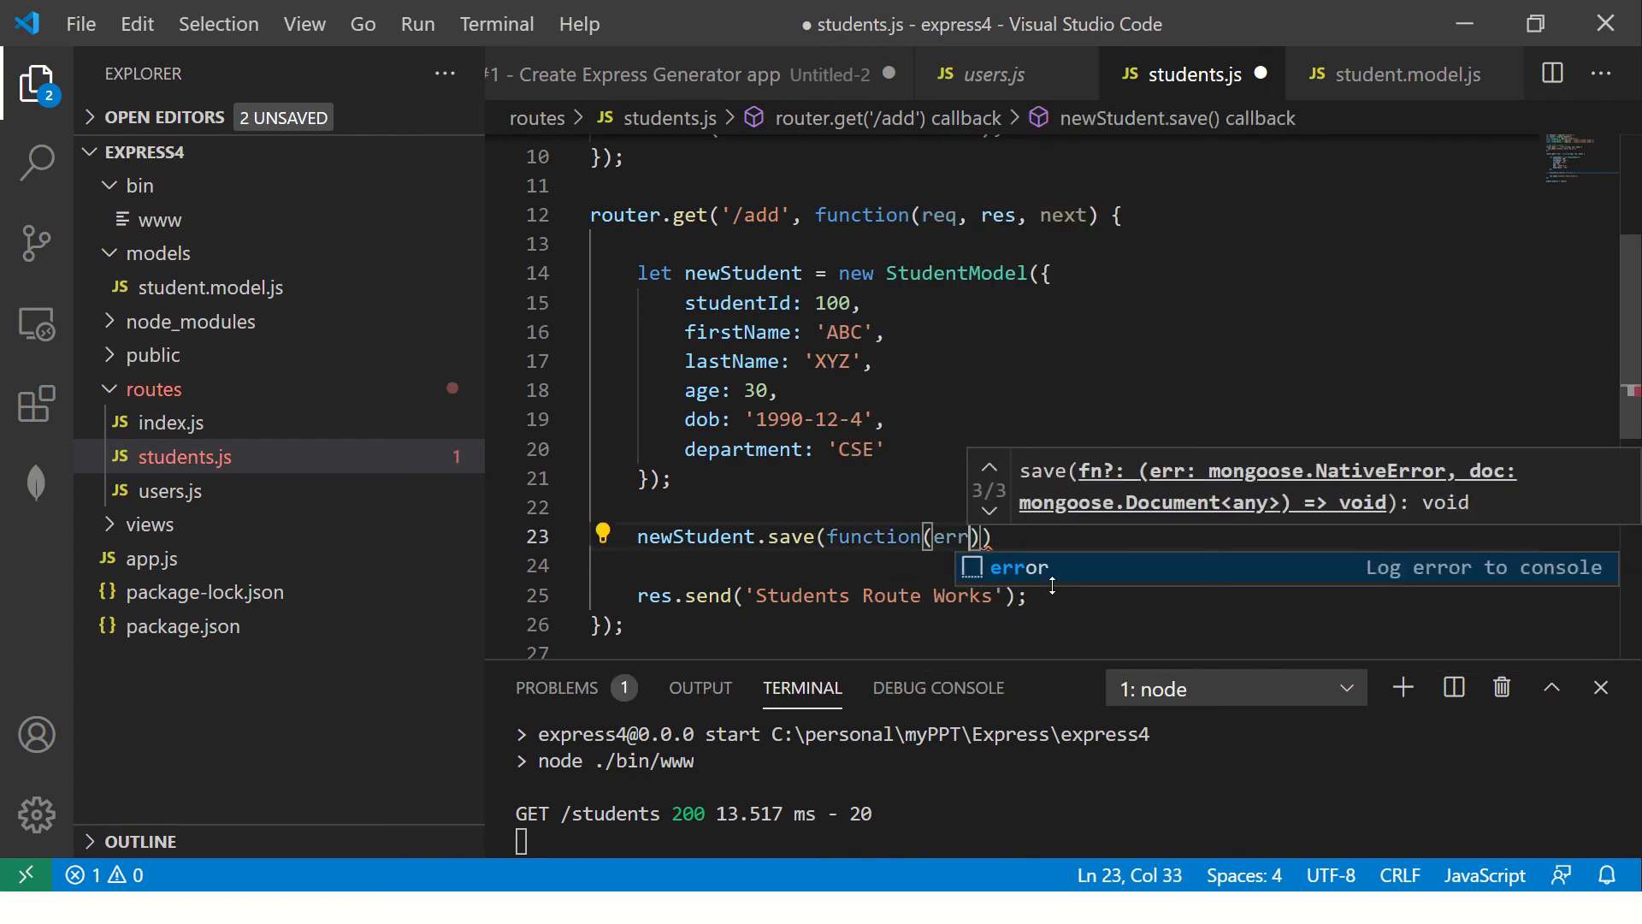
{"action": "type", "text": ","}
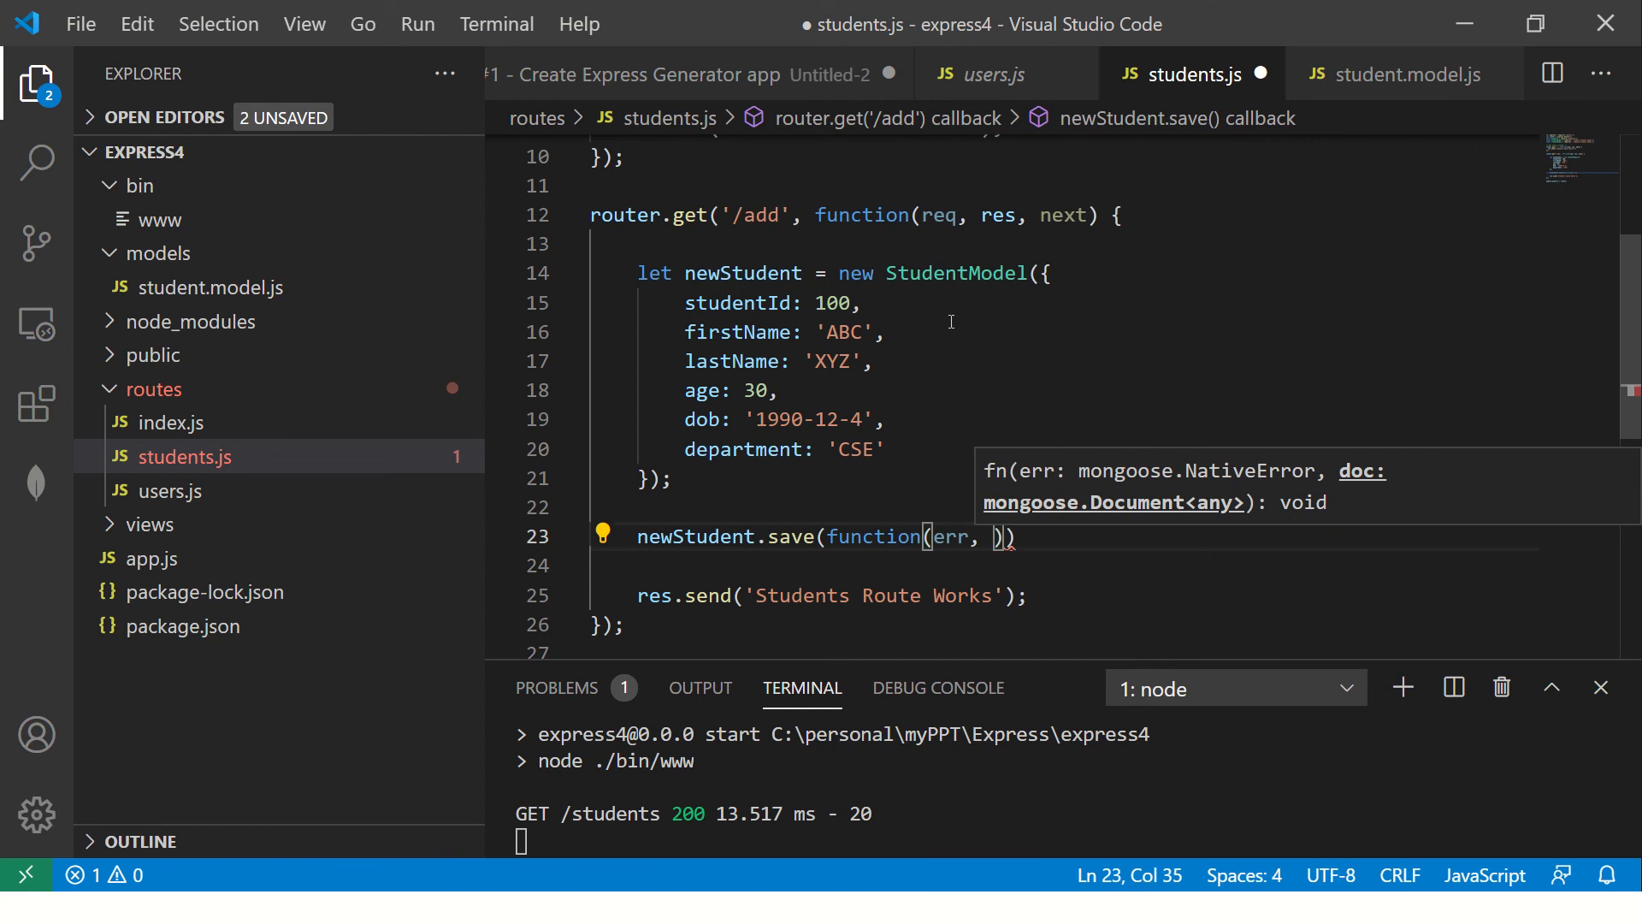
{"action": "double_click", "coordinate": [742, 272]}
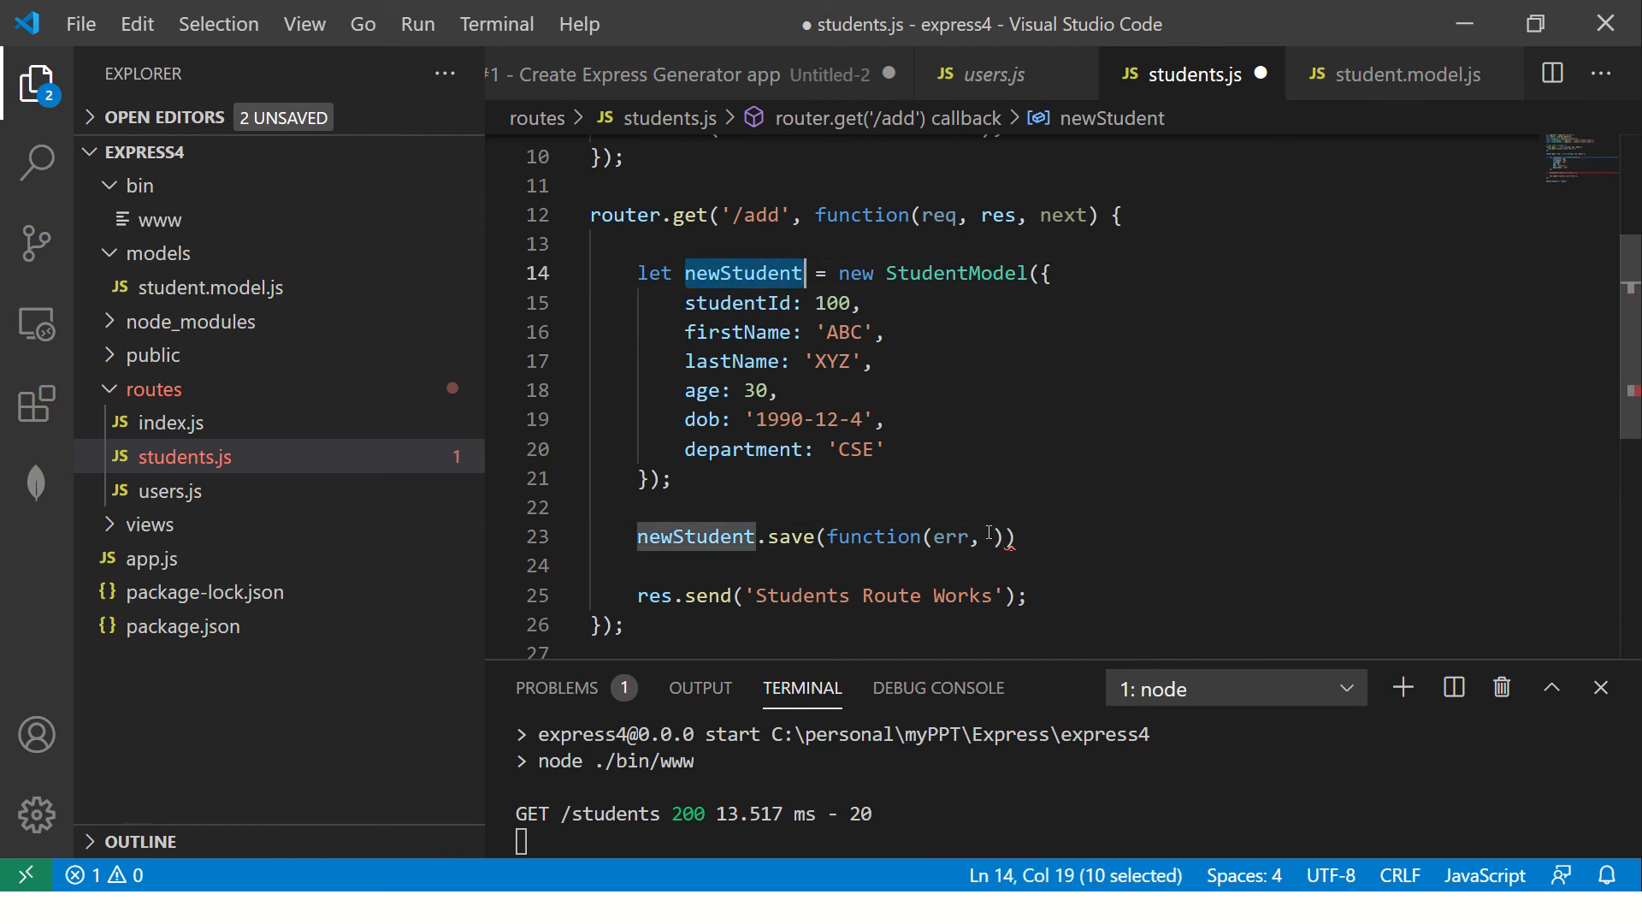
{"action": "type", "text": "newStudent"}
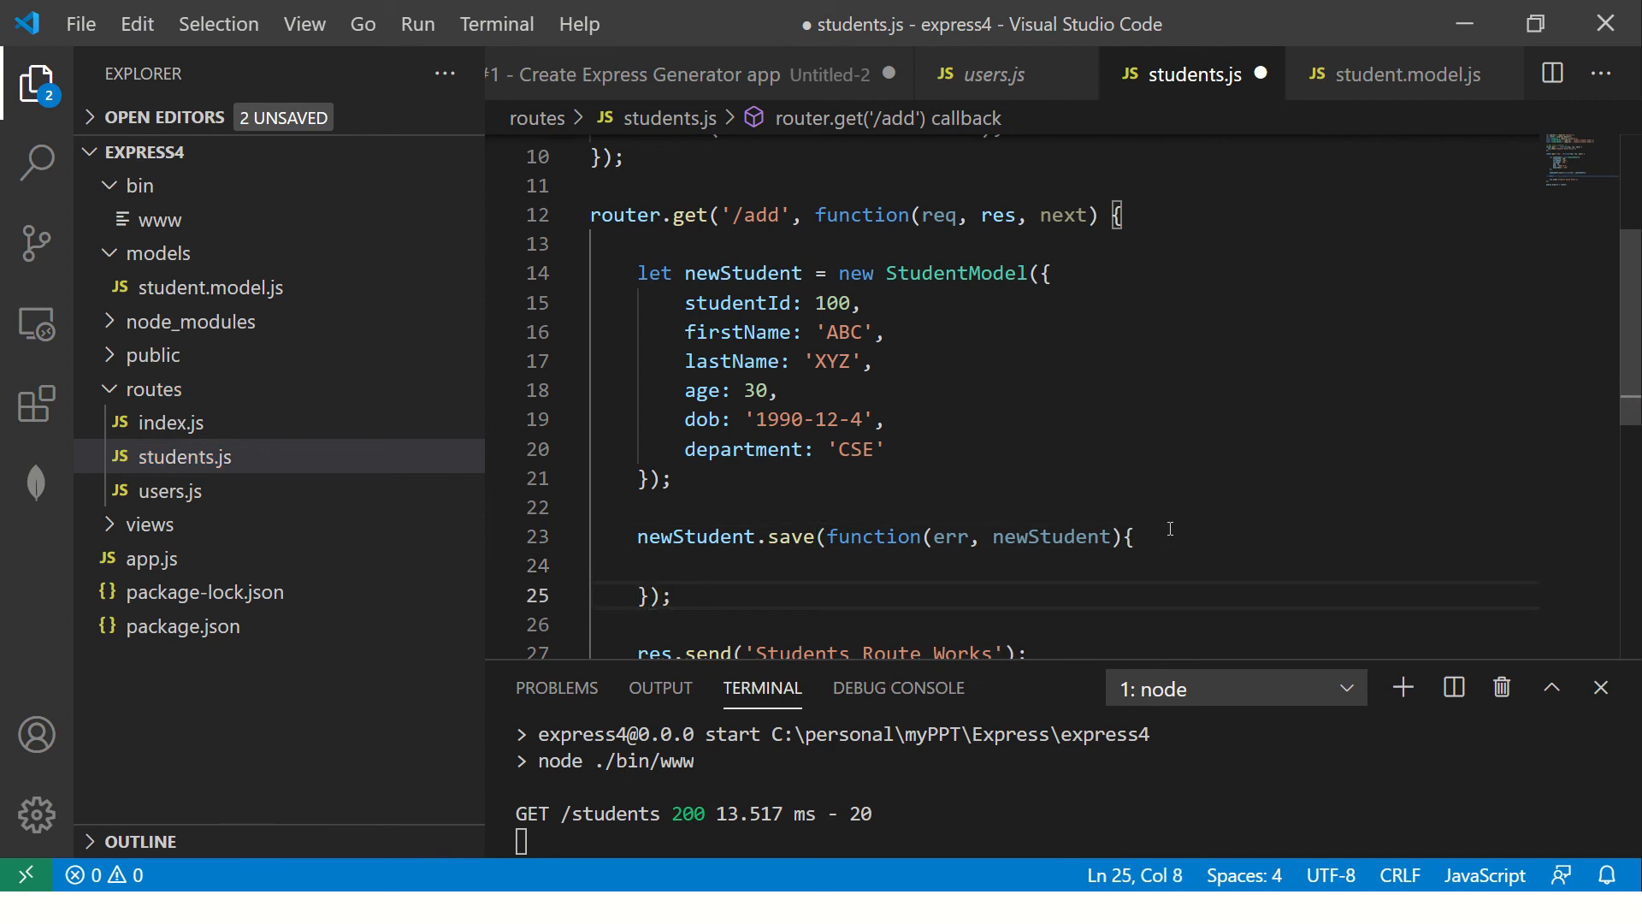
- Move res.send('Students Route Works') inside the callback and start an if(err){} check
{"action": "key", "text": "ctrl+s"}
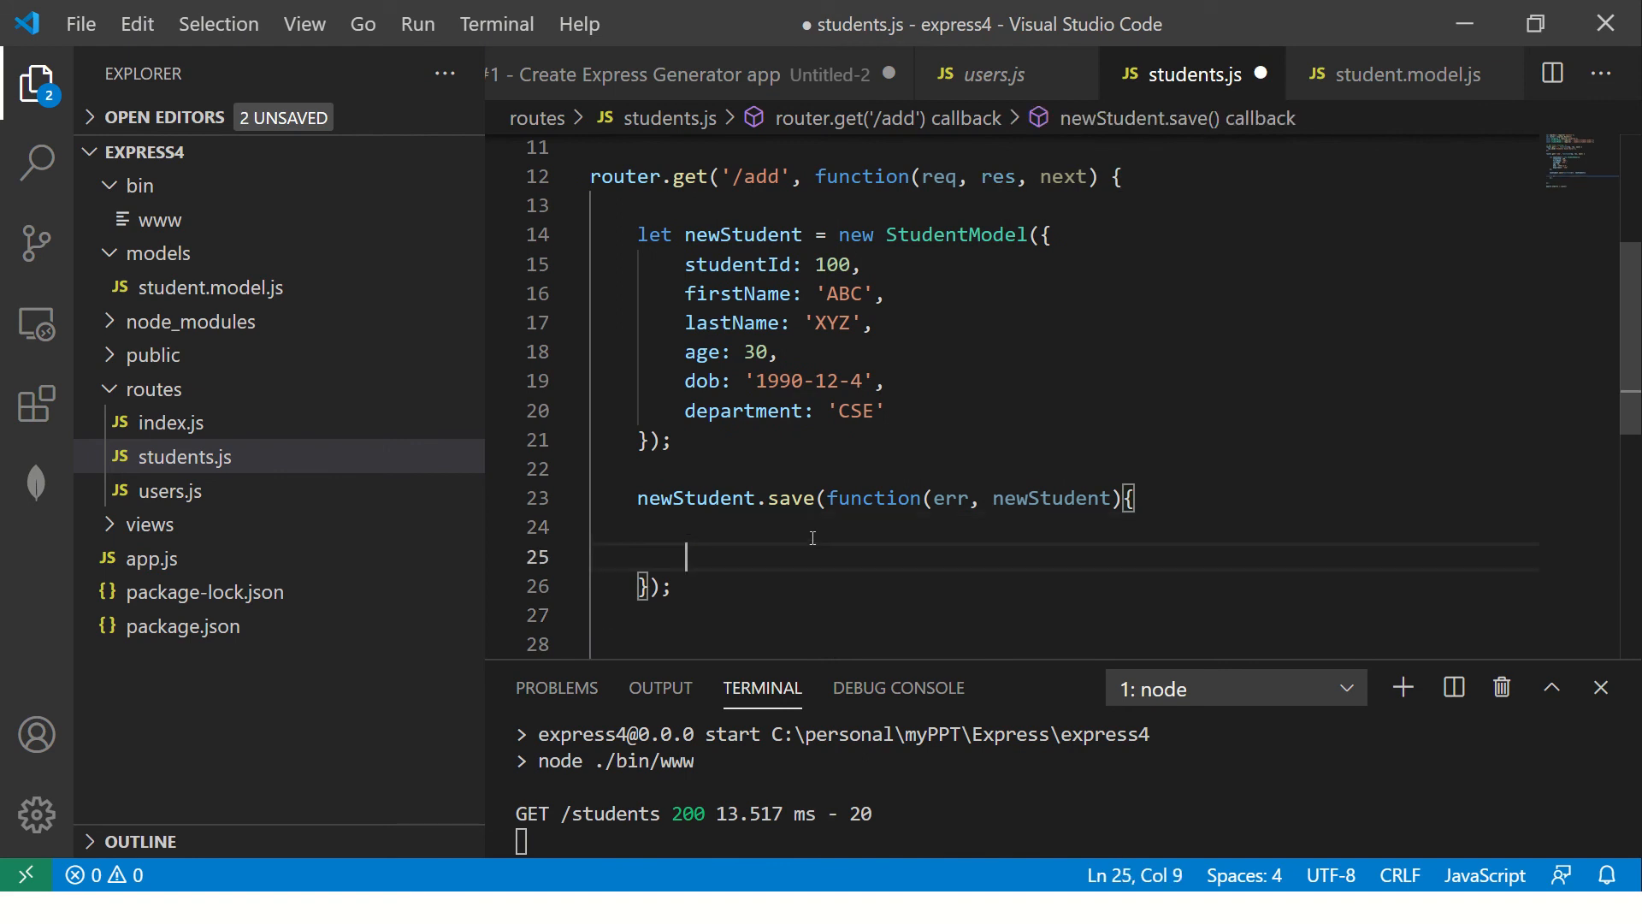
{"action": "type", "text": "res.send('Students Route Works');"}
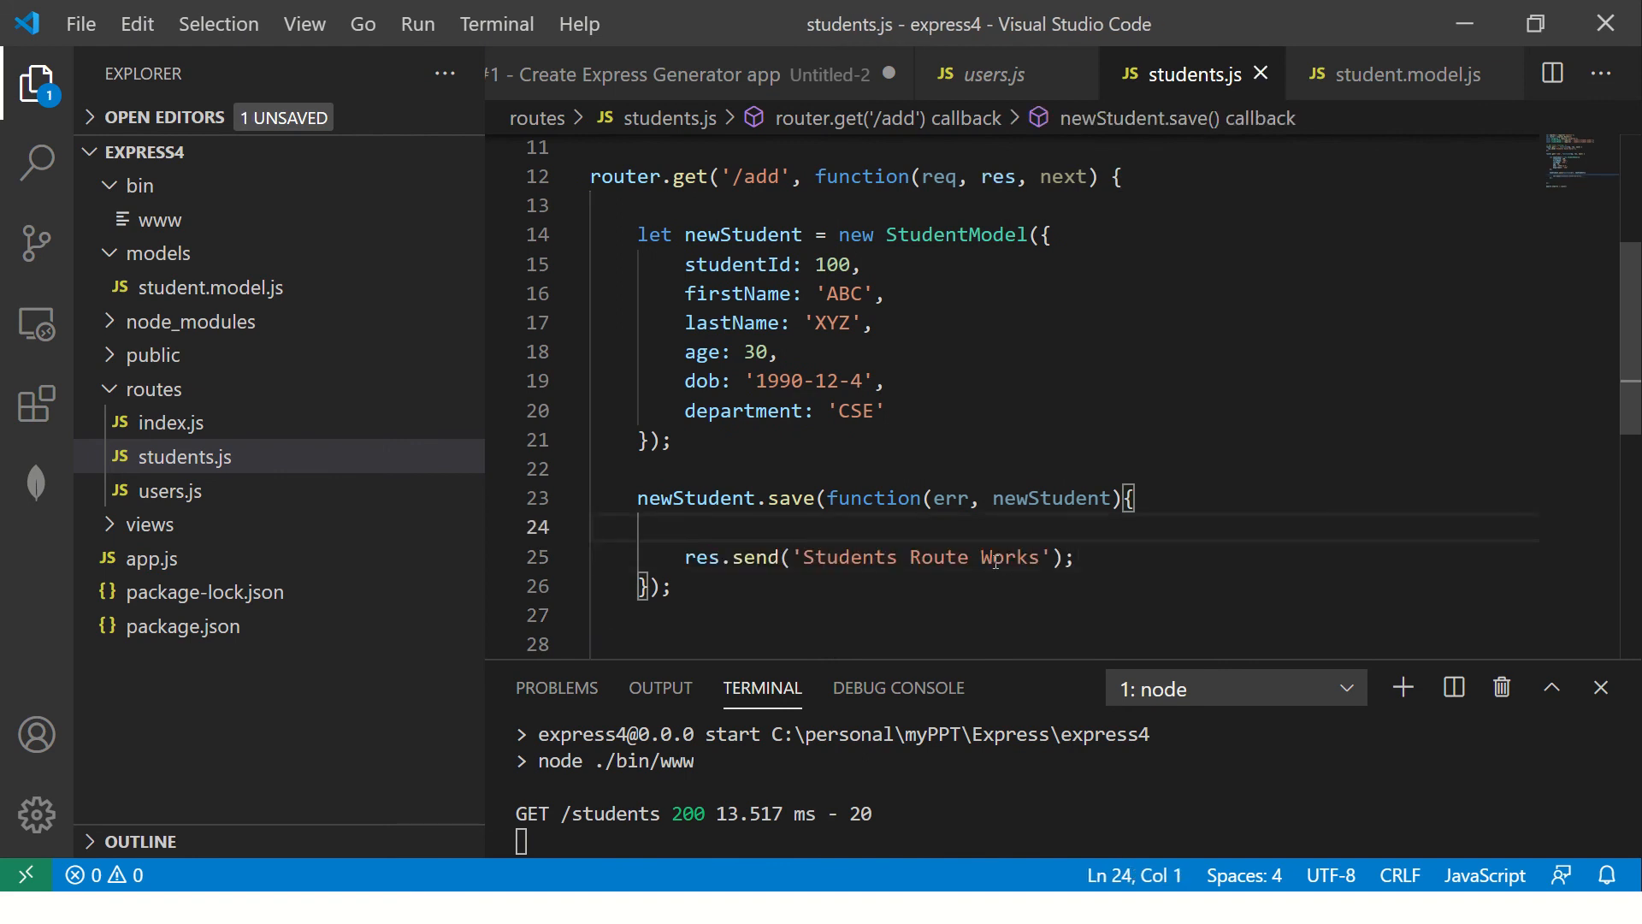
{"action": "type", "text": "if(err){"}
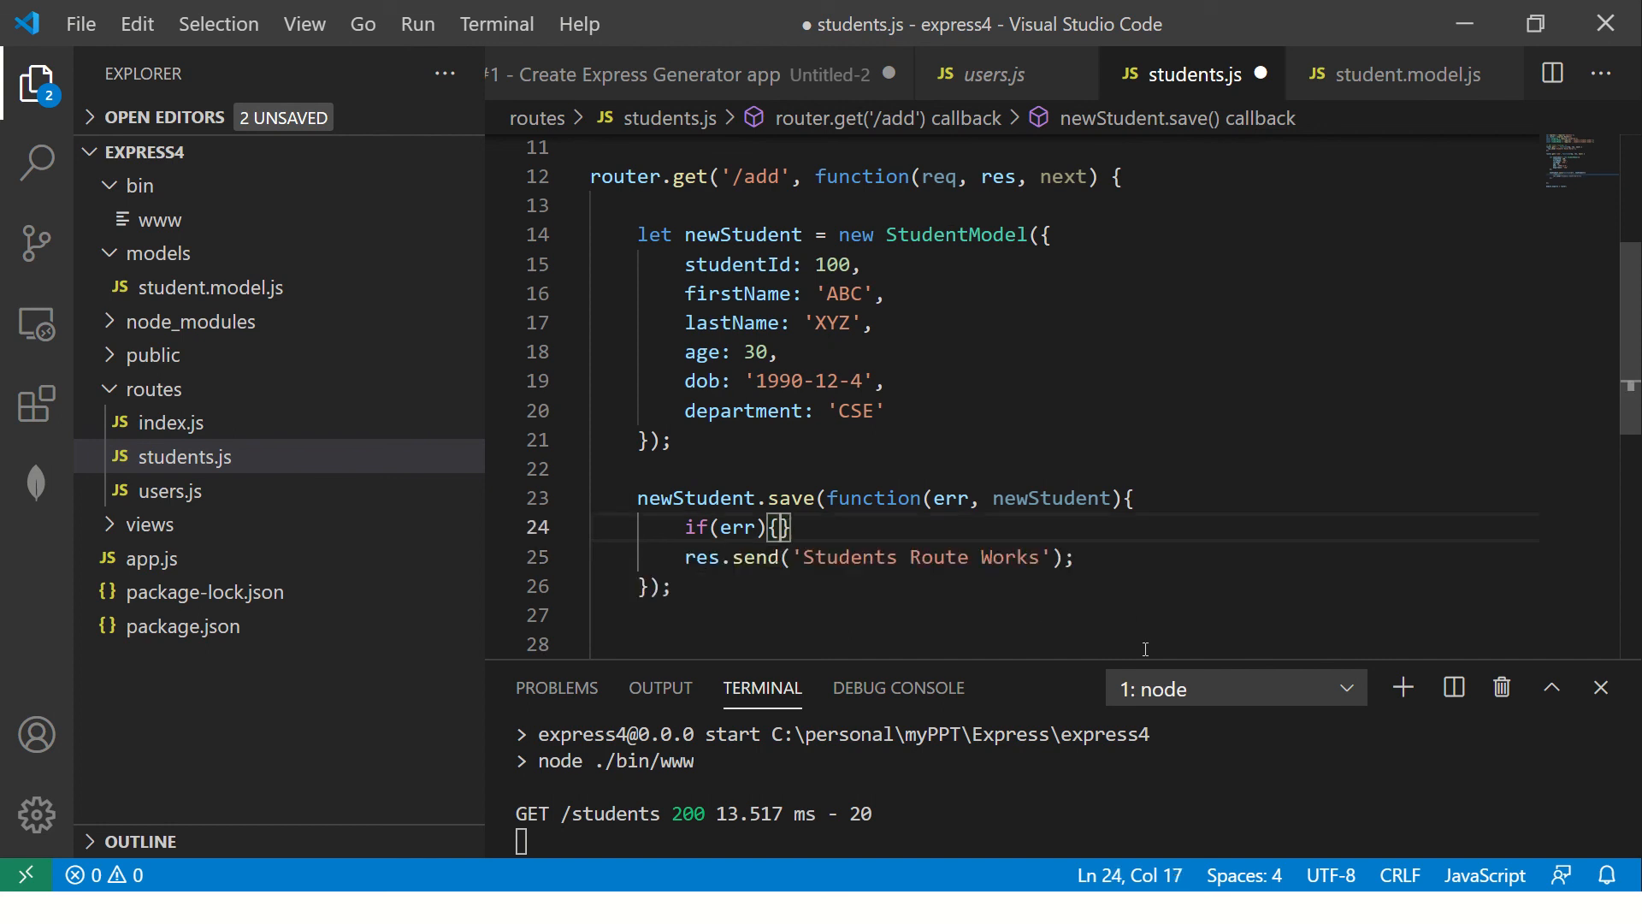
{"action": "key", "text": "Enter"}
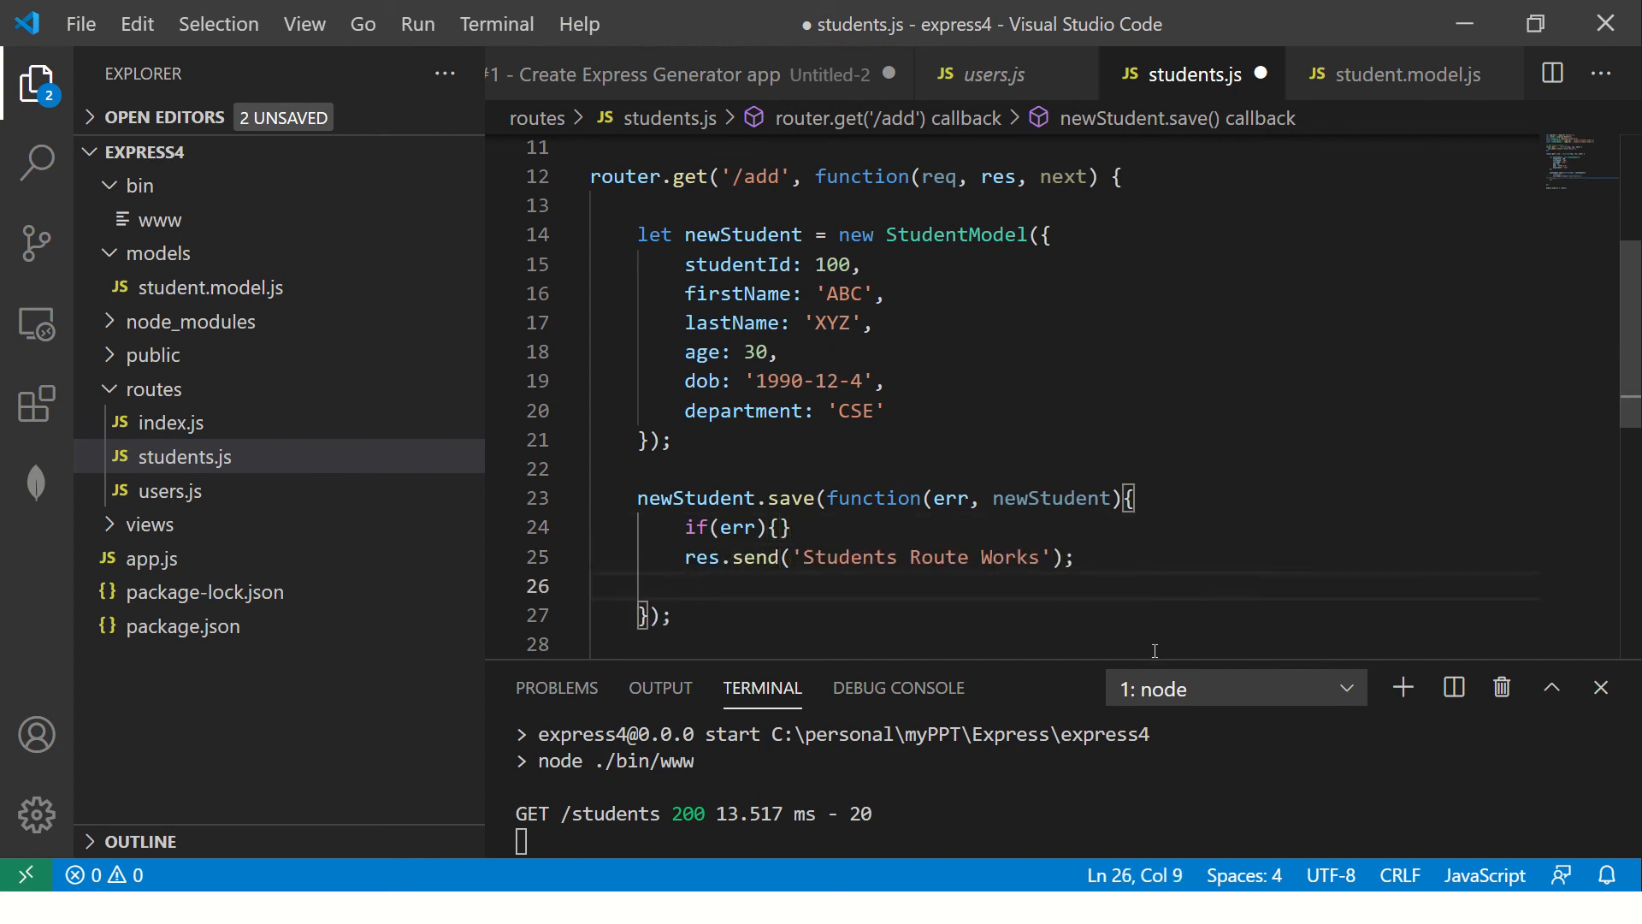
- Make the save callback send err on failure, with an else branch whose res.send message is cleared
{"action": "type", "text": "else"}
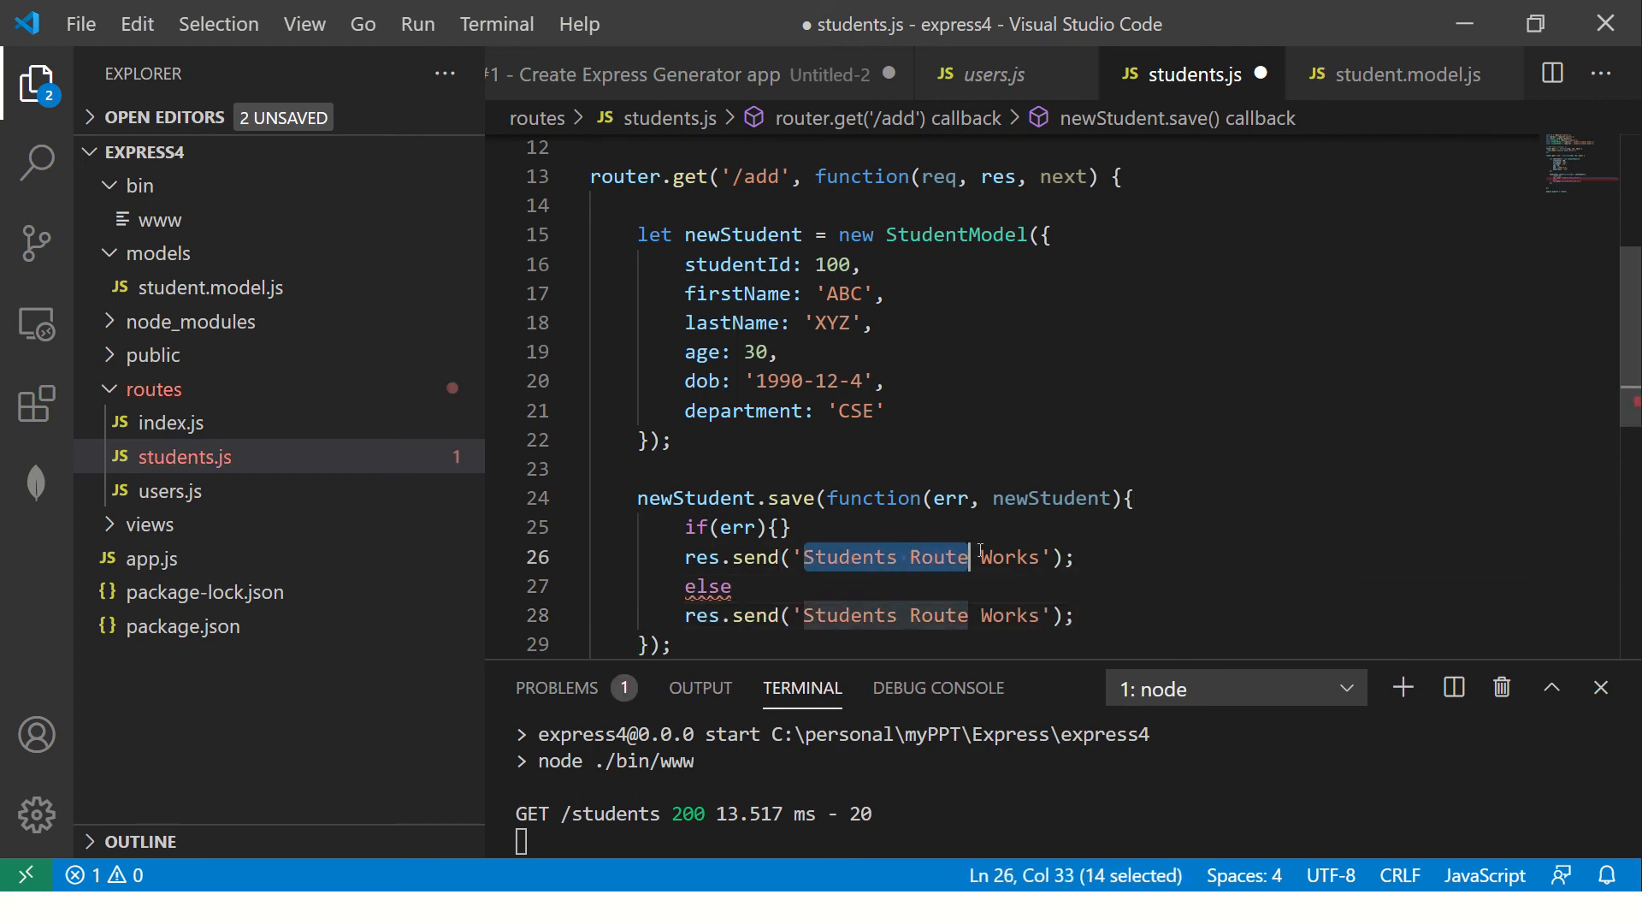
{"action": "key", "text": "Delete"}
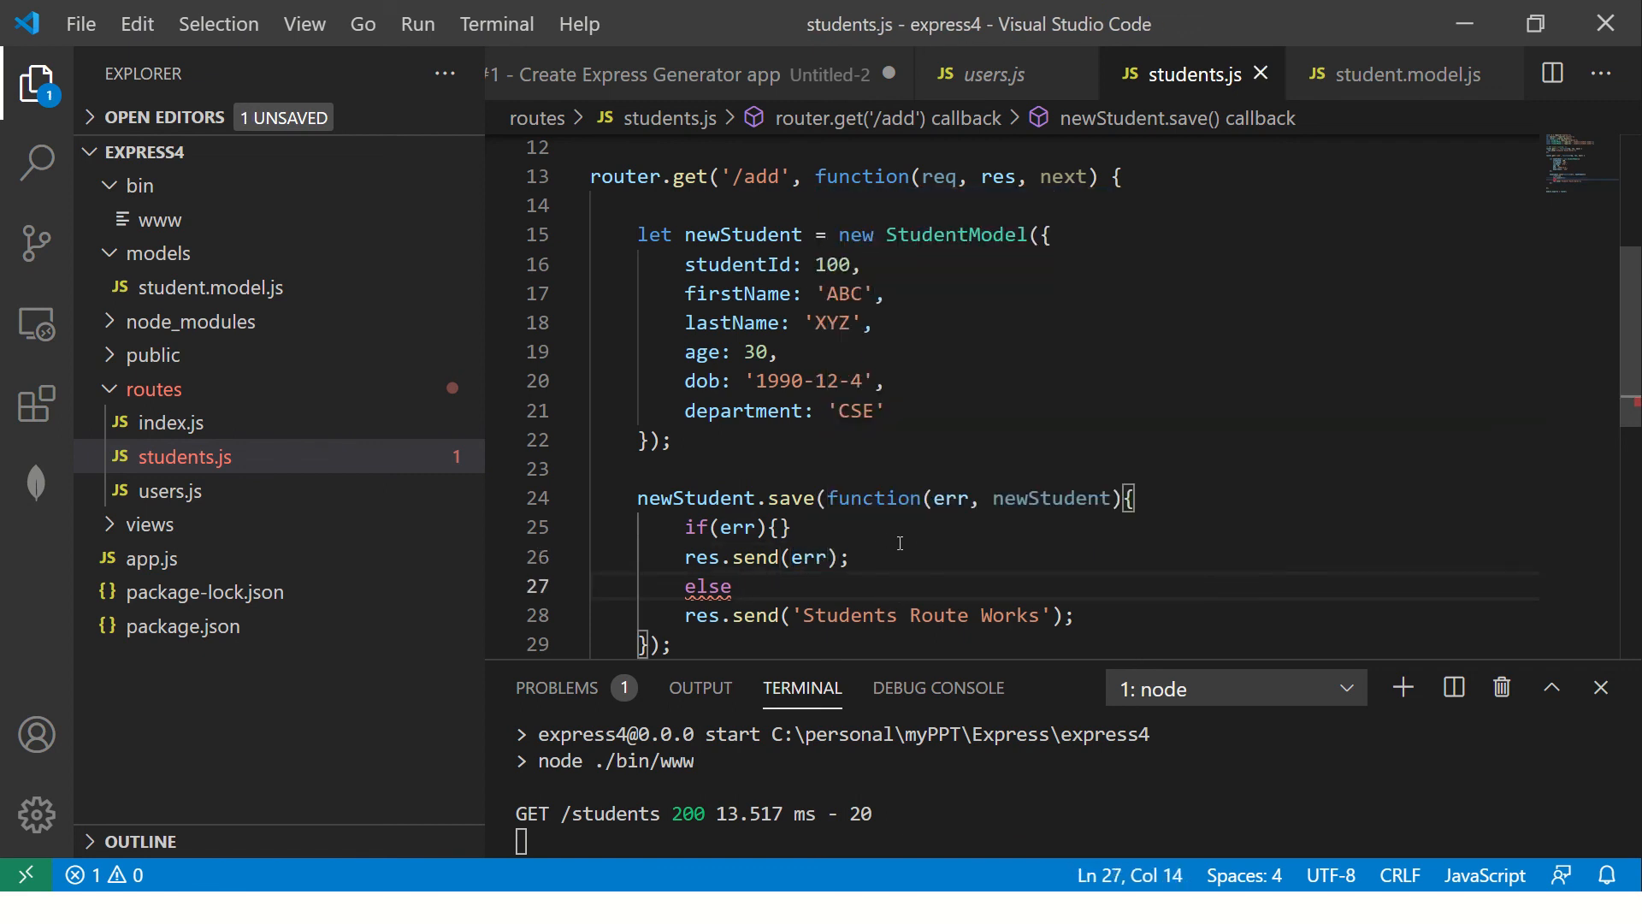
{"action": "left_click", "coordinate": [753, 527]}
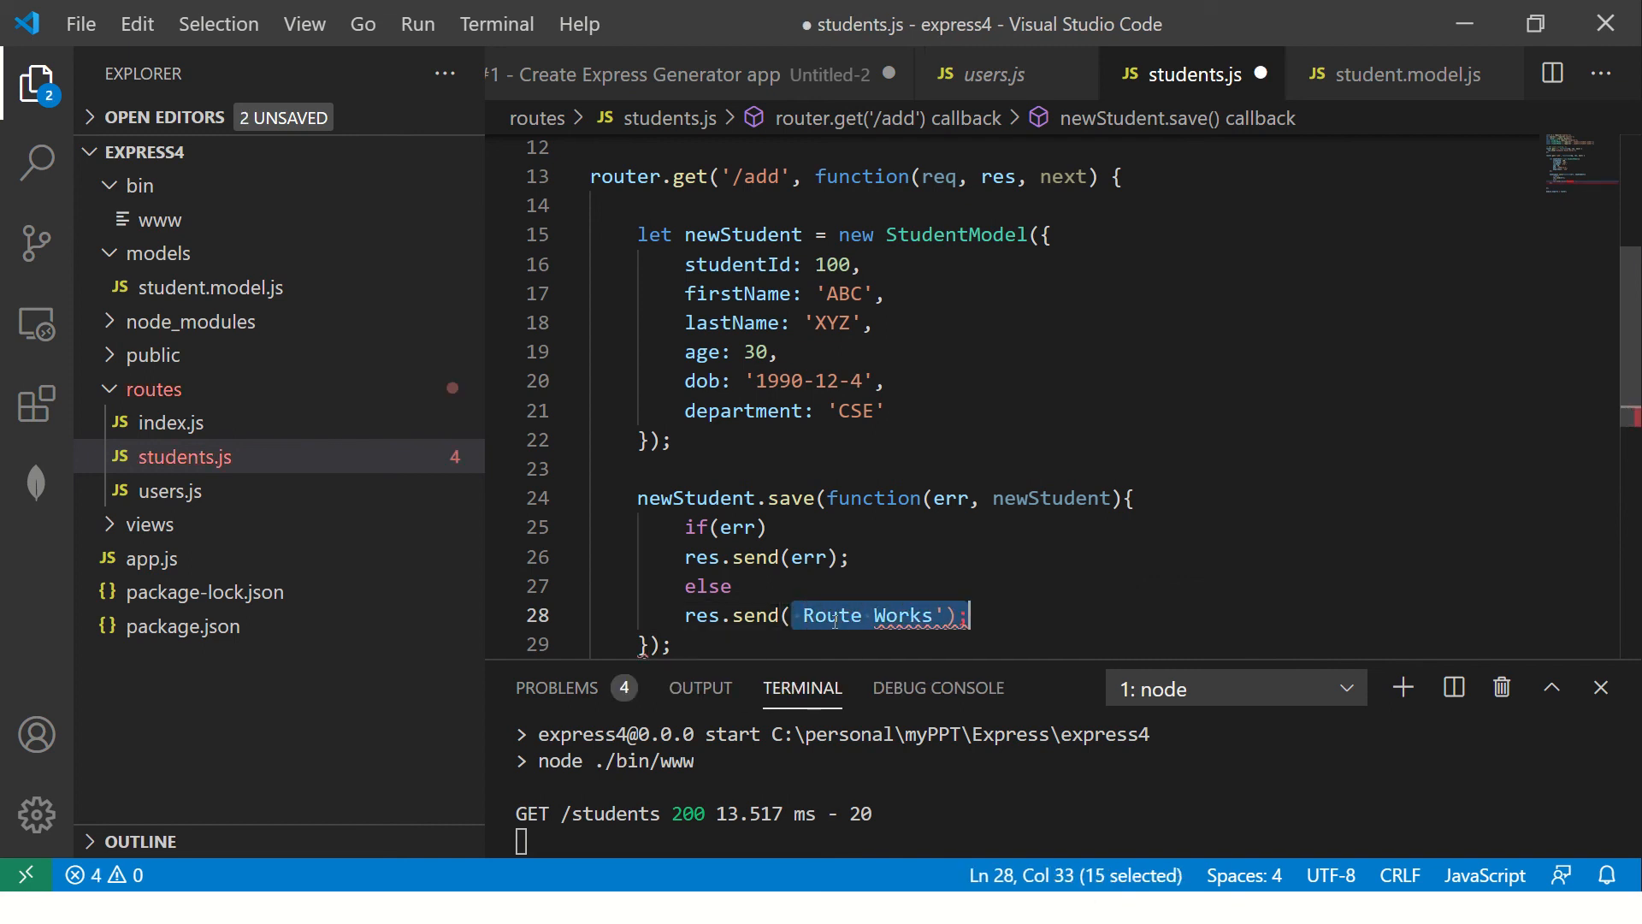
{"action": "key", "text": "Delete"}
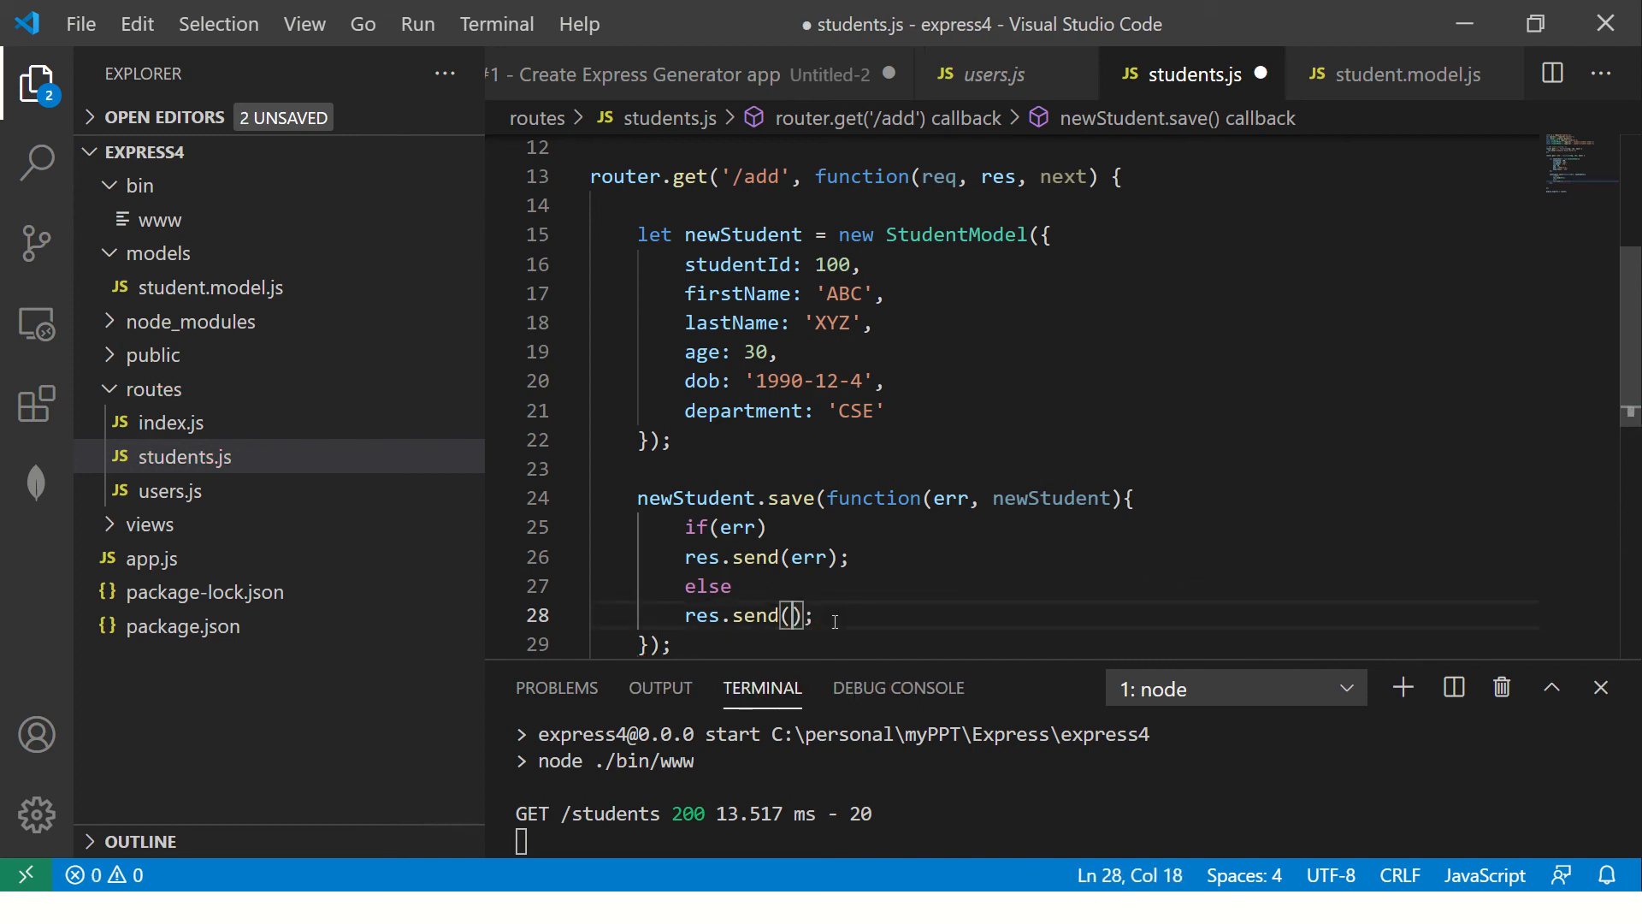
- Have the success response include message 'User Added Successfully' and studentObj: newStudent
{"action": "type", "text": "message: '"}
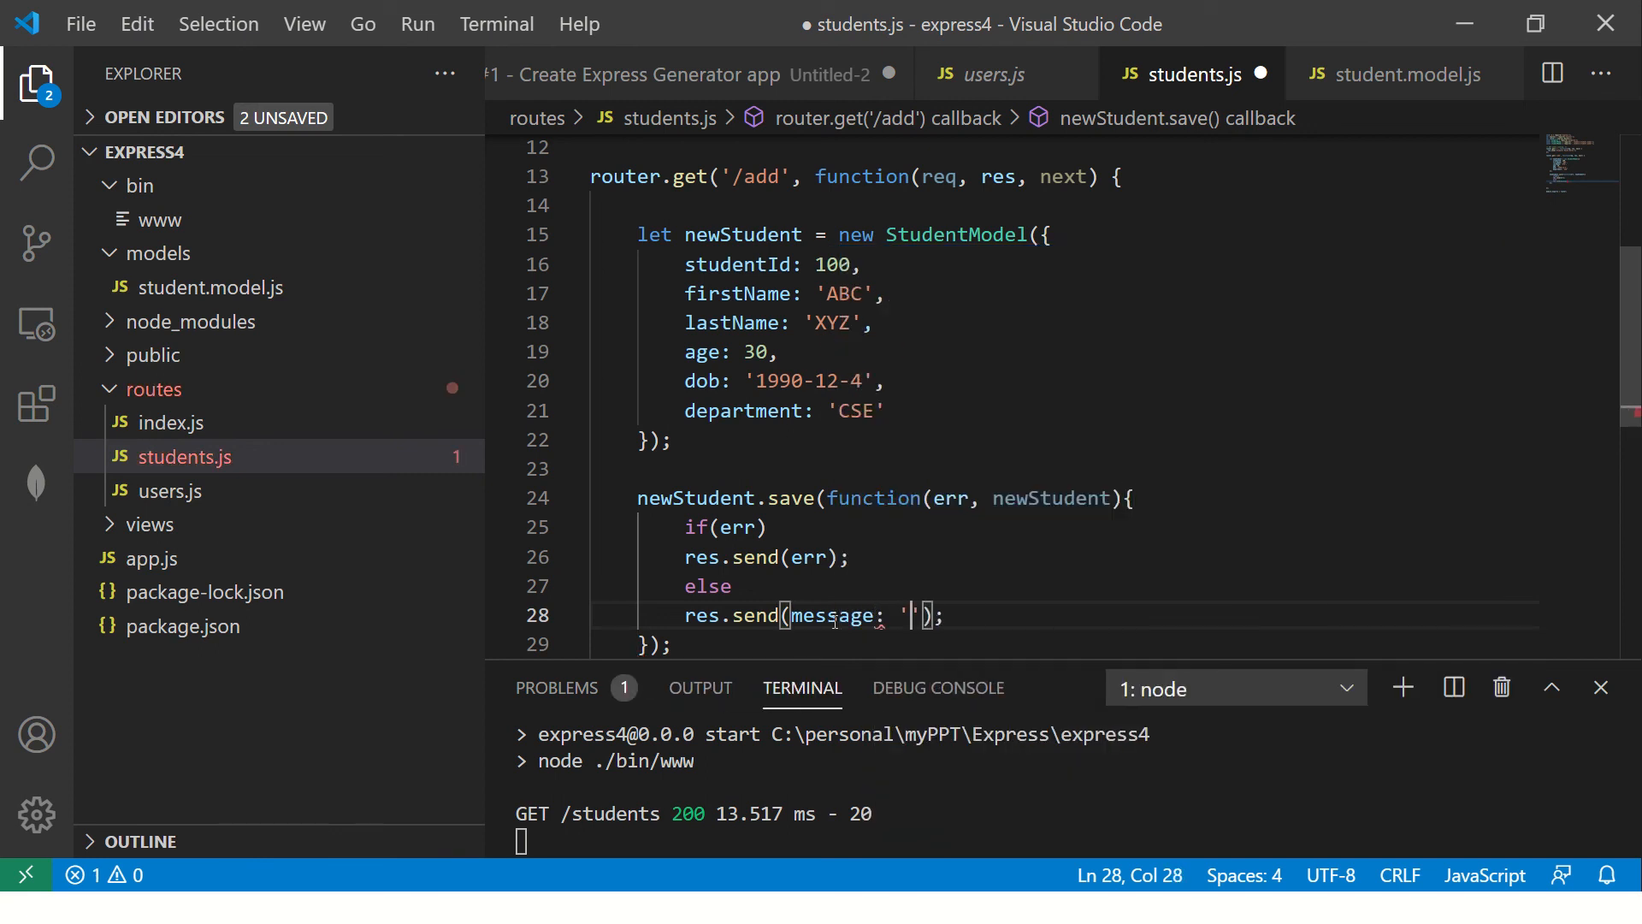
{"action": "type", "text": "User Added Successfully"}
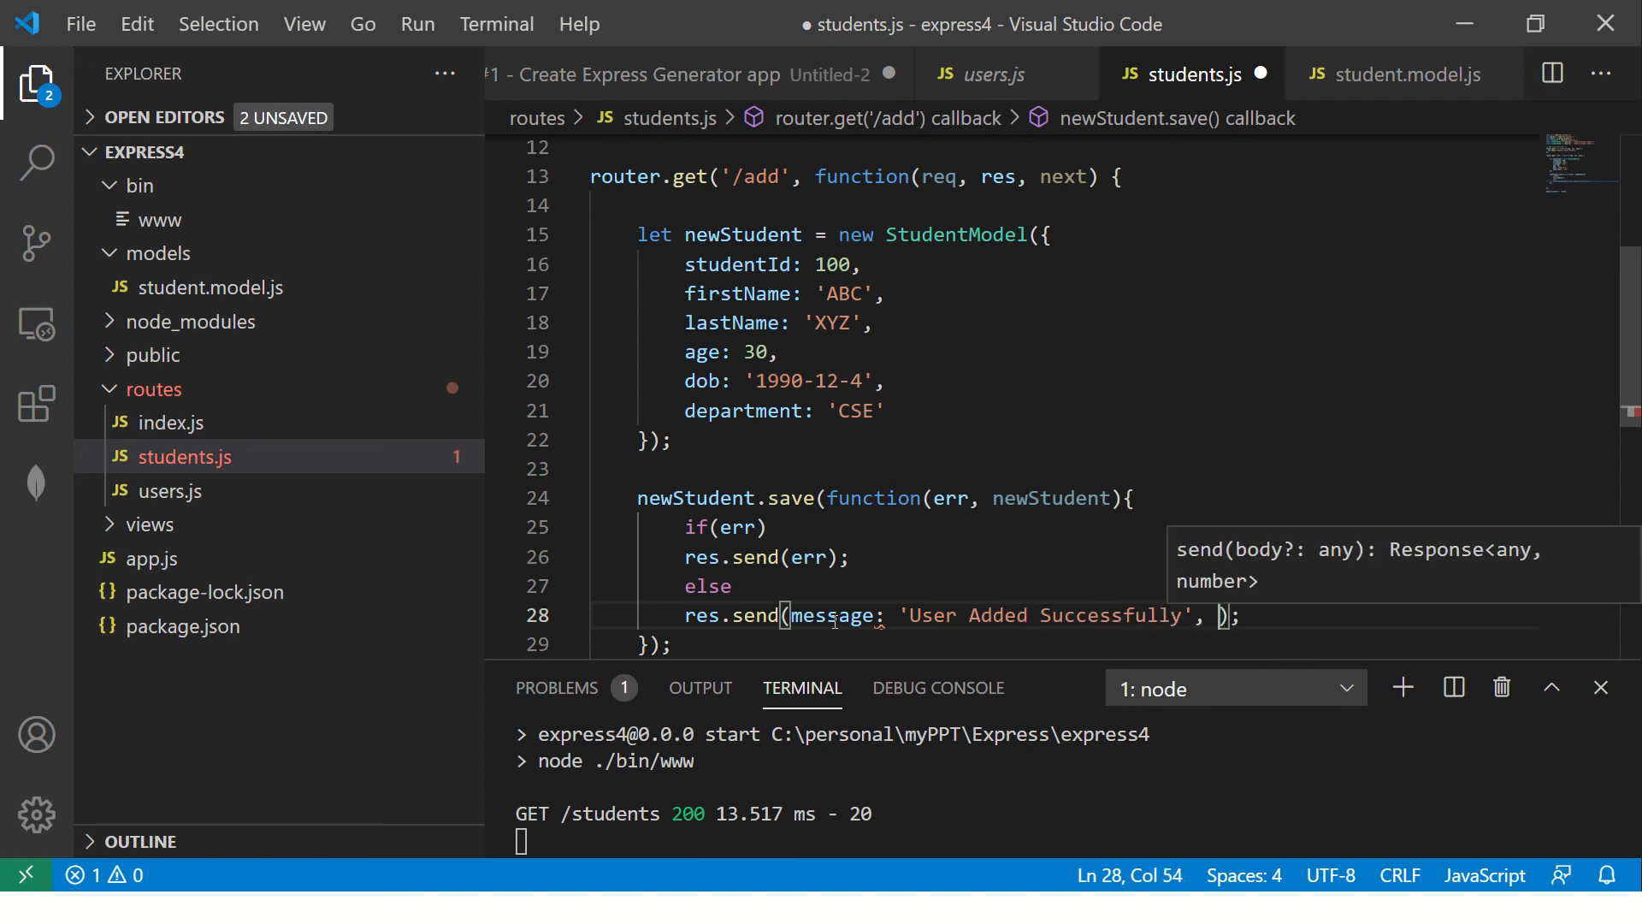
{"action": "type", "text": "studentObj : newStudent"}
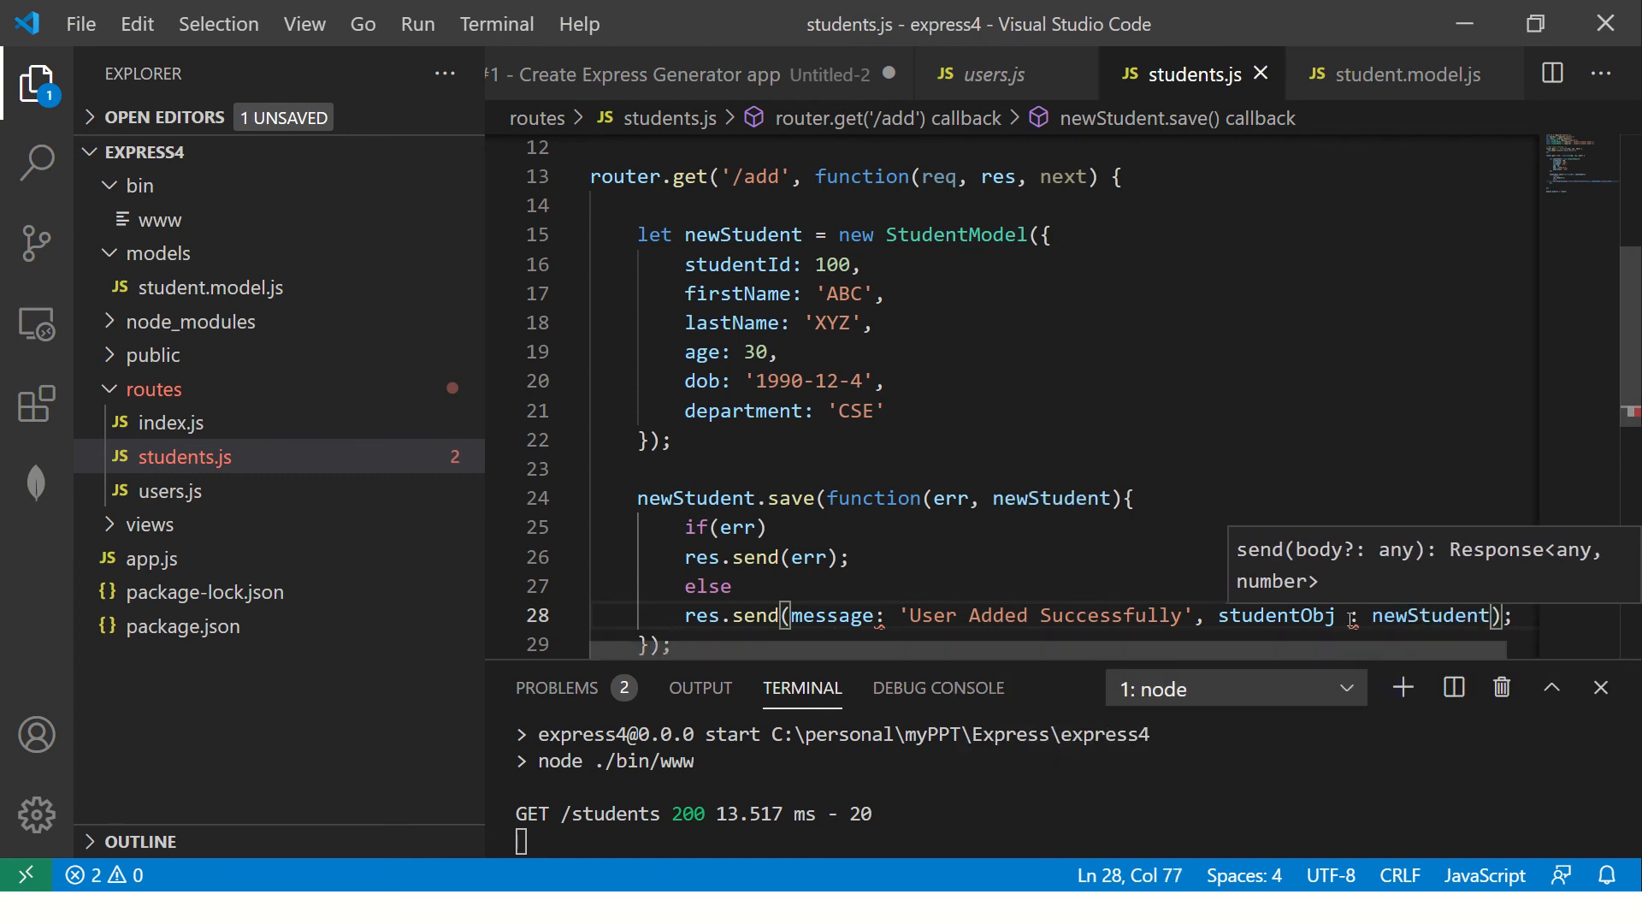
{"action": "left_click", "coordinate": [1324, 614]}
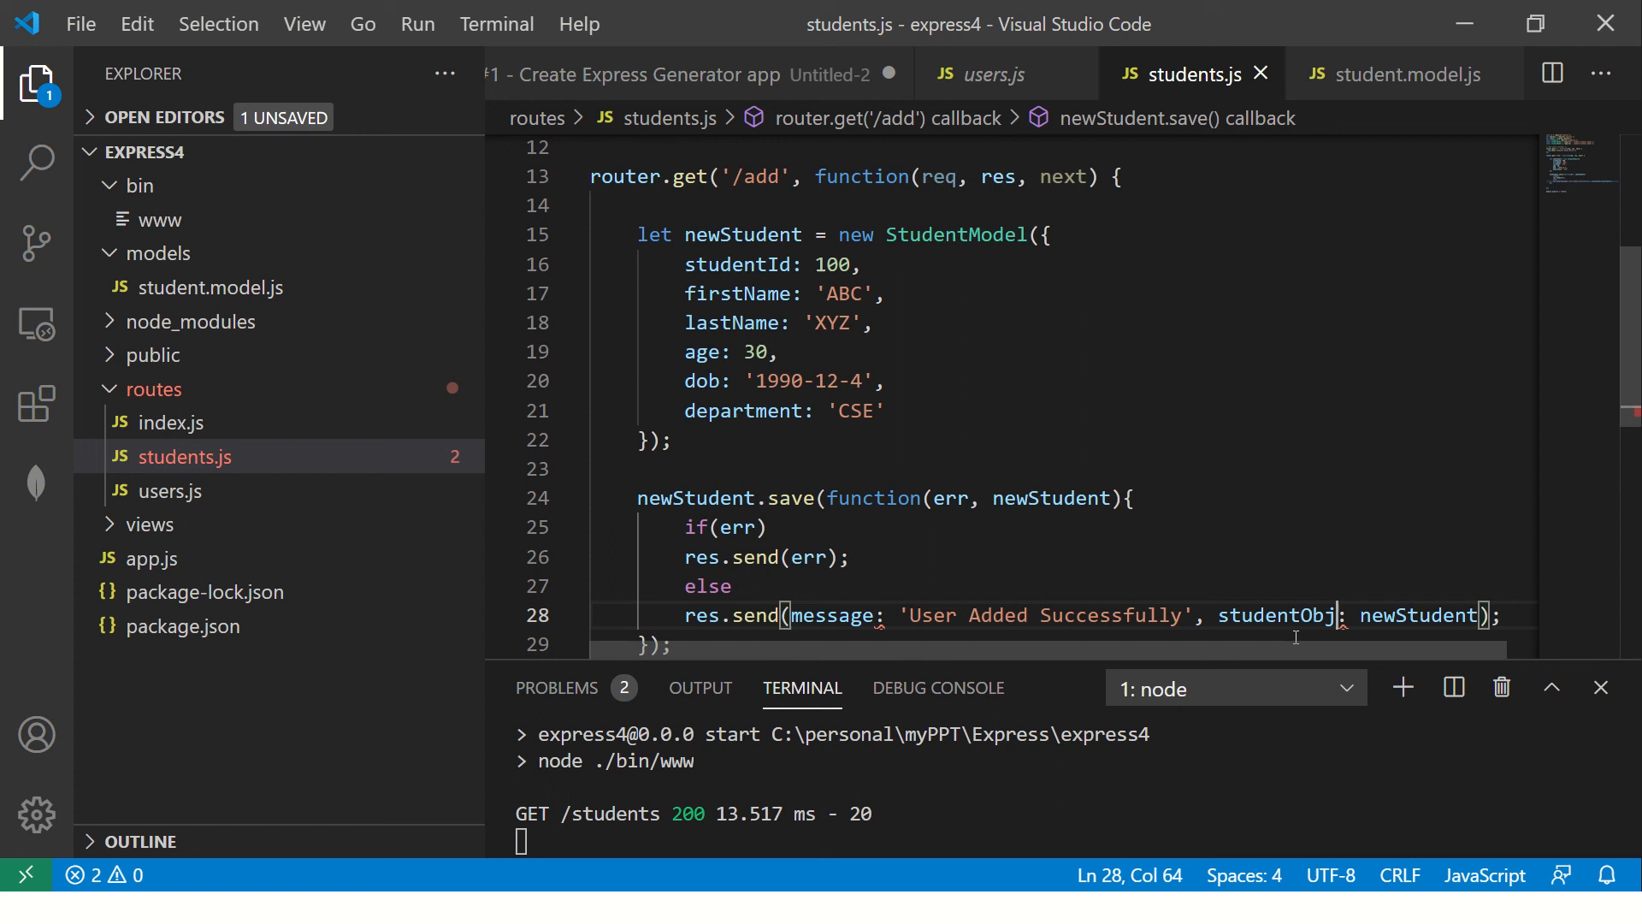
{"action": "mouse_move", "coordinate": [1155, 656]}
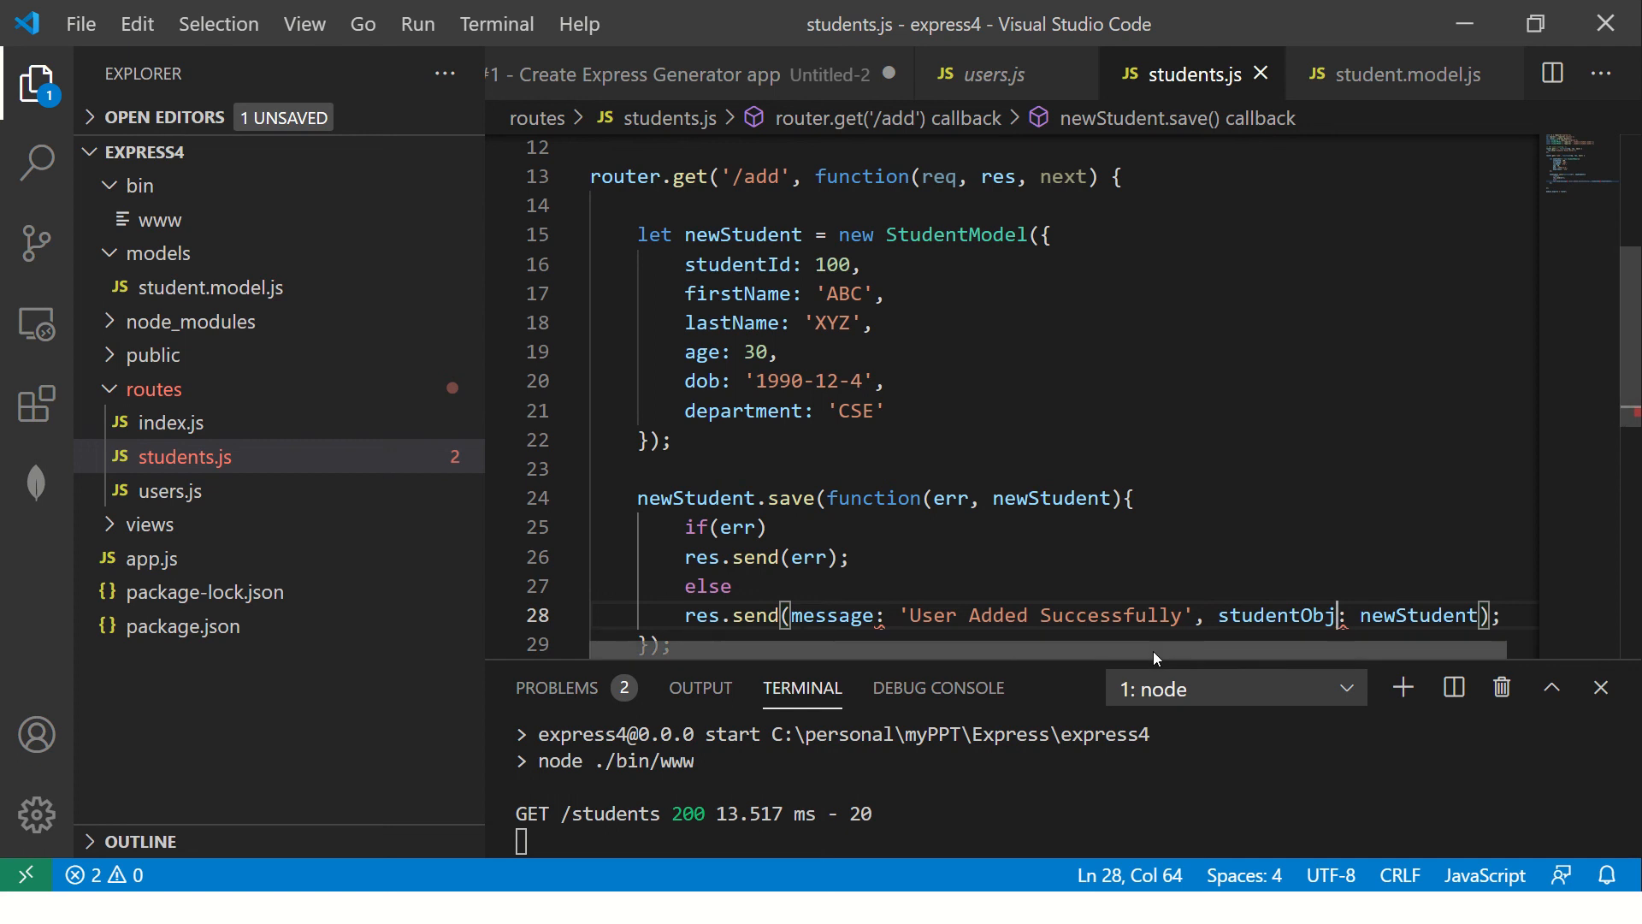
- Fix the message quotes, add status: 200 to the response and save students.js
{"action": "key", "text": "Backspace"}
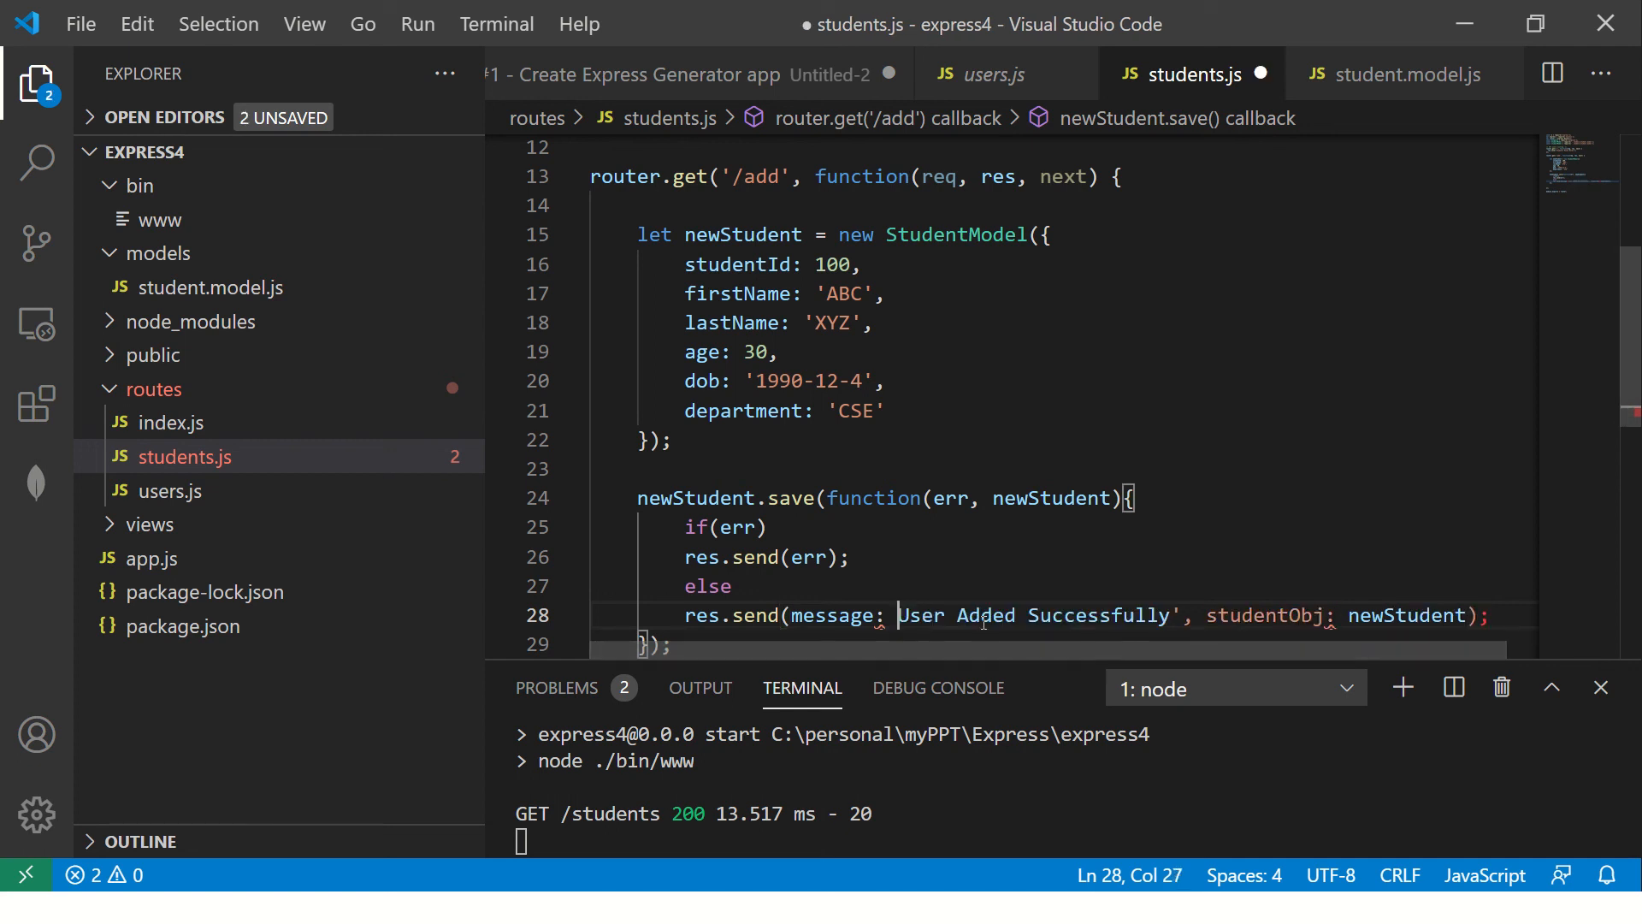
{"action": "type", "text": "\""}
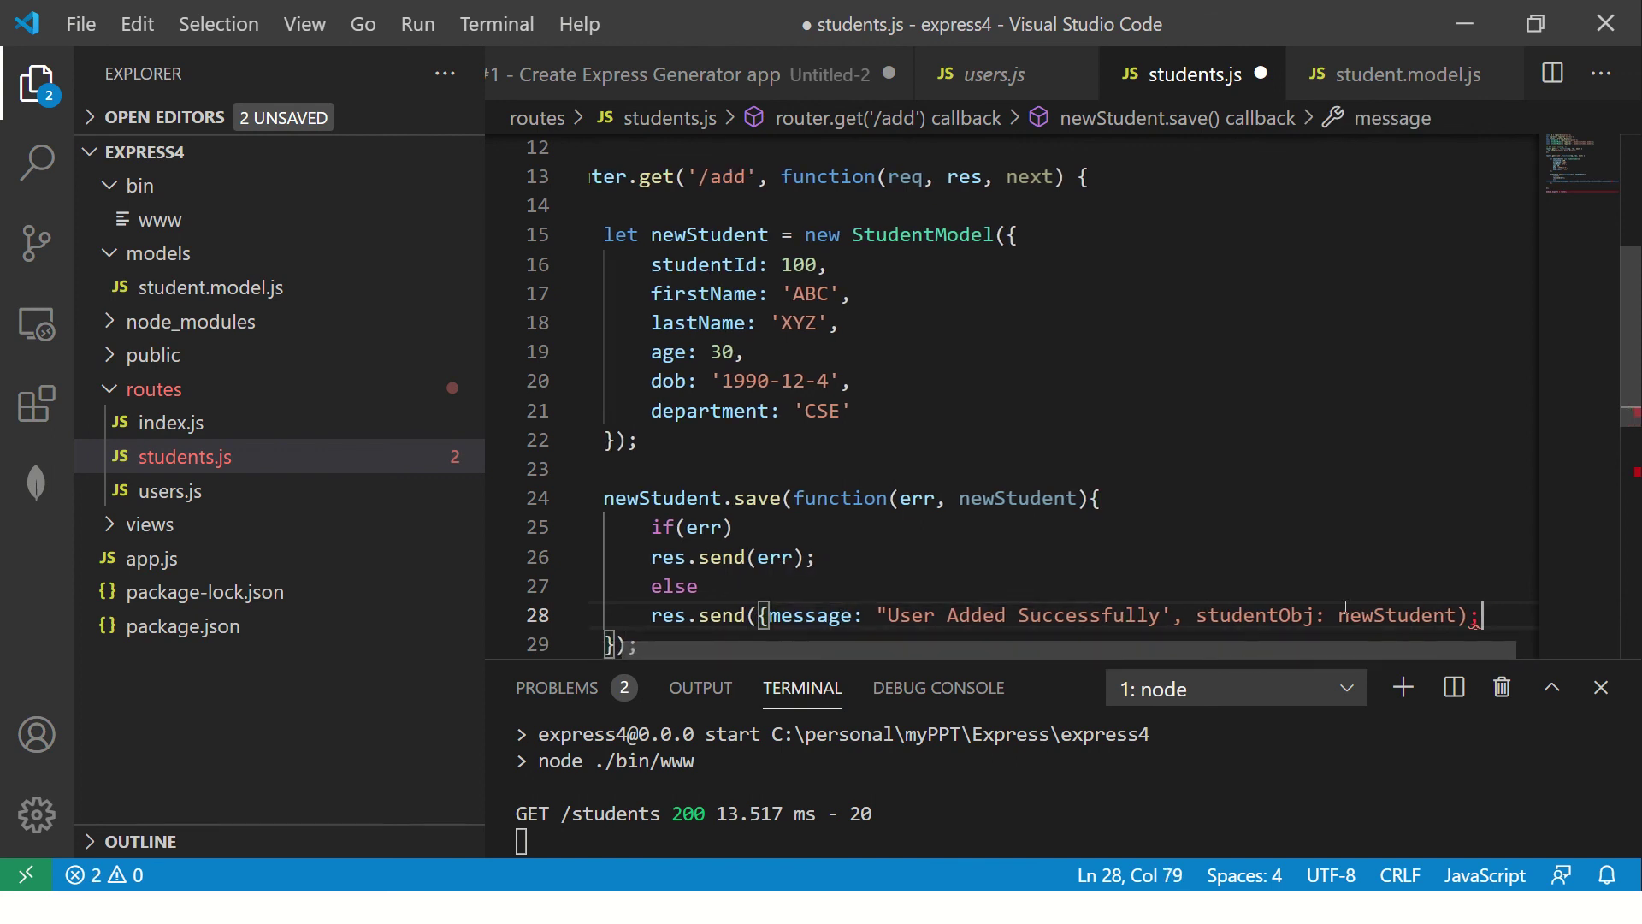
{"action": "key", "text": "Ctrl+S"}
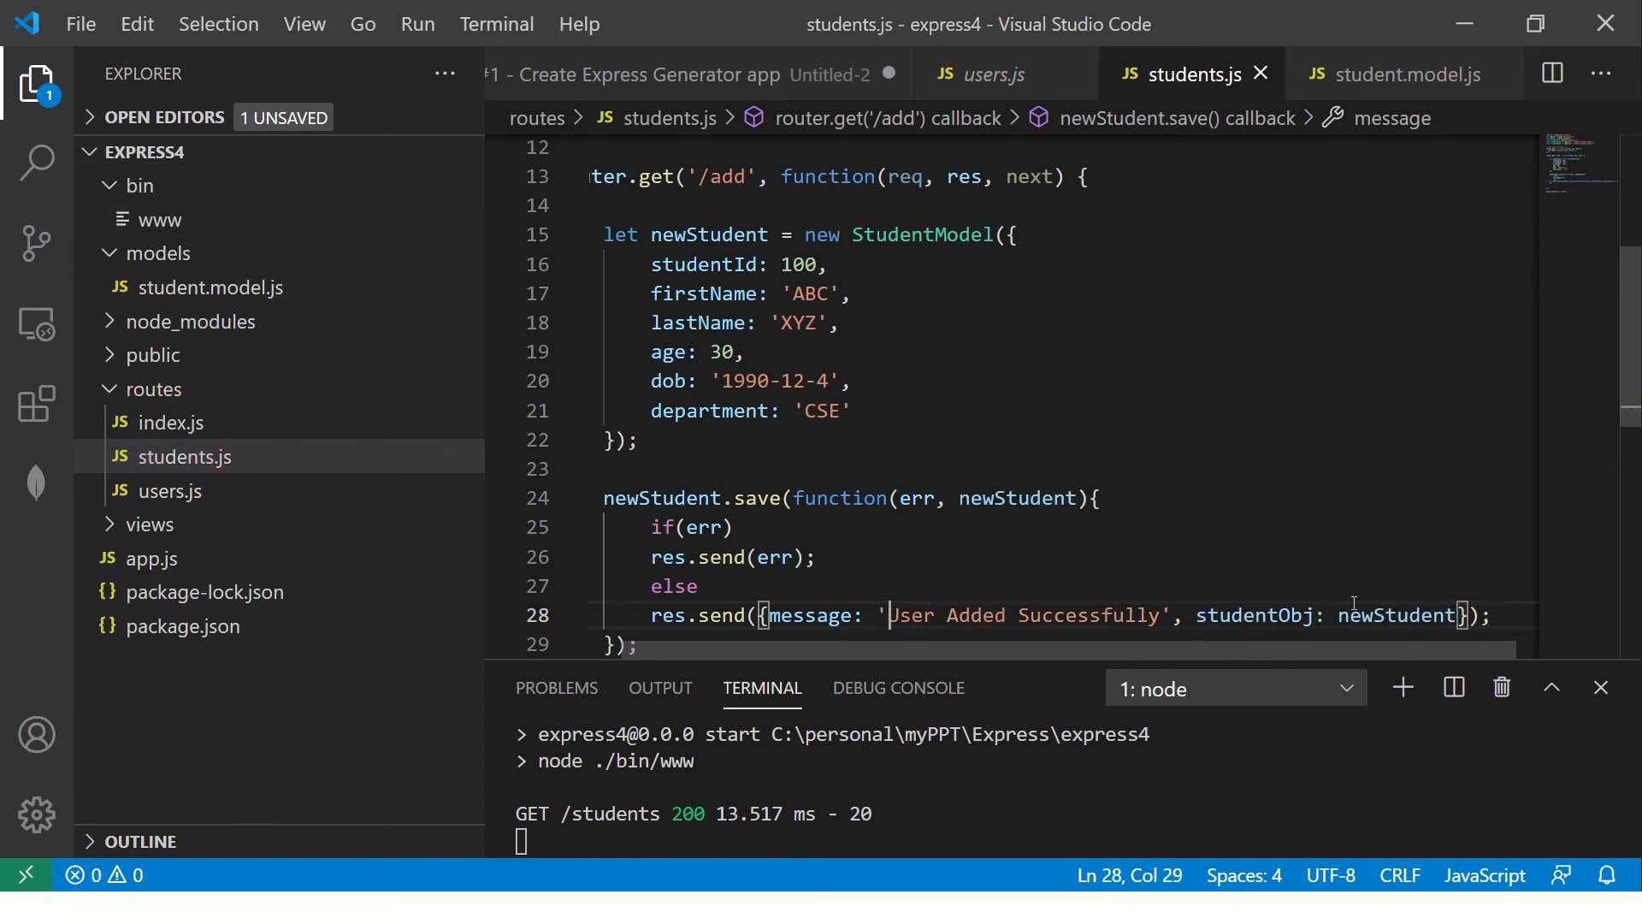
{"action": "scroll", "scroll_direction": "down", "scroll_amount": 3}
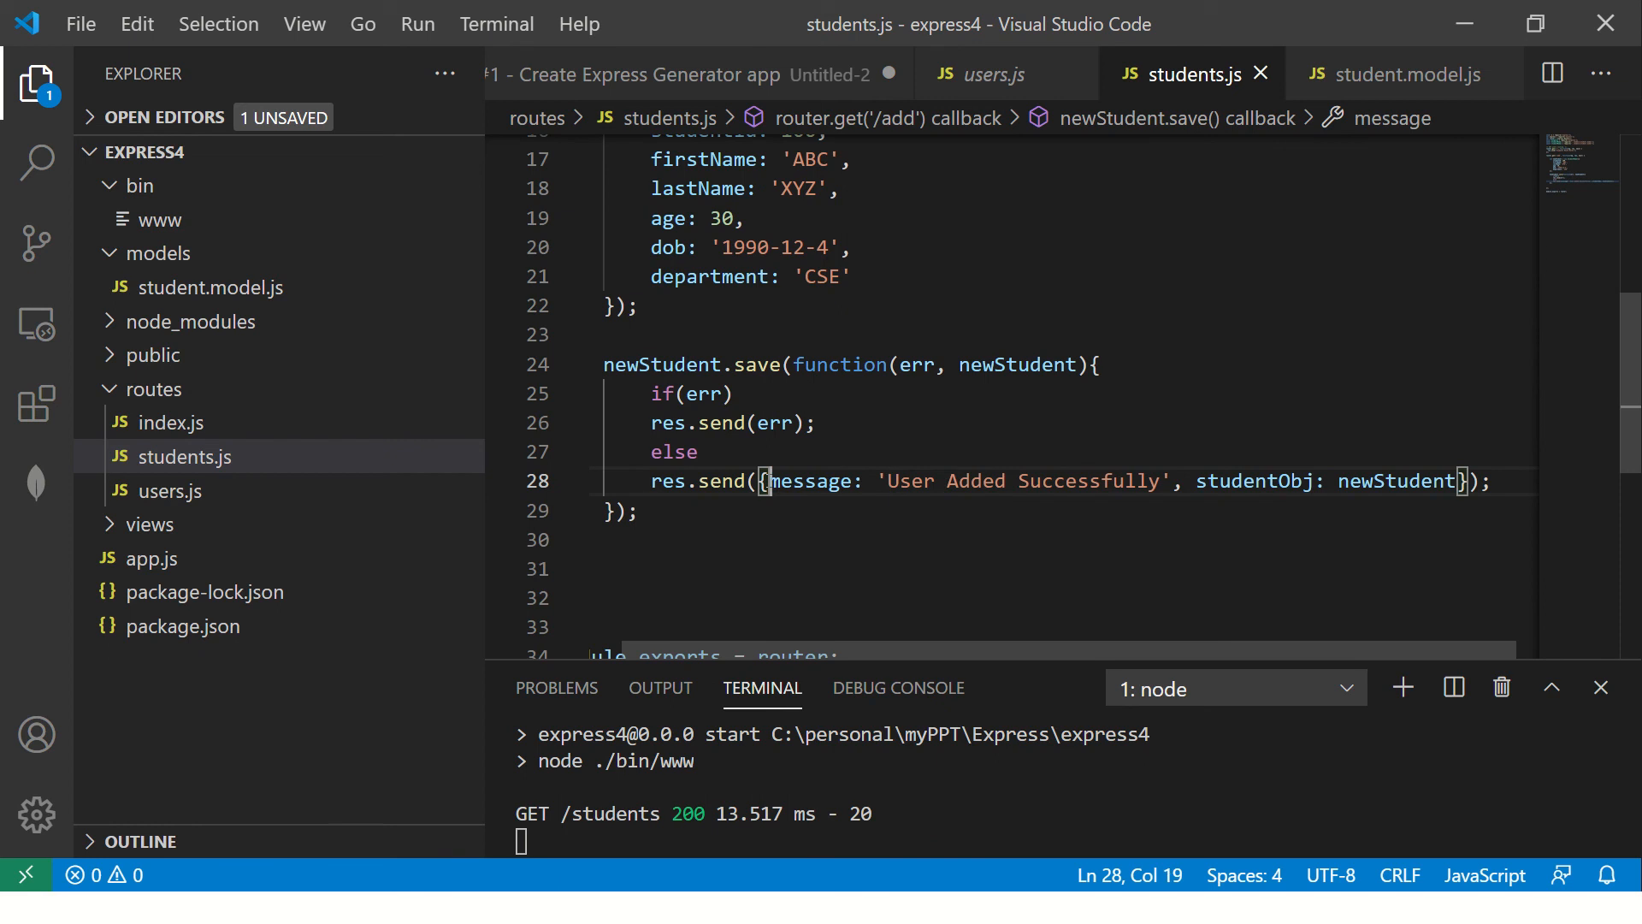
{"action": "type", "text": "status: 200,"}
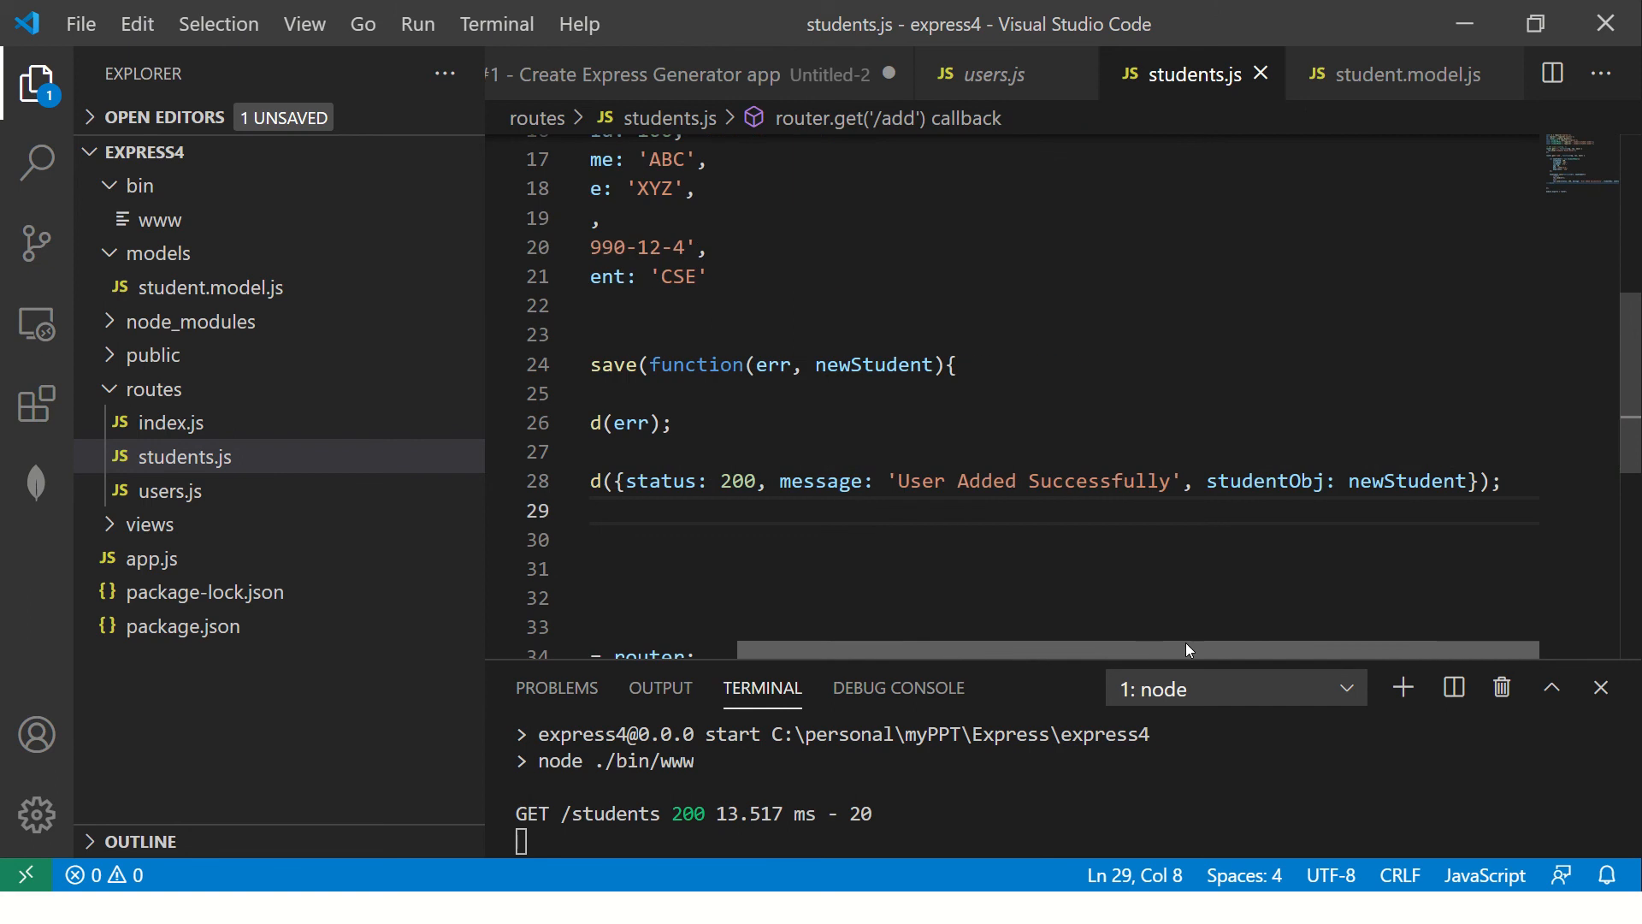
{"action": "double_click", "coordinate": [1408, 481]}
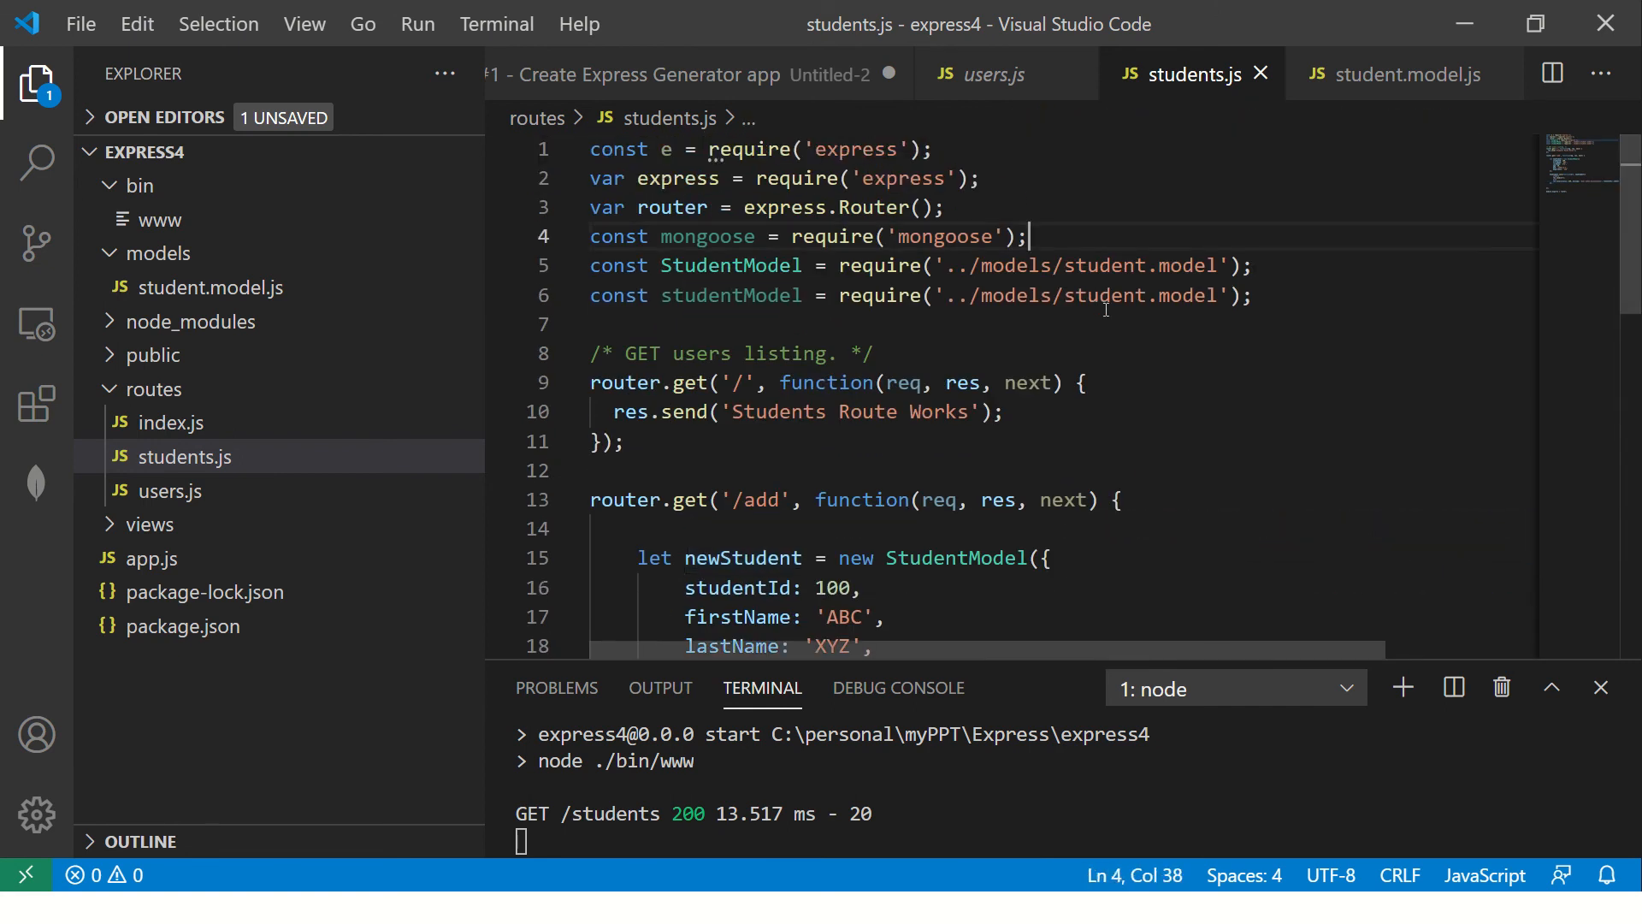
- Switch to app.js and add an empty line right after the mongoose require
{"action": "left_click", "coordinate": [1107, 352]}
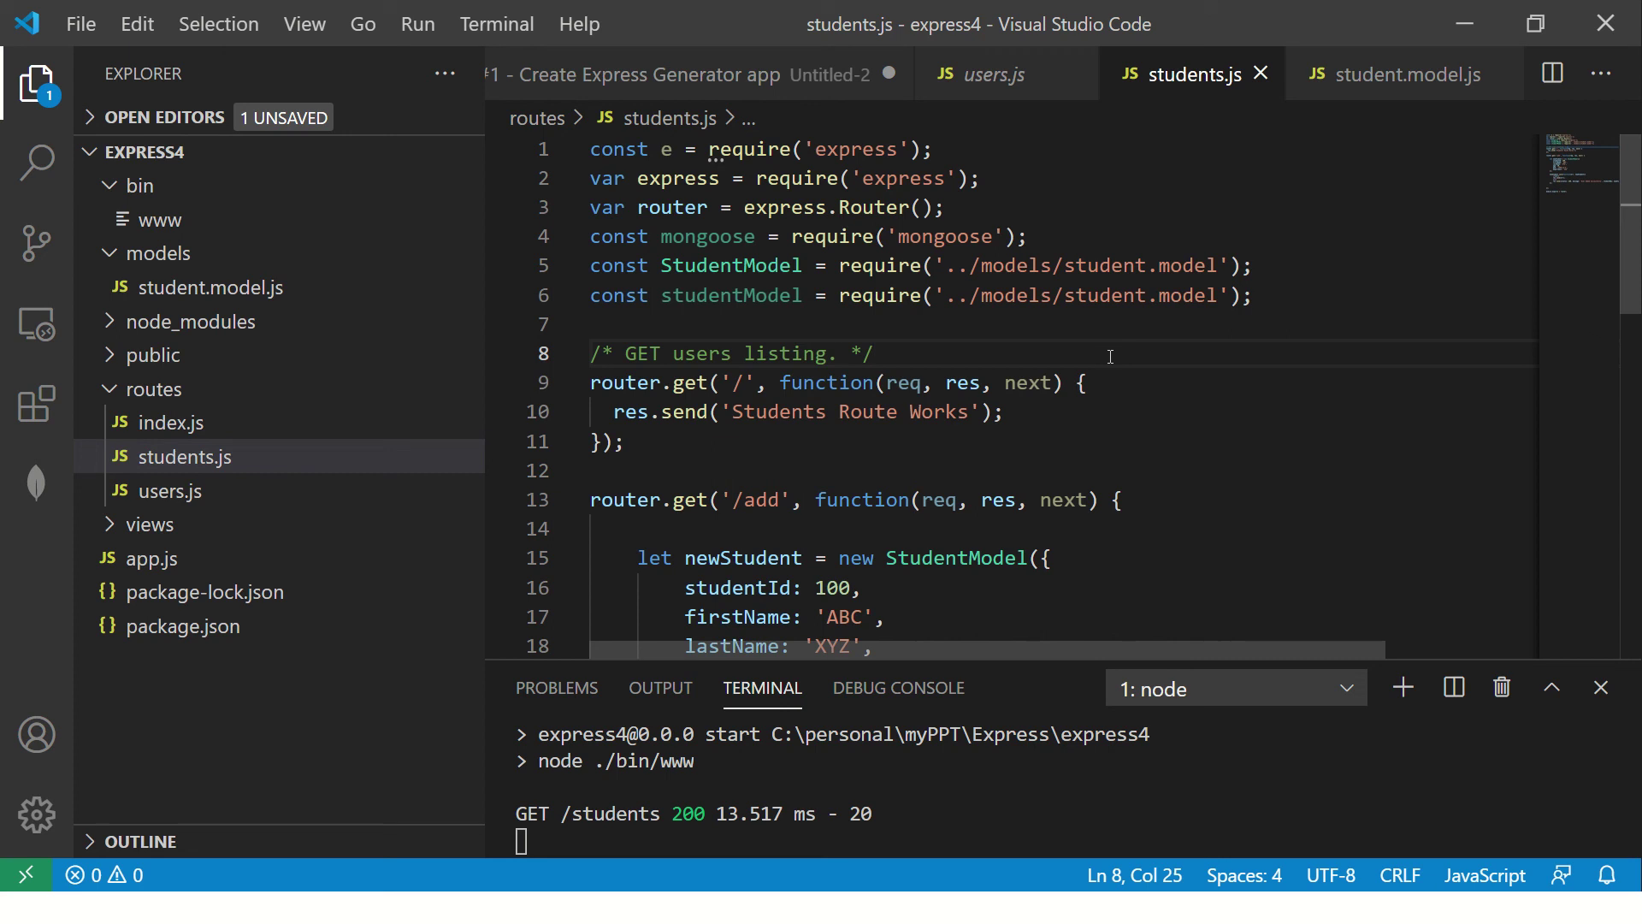
{"action": "left_click", "coordinate": [150, 557]}
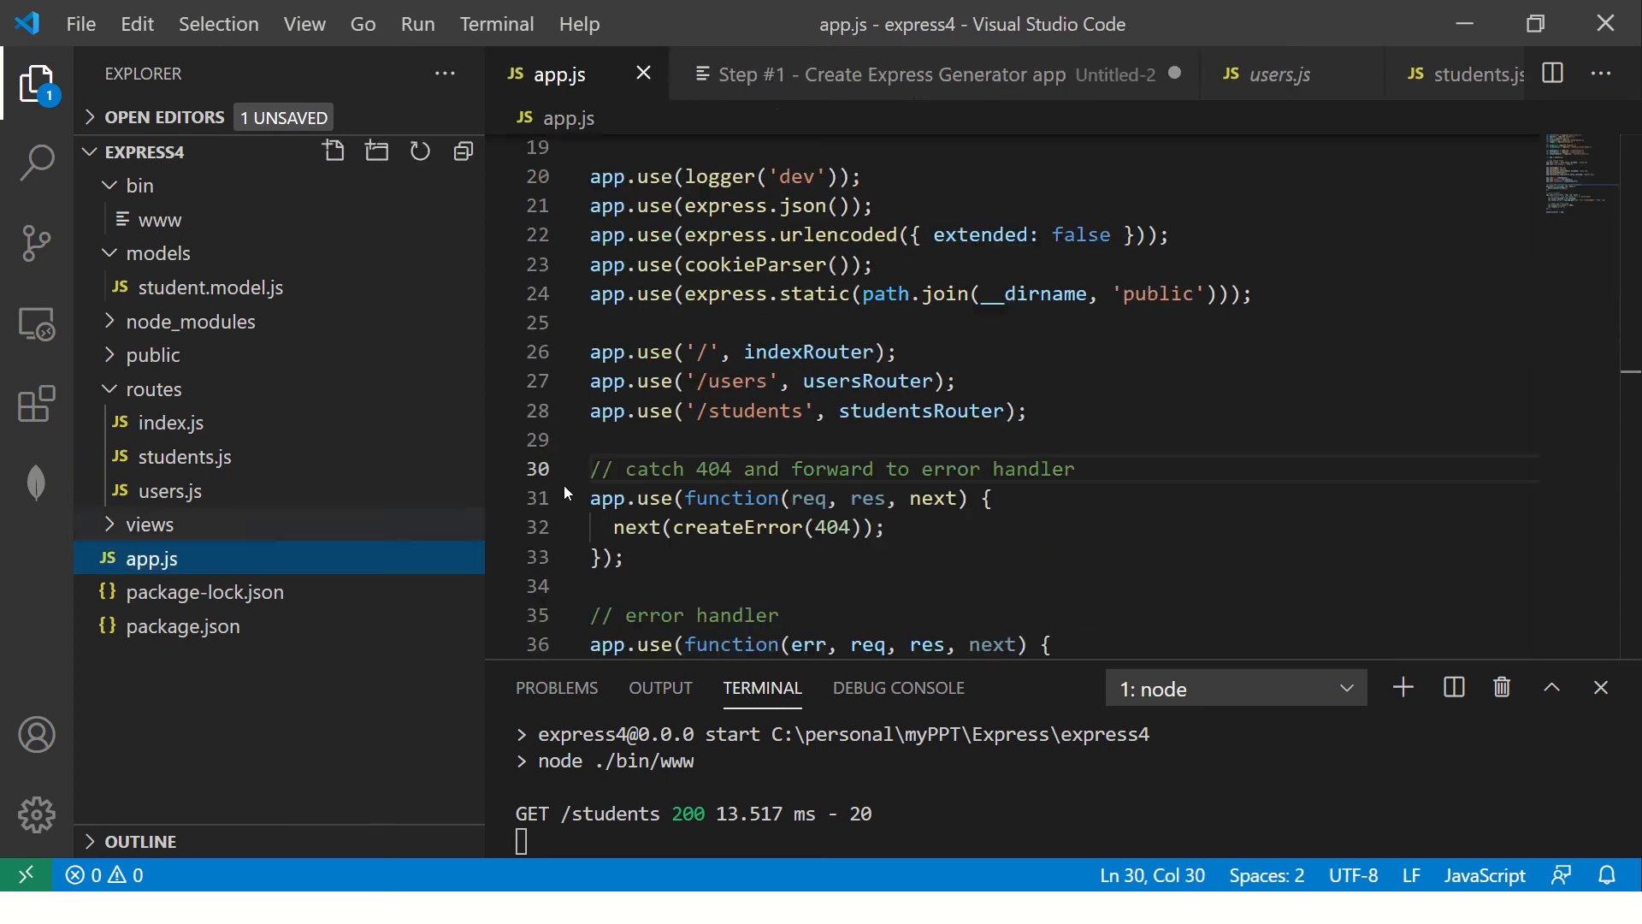
{"action": "left_click", "coordinate": [953, 379]}
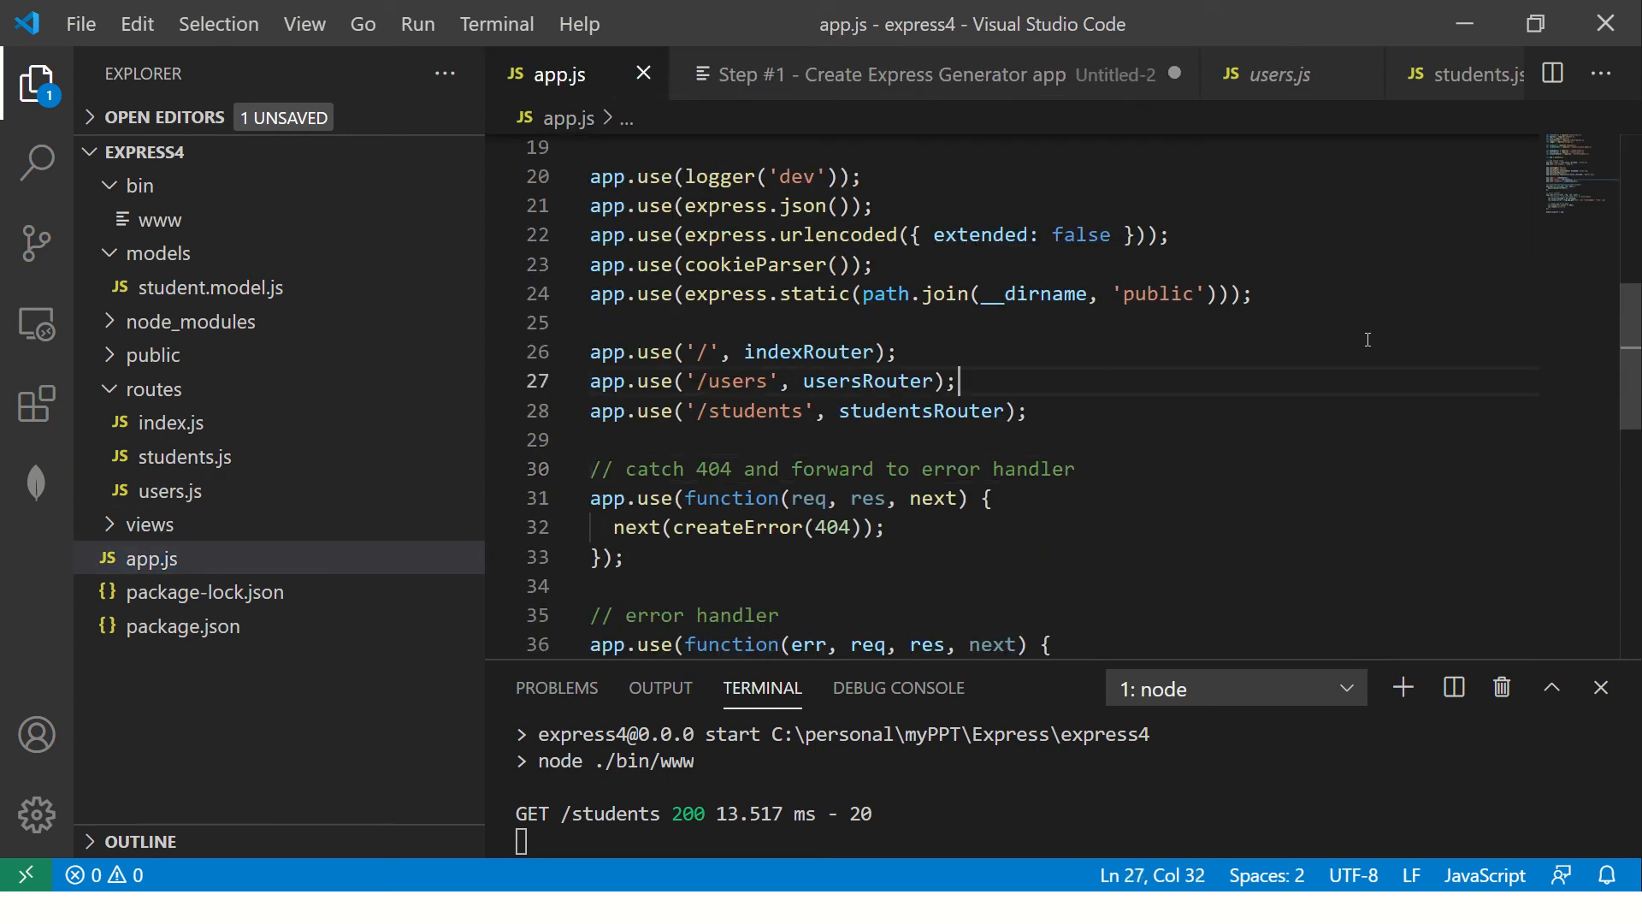
{"action": "scroll", "scroll_direction": "up", "scroll_amount": 3}
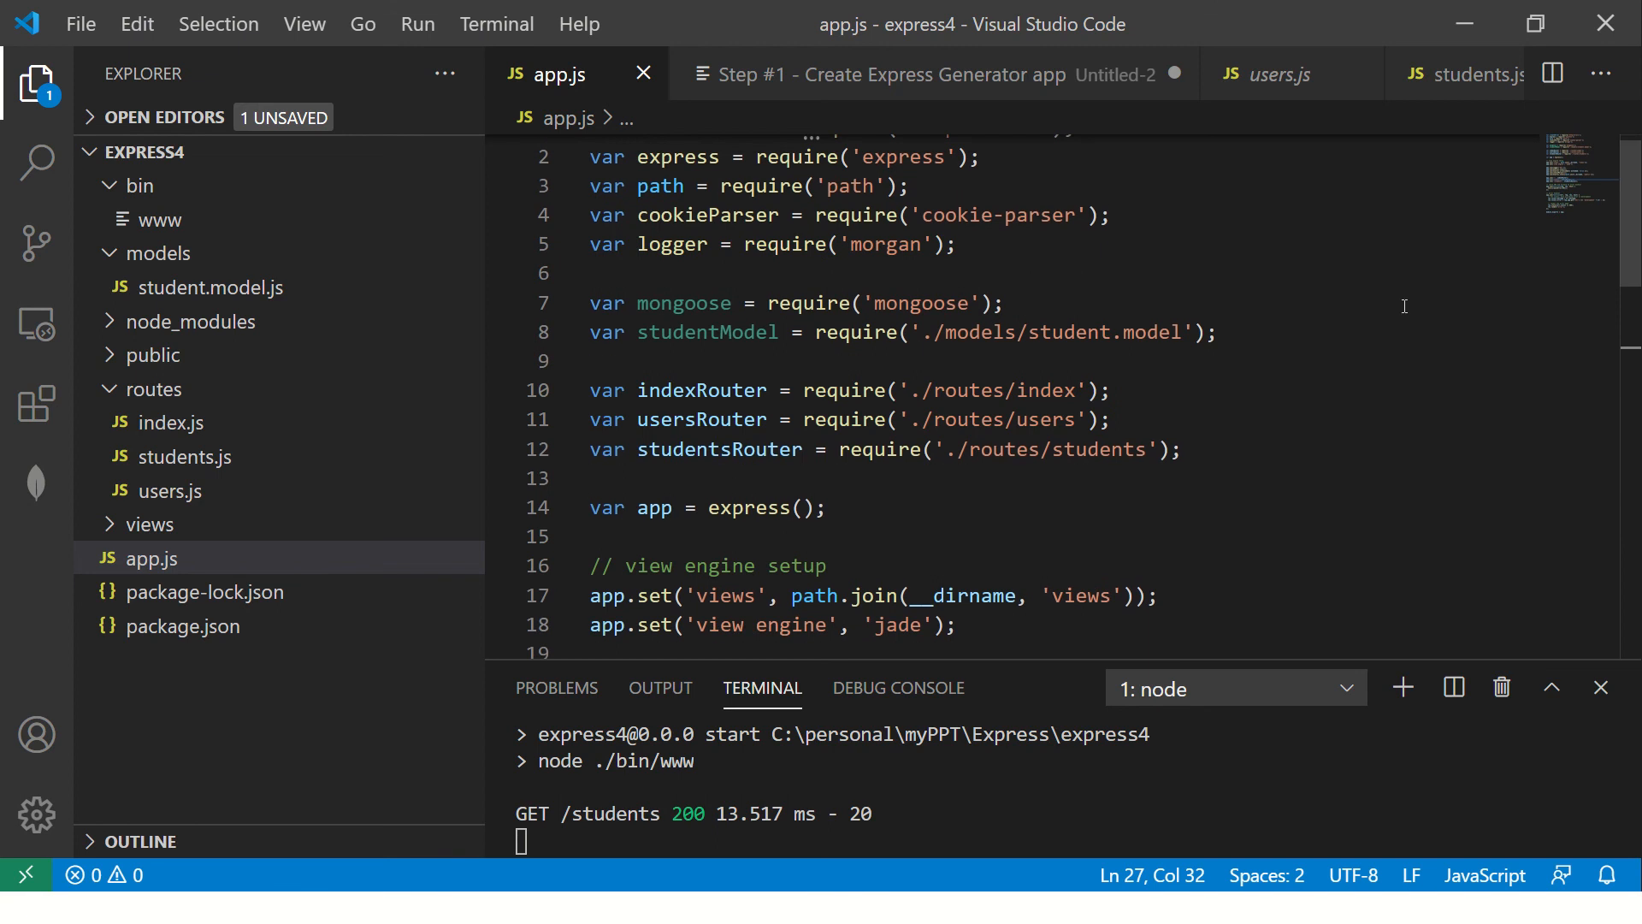
{"action": "key", "text": "Enter"}
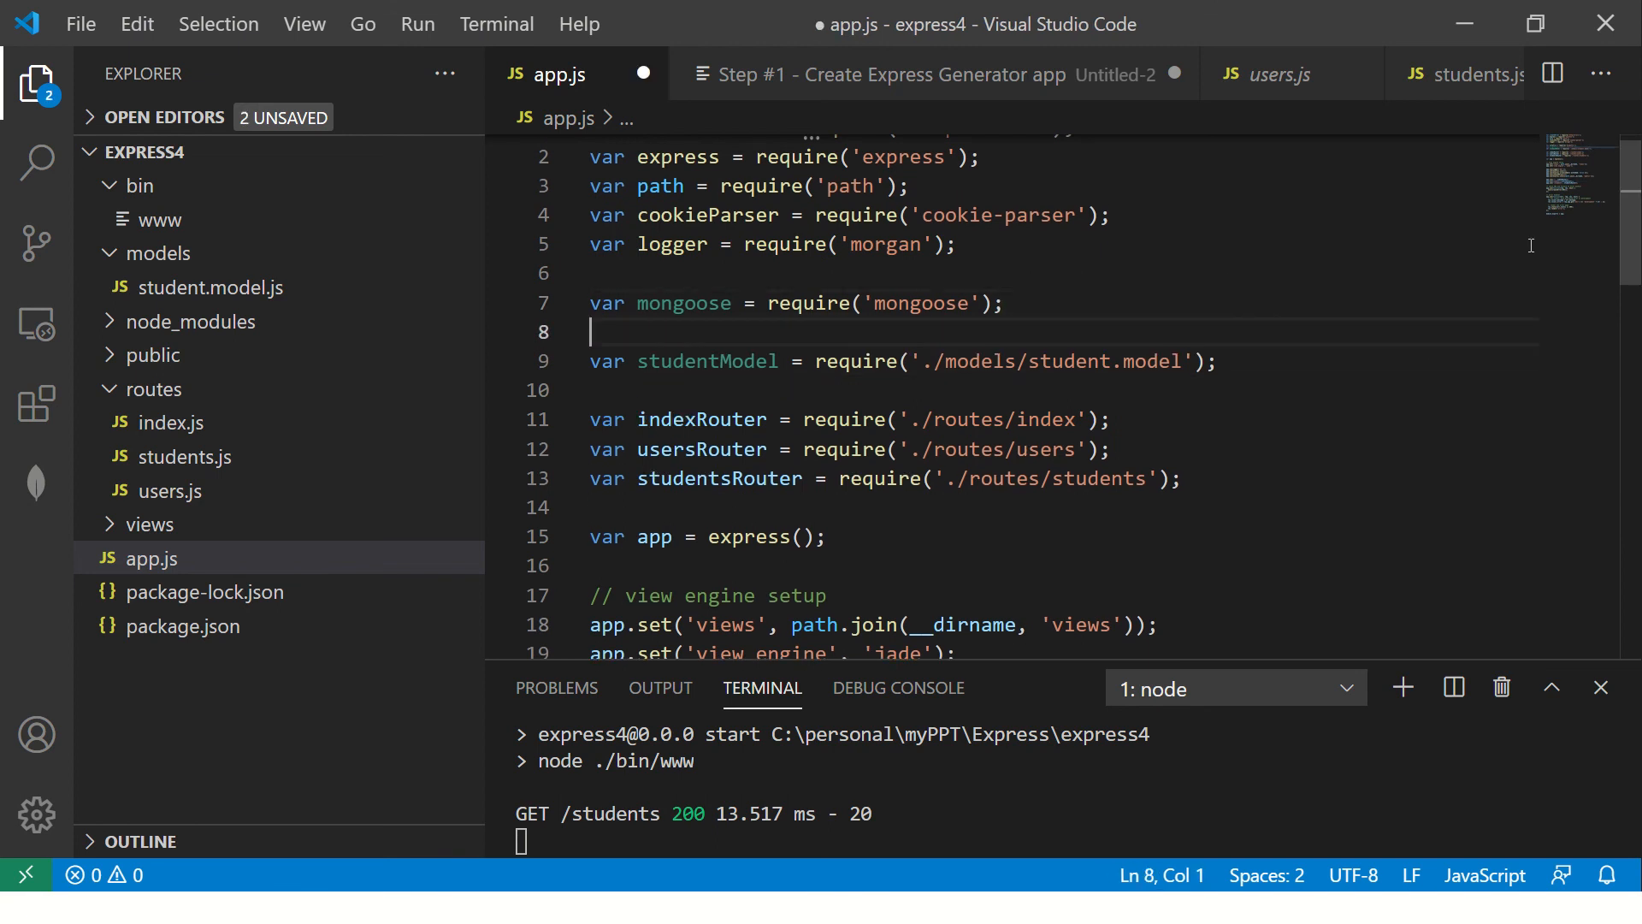
- Add mongoose.connect('mongodb://localhost/CRM'); after the mongoose require and save app.js
{"action": "type", "text": "mongoose."}
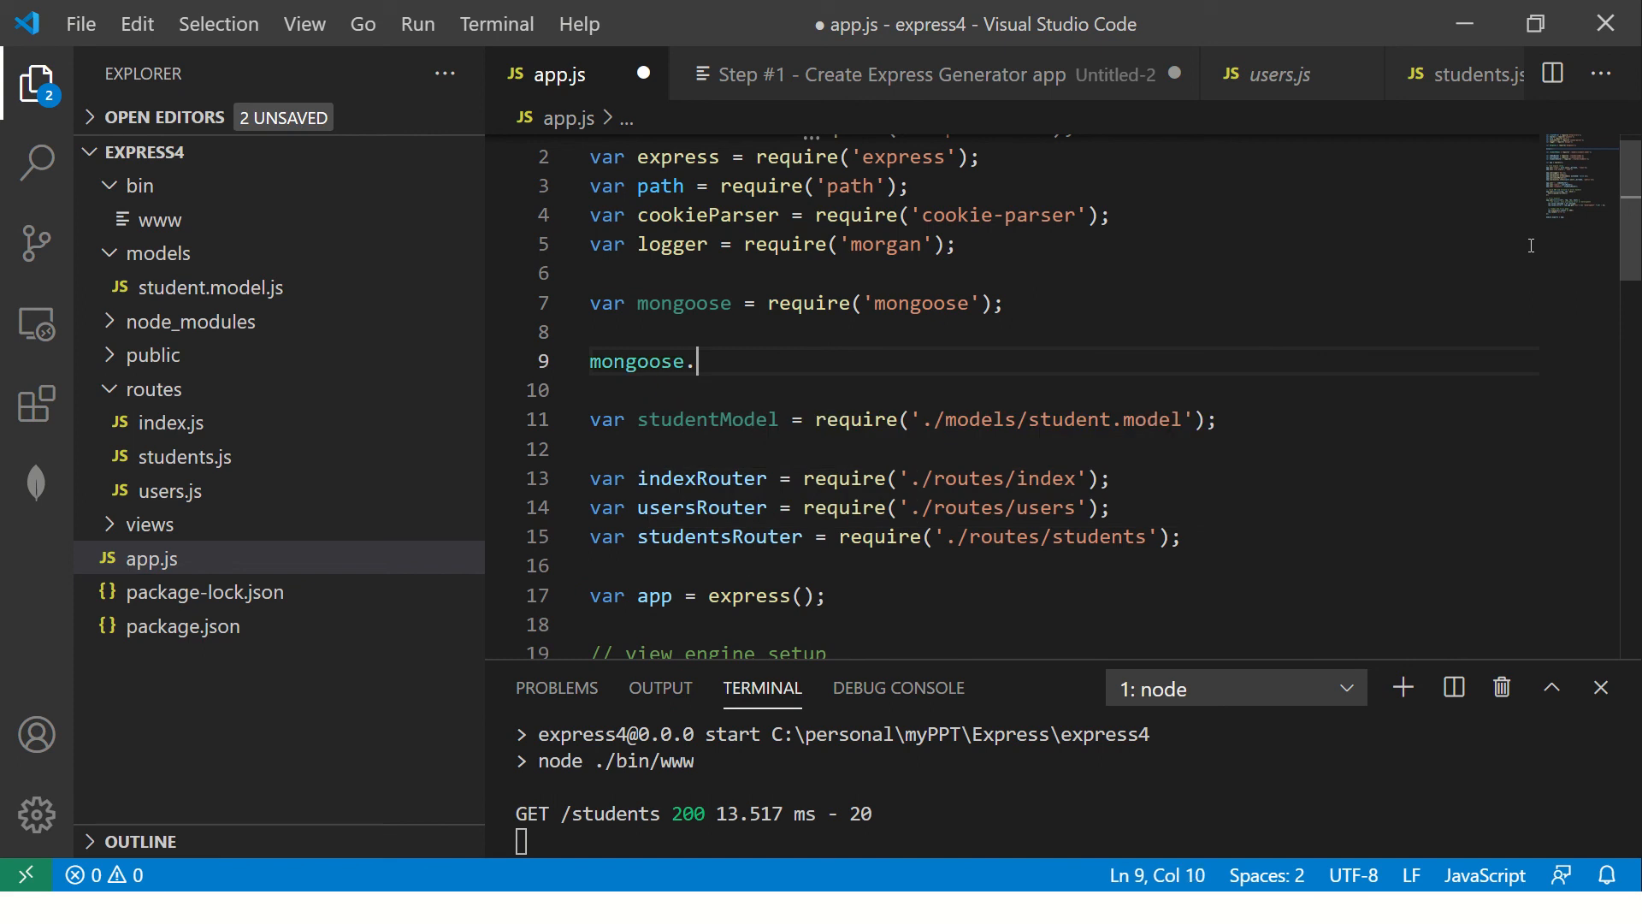
{"action": "type", "text": "connect("}
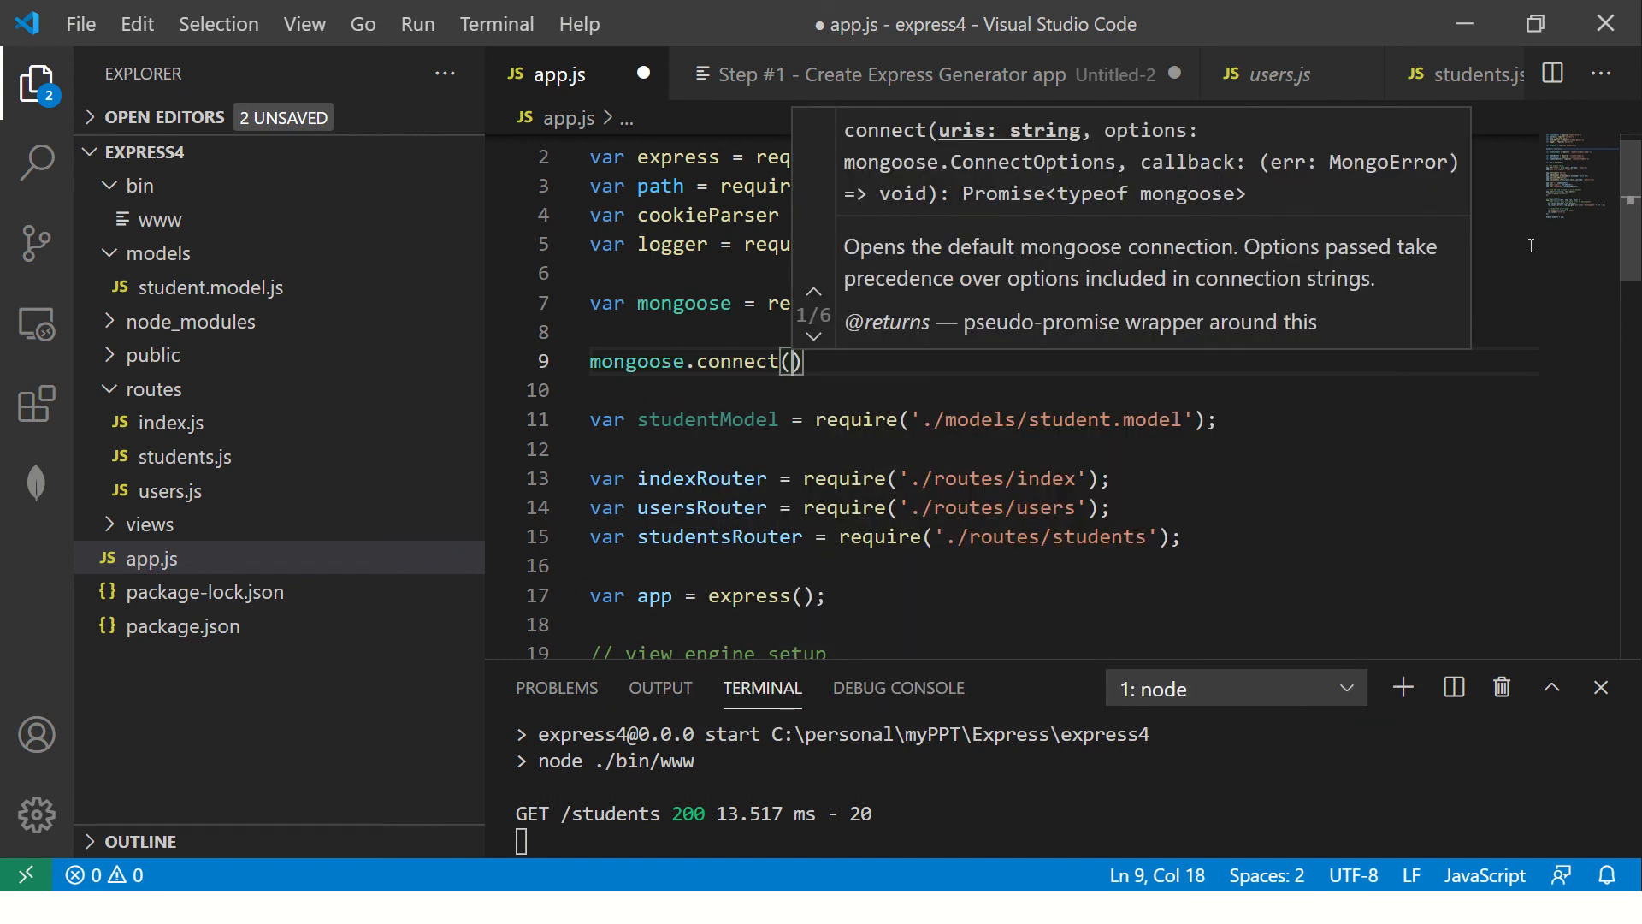
{"action": "type", "text": "'mo"}
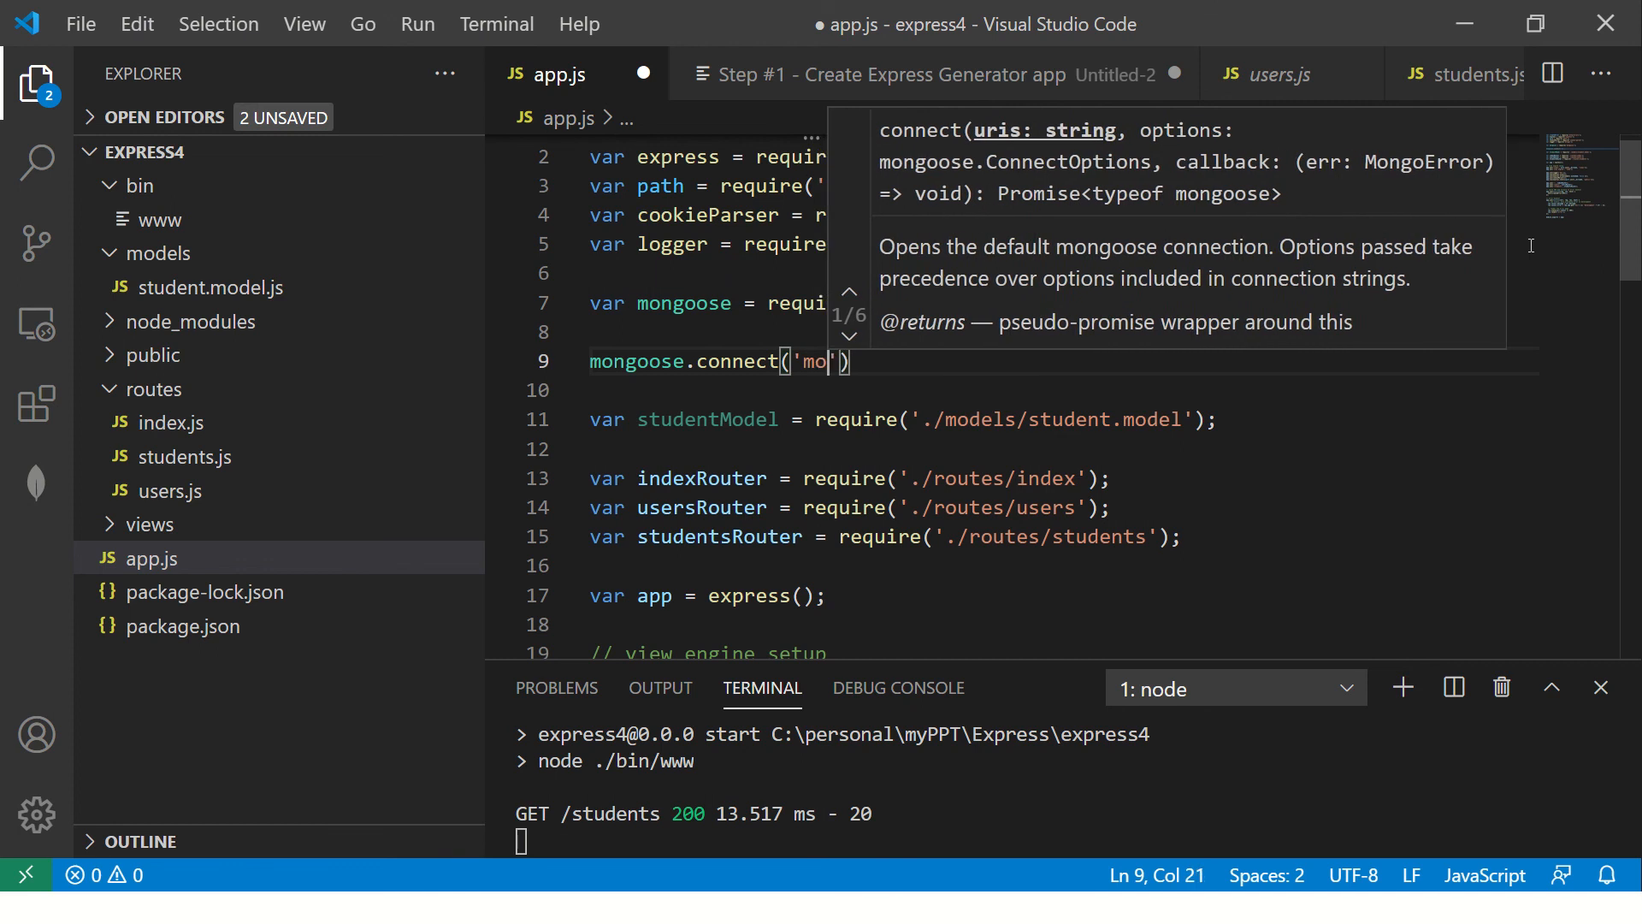
{"action": "type", "text": "ngodb"}
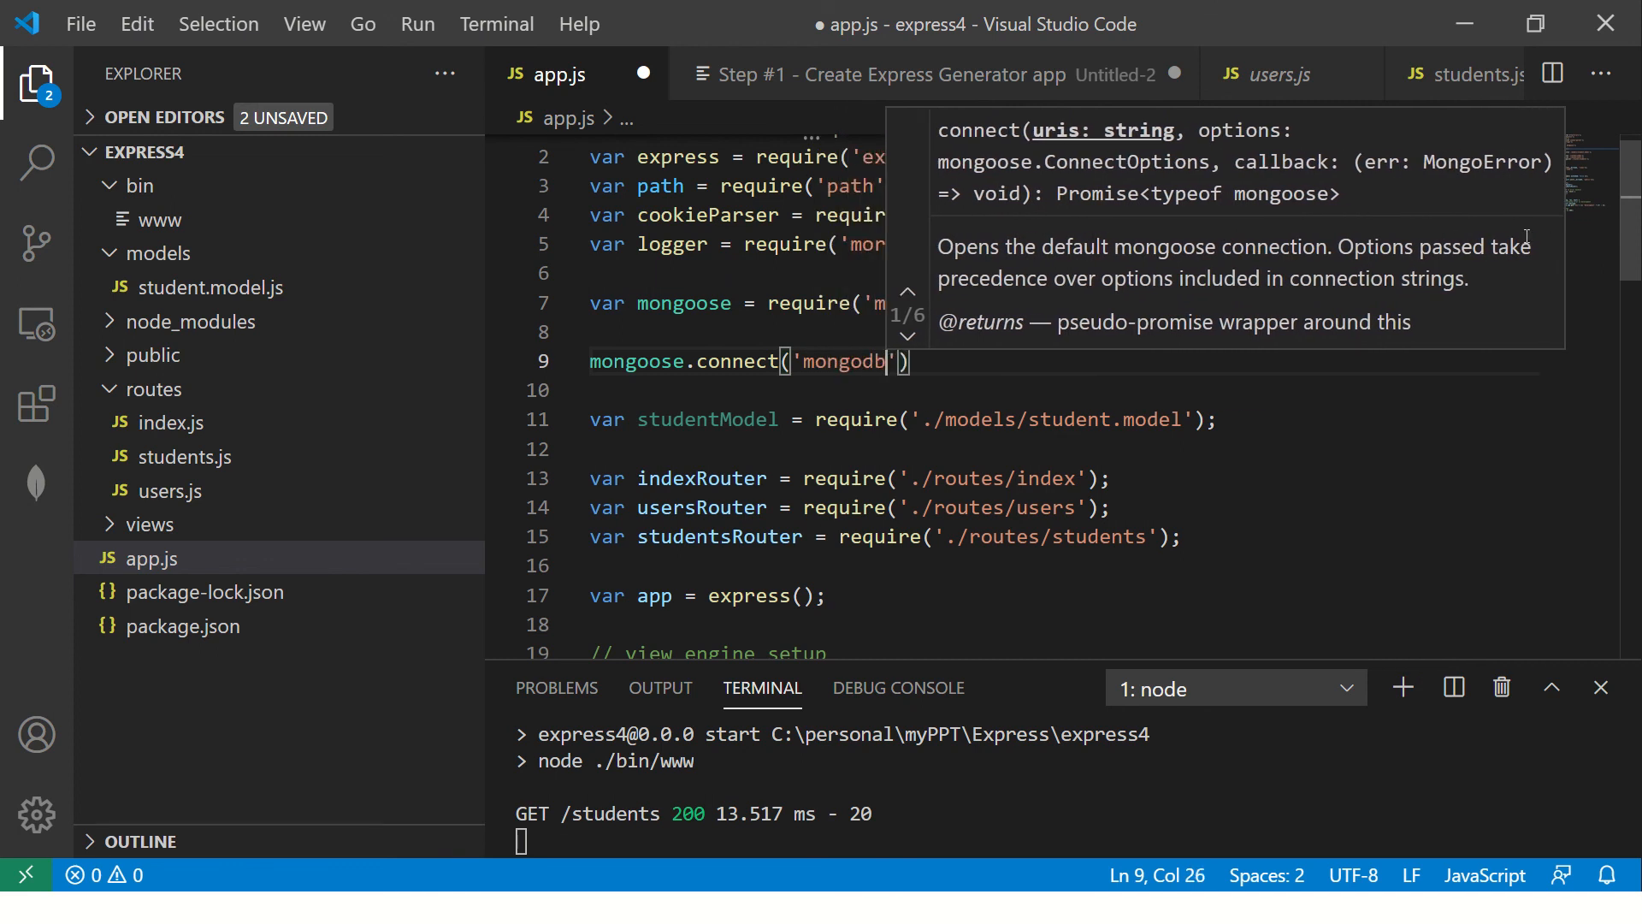
{"action": "type", "text": ":"}
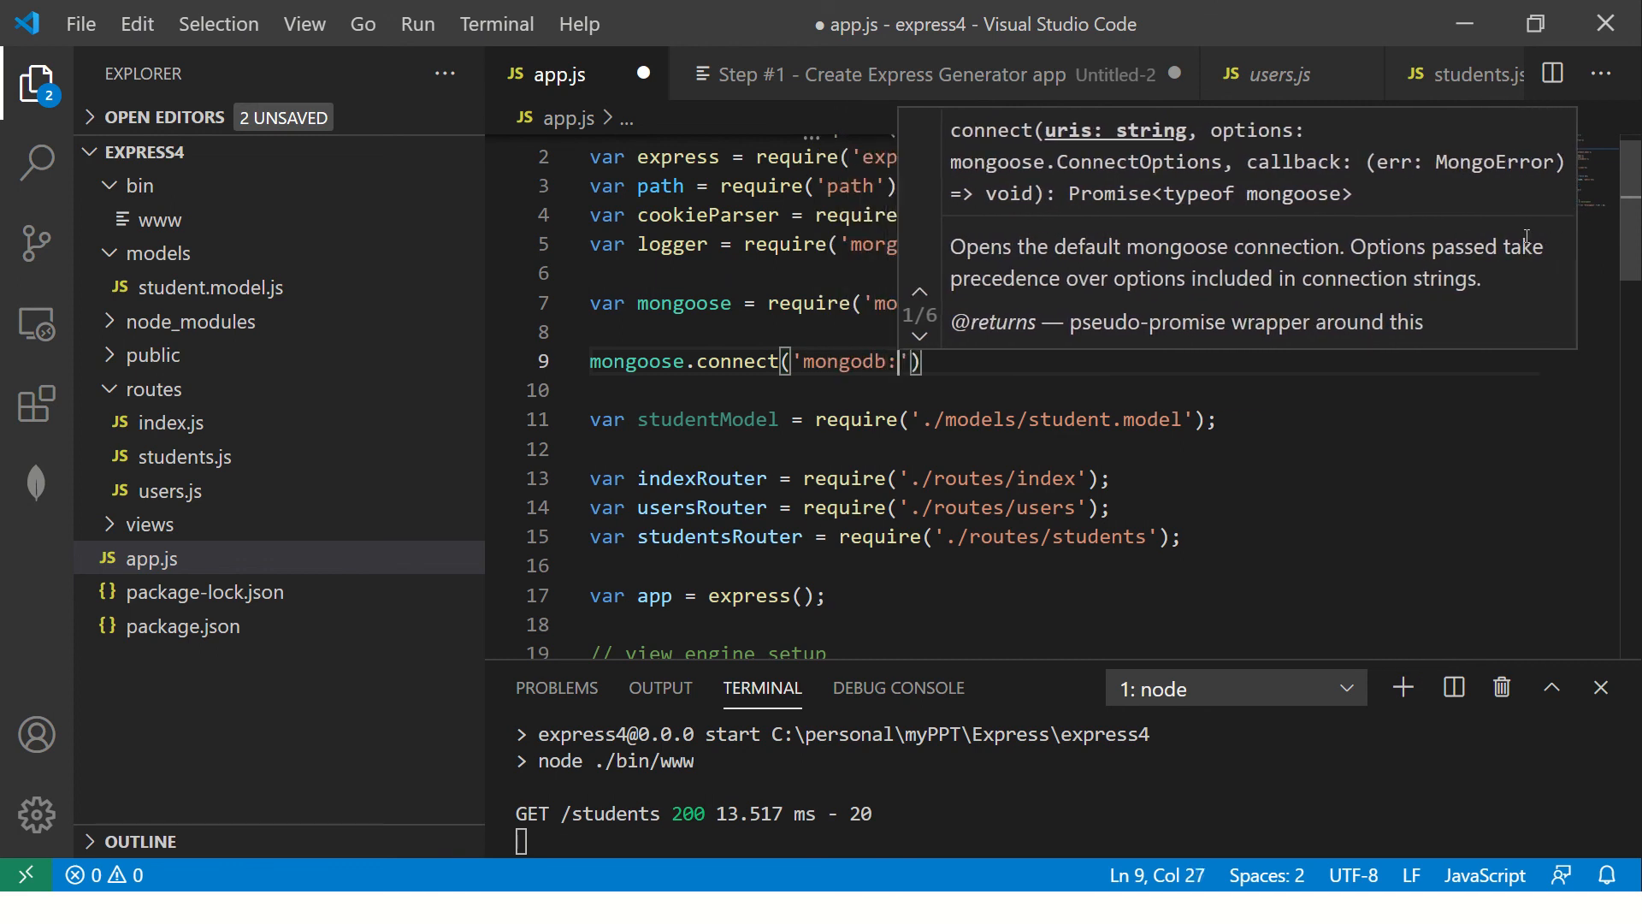
{"action": "type", "text": "//localhost"}
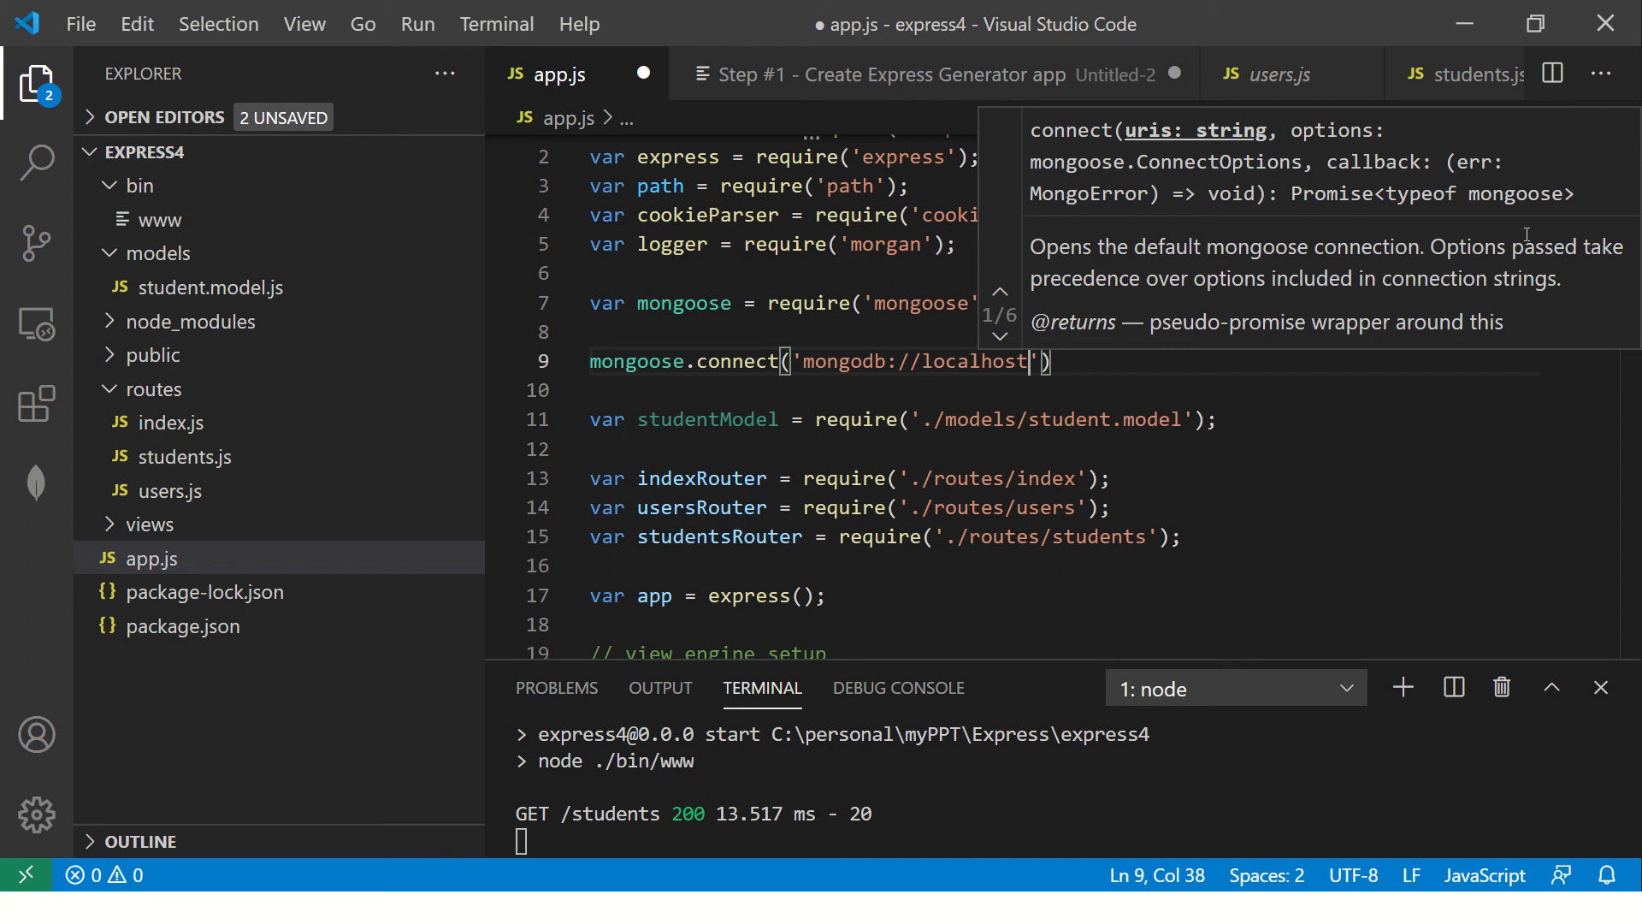
{"action": "type", "text": "/C"}
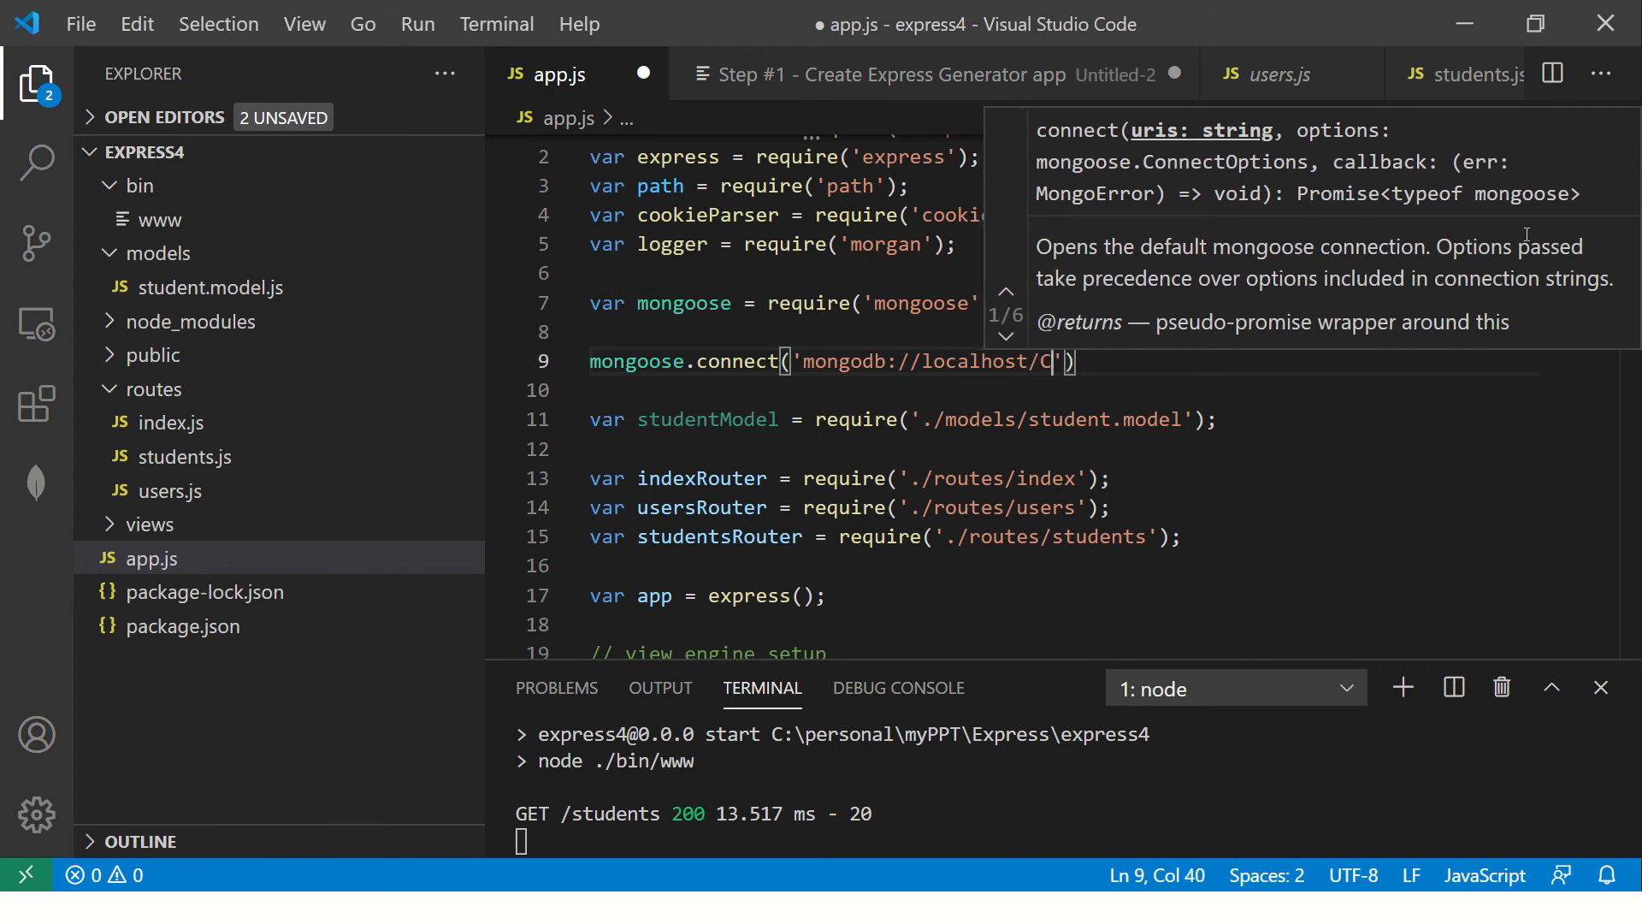
{"action": "type", "text": "RM');"}
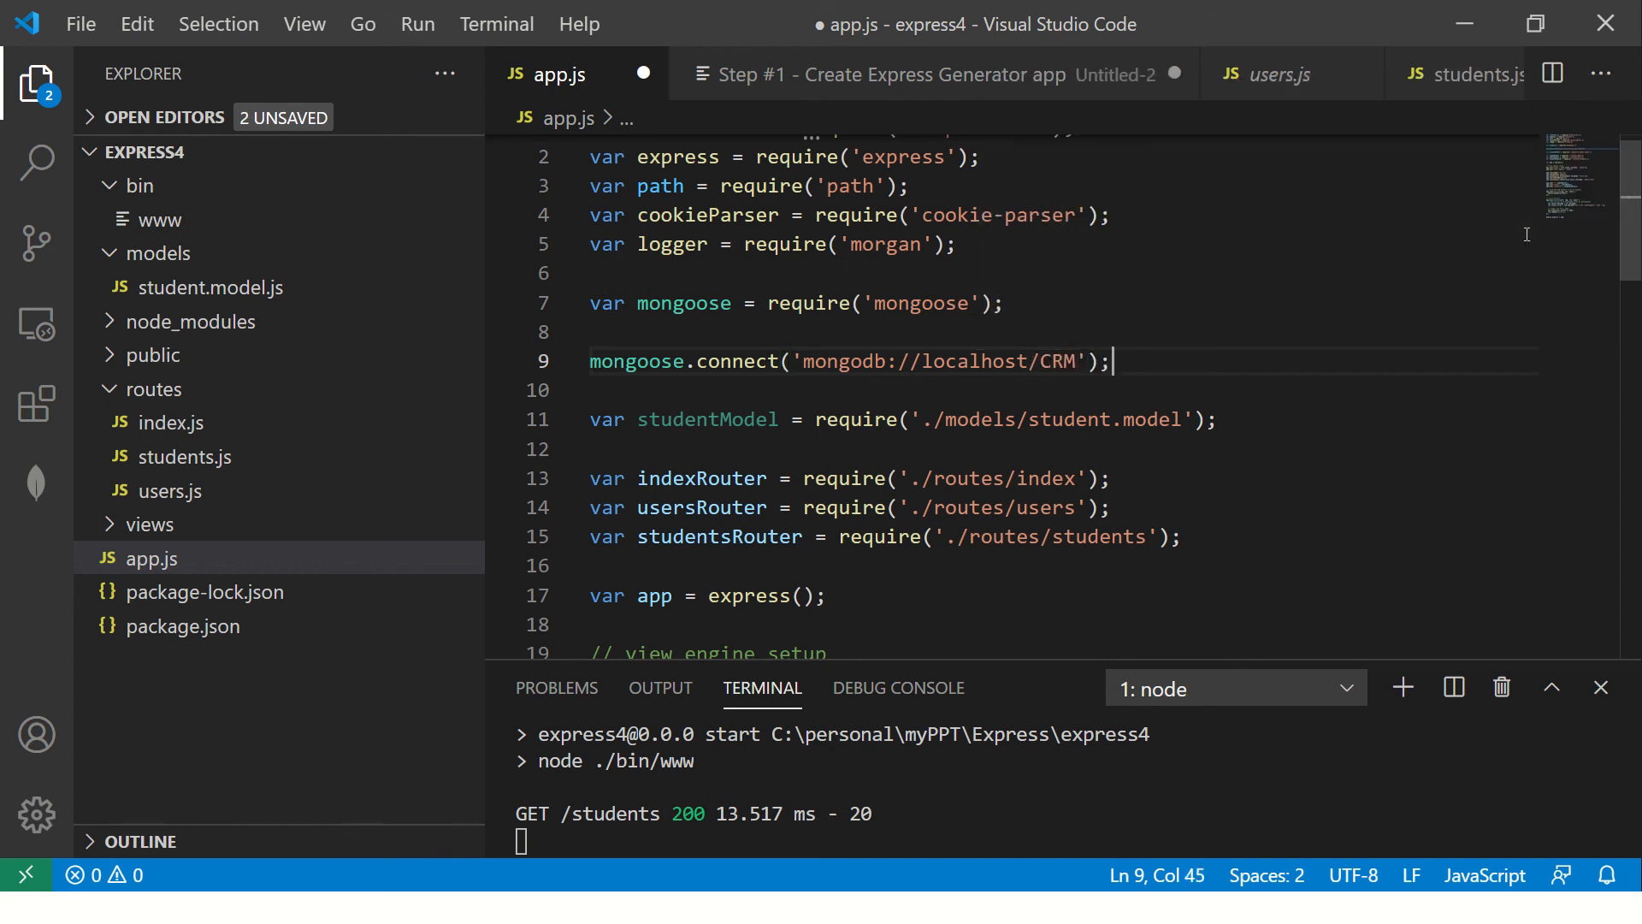
{"action": "key", "text": "ctrl+s"}
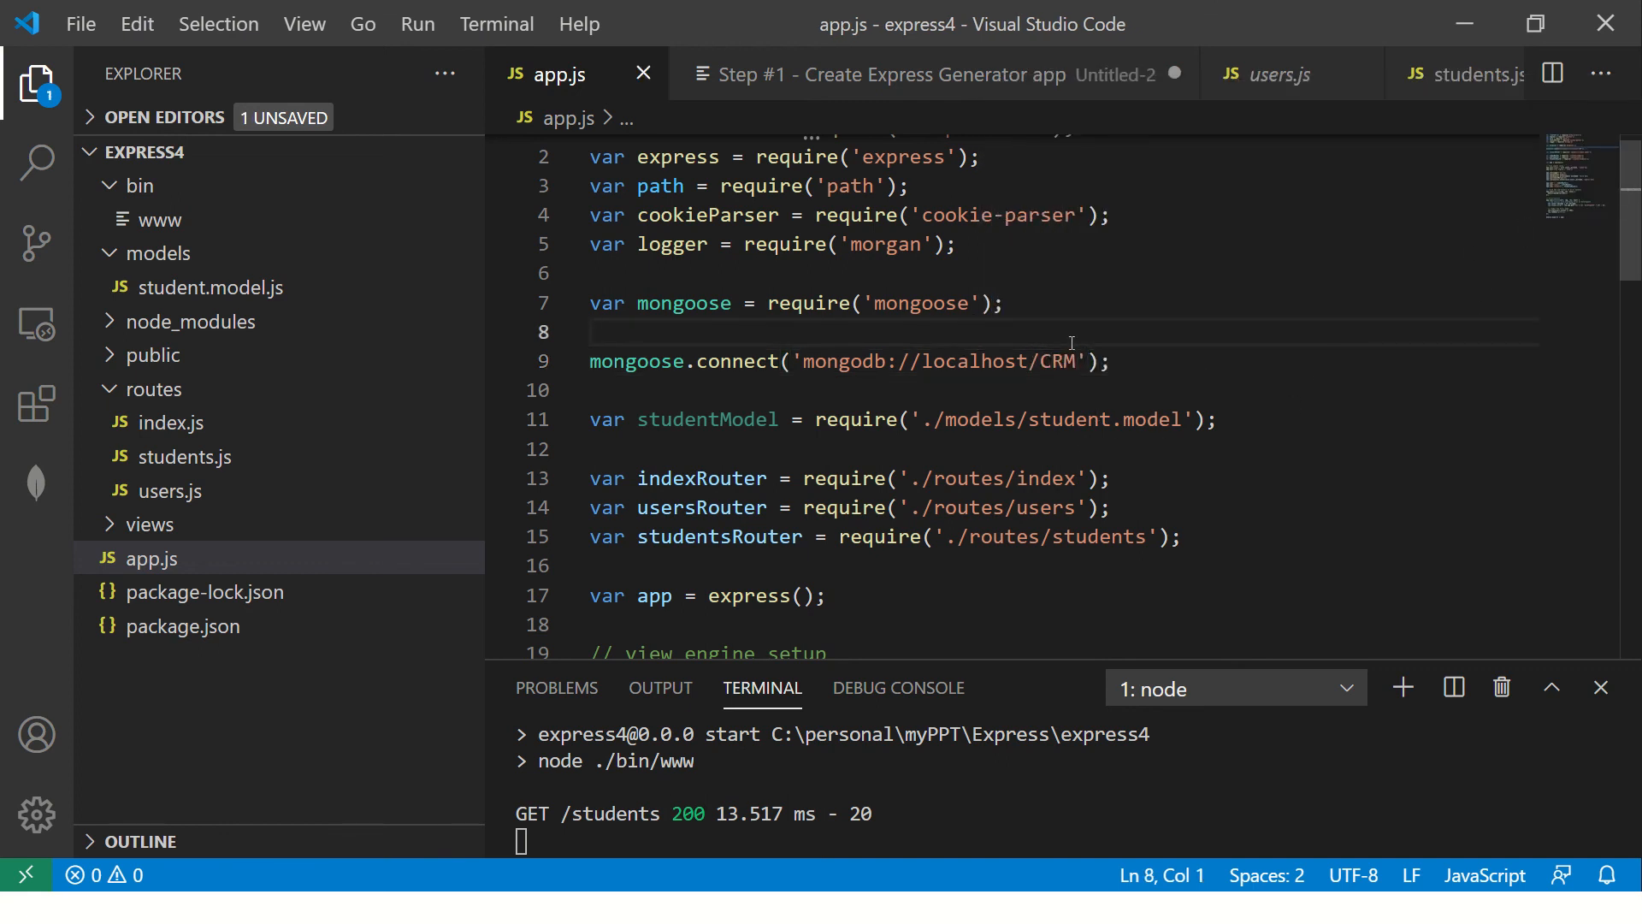
- Add a temporary 'MongoDB tutorial' comment below the connect call
{"action": "left_click", "coordinate": [1047, 390]}
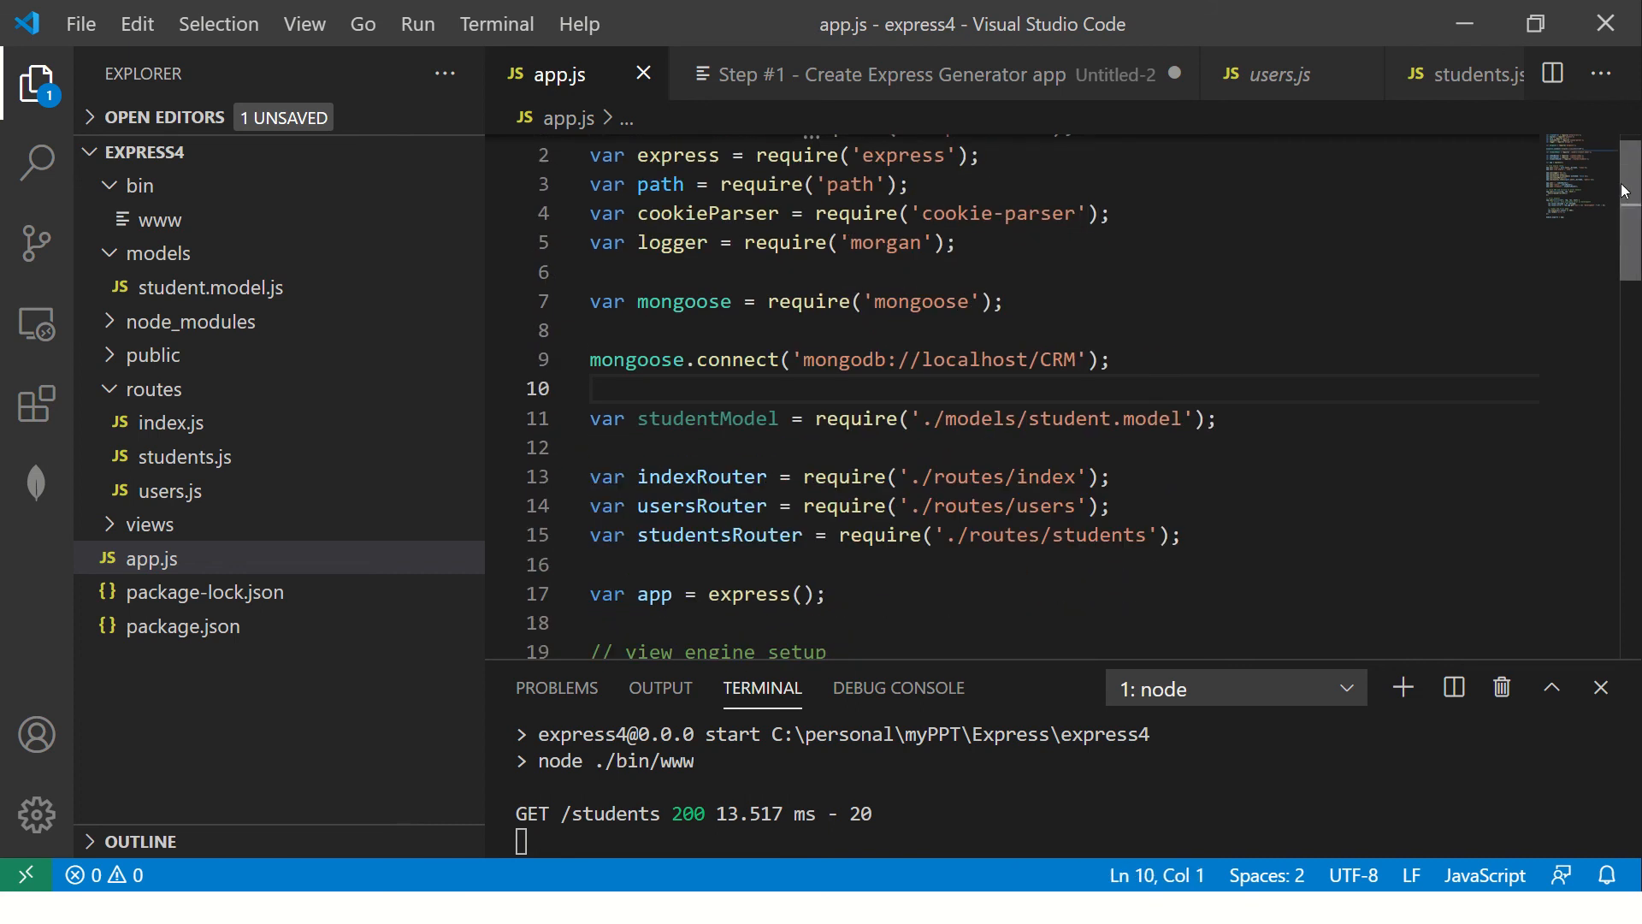
{"action": "left_click", "coordinate": [1114, 359]}
{"action": "type", "text": "// check M"}
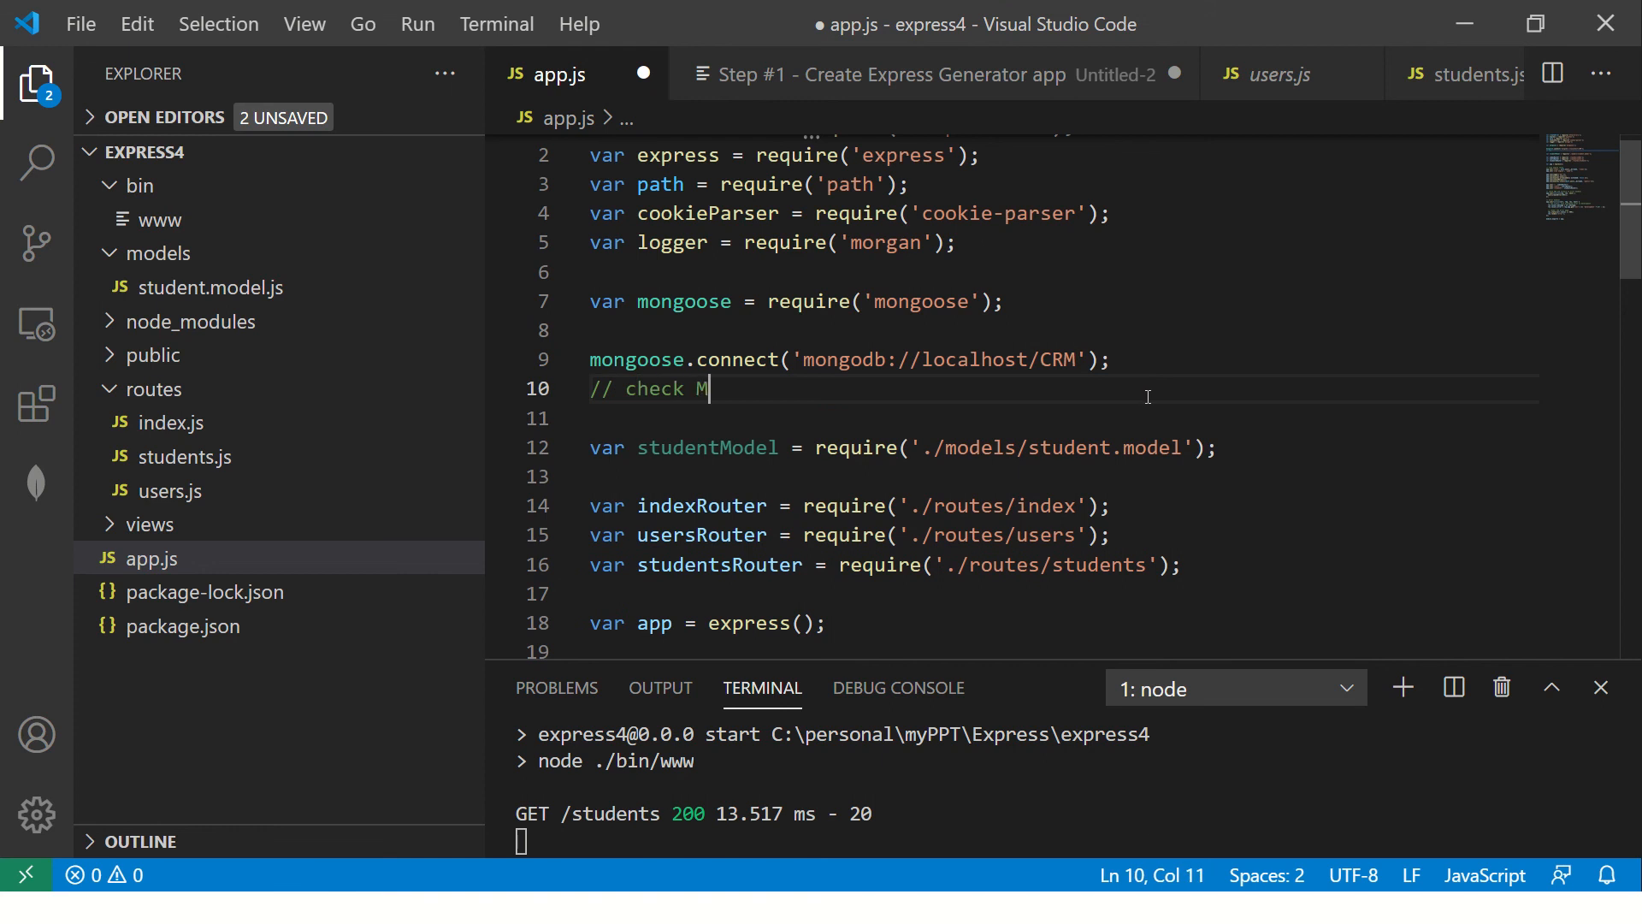
{"action": "type", "text": "ongoDB tutor"}
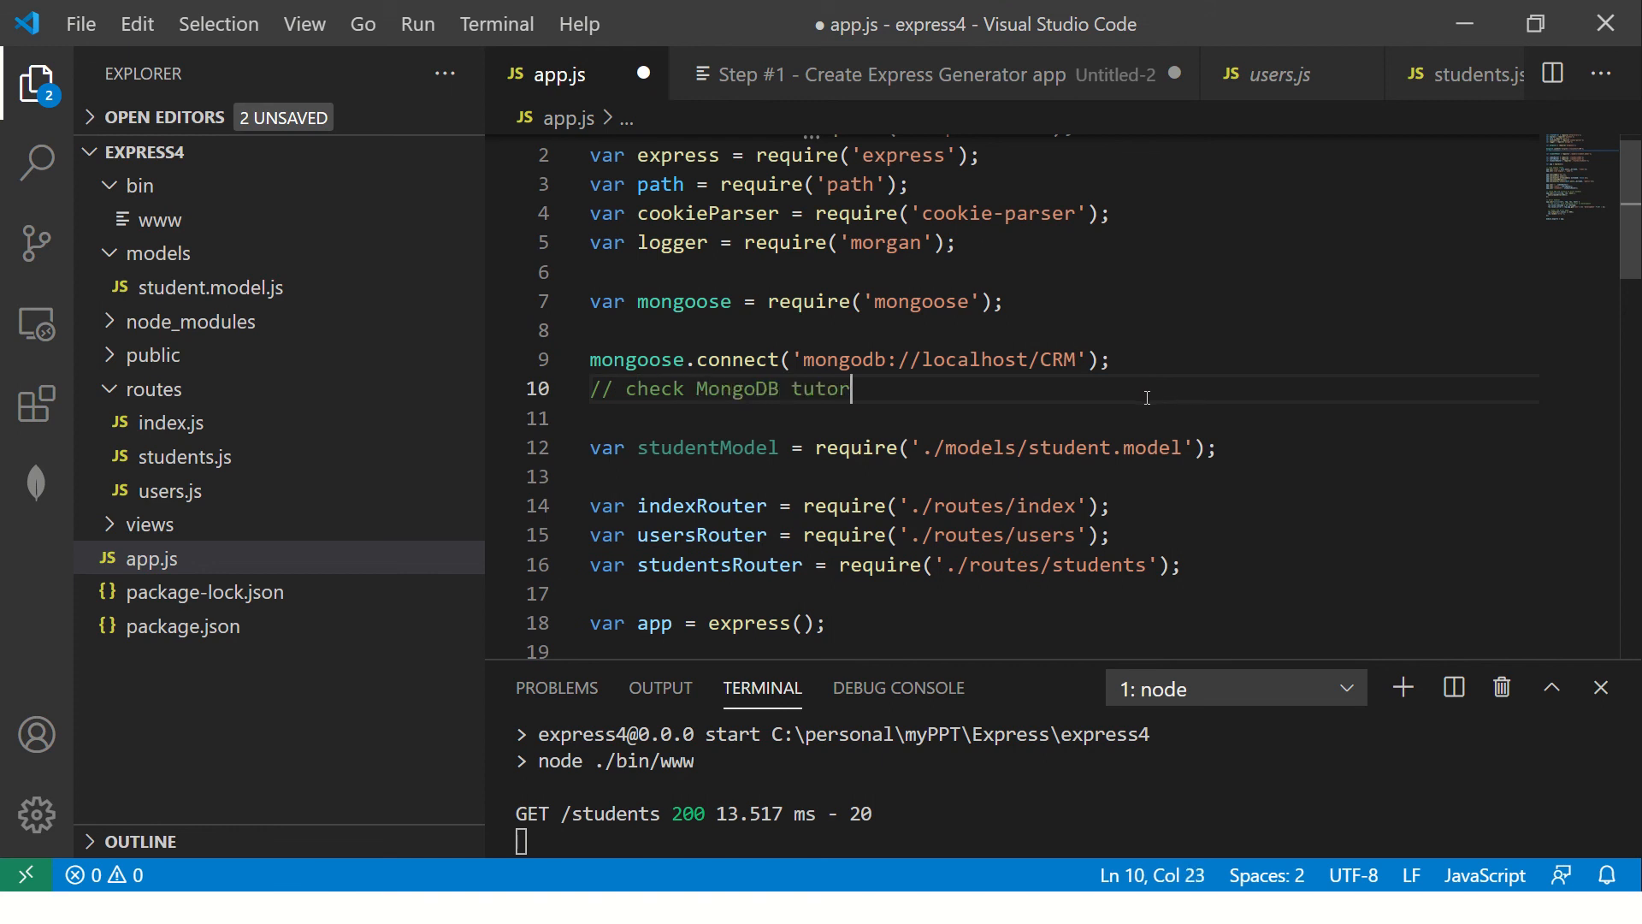
{"action": "type", "text": "ial"}
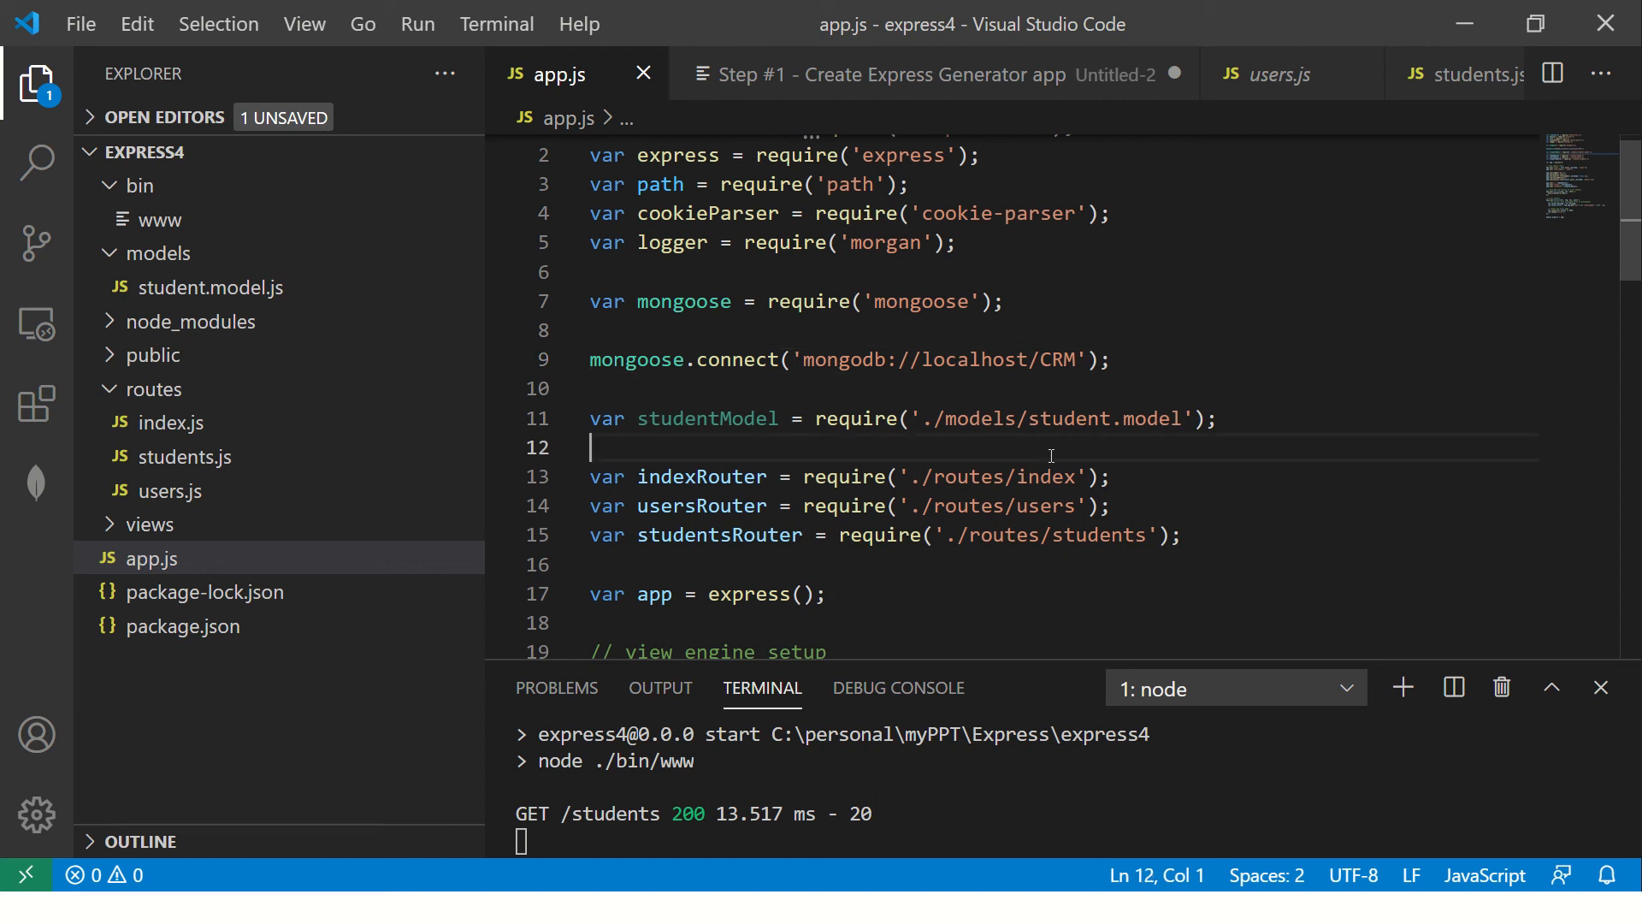
- In the Untitled-2 notes, add Step #8 create the MongoDB connection and Step 9 create a Model object
{"action": "left_click", "coordinate": [889, 74]}
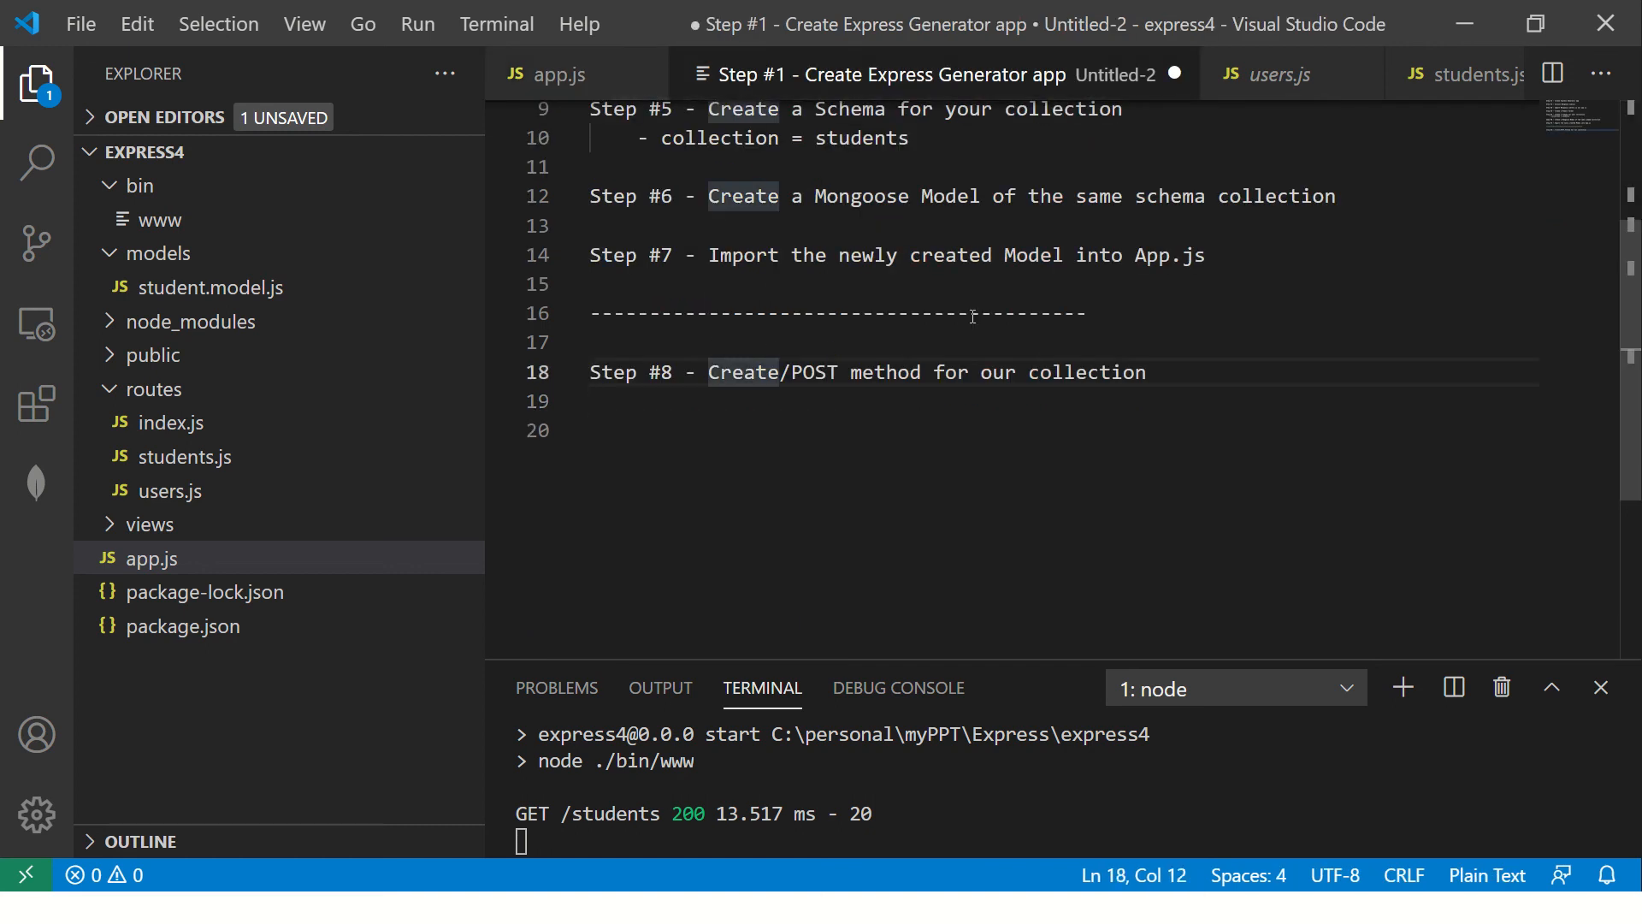
{"action": "key", "text": "Enter"}
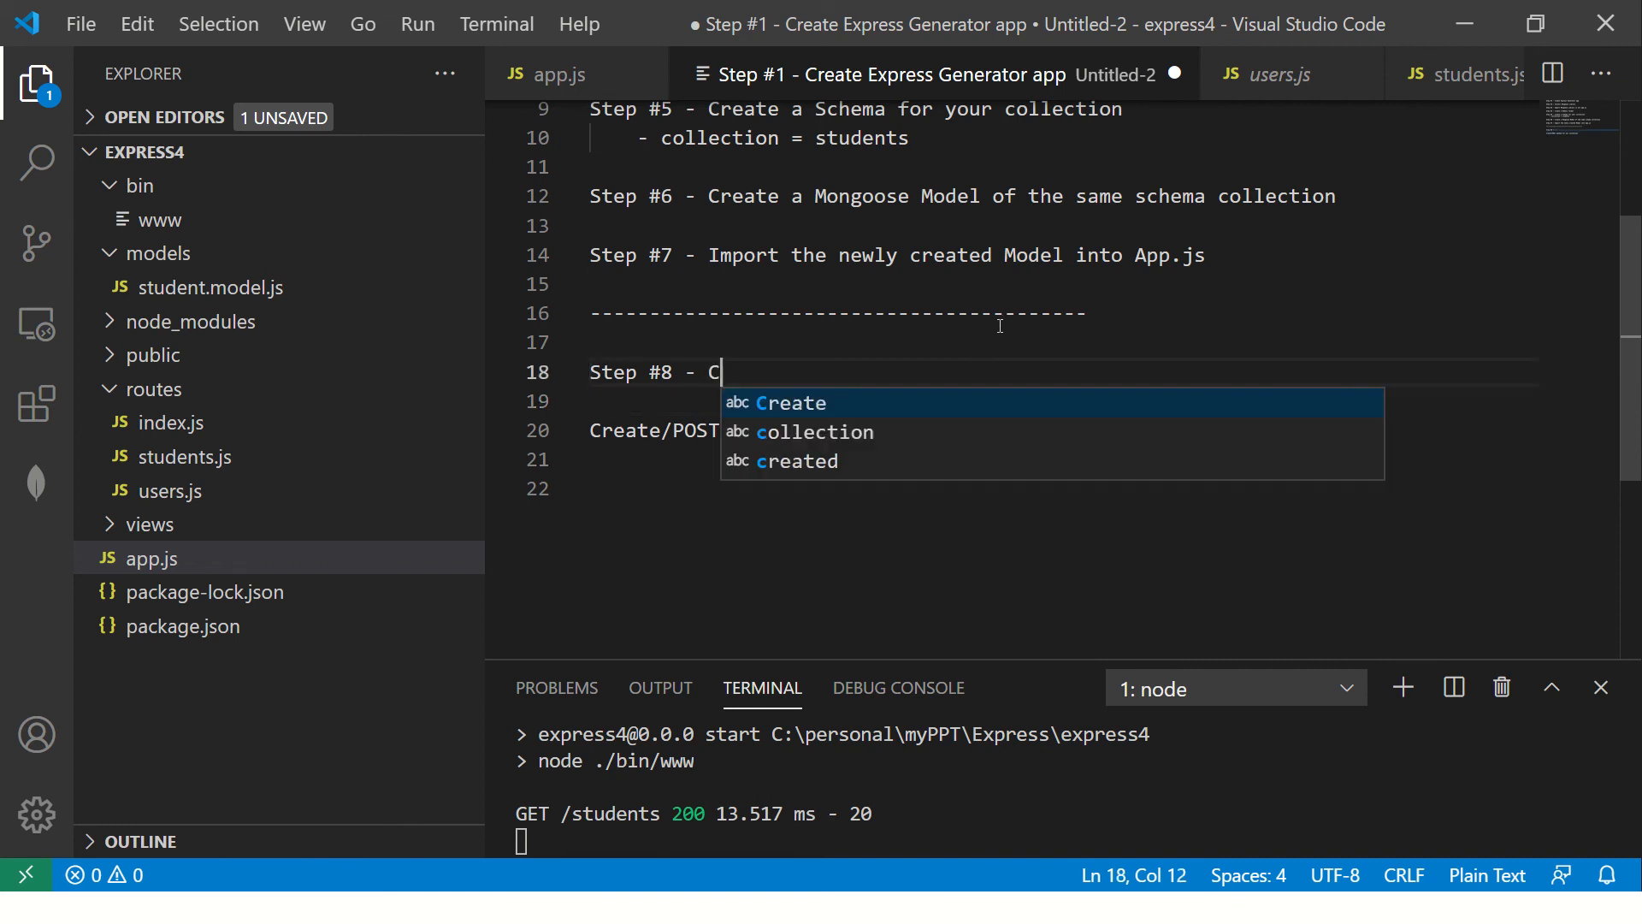
{"action": "type", "text": "reate the mongoDB connection"}
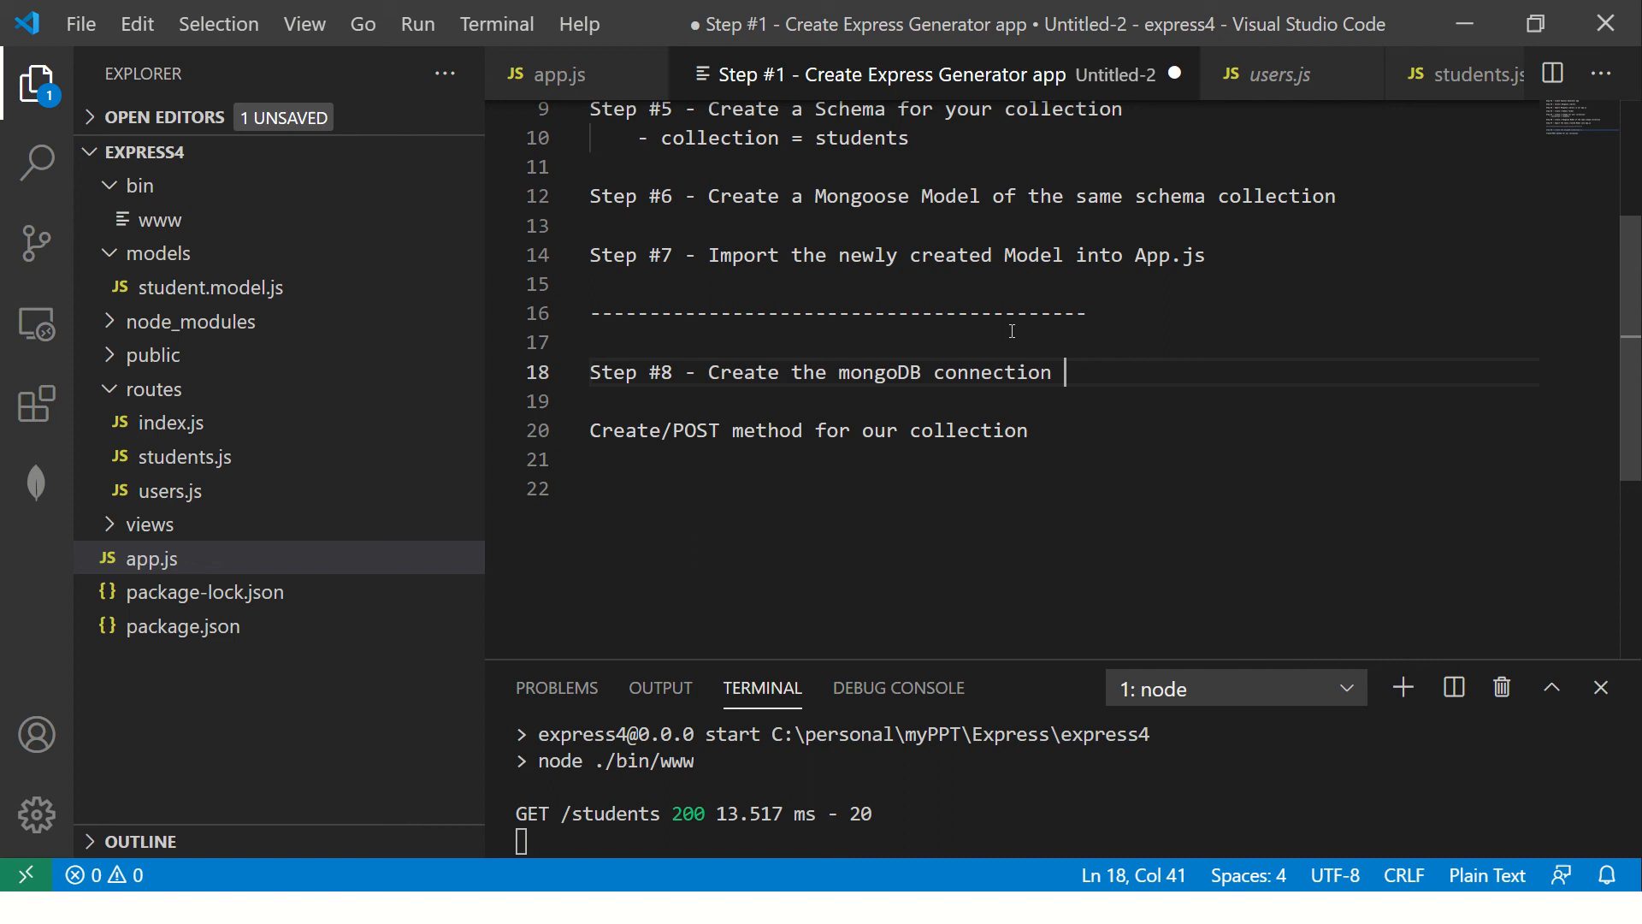
{"action": "type", "text": "Step 9 - Create new Obj"}
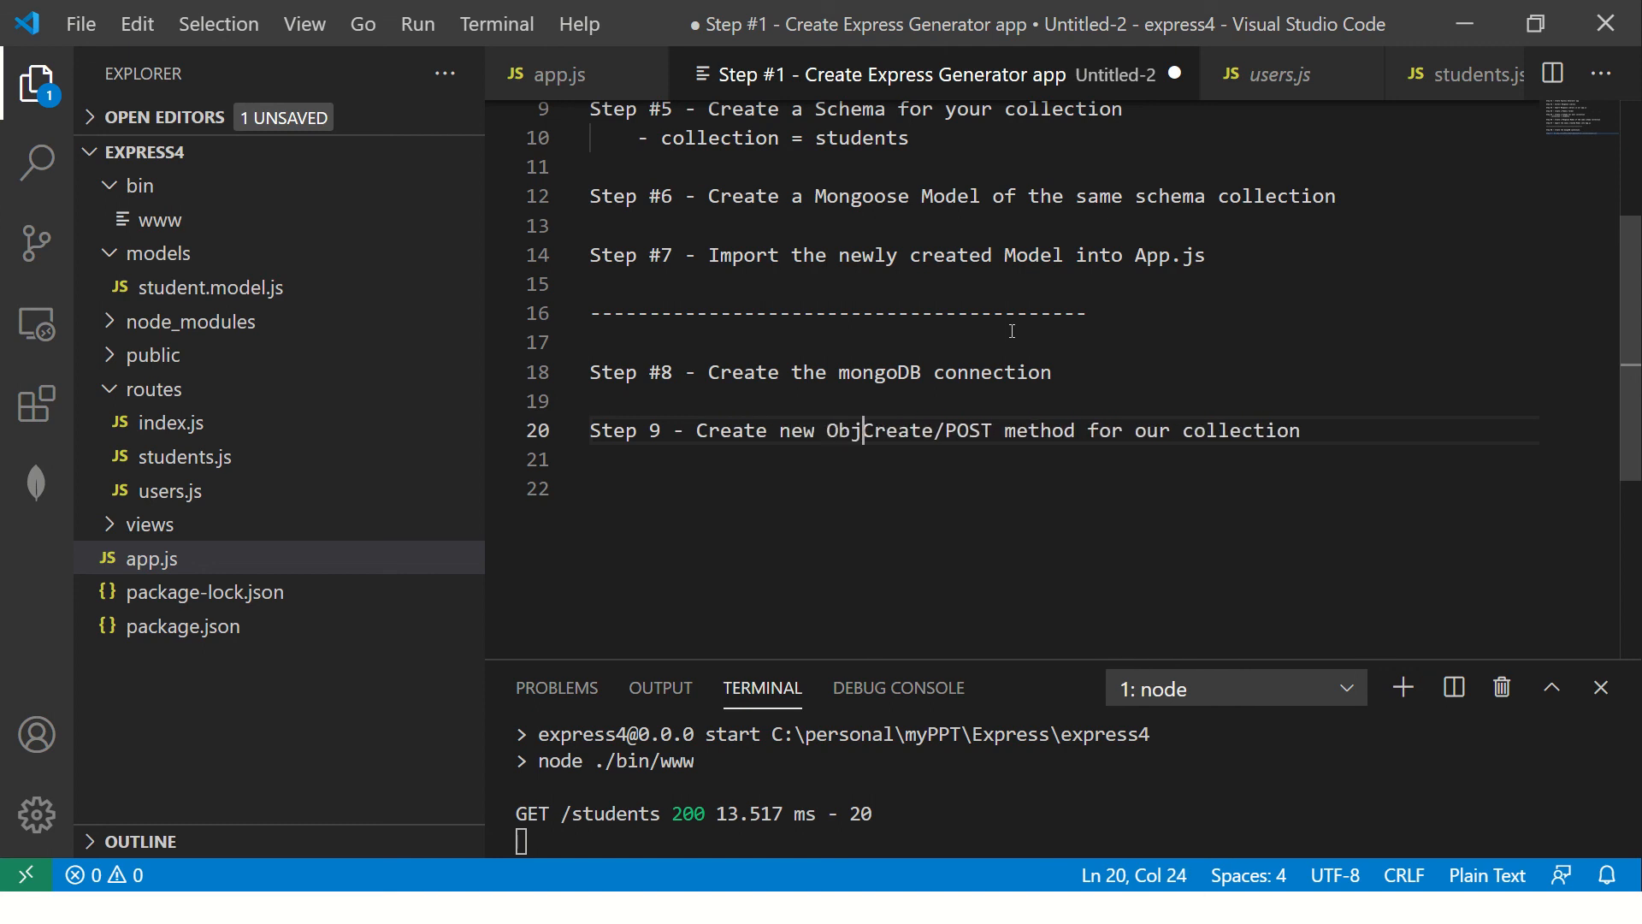
{"action": "type", "text": "ect of Model"}
{"action": "type", "text": "Step"}
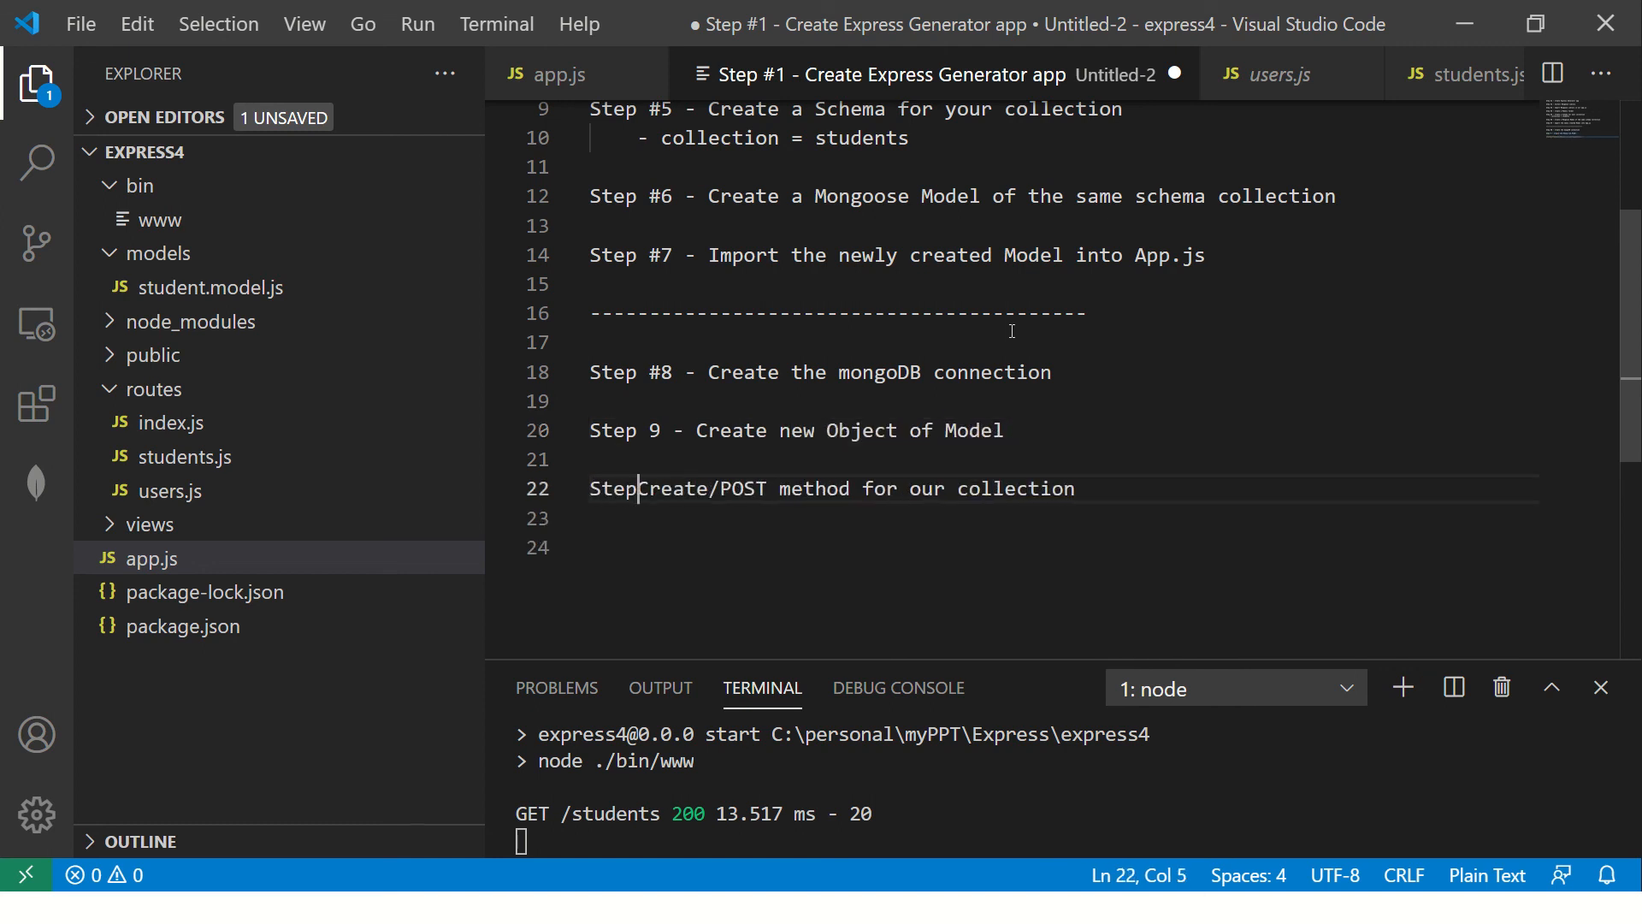
- Add Step 10 - Call "Save" method for the Create/POST line, then move to the students routes file
{"action": "type", "text": "10 -"}
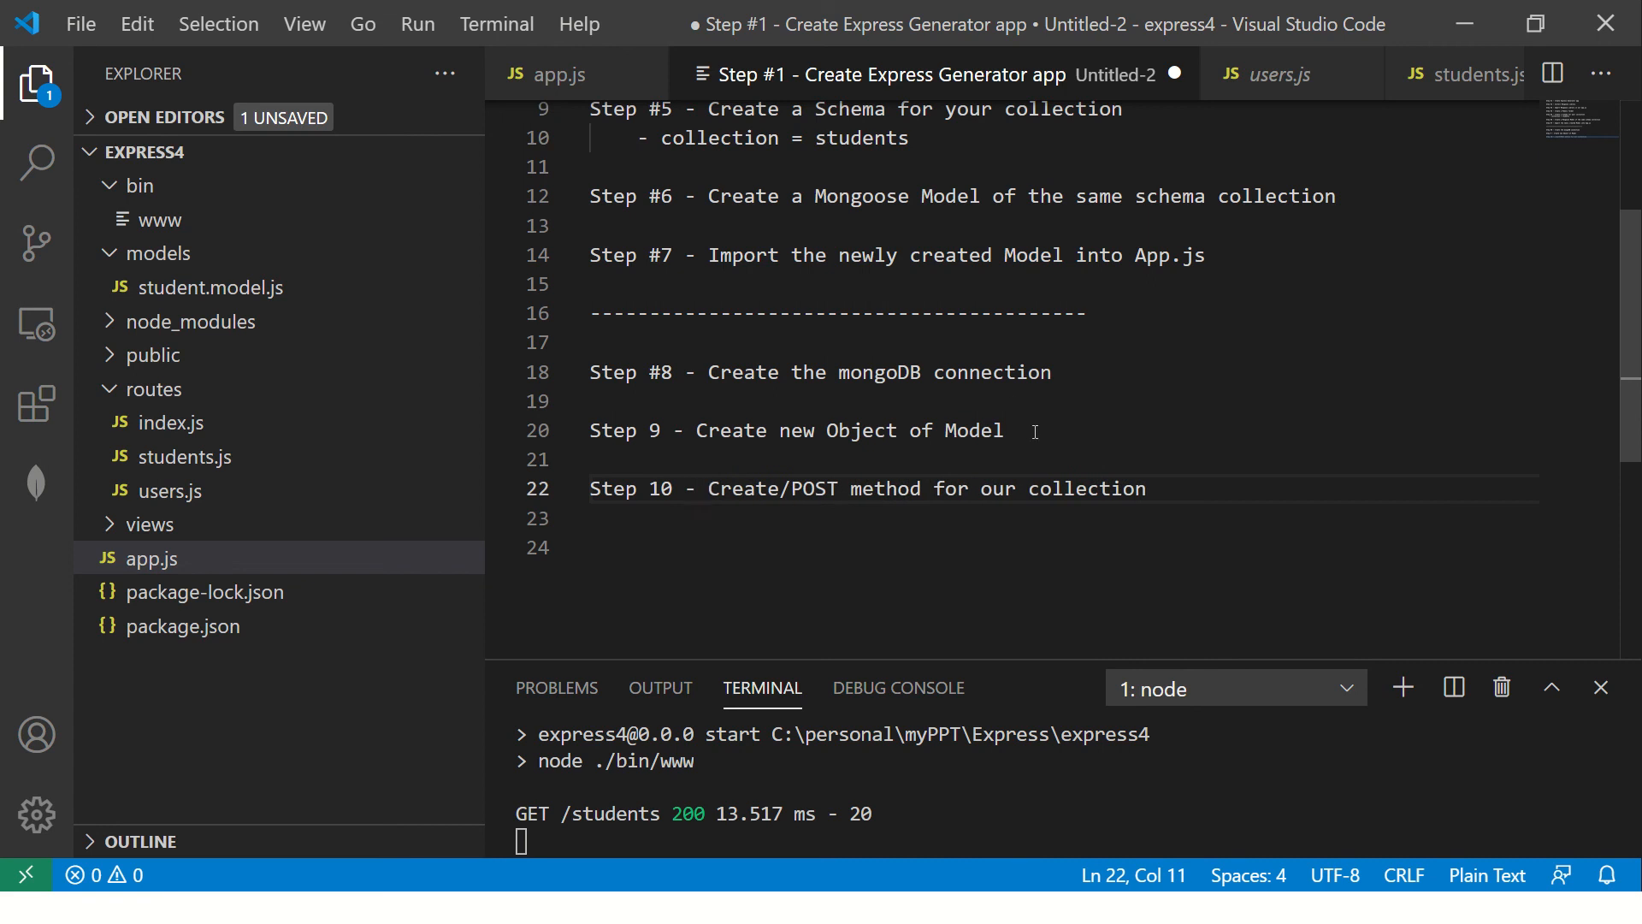
{"action": "type", "text": "Call"}
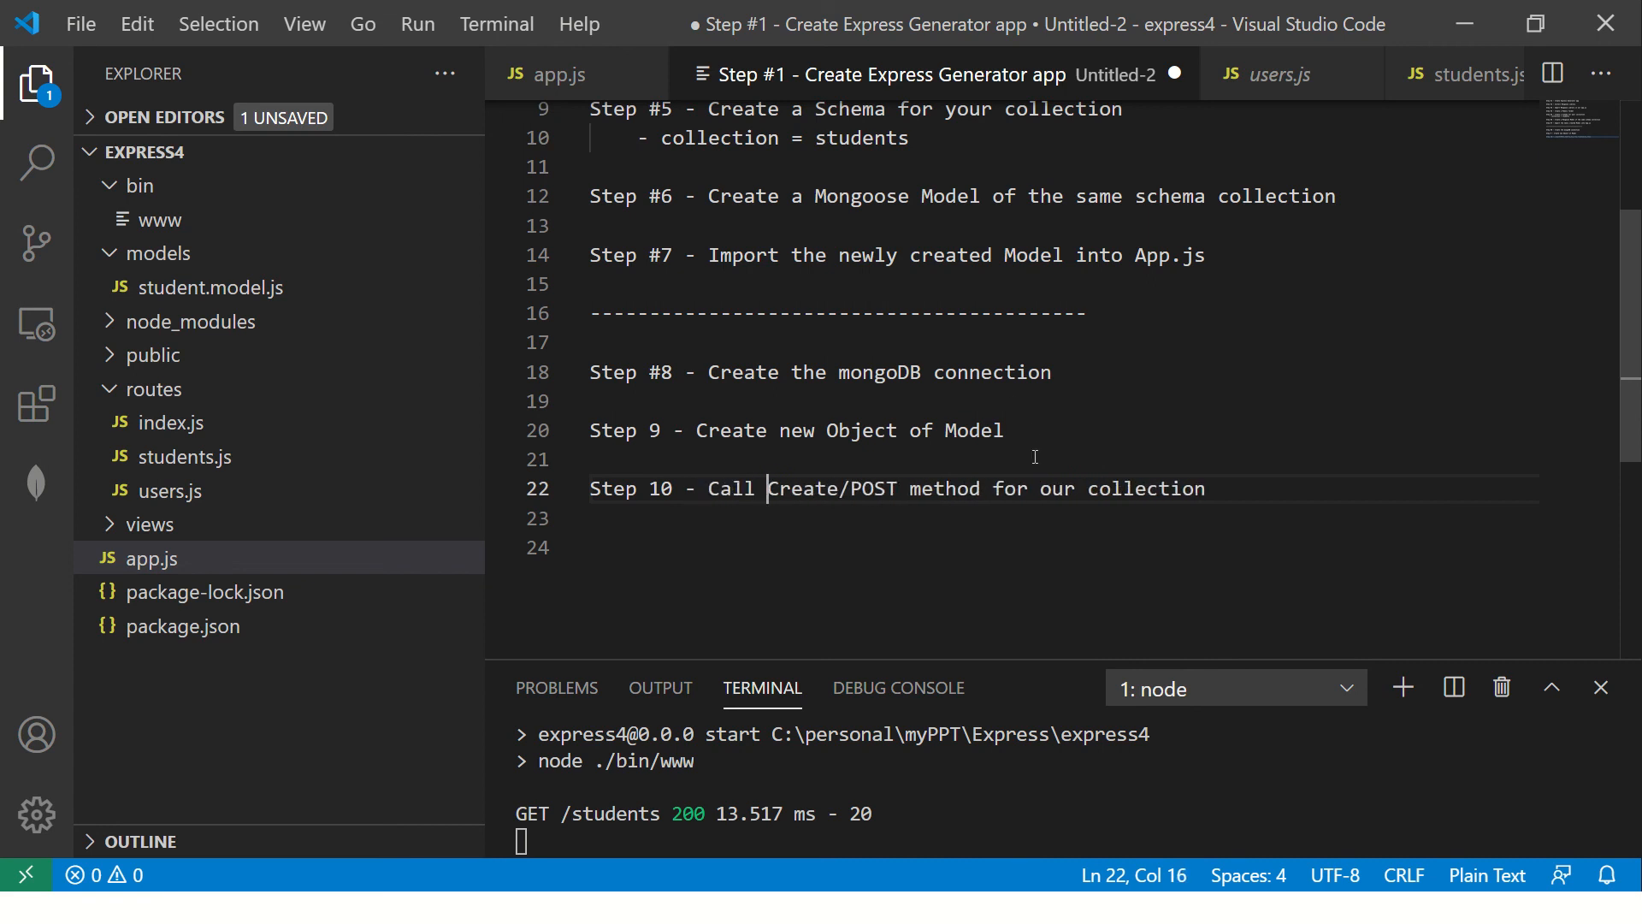
{"action": "type", "text": "\"Save\" methos"}
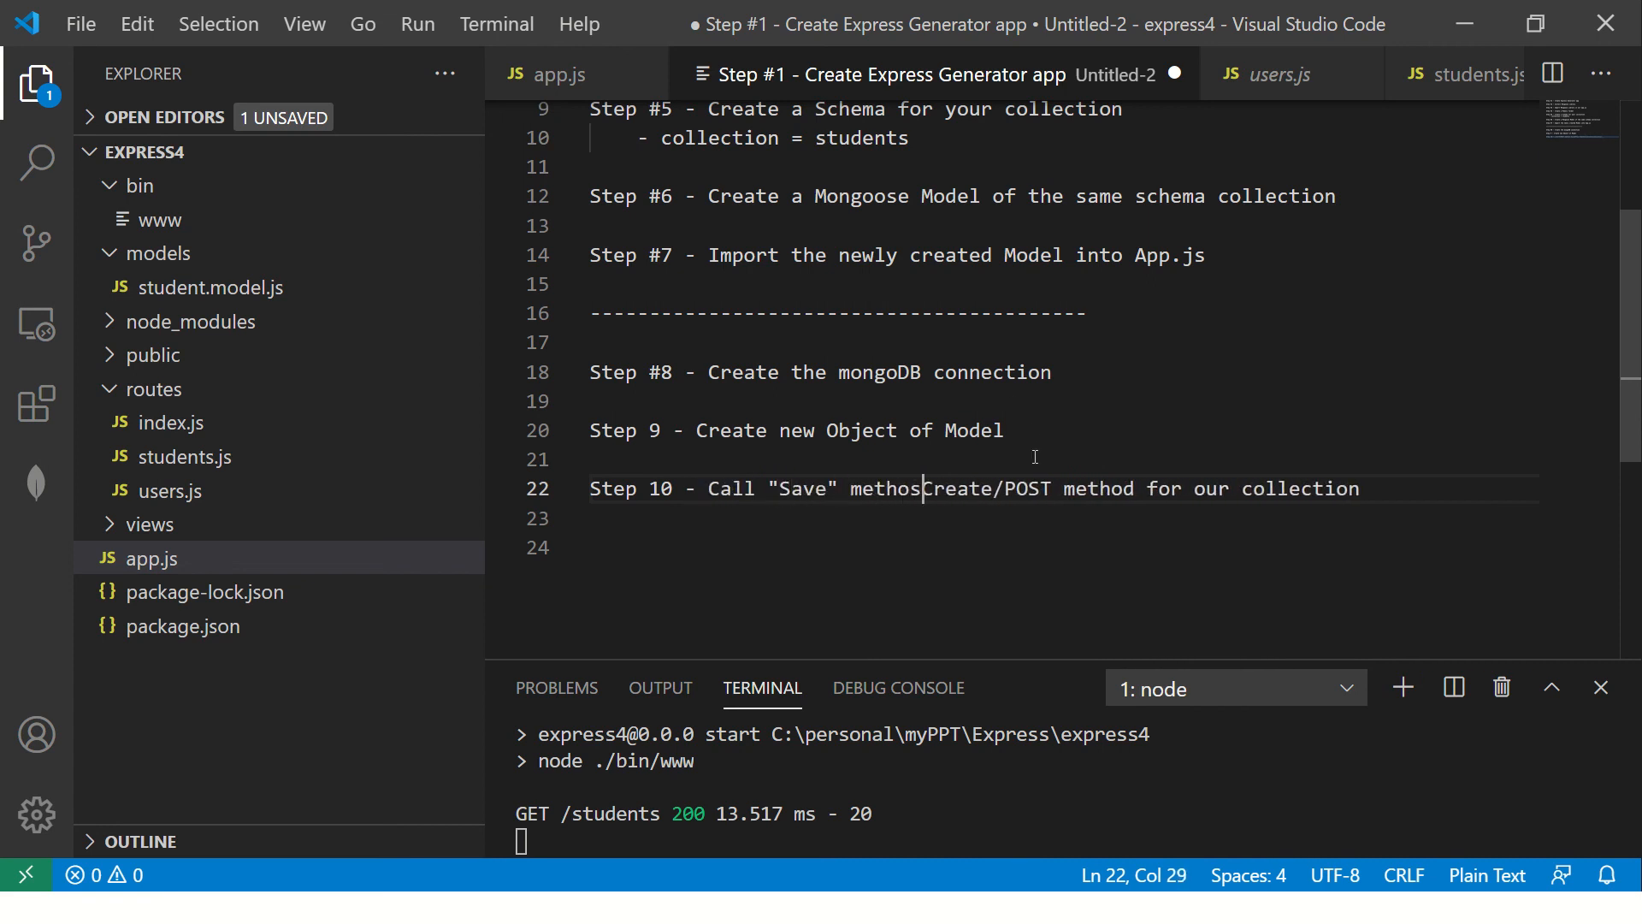
{"action": "type", "text": "->"}
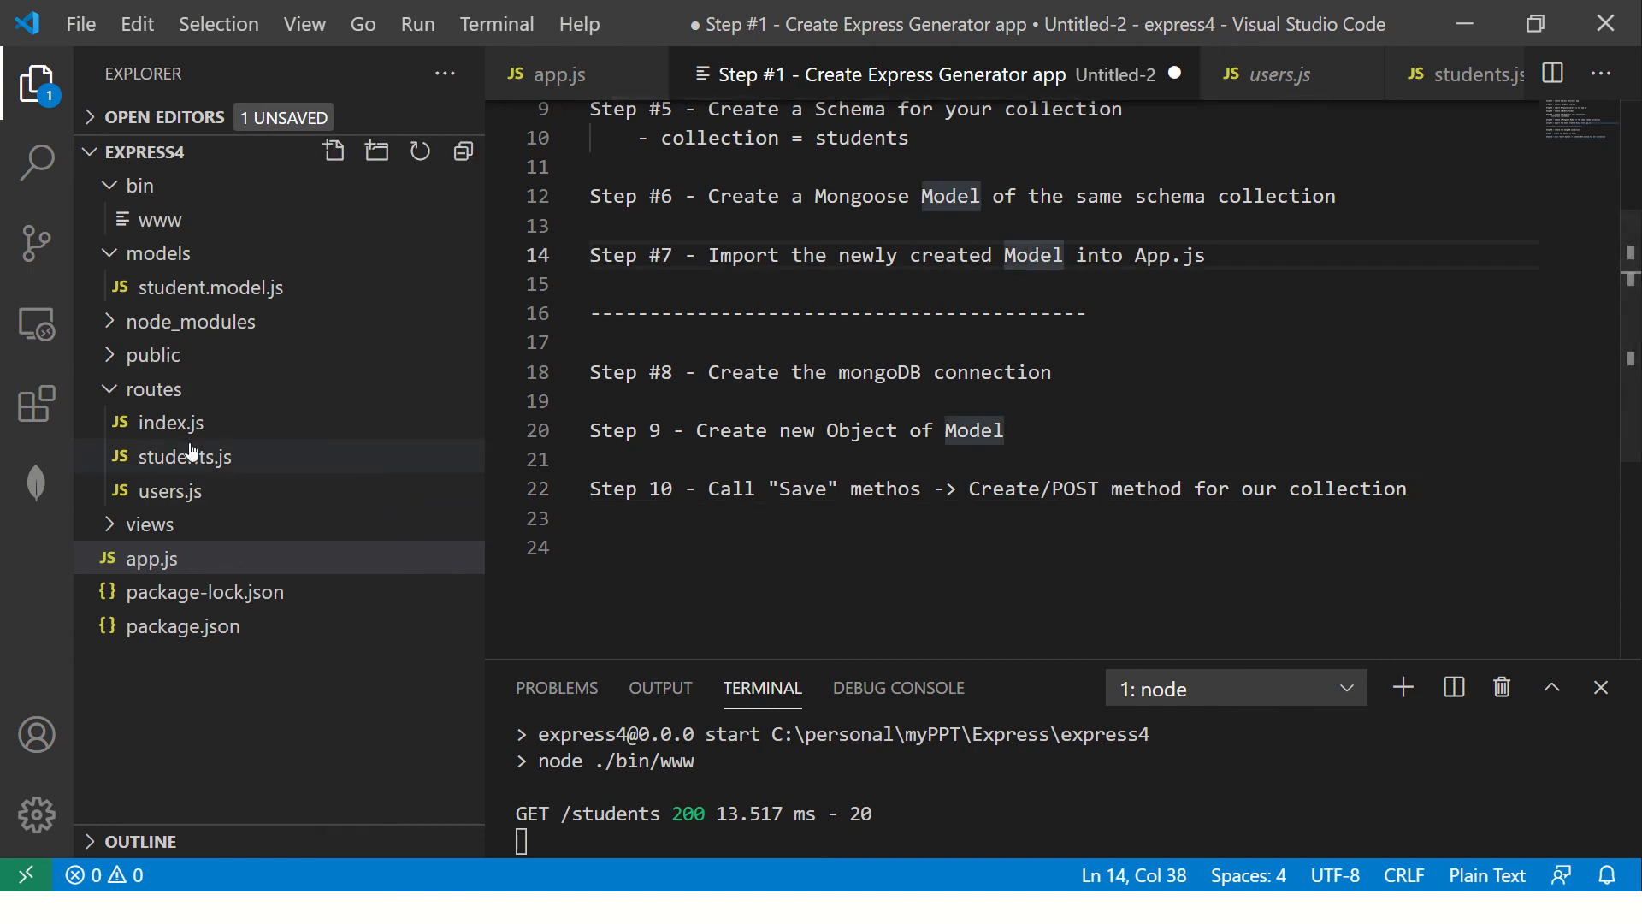
{"action": "left_click", "coordinate": [179, 457]}
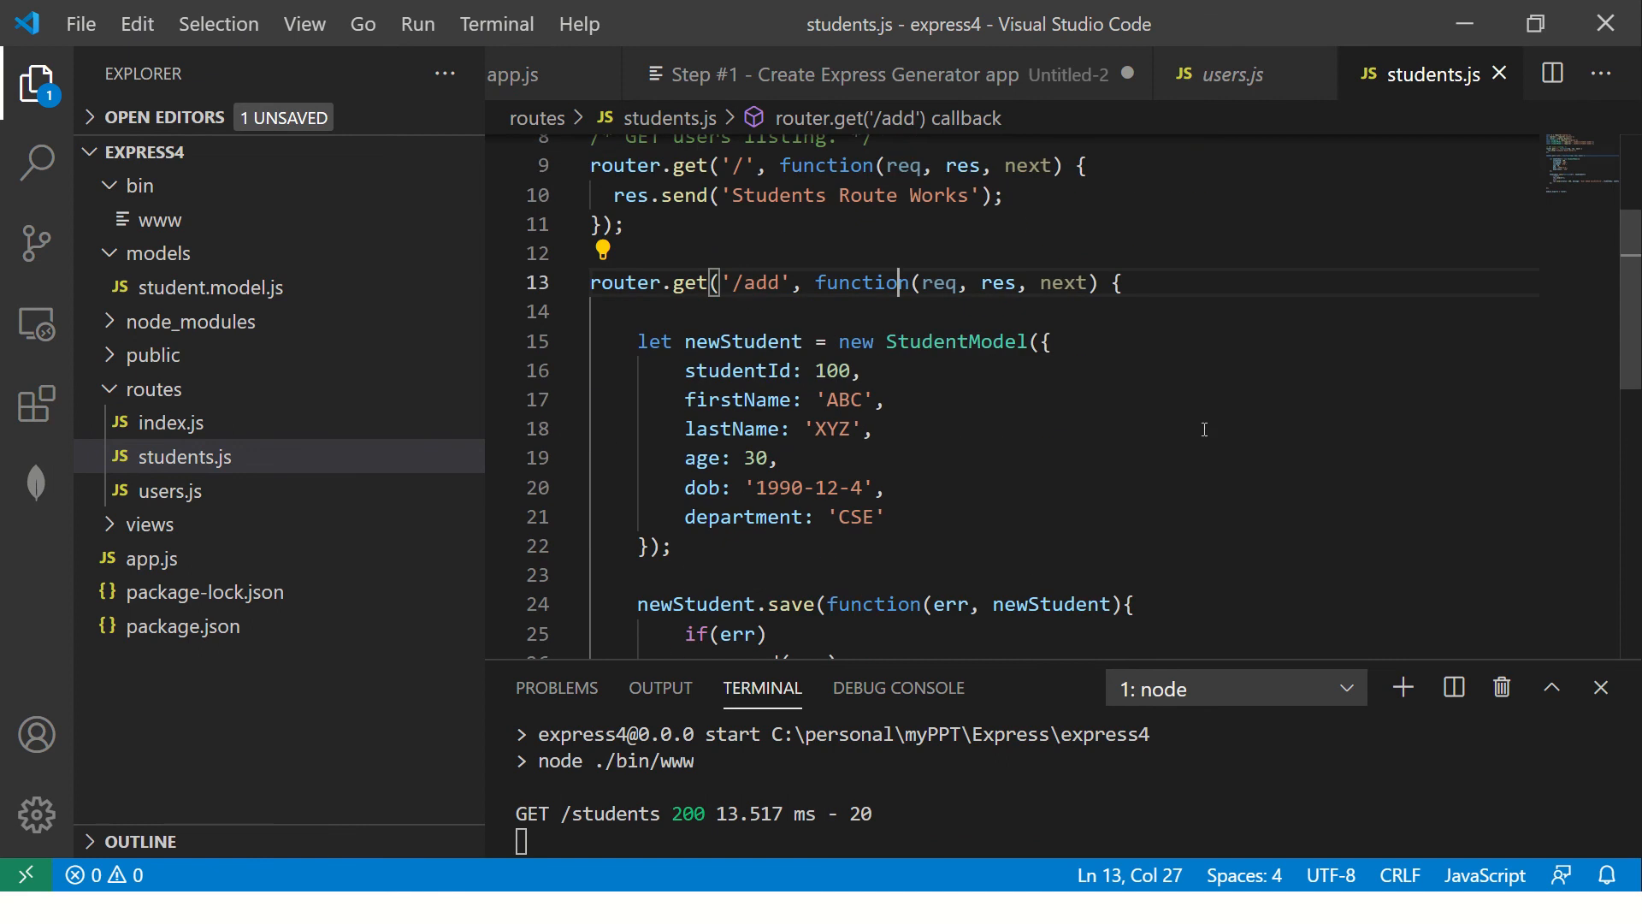
- Review the /add route's method and save callback in students.js, then return to app.js
{"action": "double_click", "coordinate": [689, 283]}
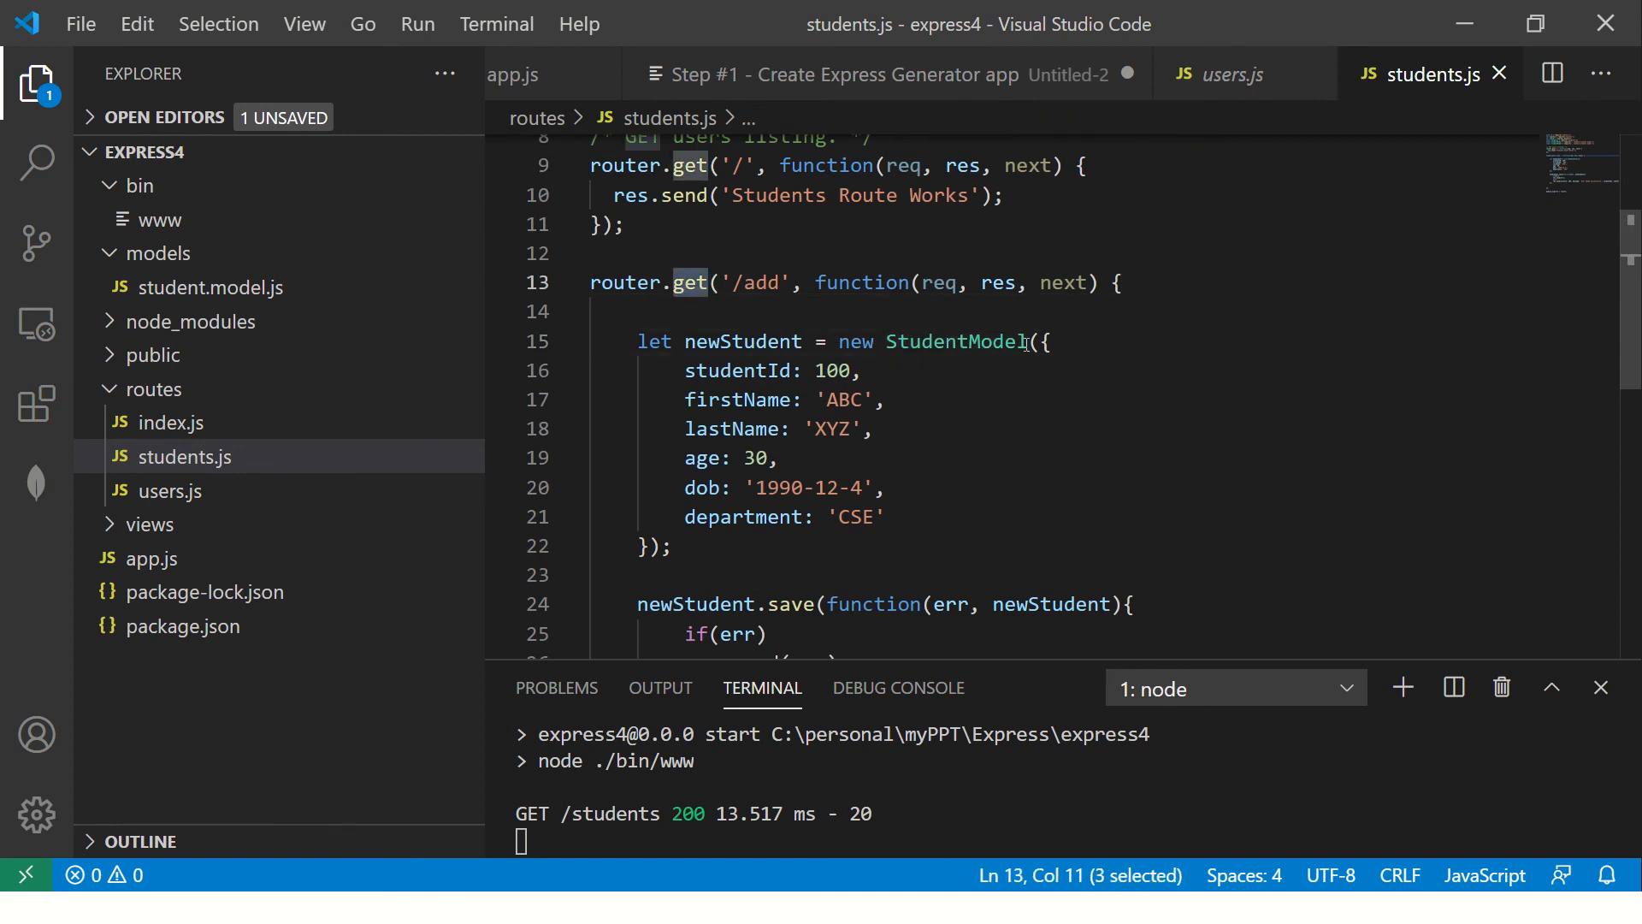
{"action": "mouse_move", "coordinate": [715, 283]}
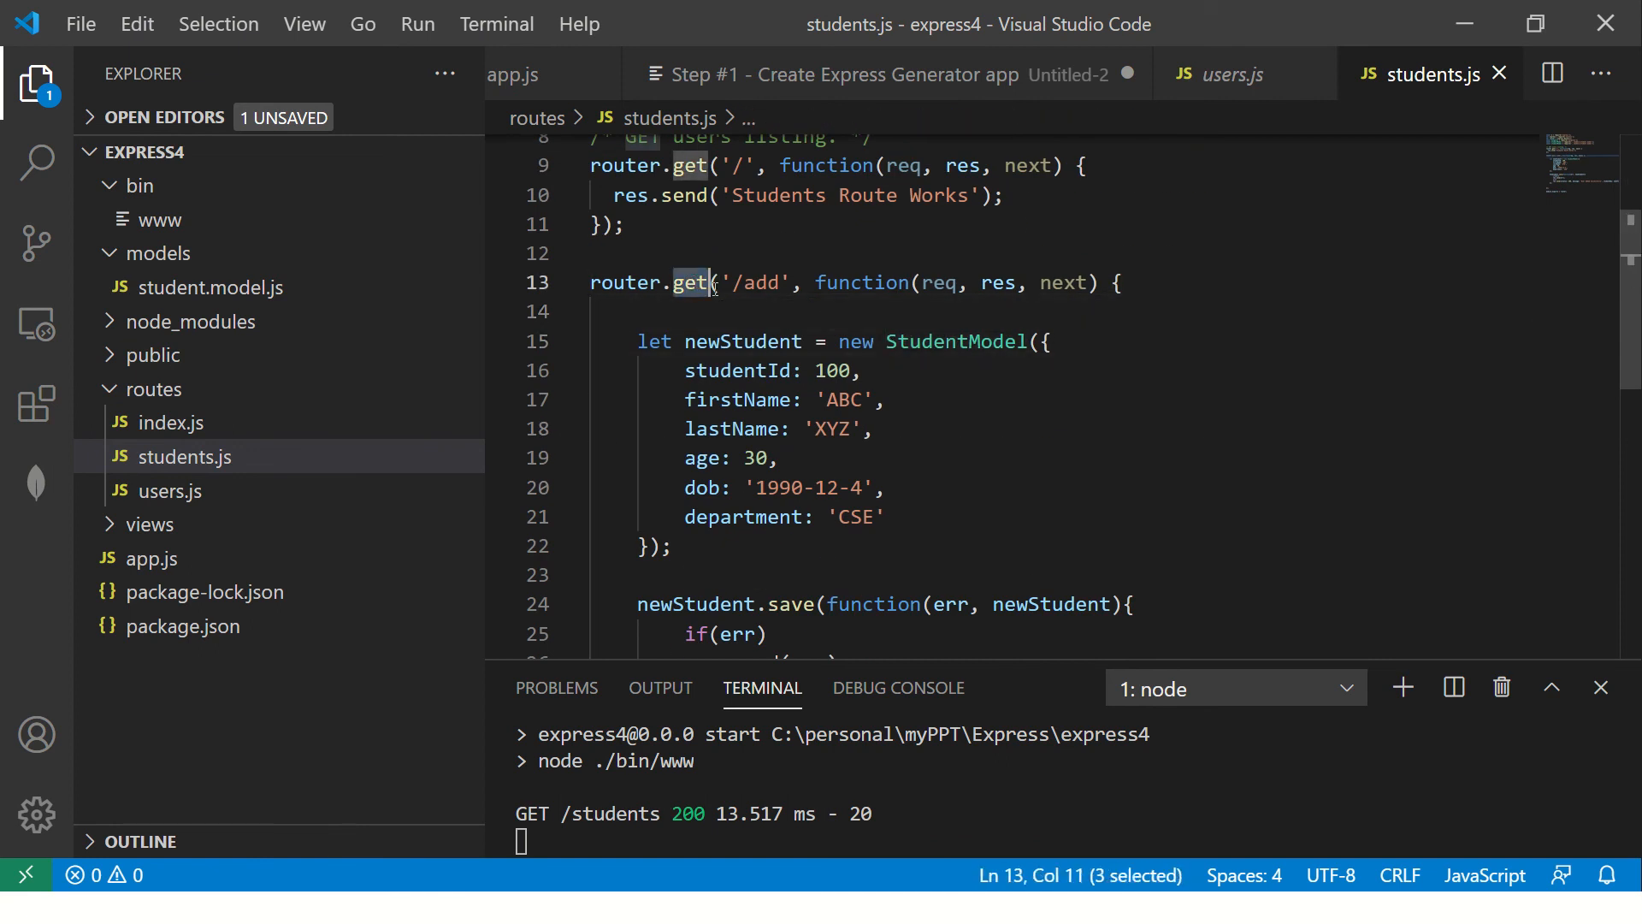
{"action": "type", "text": "po"}
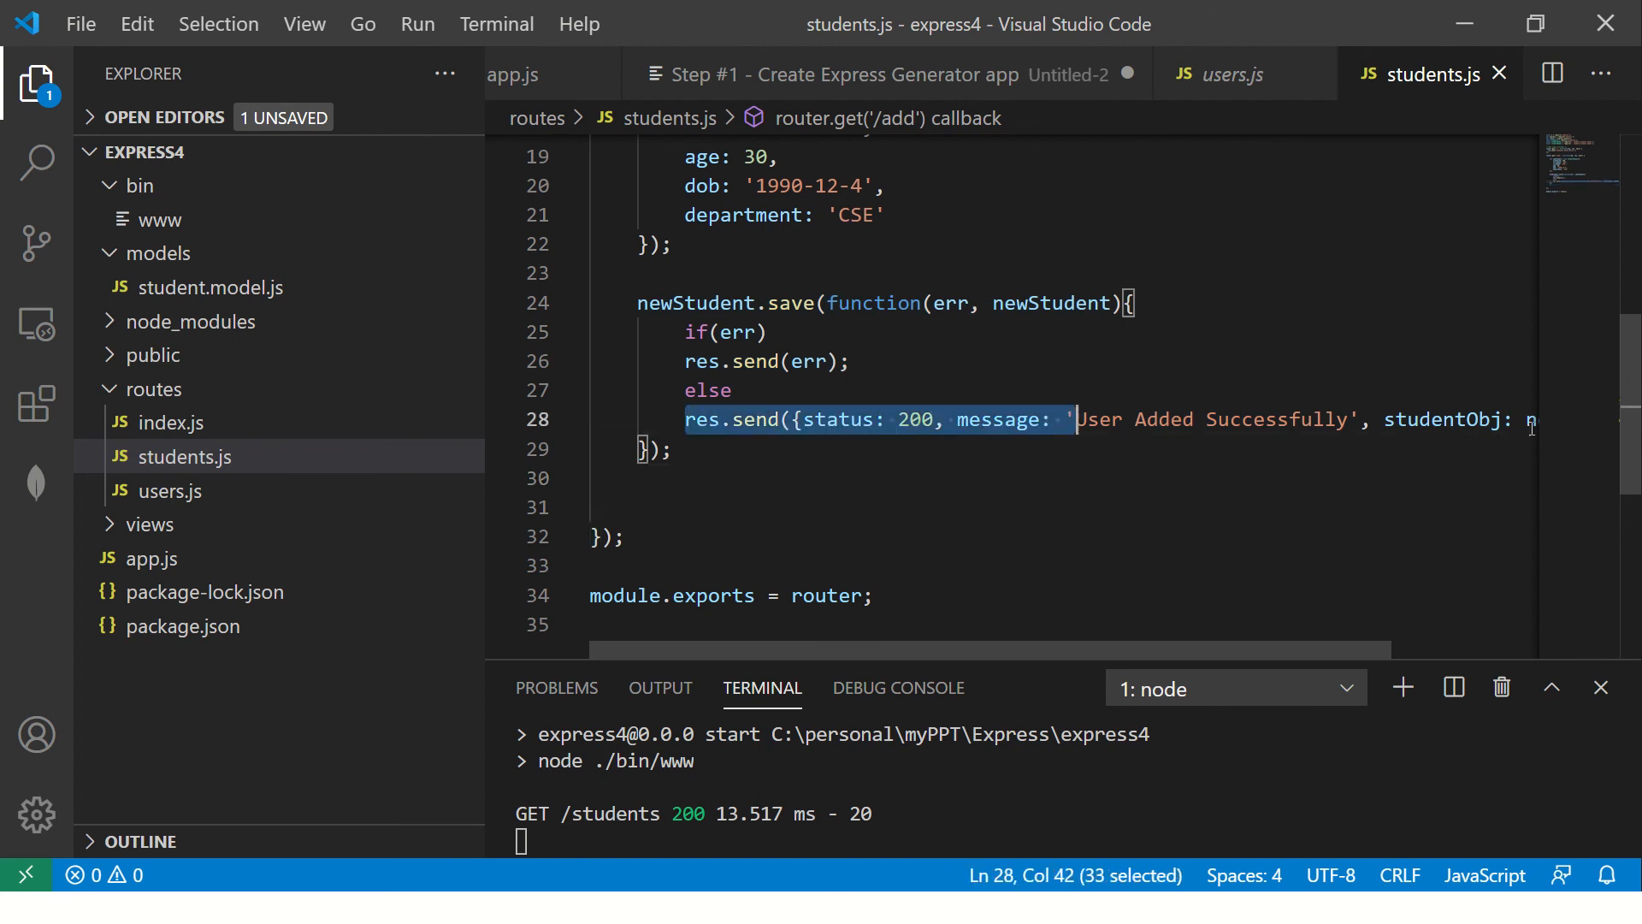
{"action": "left_click", "coordinate": [676, 450]}
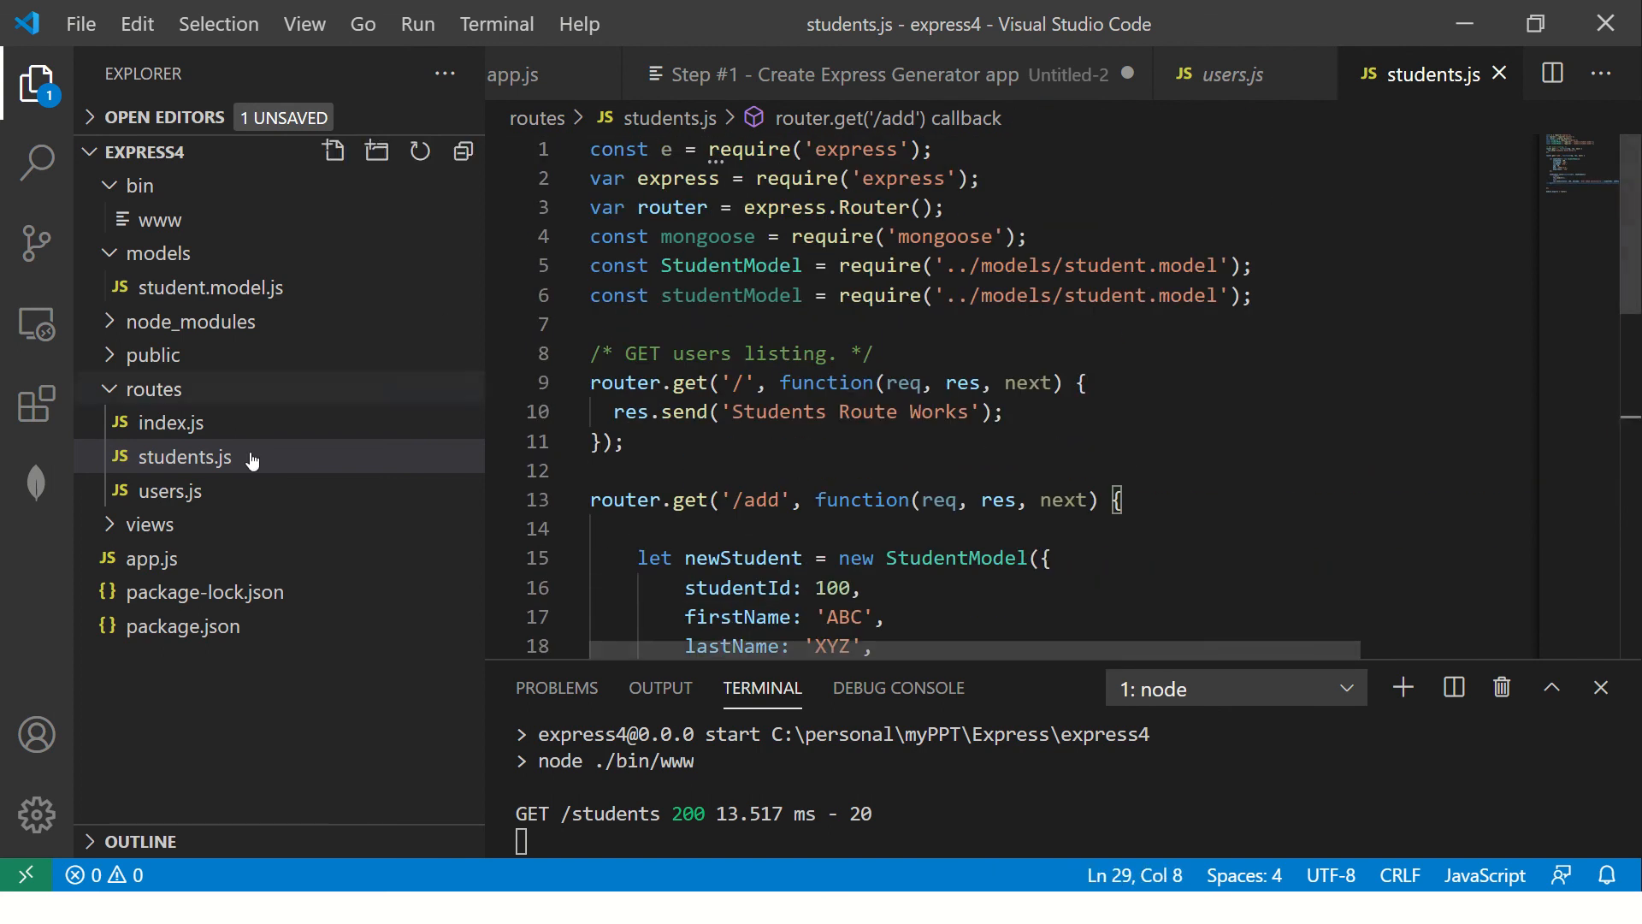
{"action": "left_click", "coordinate": [151, 558]}
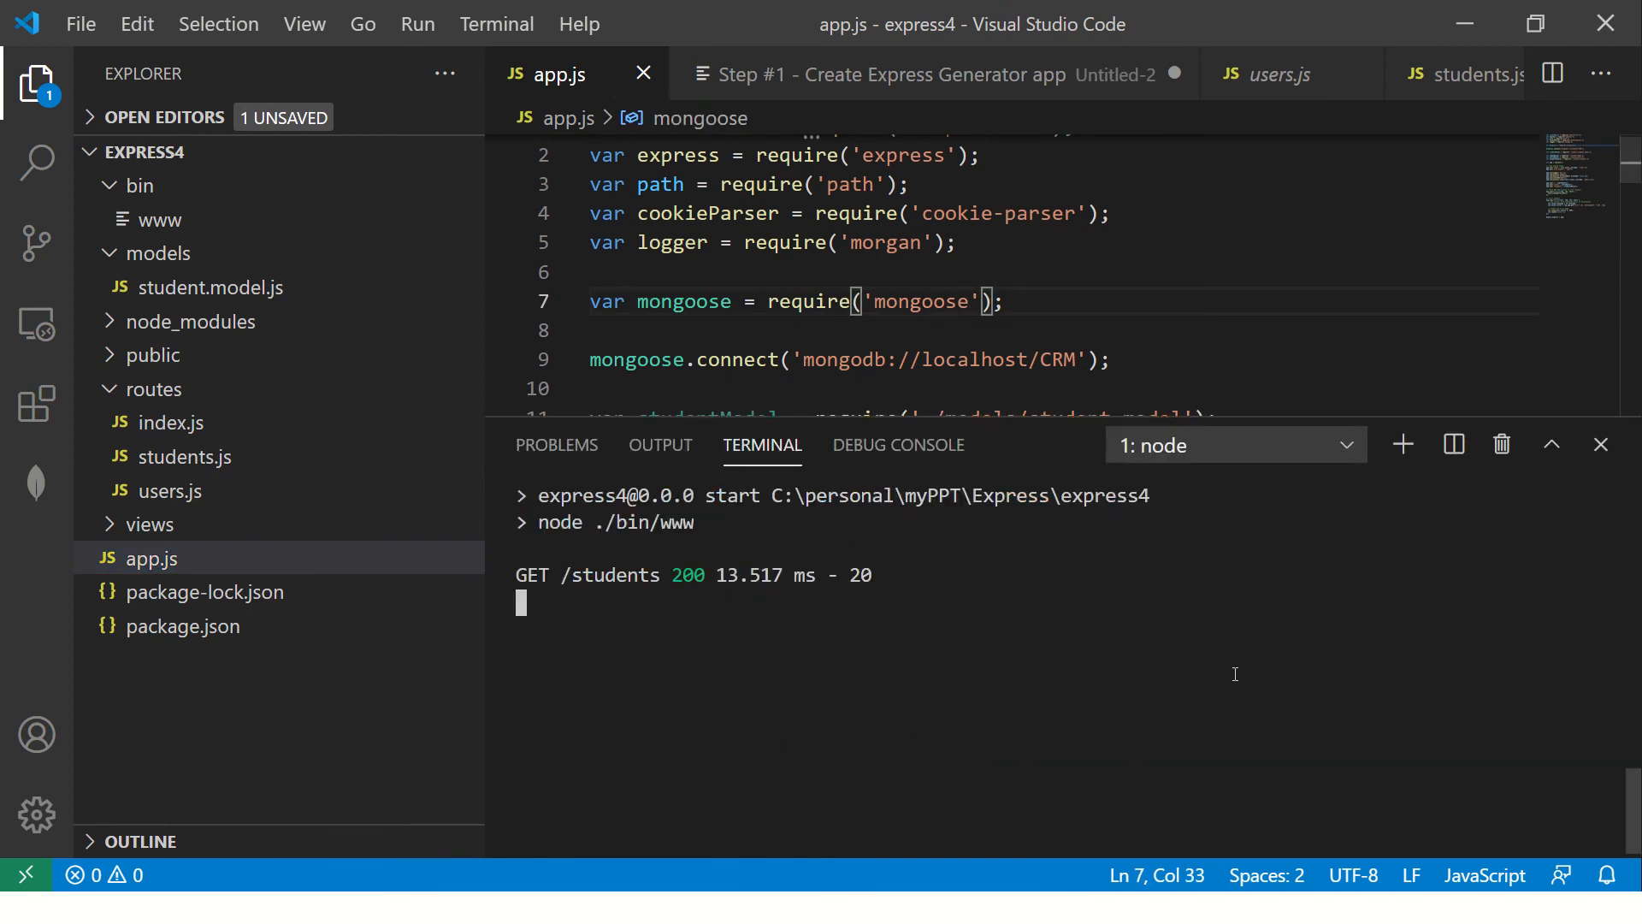
- Clear the terminal with cls while npm run start runs, then bring up the window switcher
{"action": "type", "text": "cls"}
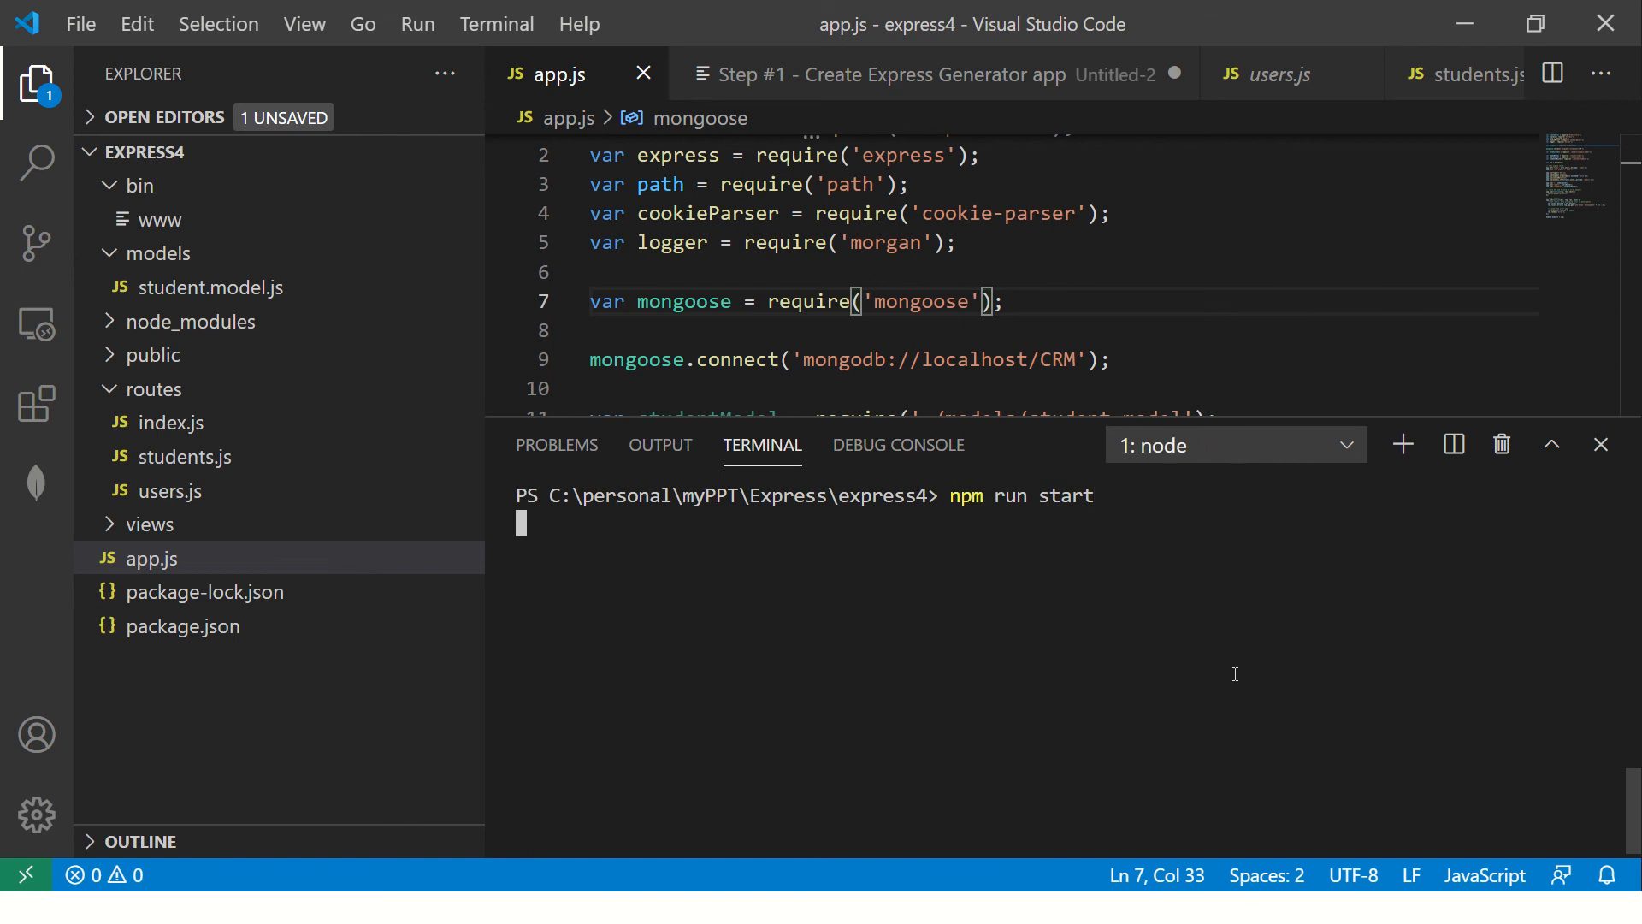
{"action": "key", "text": "Return"}
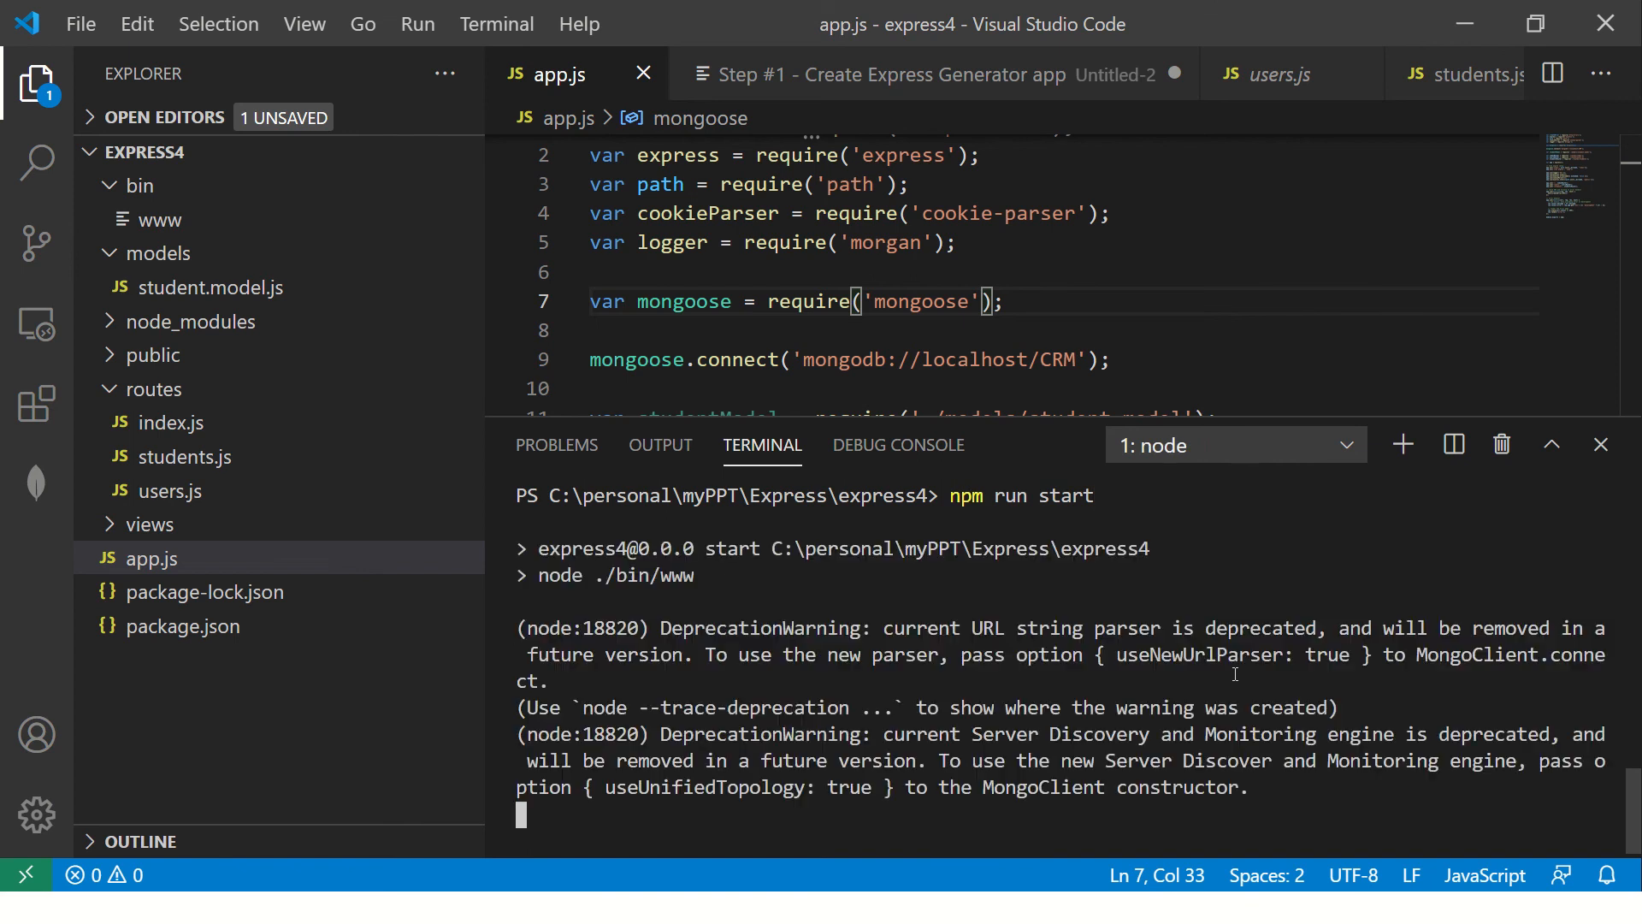
{"action": "mouse_move", "coordinate": [662, 646]}
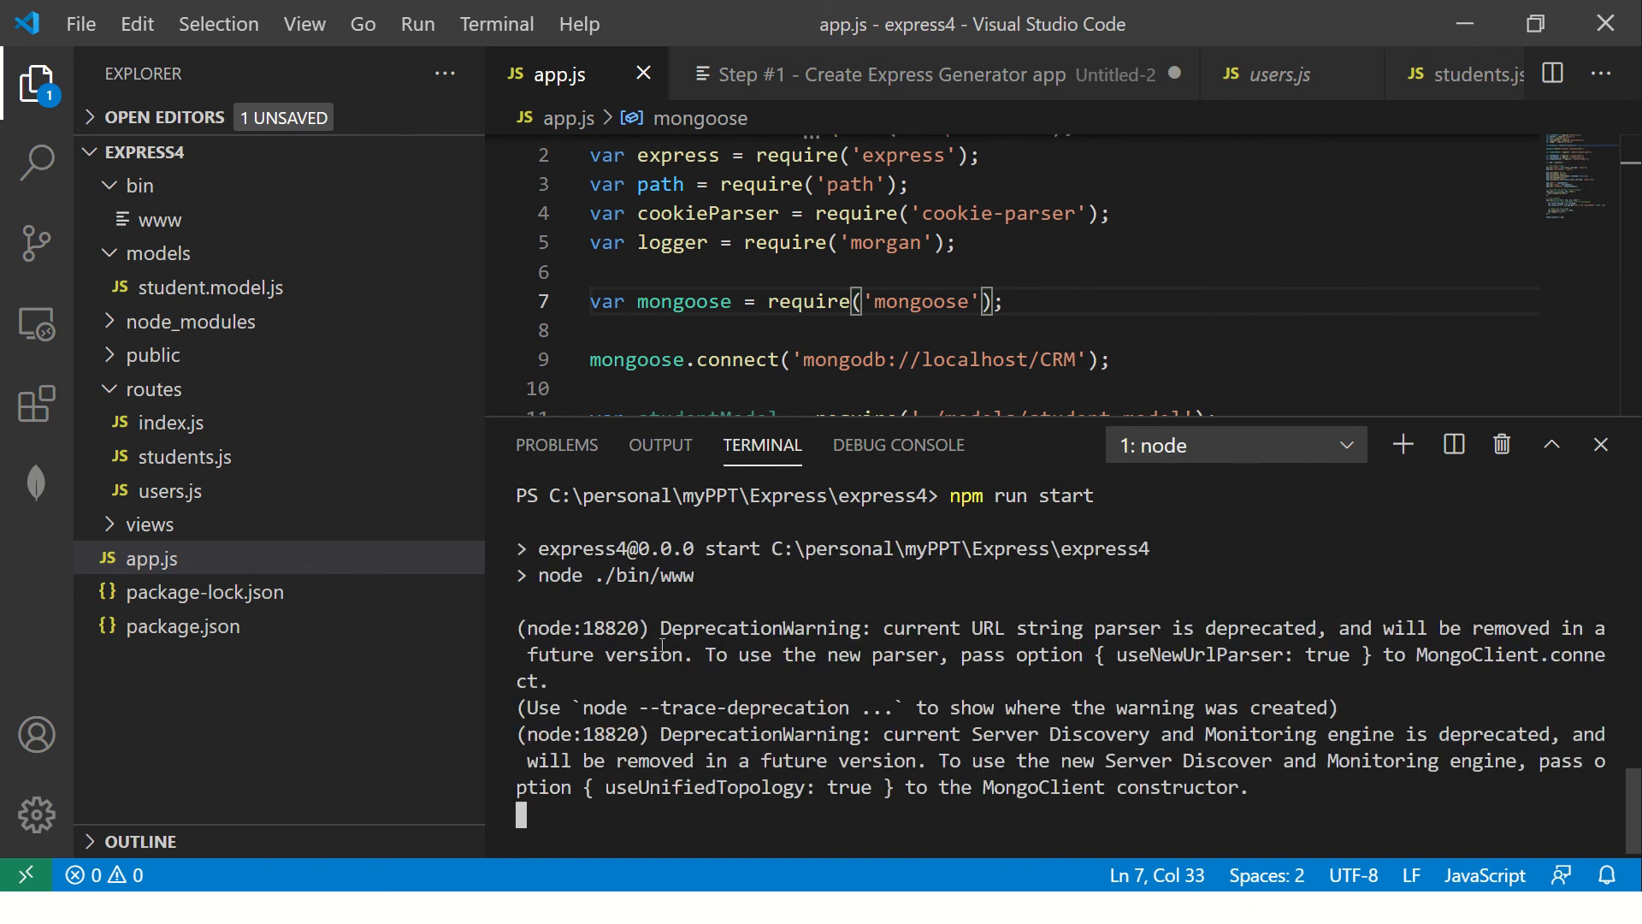
{"action": "key", "text": "alt+tab"}
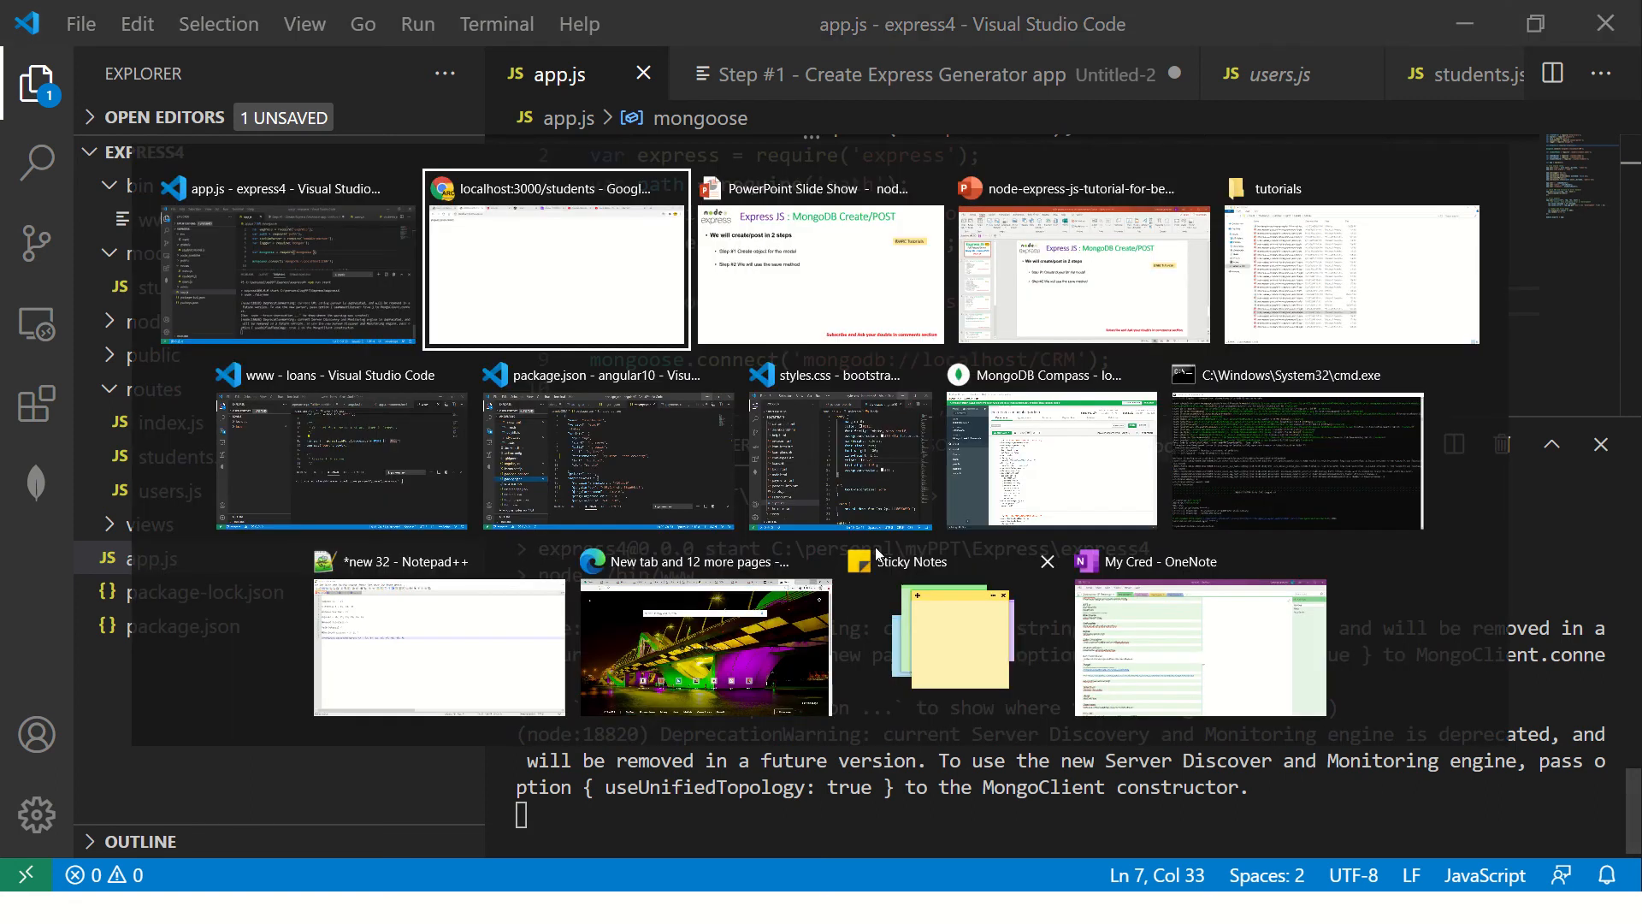
- Load localhost:3000/students/add in Chrome, returning 'User Added Successfully' with a generated _id
{"action": "left_click", "coordinate": [556, 258]}
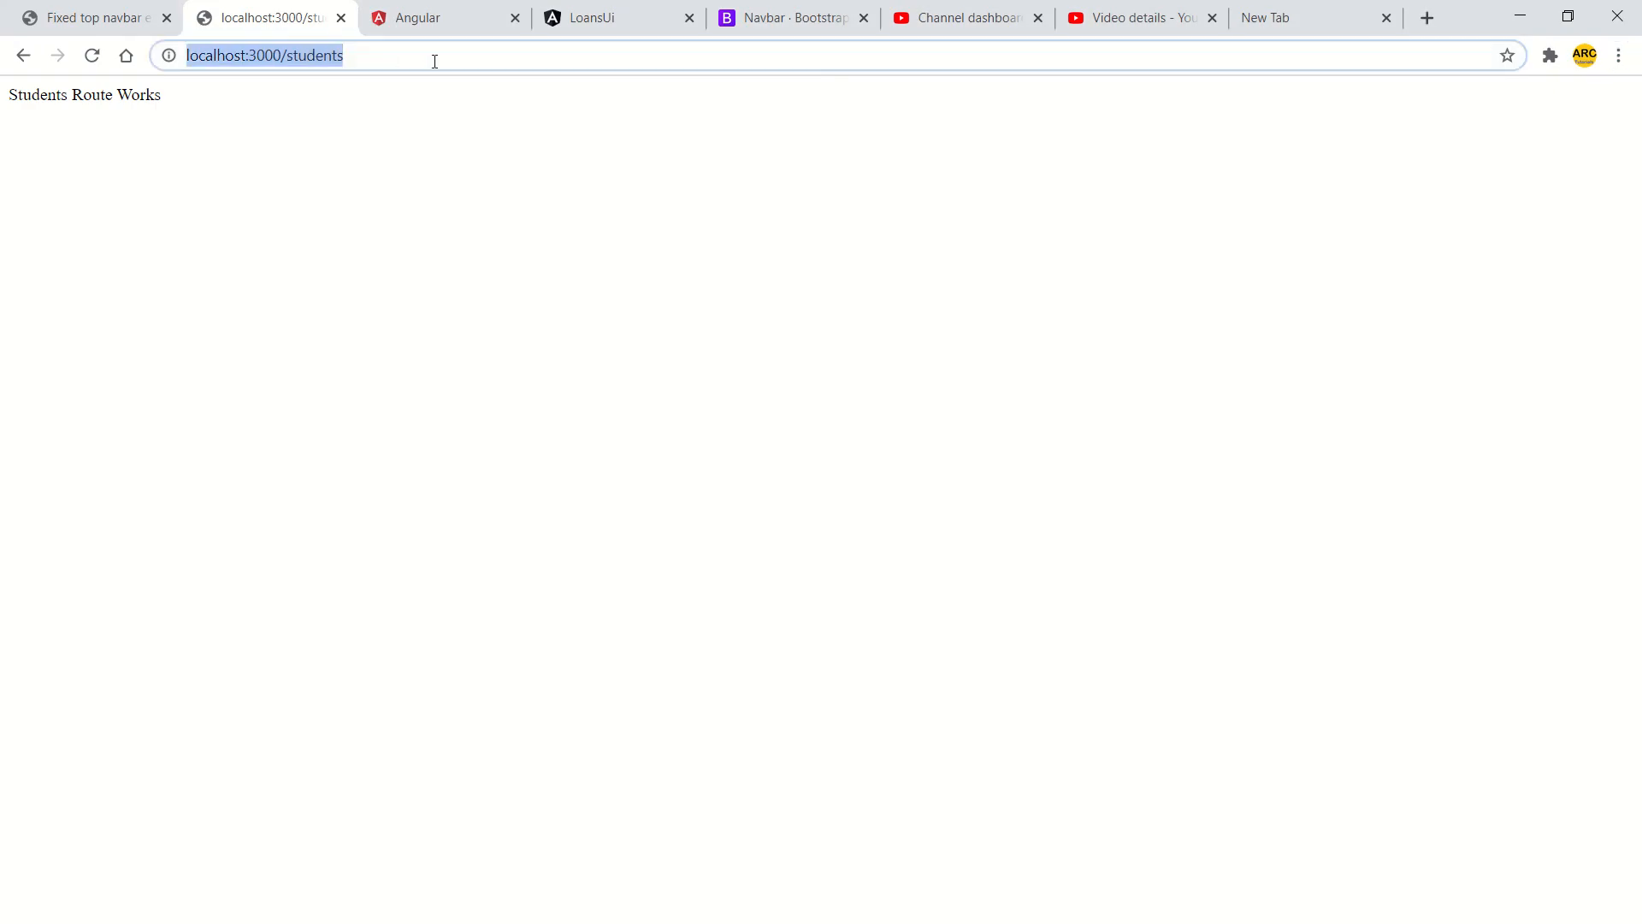
{"action": "type", "text": "/add"}
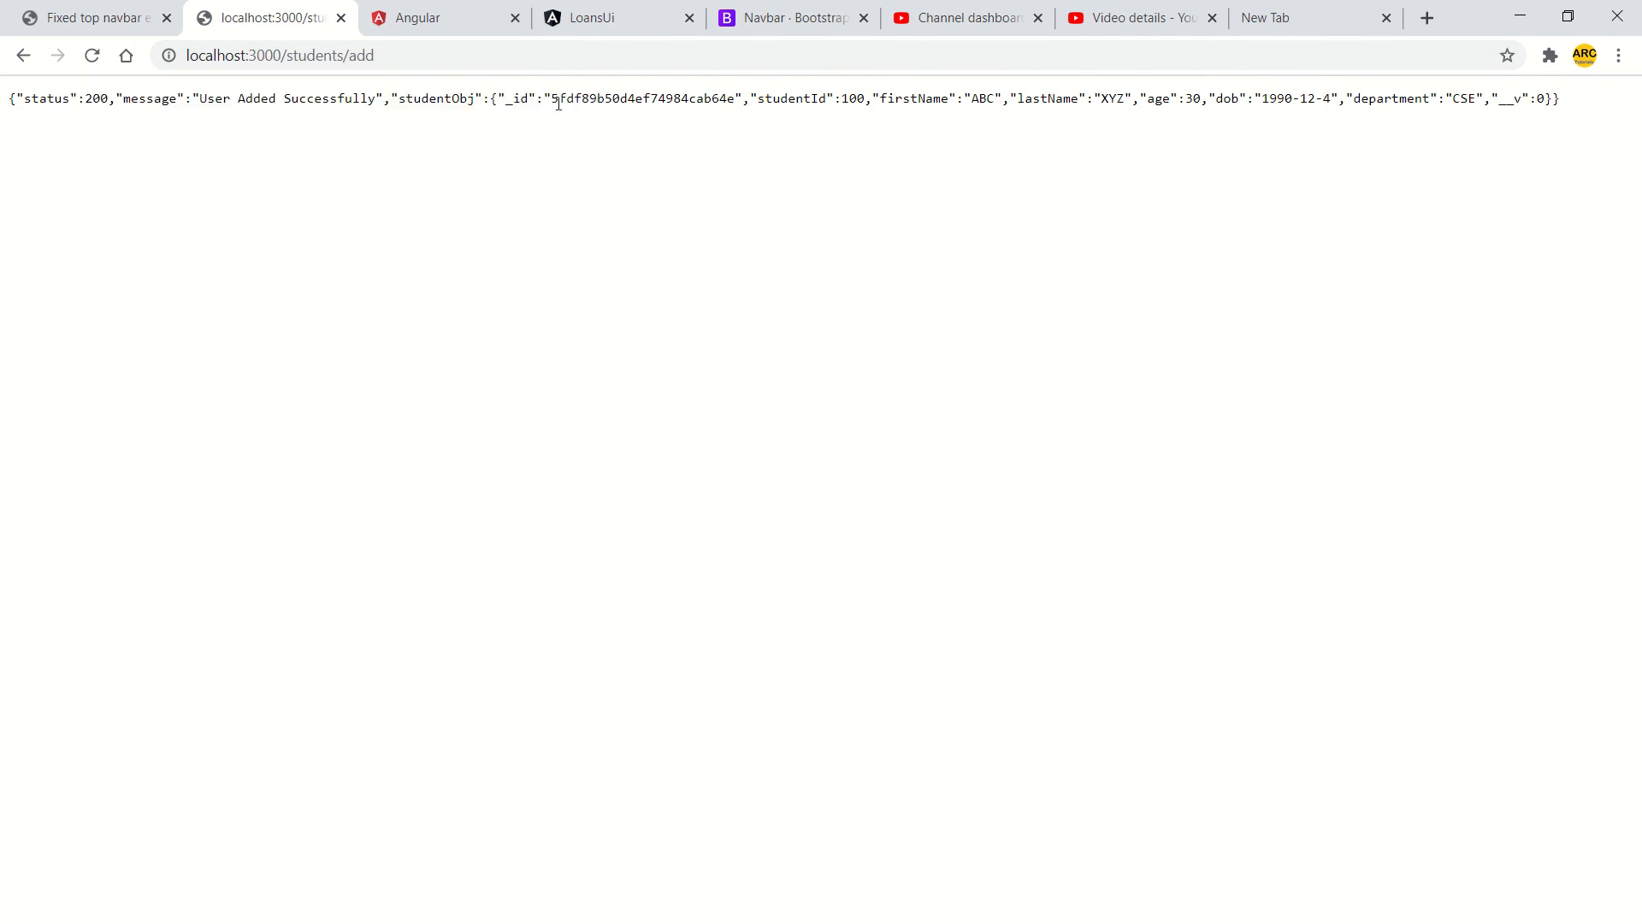
{"action": "double_click", "coordinate": [639, 100]}
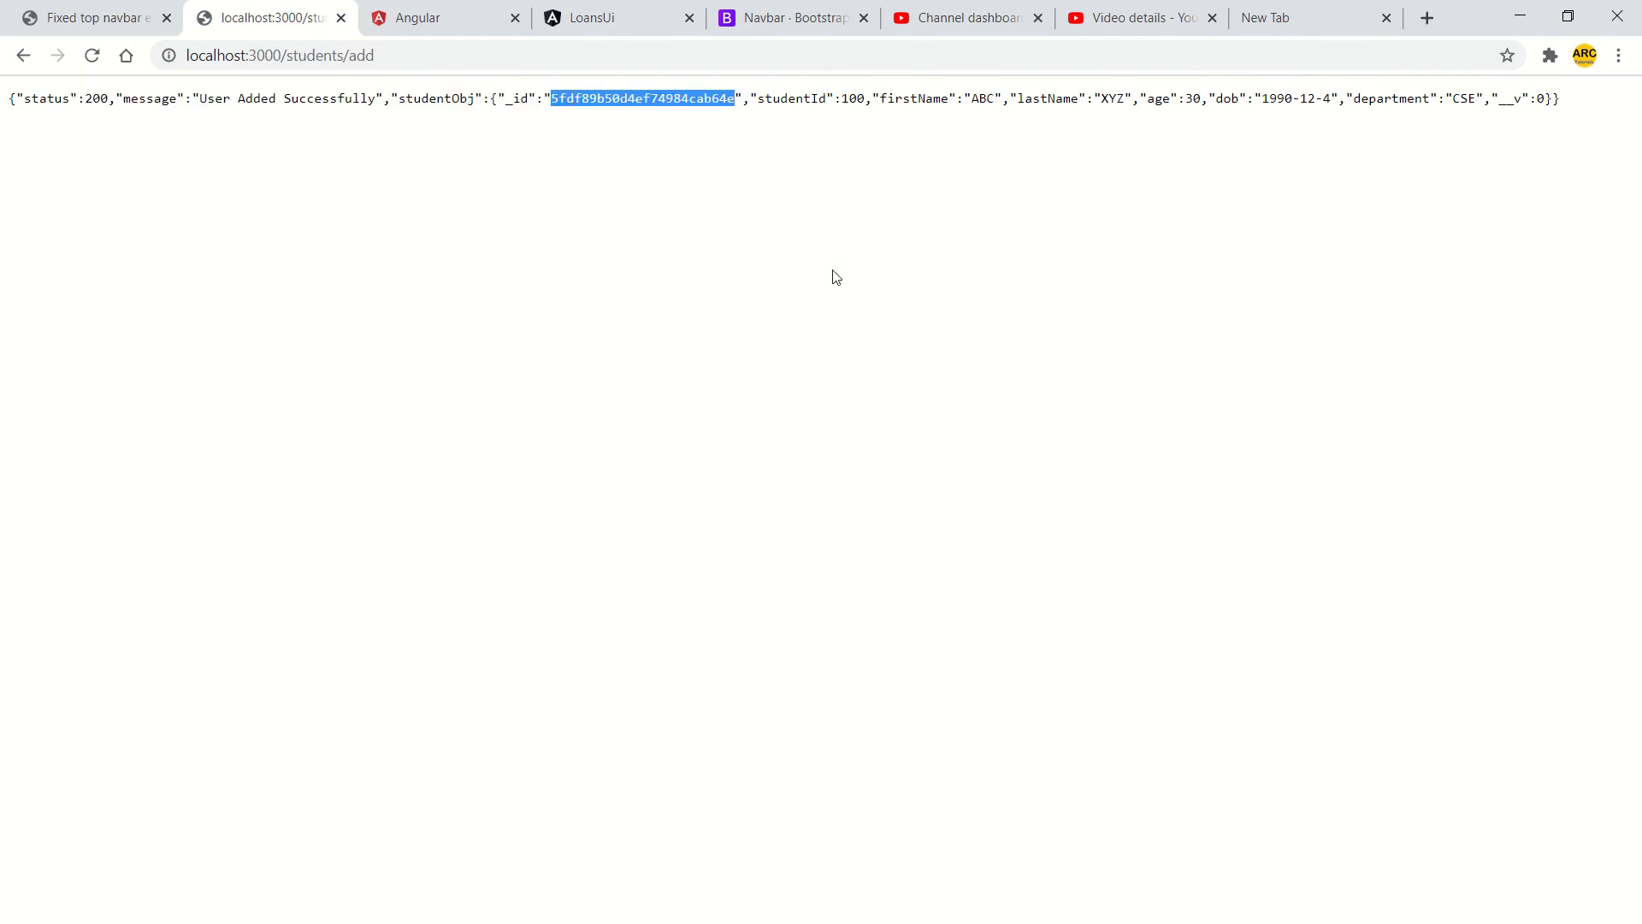
{"action": "left_click", "coordinate": [663, 99]}
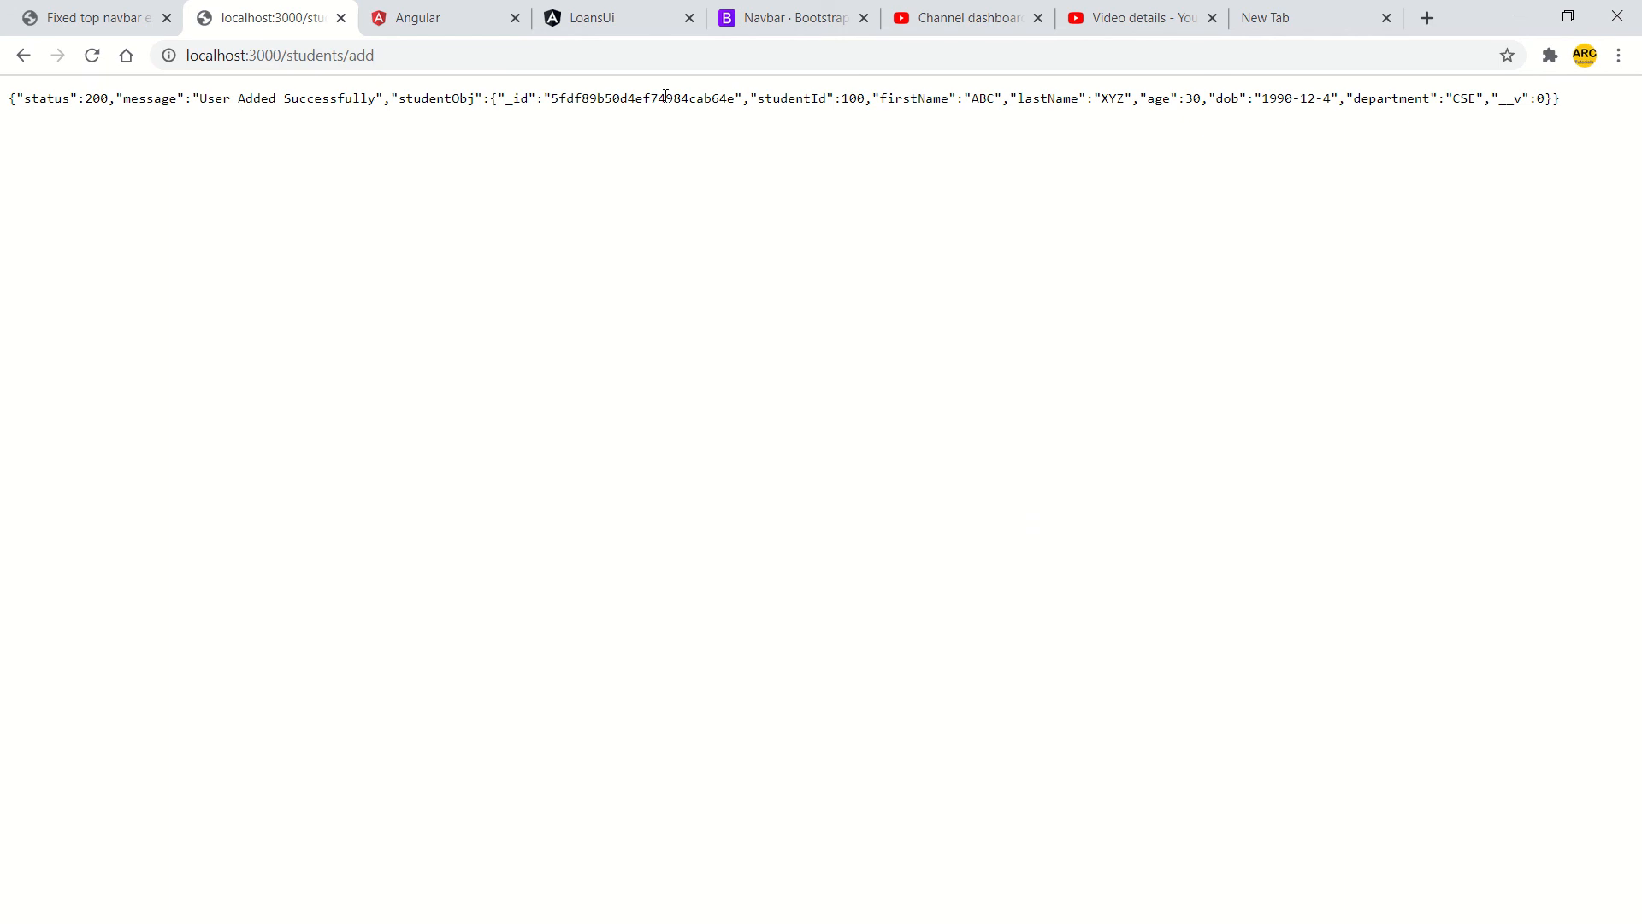
- Highlight the generated _id and the JSON response line to inspect the saved student
{"action": "double_click", "coordinate": [643, 100]}
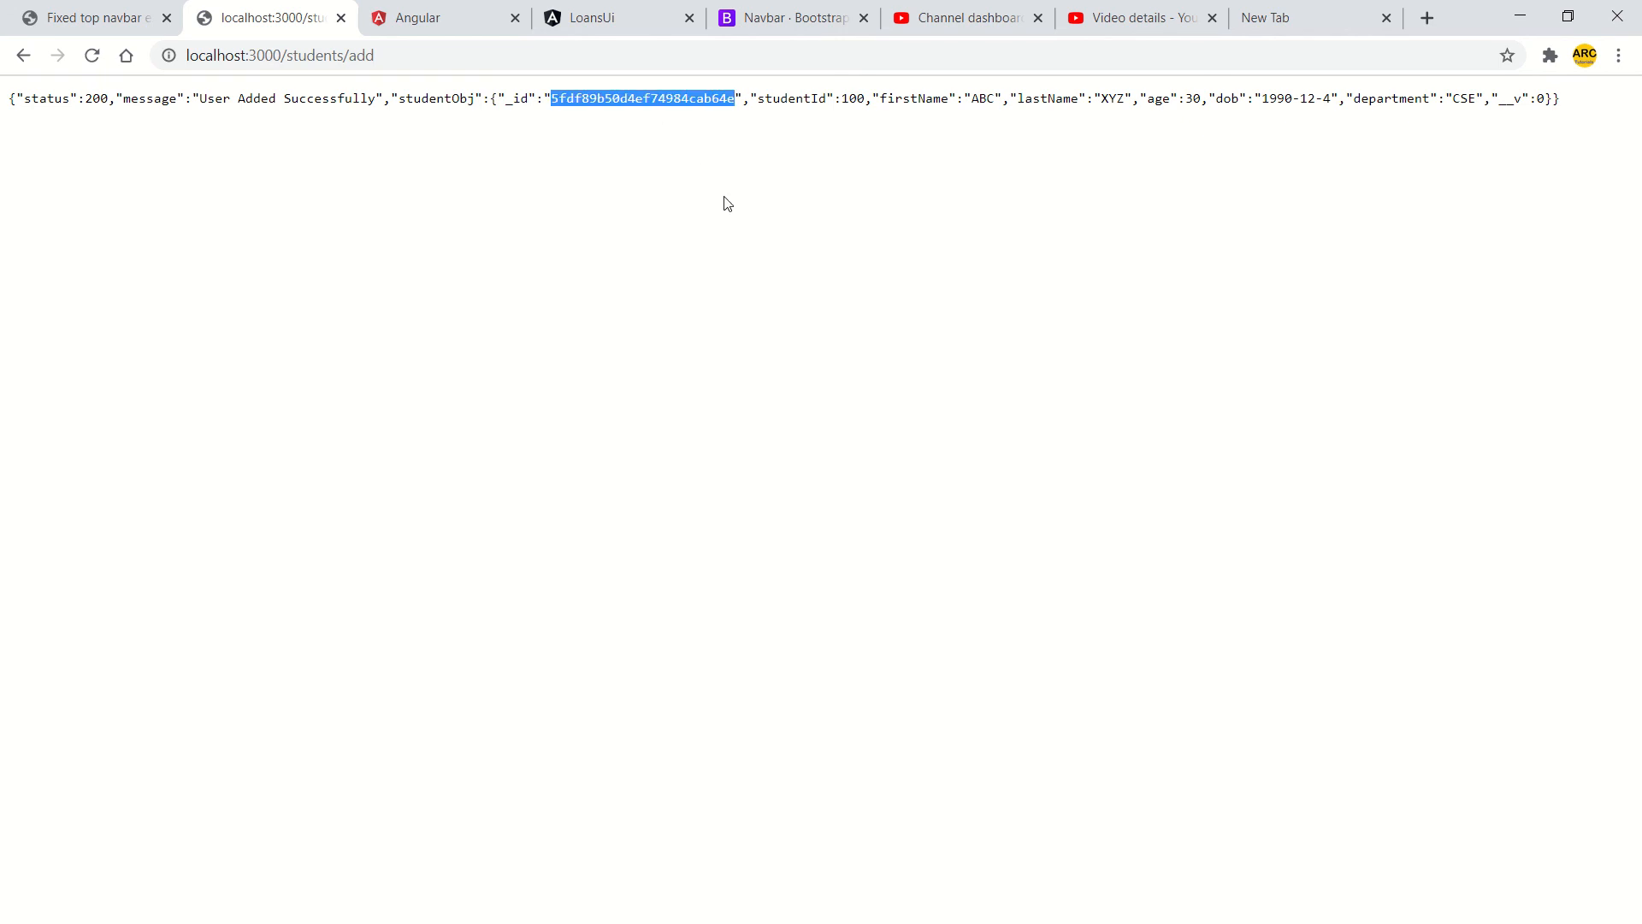
{"action": "left_click", "coordinate": [847, 100]}
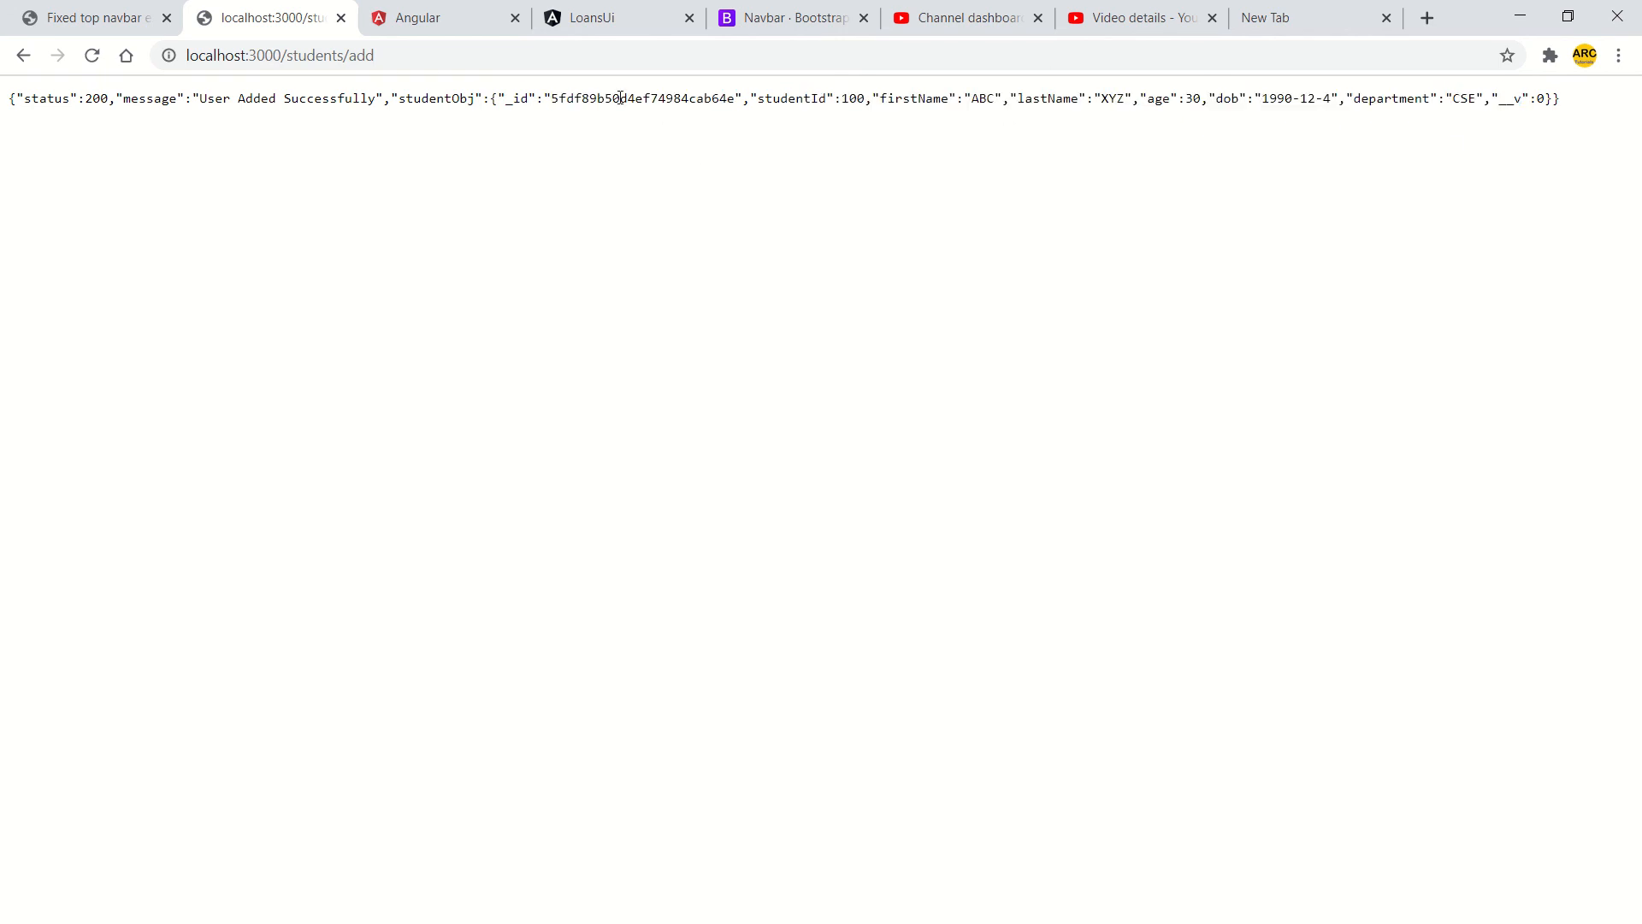
{"action": "double_click", "coordinate": [641, 99]}
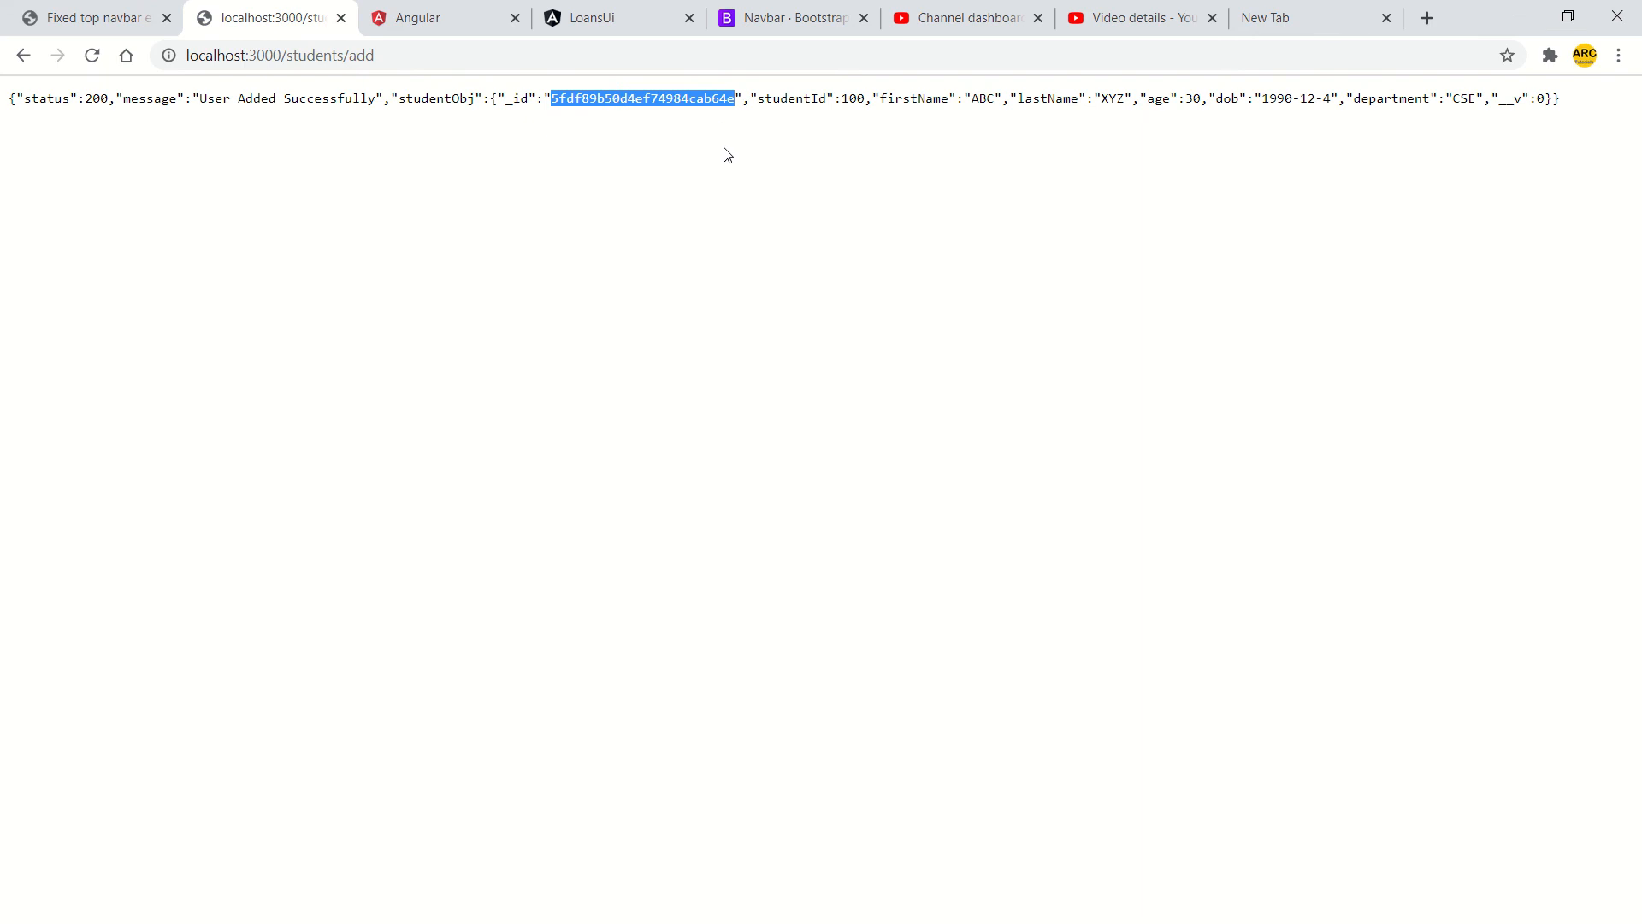
{"action": "mouse_move", "coordinate": [647, 134]}
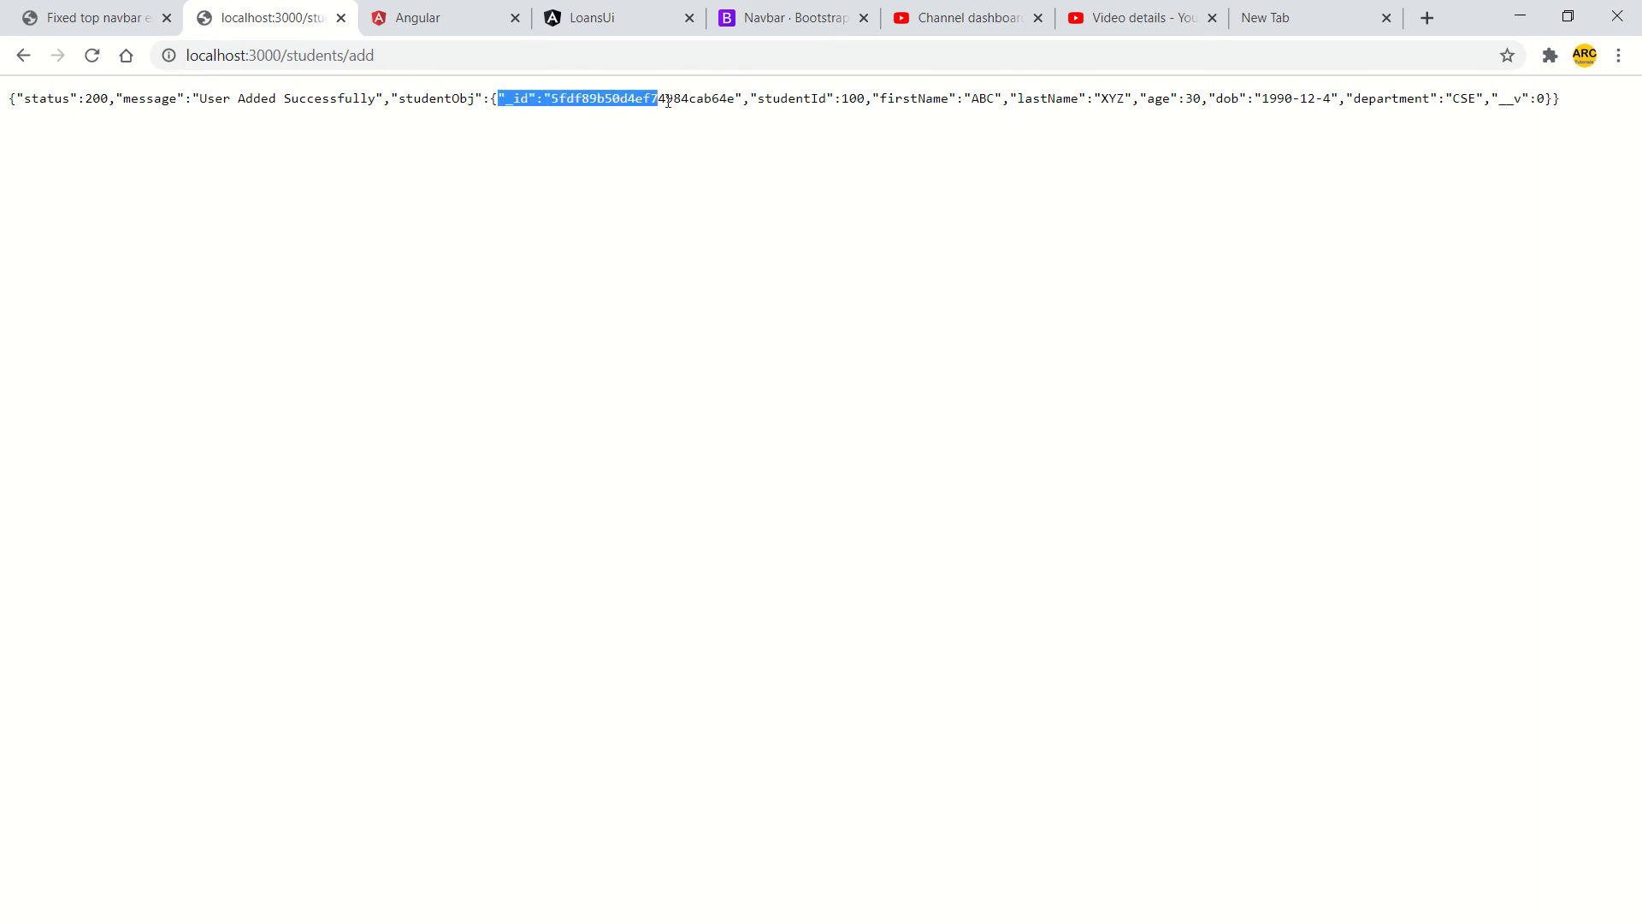
{"action": "left_click", "coordinate": [600, 106]}
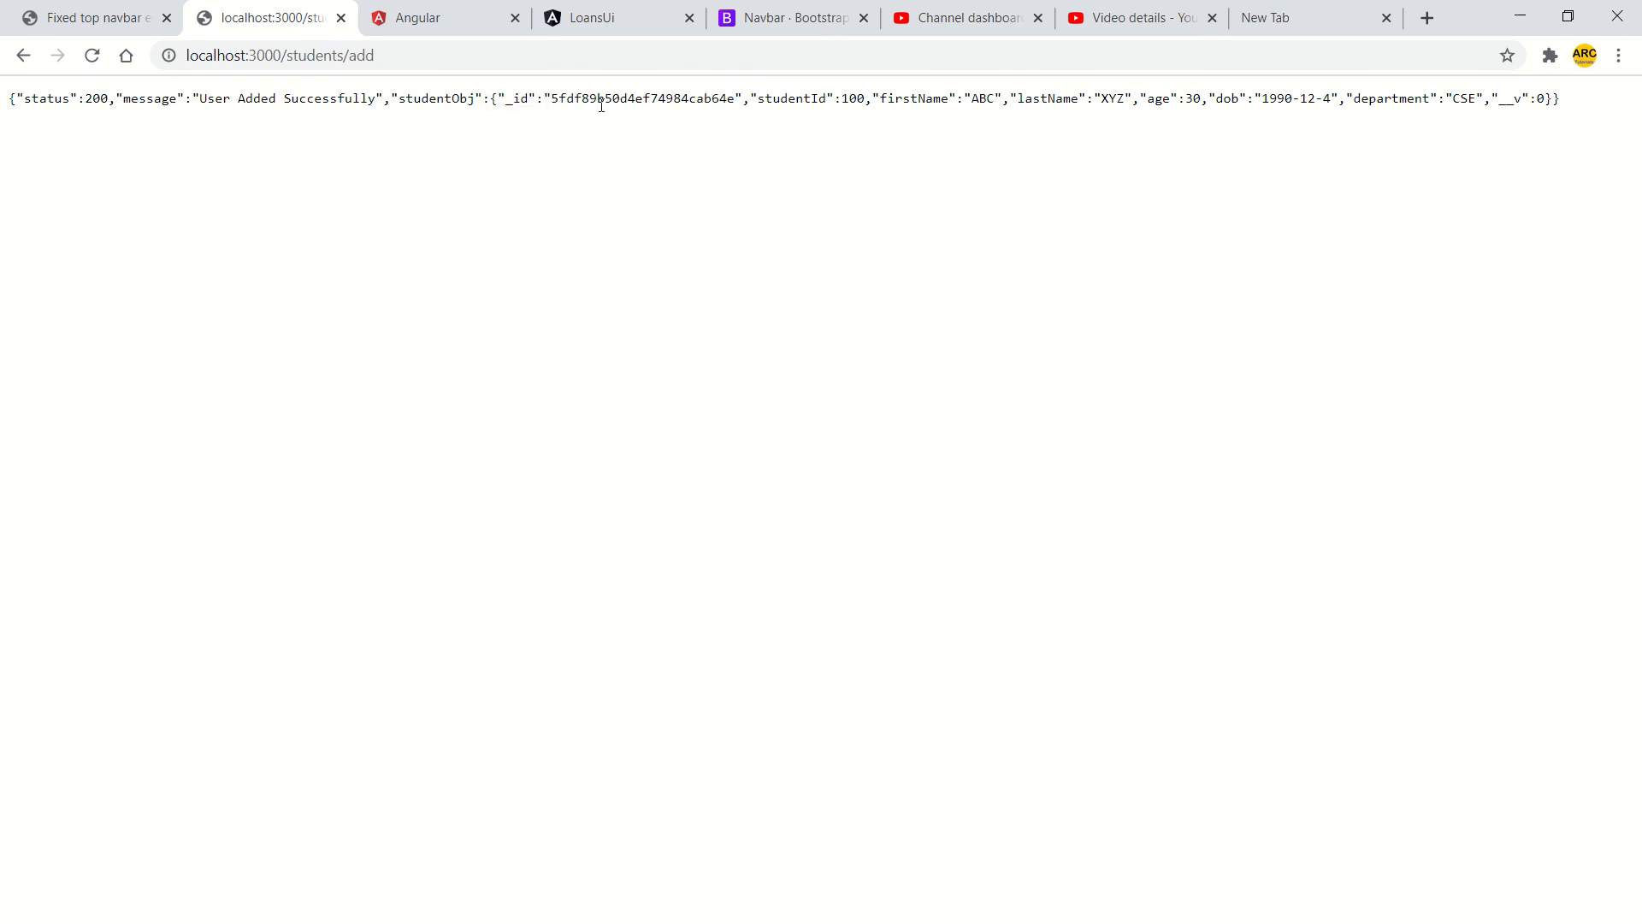
{"action": "left_click_drag", "start_coordinate": [103, 99], "coordinate": [650, 99]}
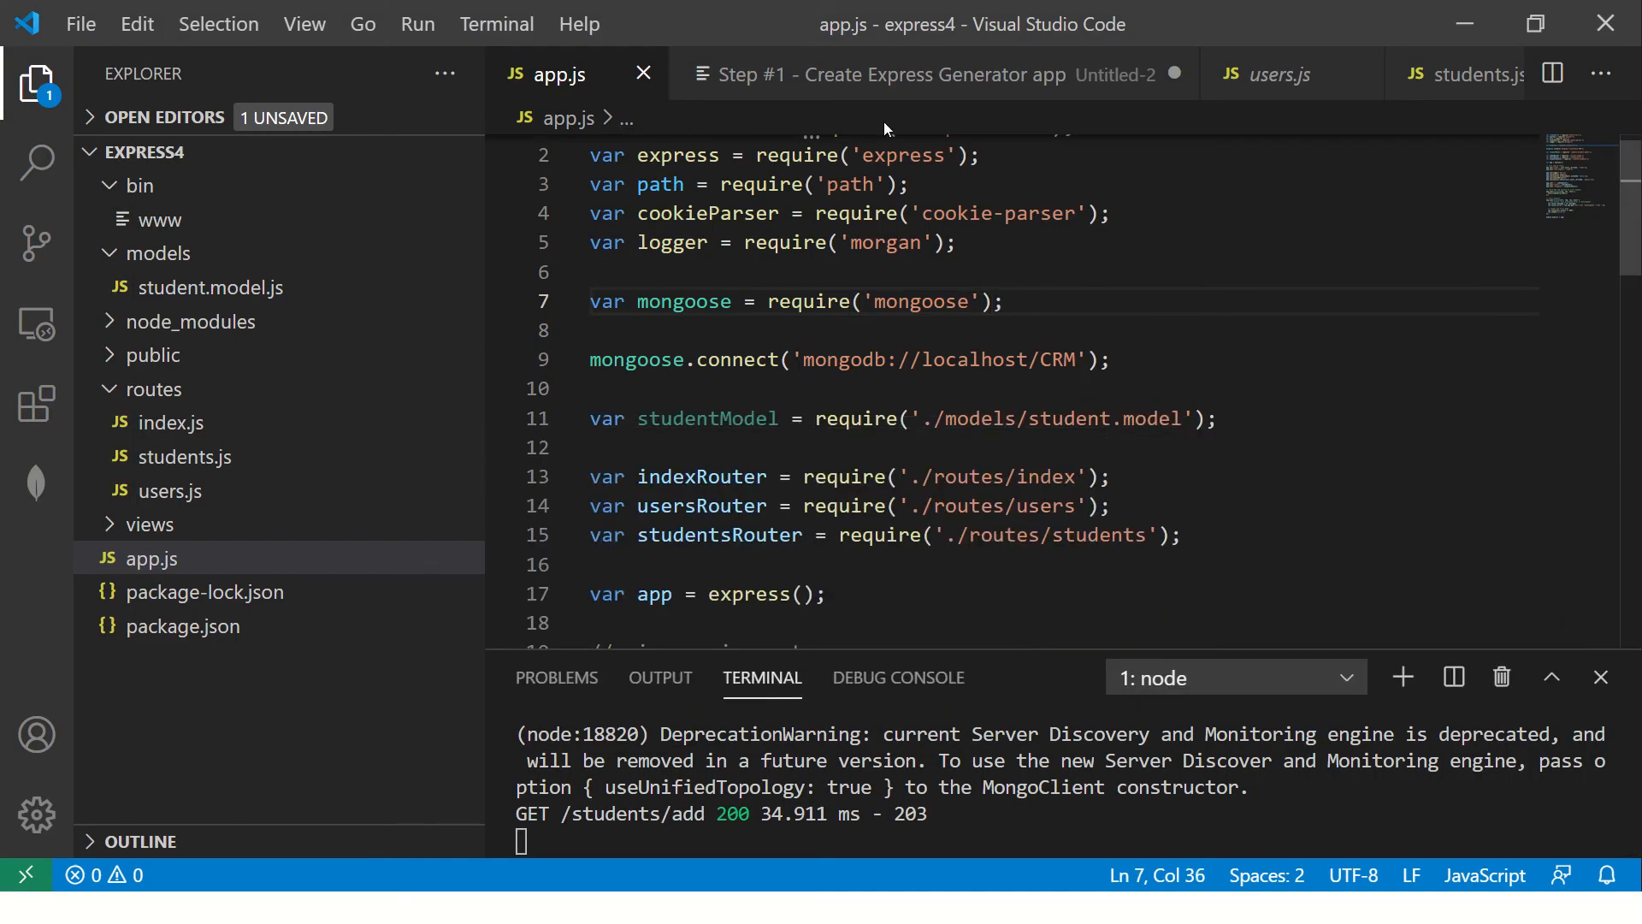
- Review the notes, highlight the ABC first name value and add a 'MEAN Stack FUll' note
{"action": "left_click", "coordinate": [902, 73]}
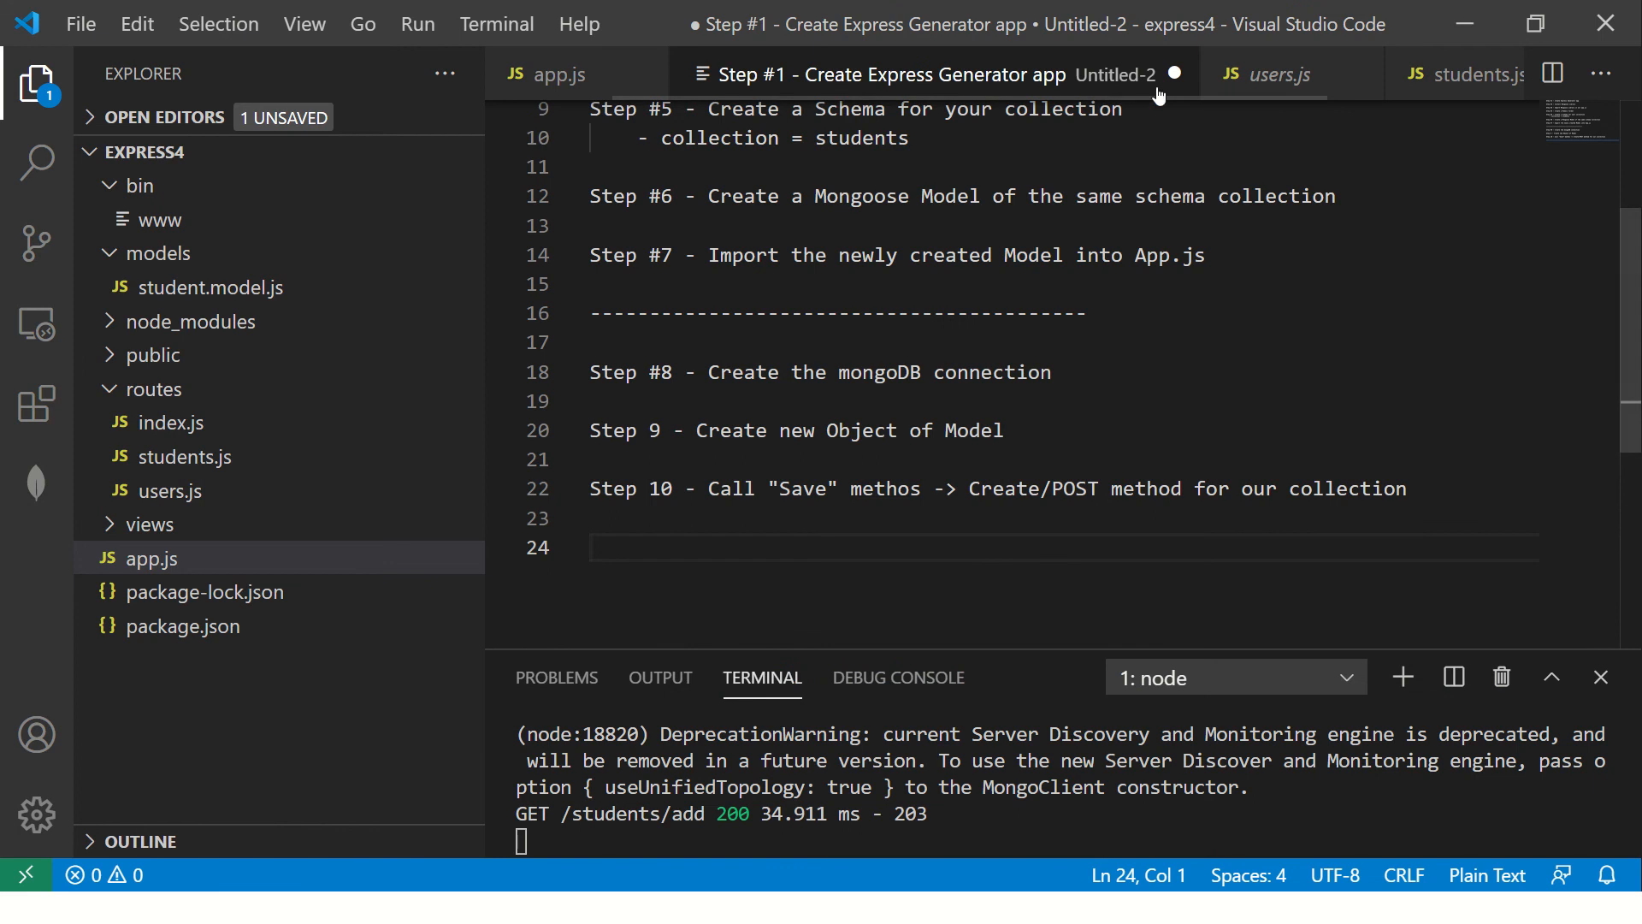
{"action": "mouse_move", "coordinate": [236, 293]}
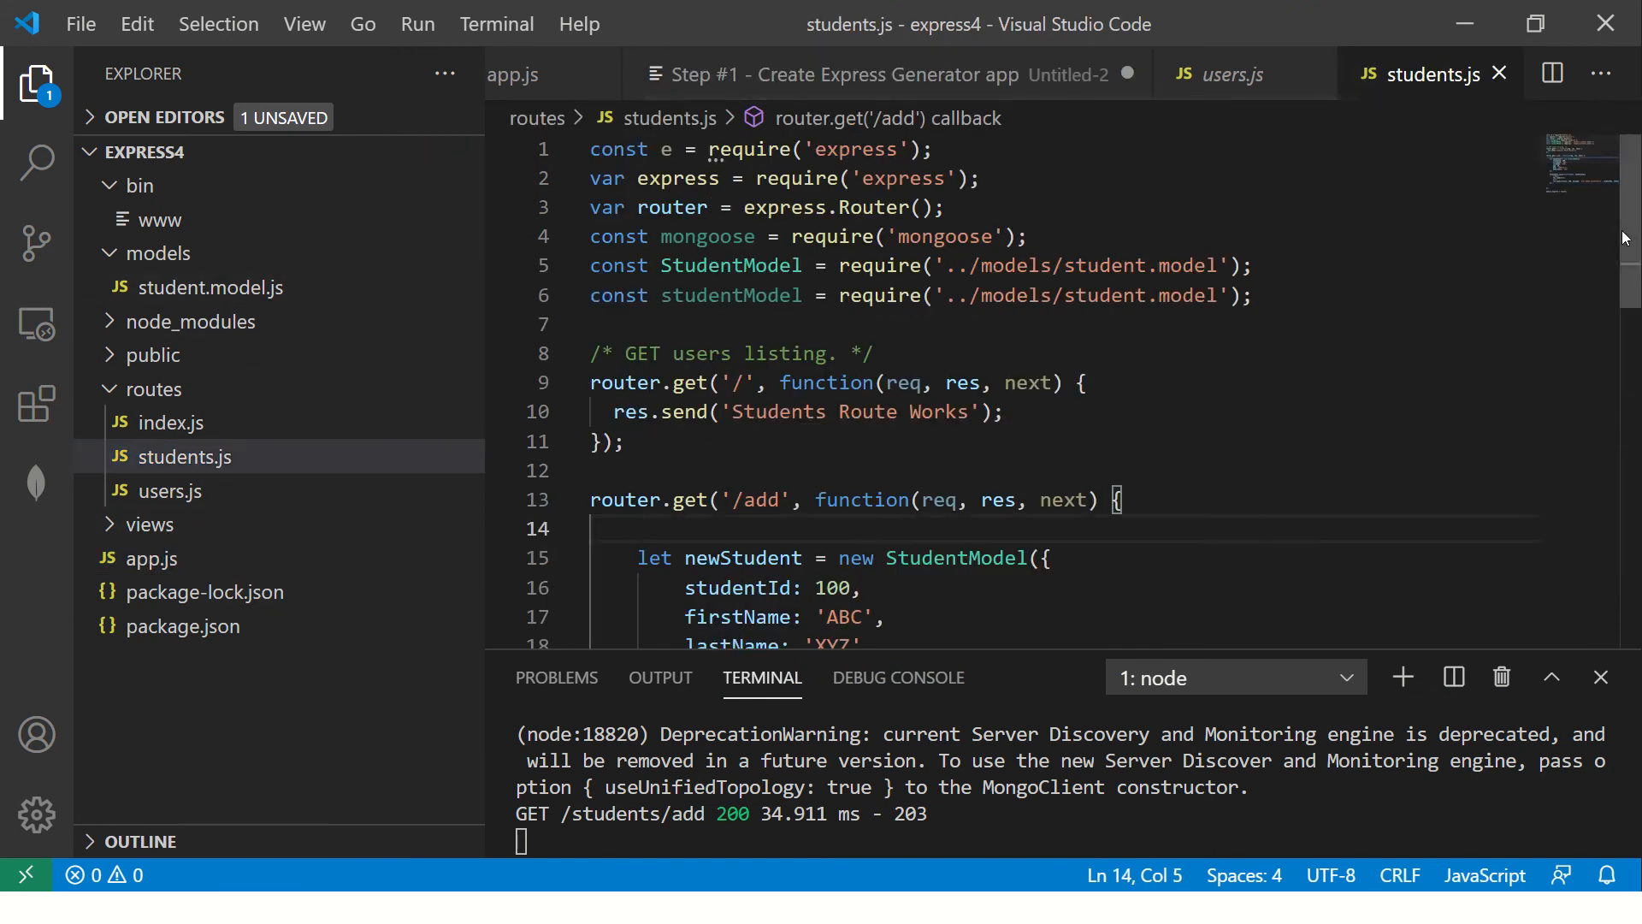
{"action": "double_click", "coordinate": [834, 281]}
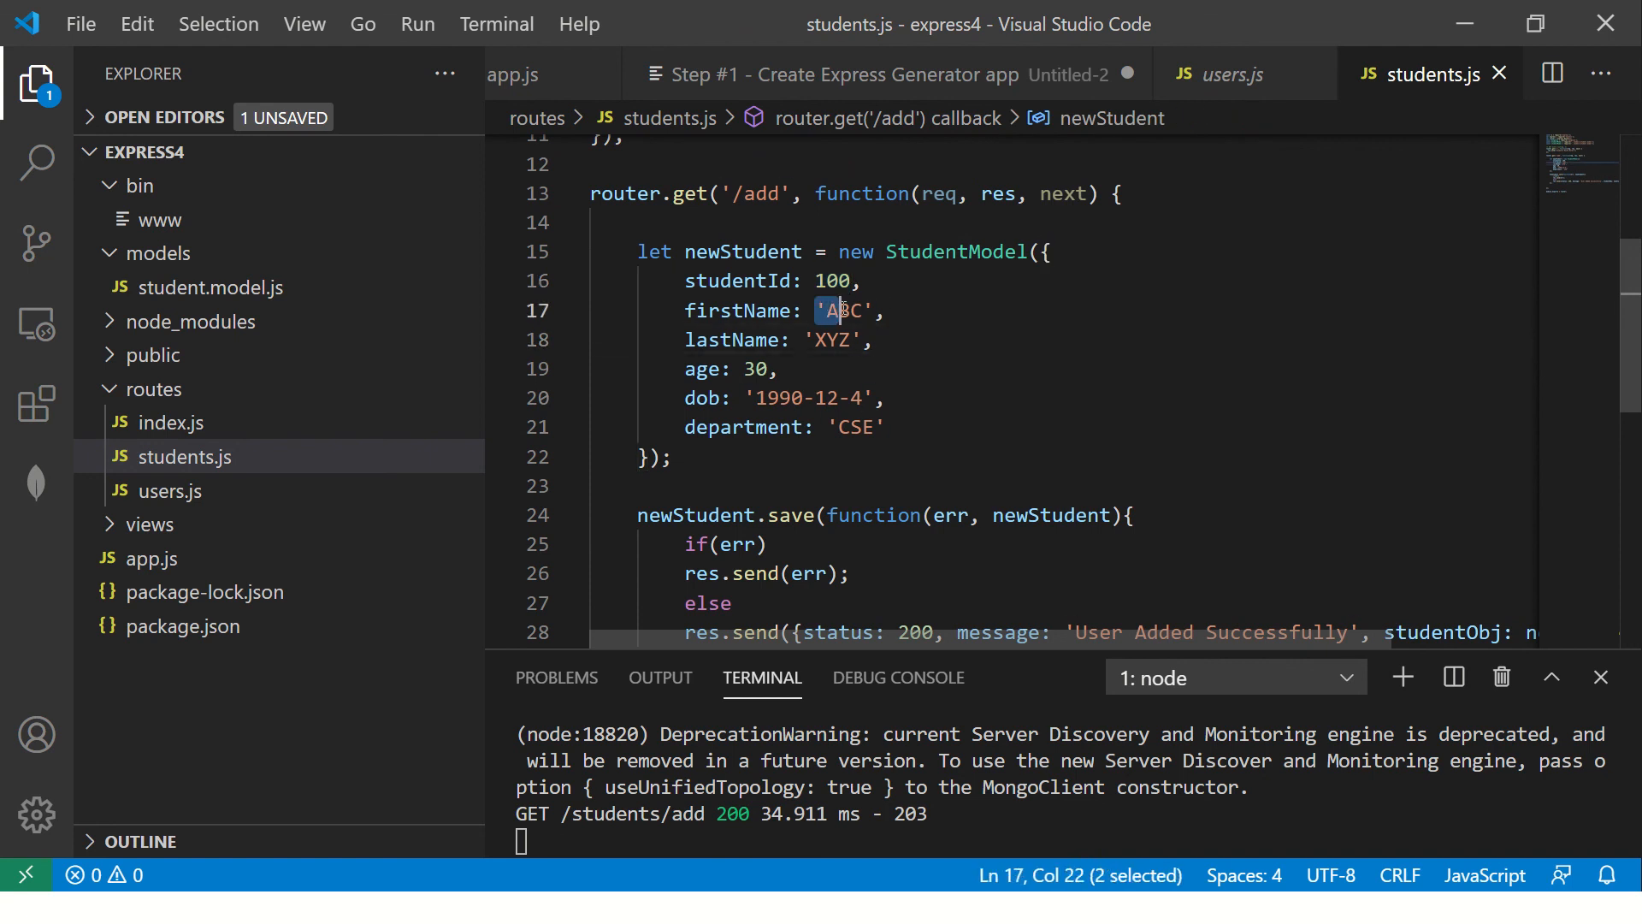
{"action": "left_click", "coordinate": [816, 339]}
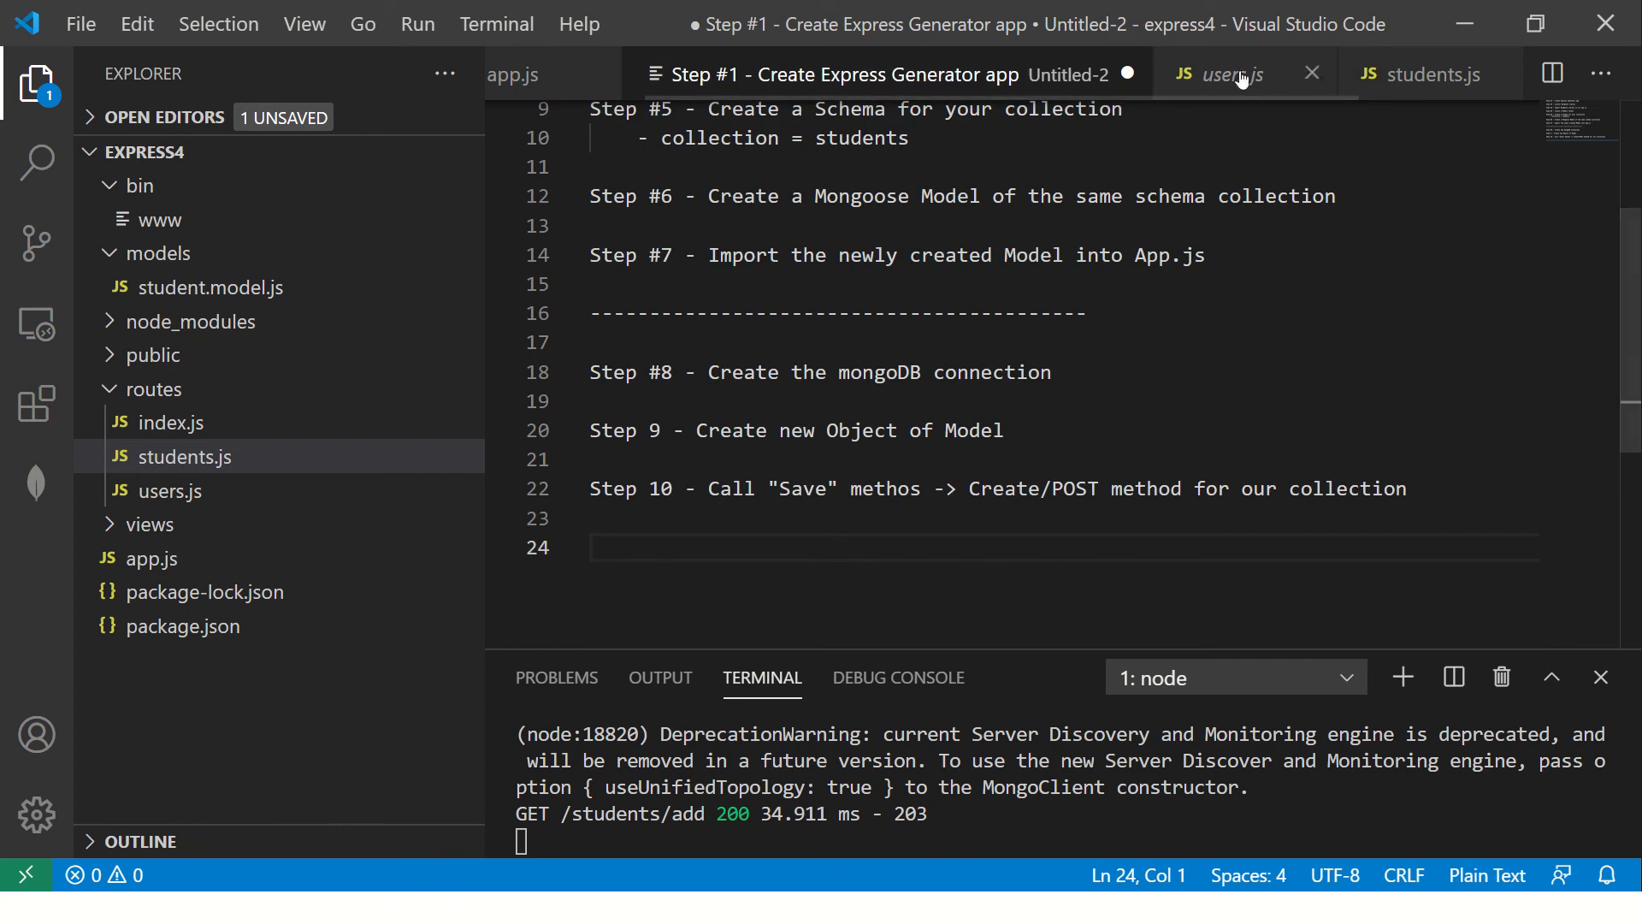
{"action": "type", "text": "MEAN Sta"}
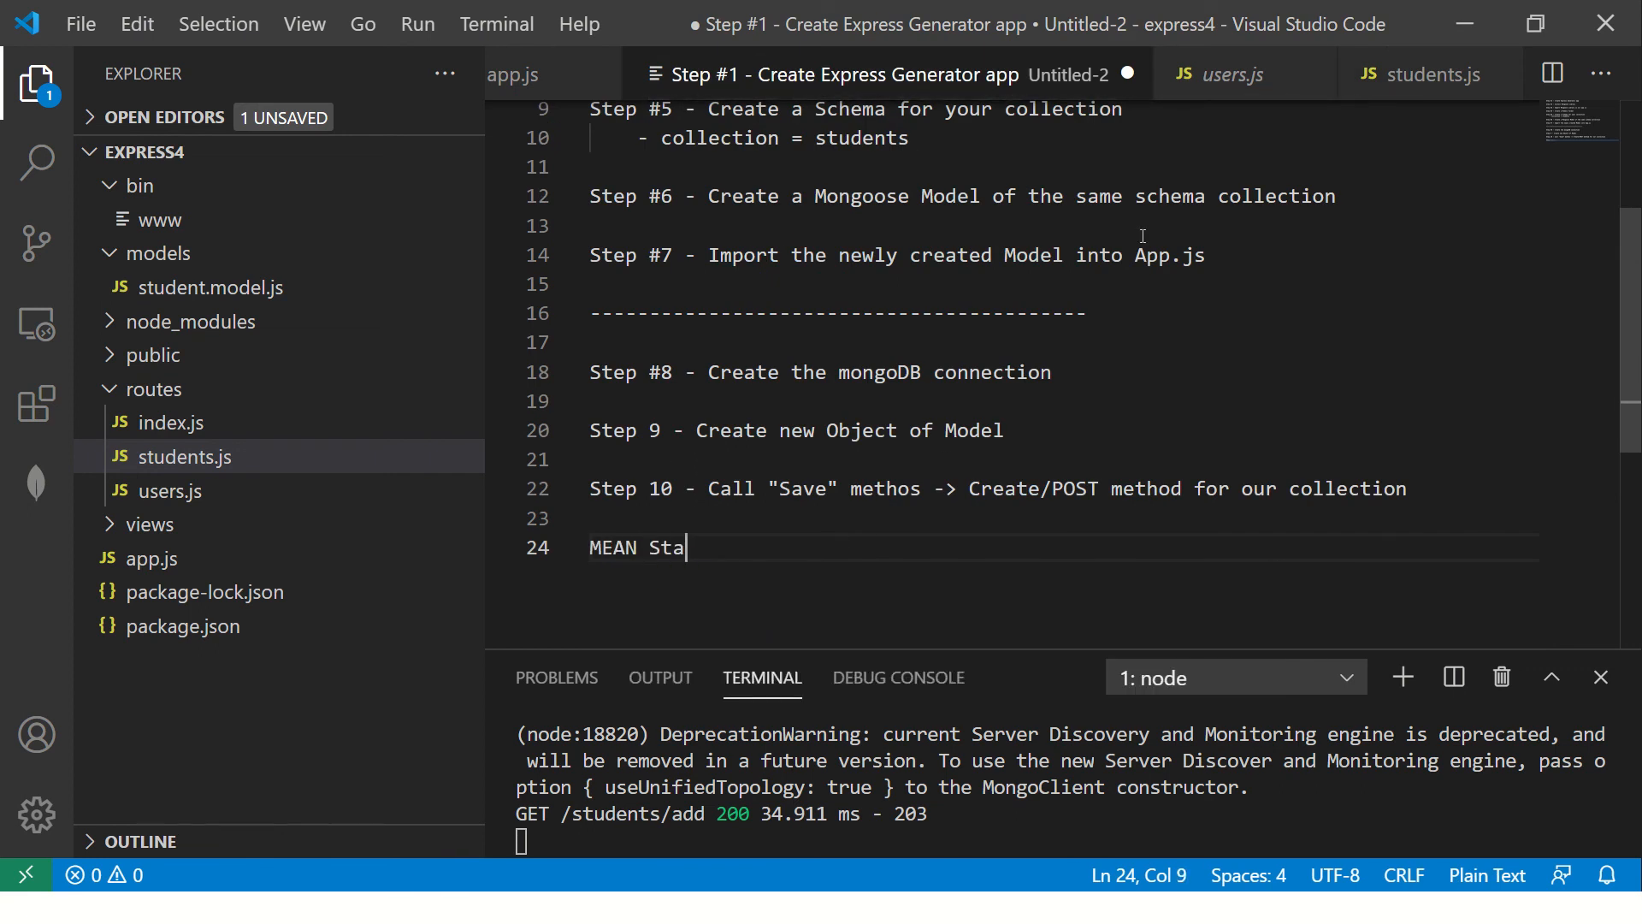
{"action": "type", "text": "ck FUll"}
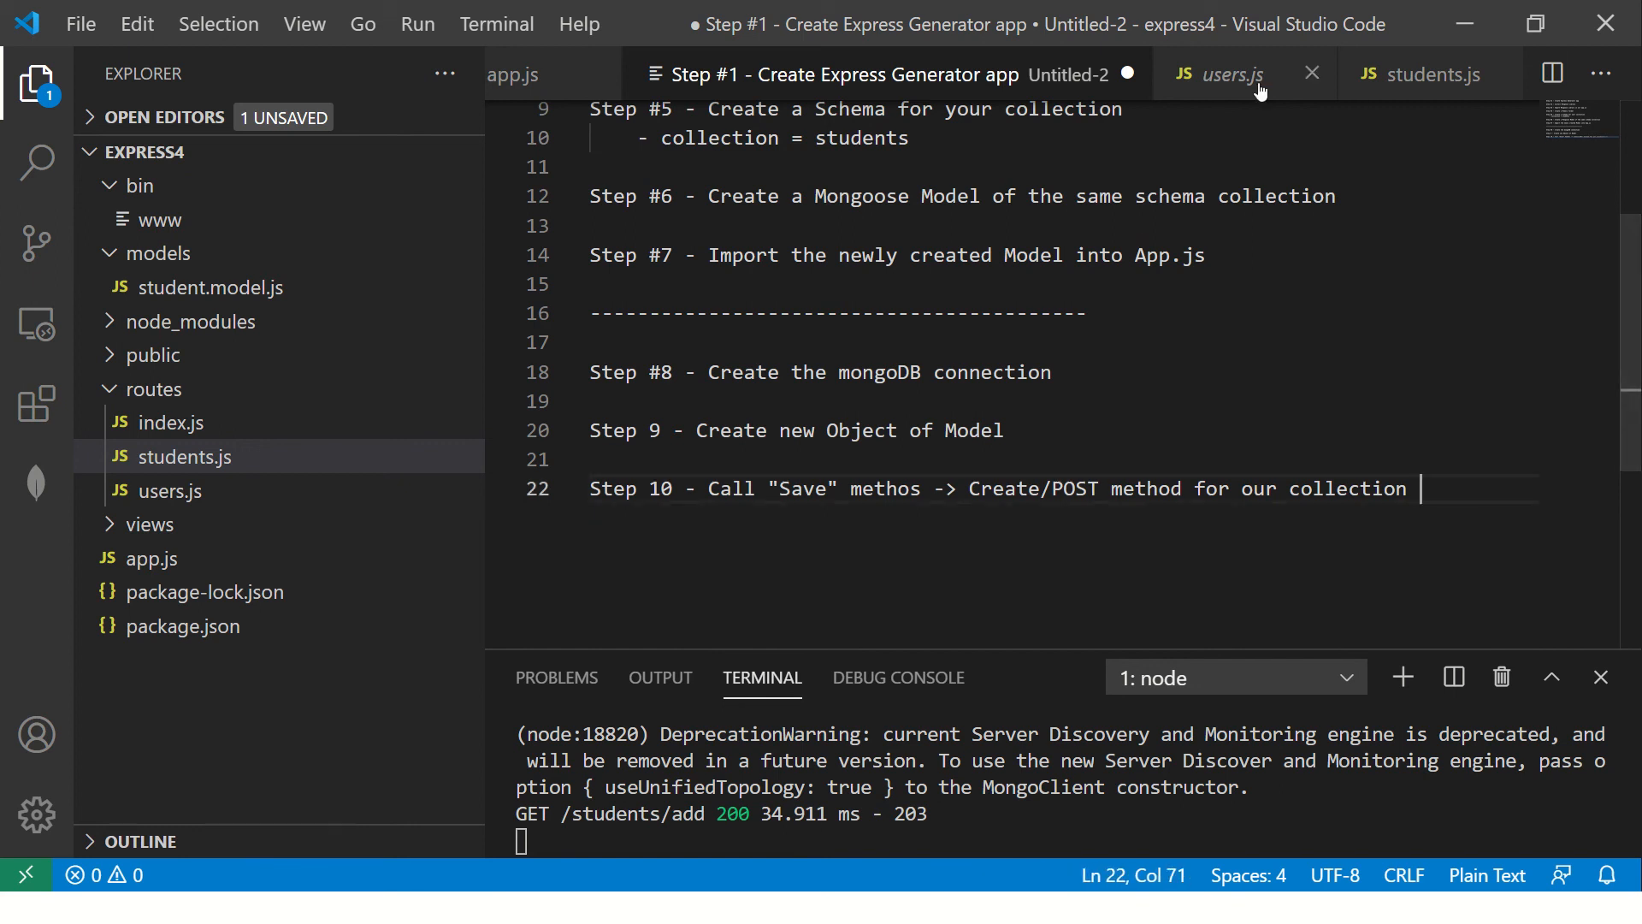
{"action": "left_click", "coordinate": [791, 407]}
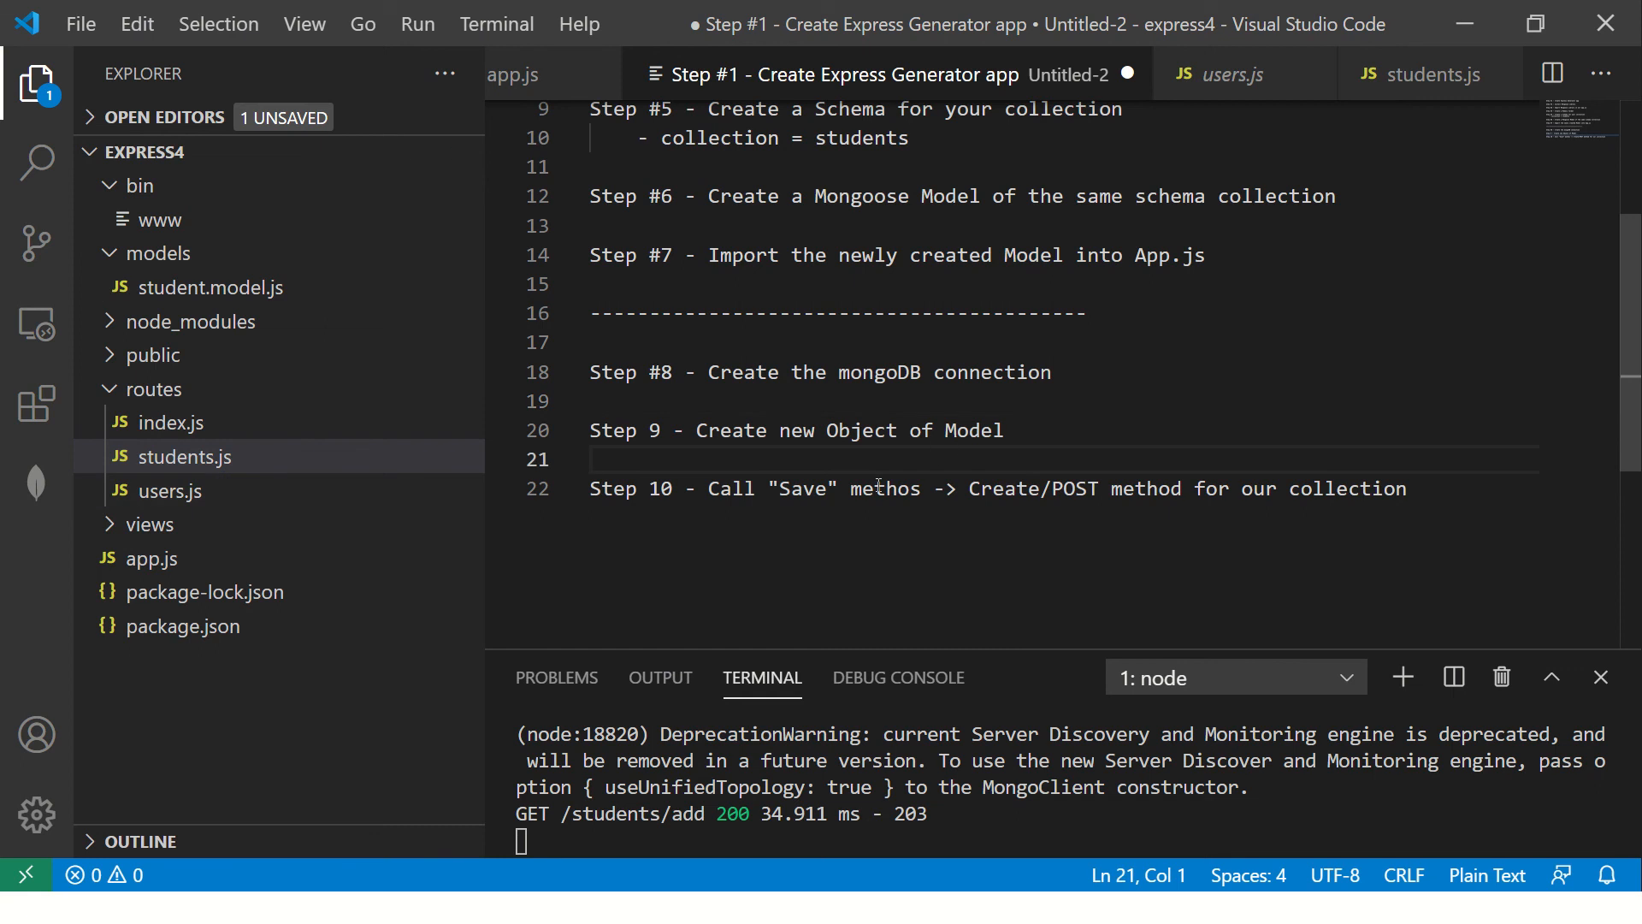
- Review the student object and save call in students.js, then switch to the PowerPoint closing slide
{"action": "left_click", "coordinate": [1420, 73]}
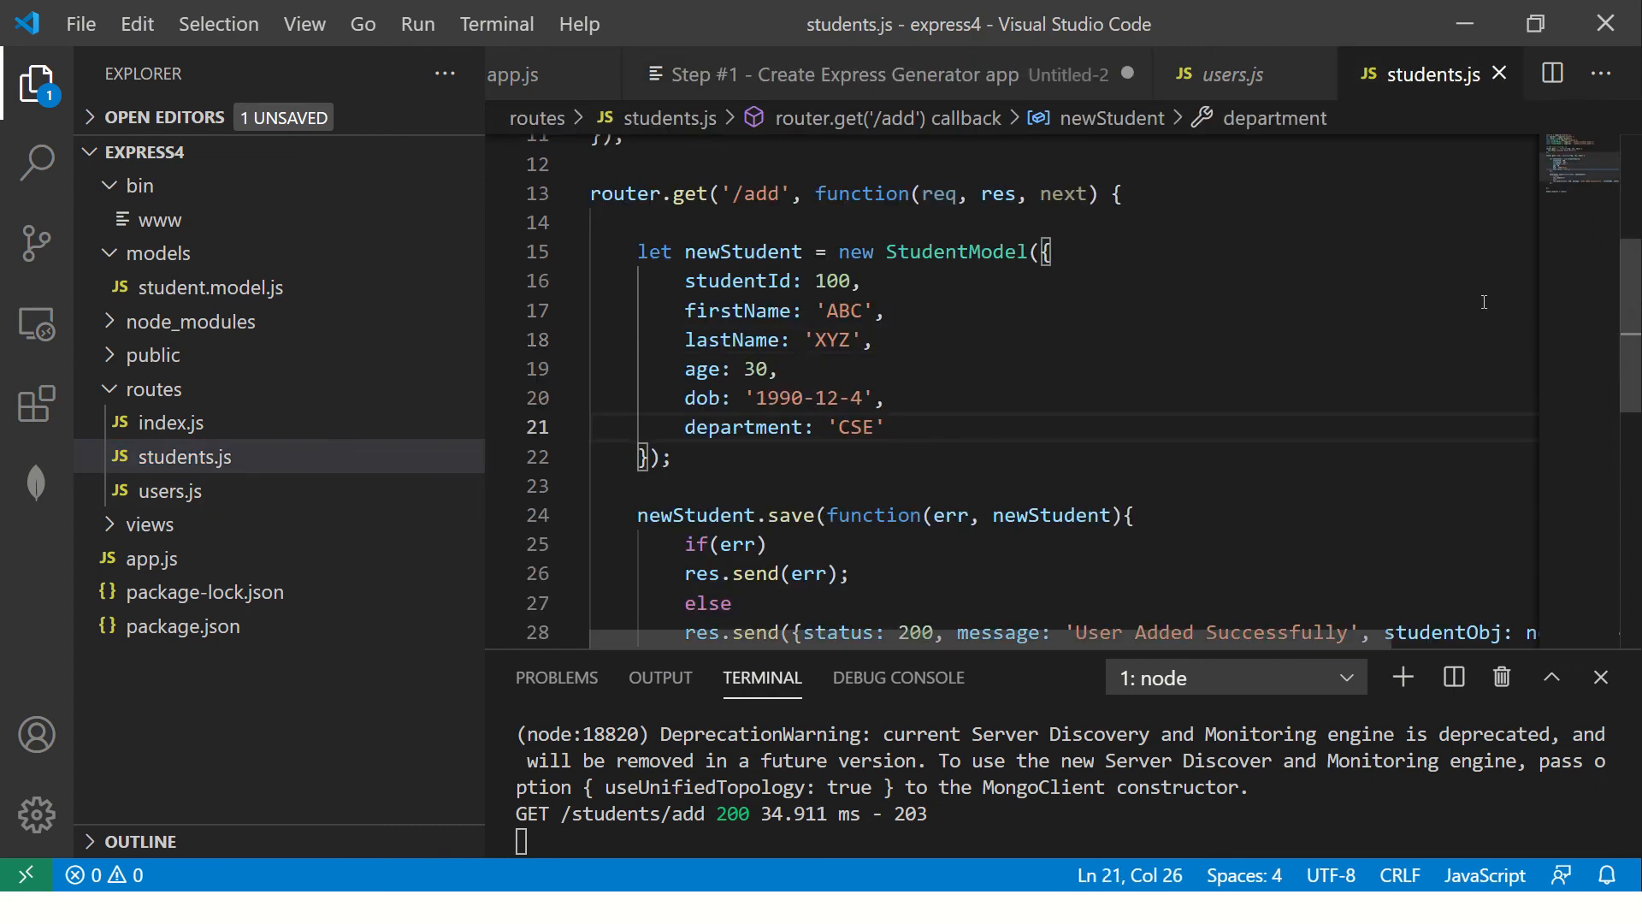
{"action": "left_click", "coordinate": [878, 338]}
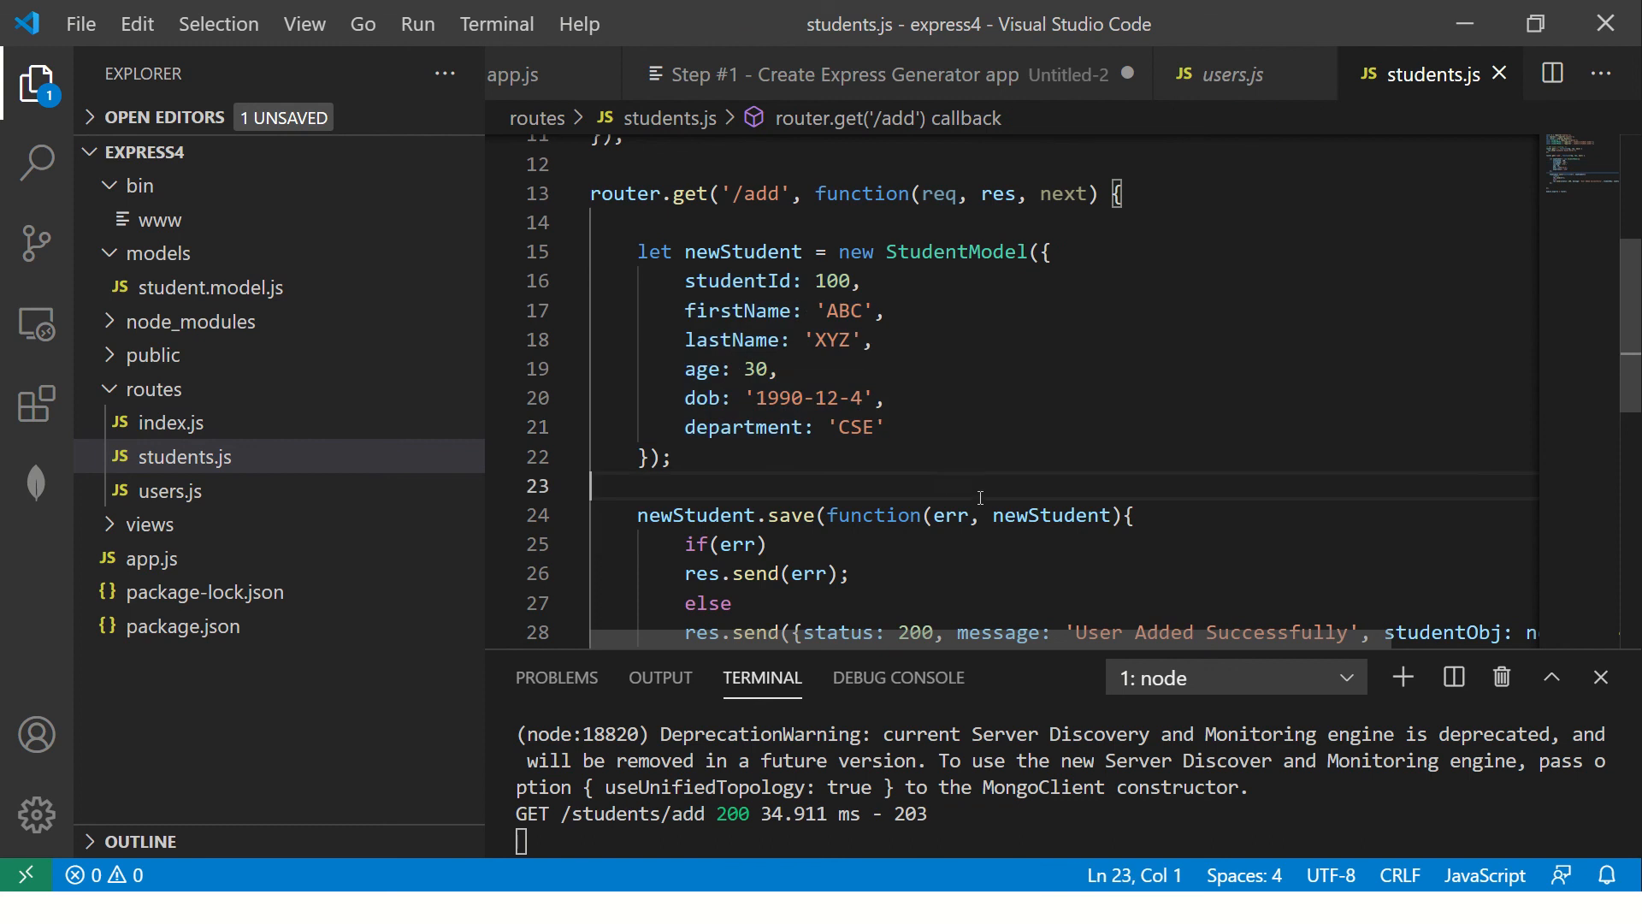
{"action": "left_click", "coordinate": [500, 368]}
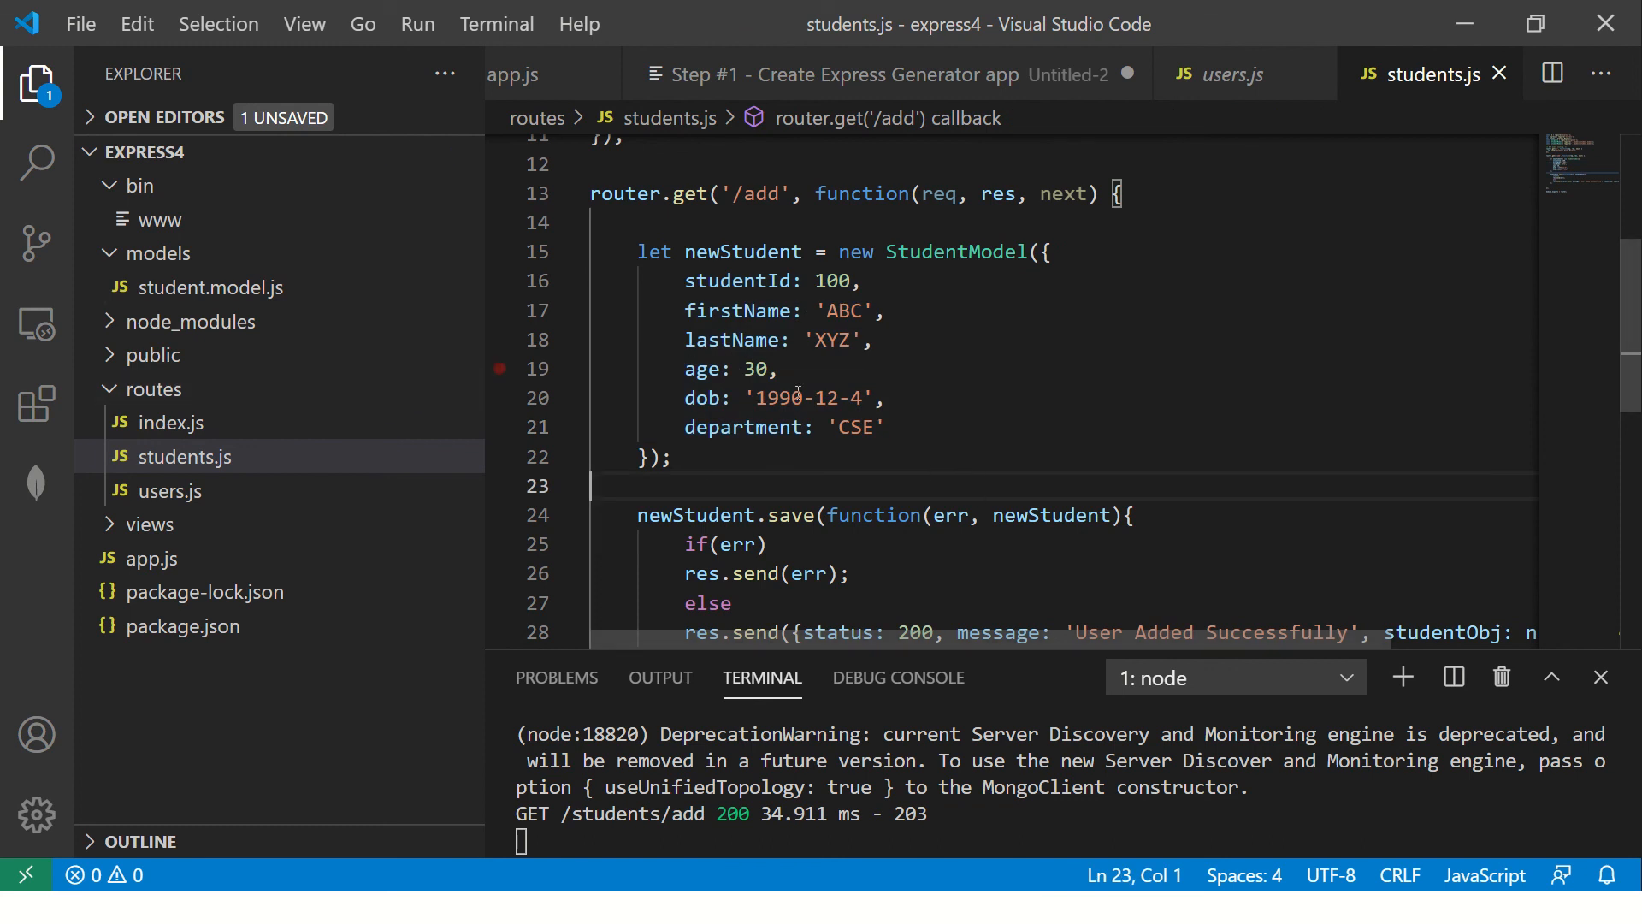
{"action": "scroll", "scroll_direction": "up", "scroll_amount": 3}
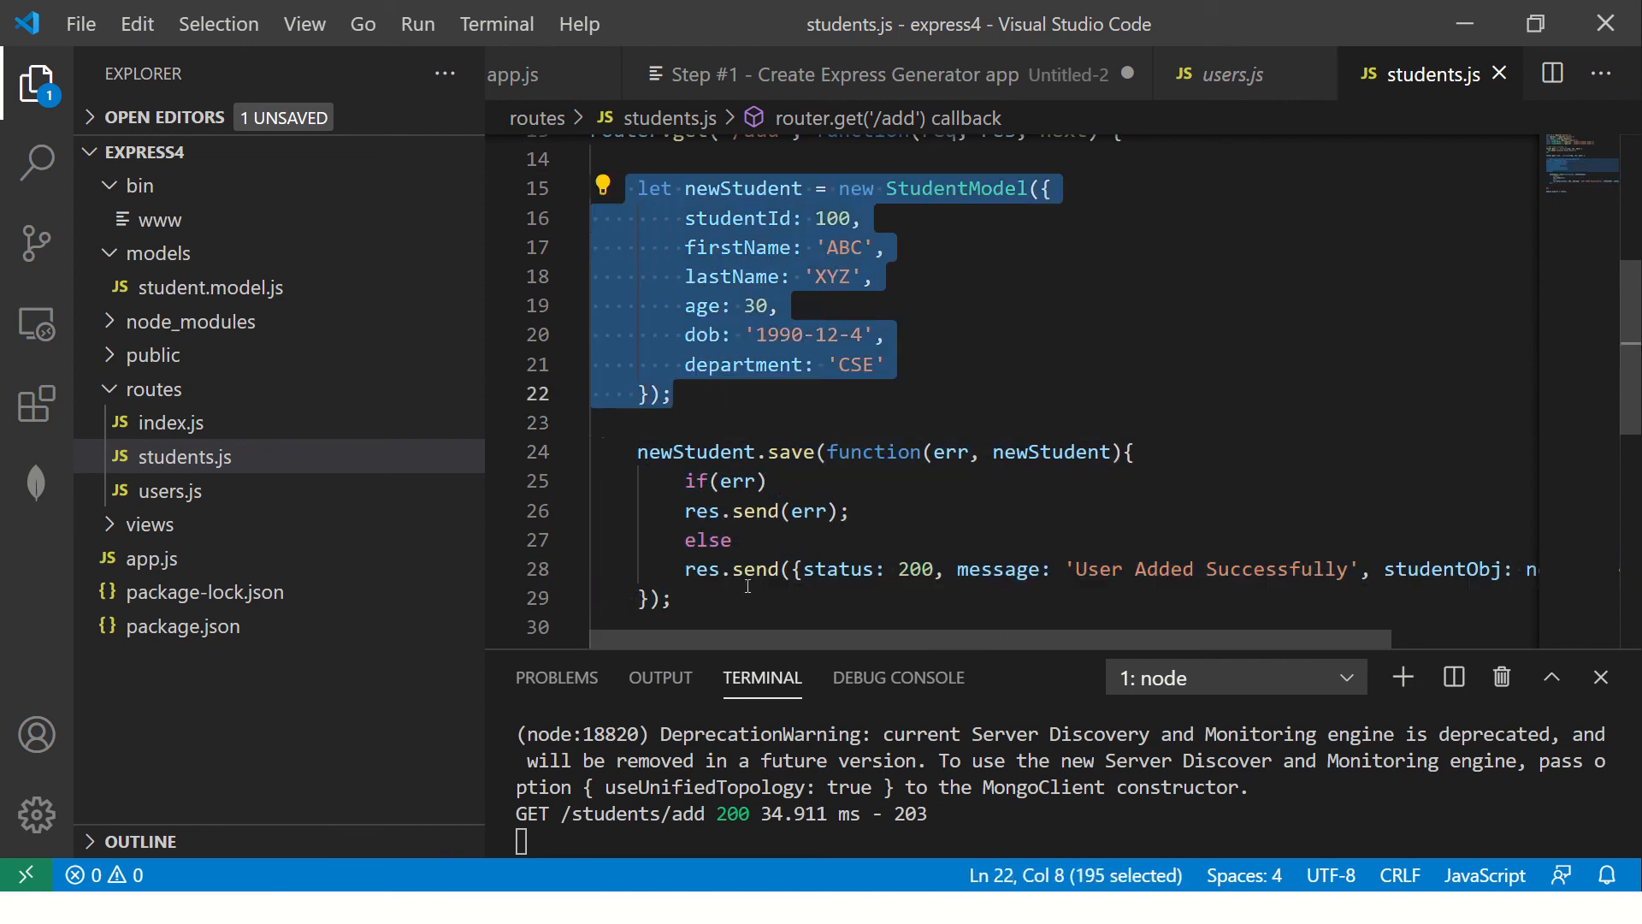
{"action": "left_click", "coordinate": [746, 539]}
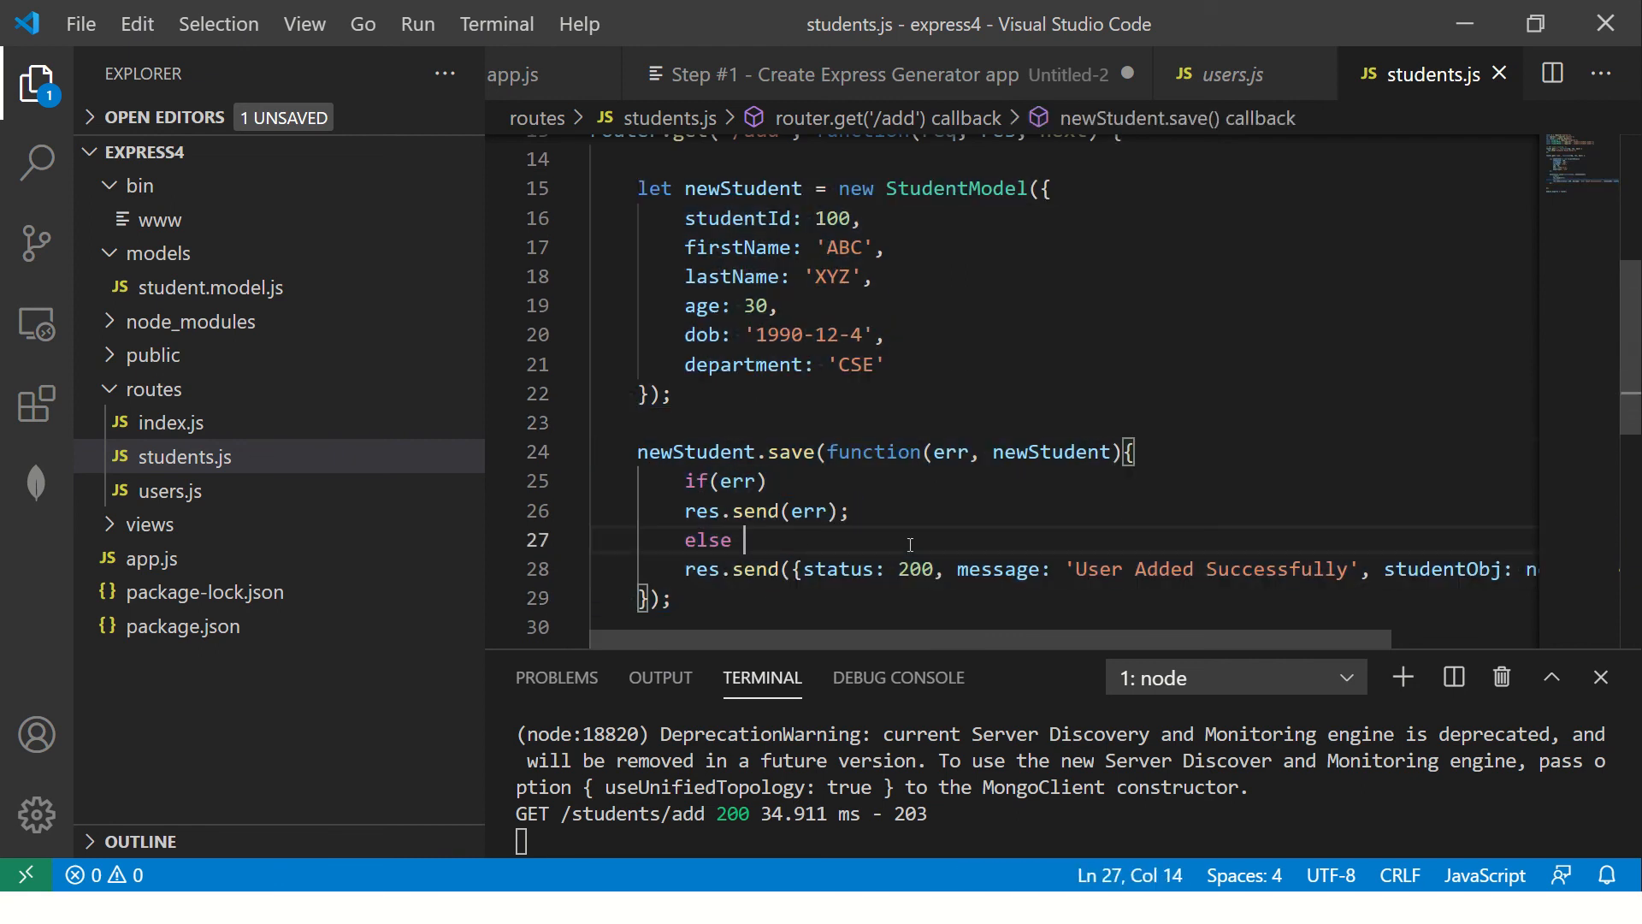
{"action": "key", "text": "alt+tab"}
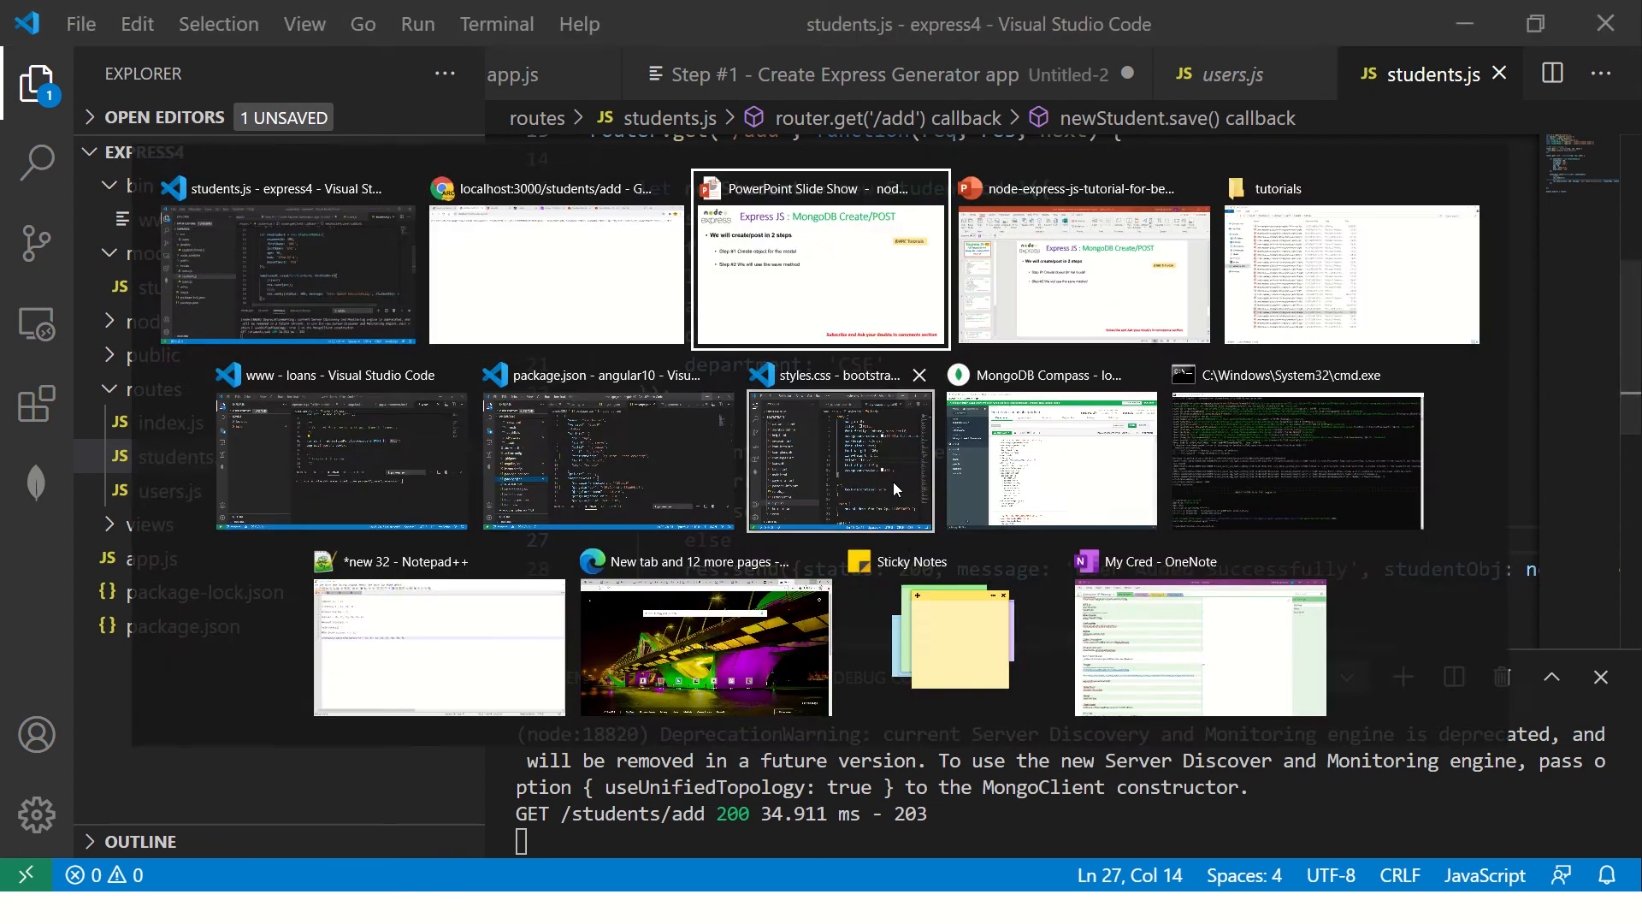
{"action": "left_click", "coordinate": [820, 261]}
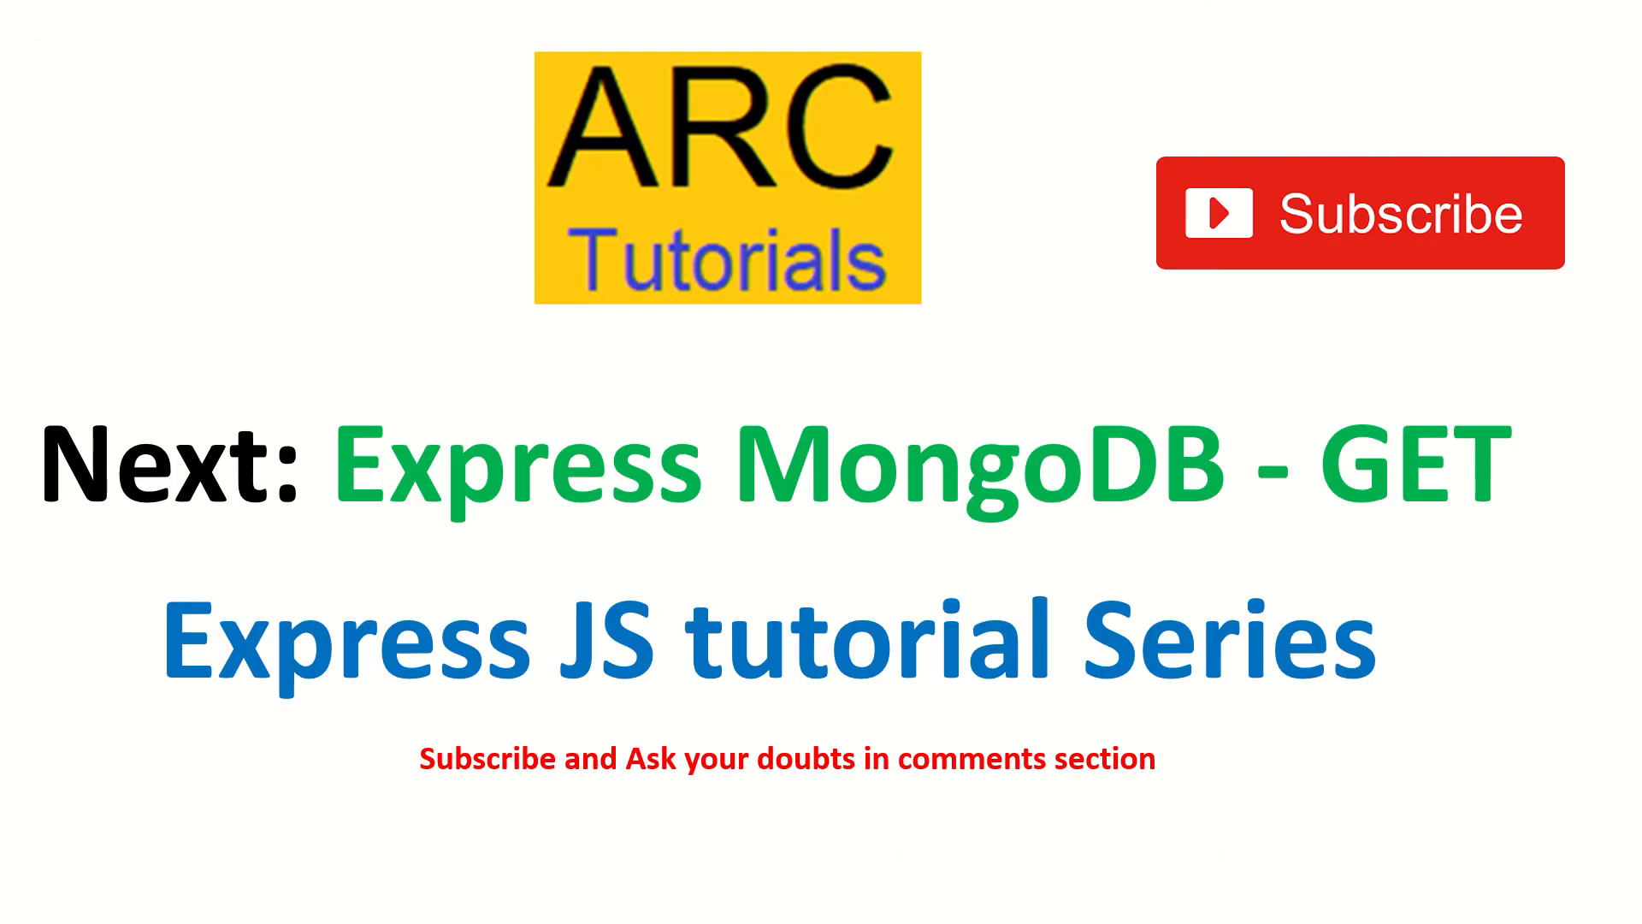